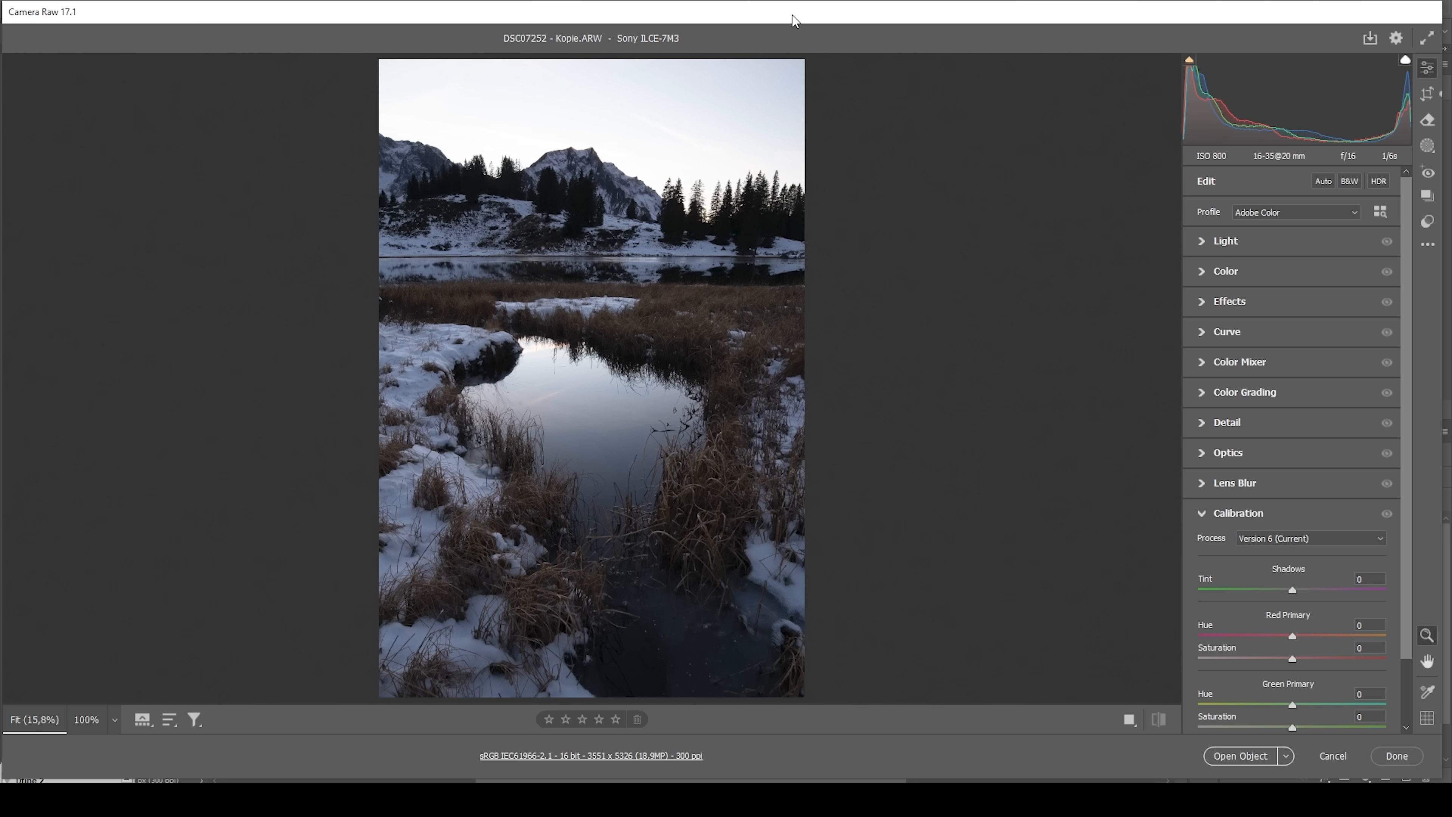
- Apply the Adobe Landscape profile to the pond photo and collapse Calibration
left_click(1295, 212)
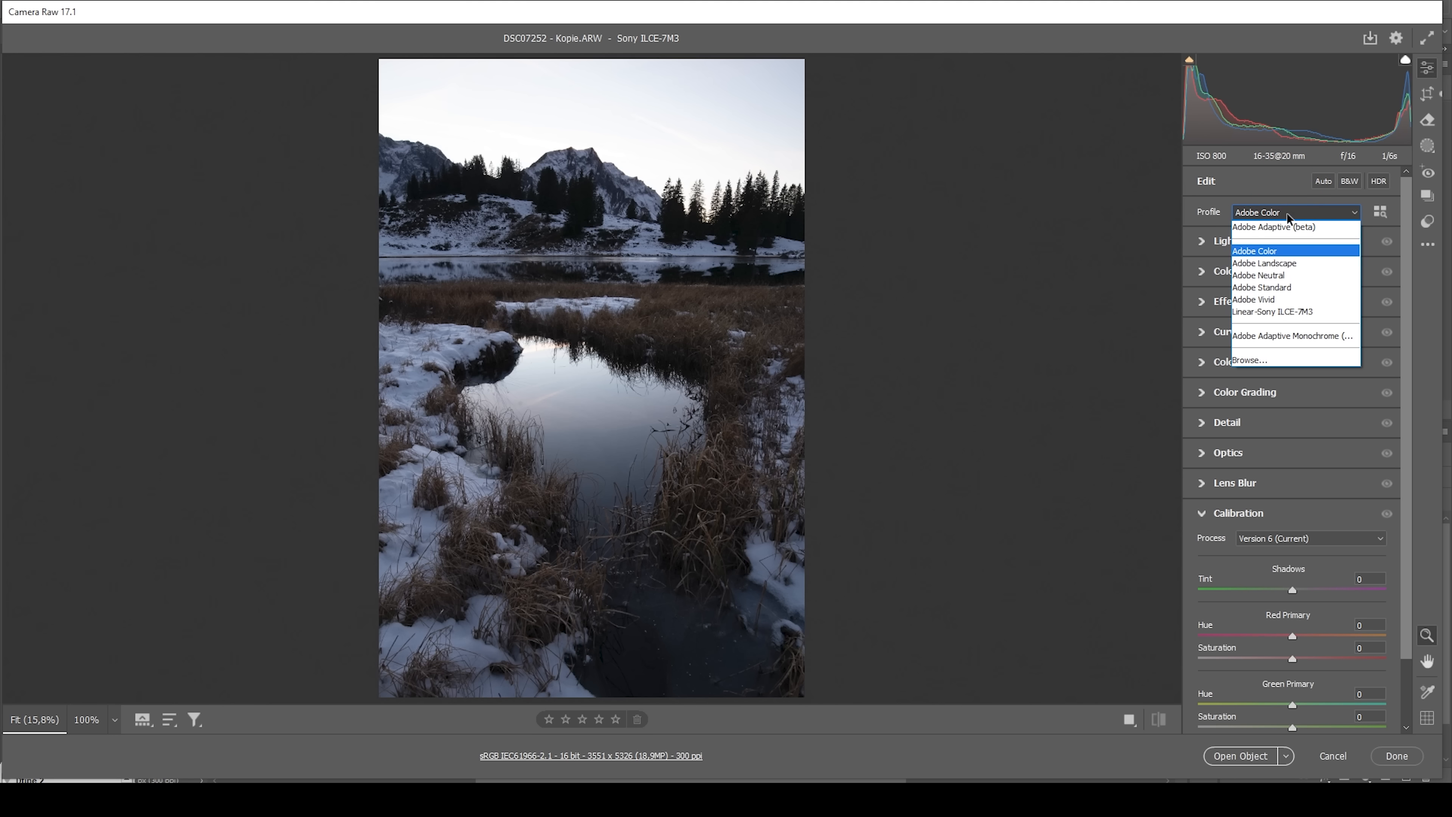
left_click(1263, 263)
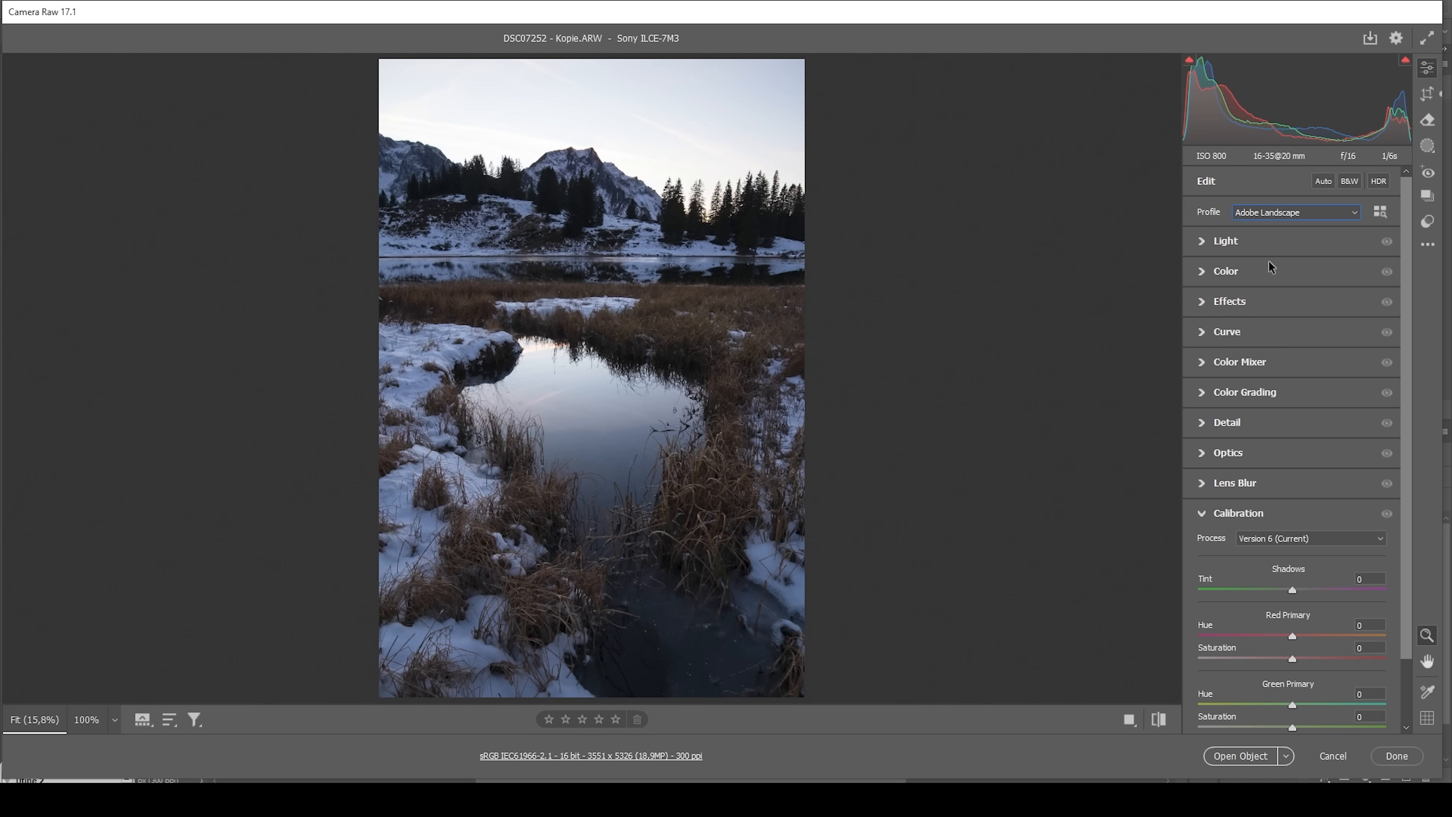
mouse_move(1208, 525)
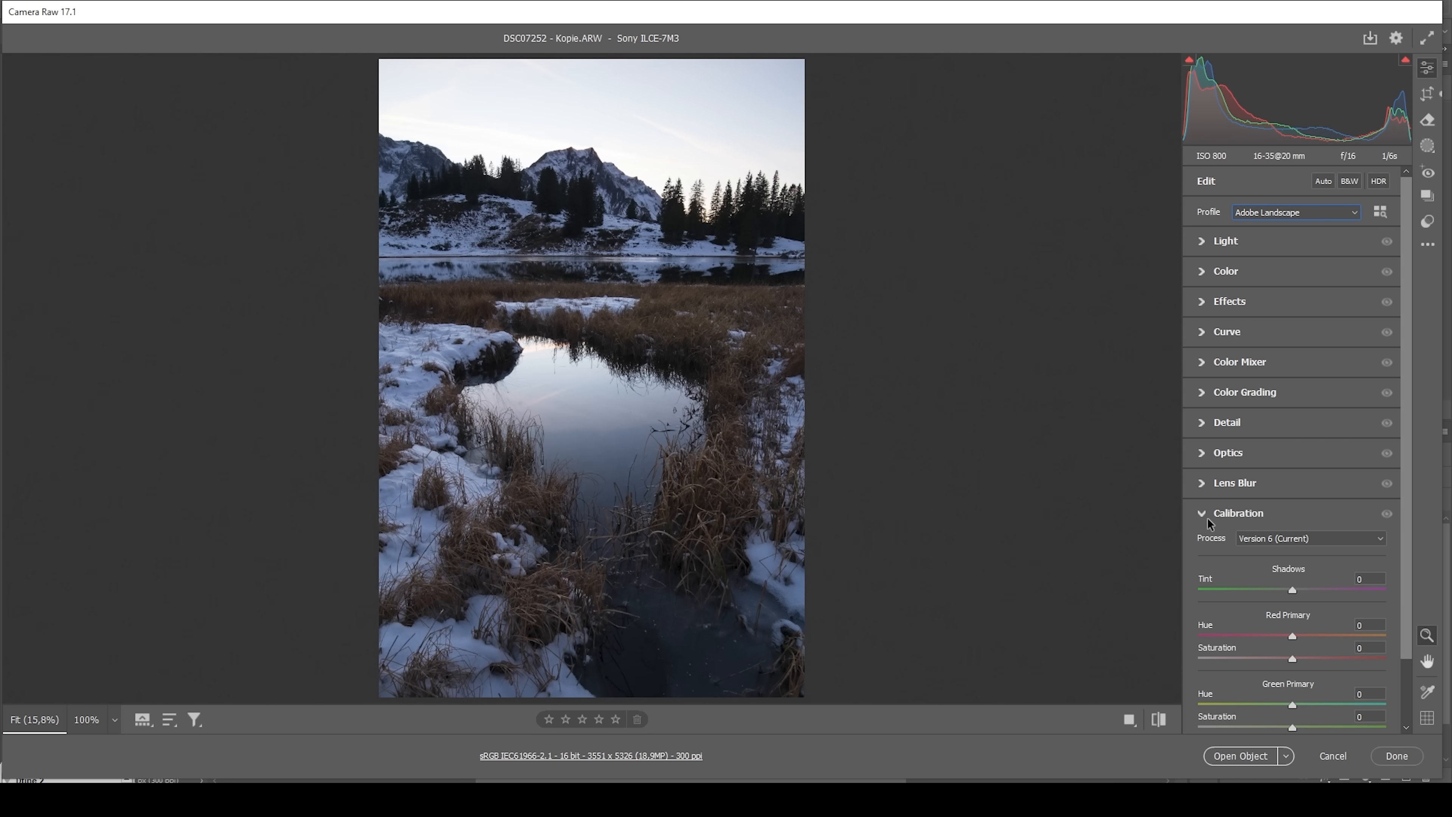
left_click(1238, 513)
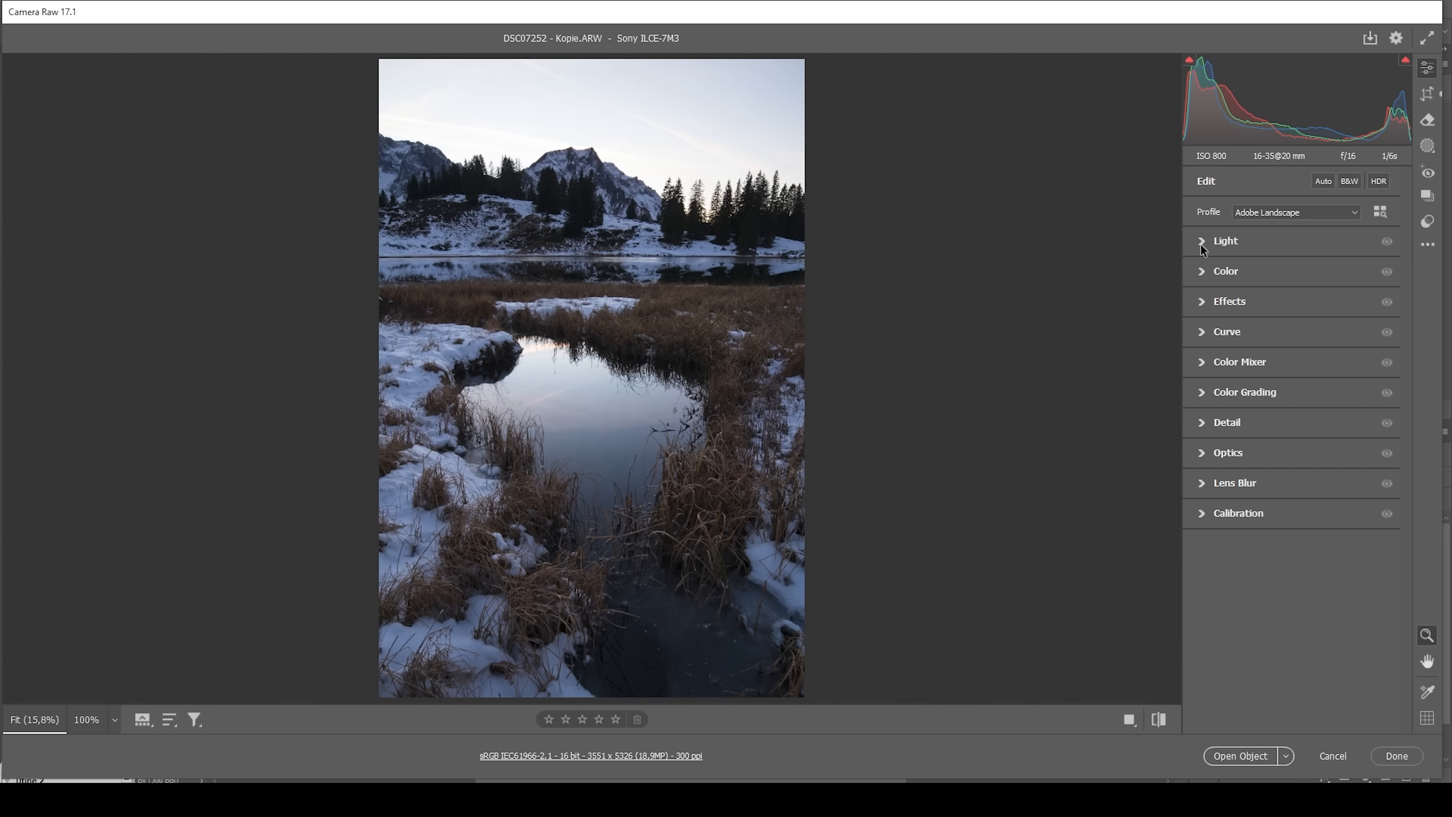
- Pull Highlights down to -89 to recover the bright sky
left_click(1224, 240)
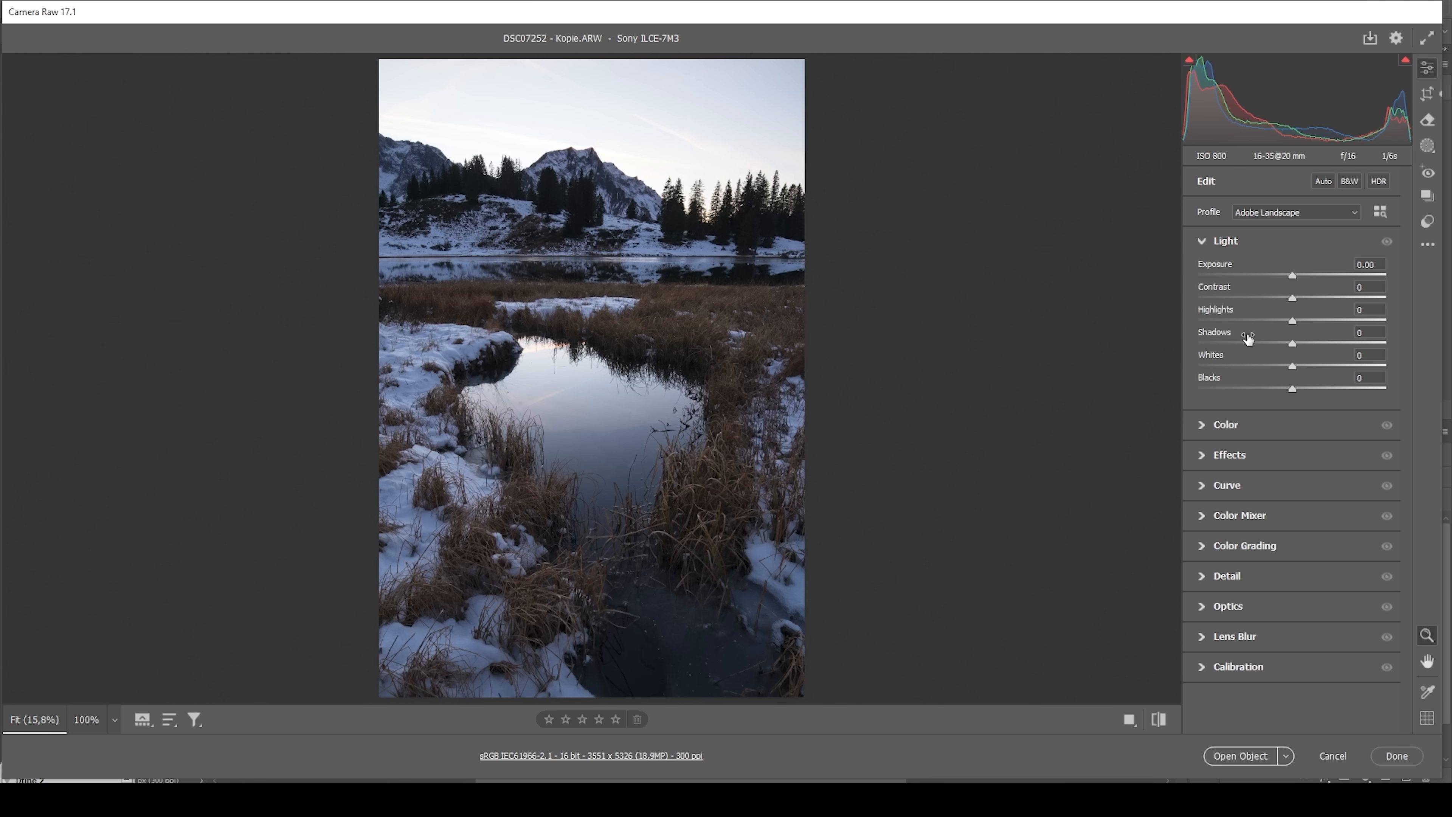
mouse_move(1296, 335)
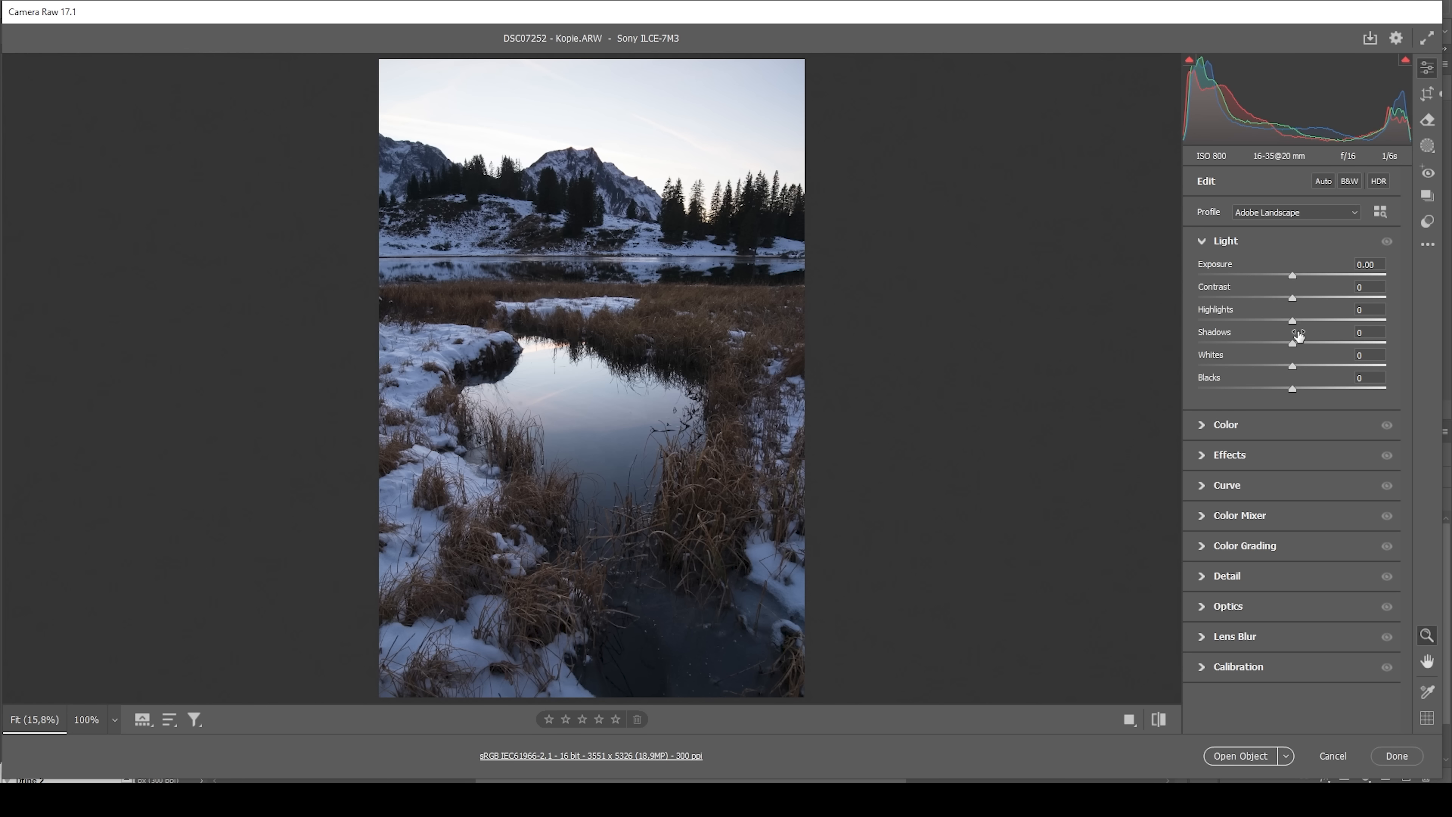
left_click_drag(1291, 320, 1232, 319)
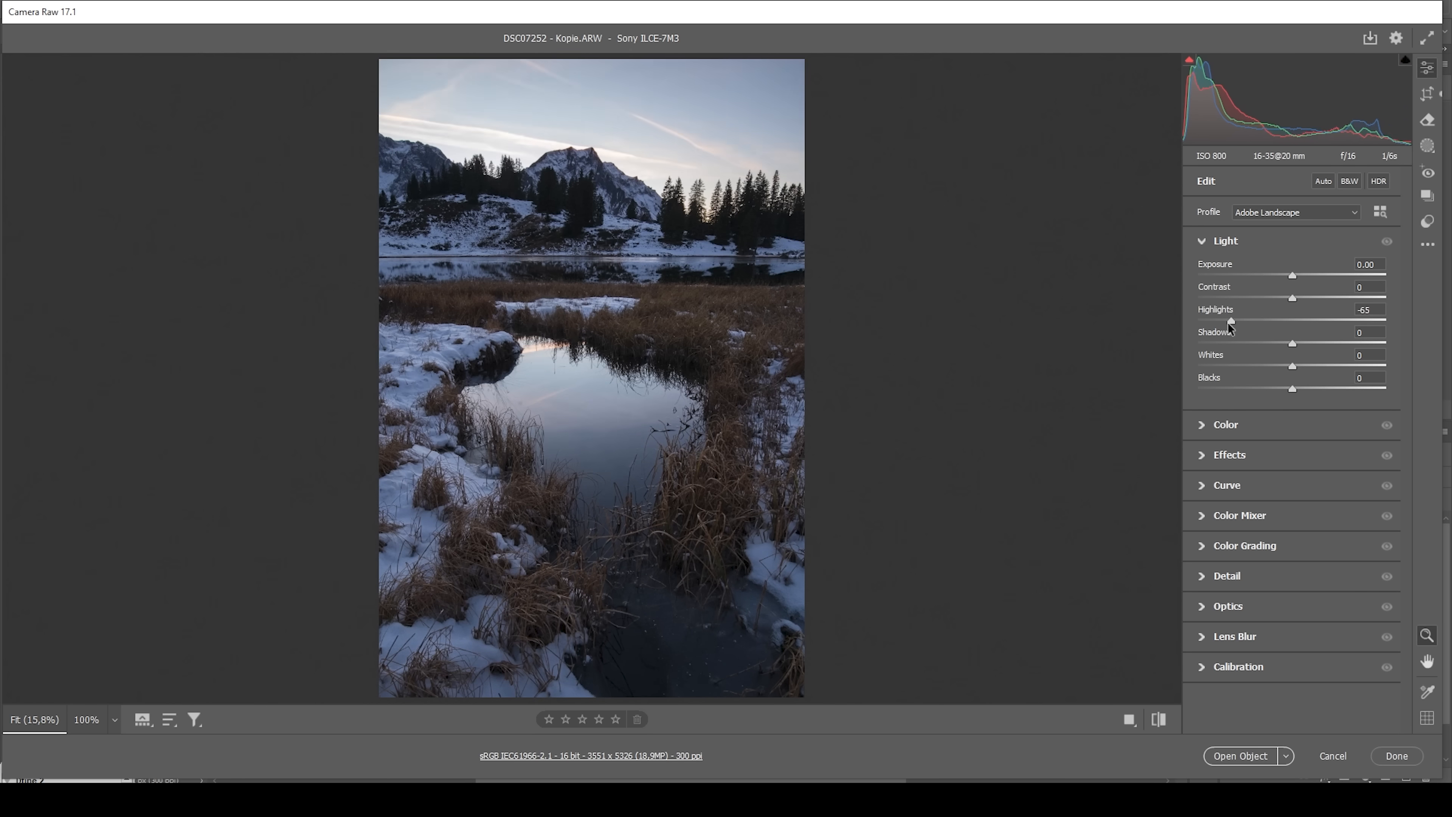
left_click_drag(1232, 320, 1218, 321)
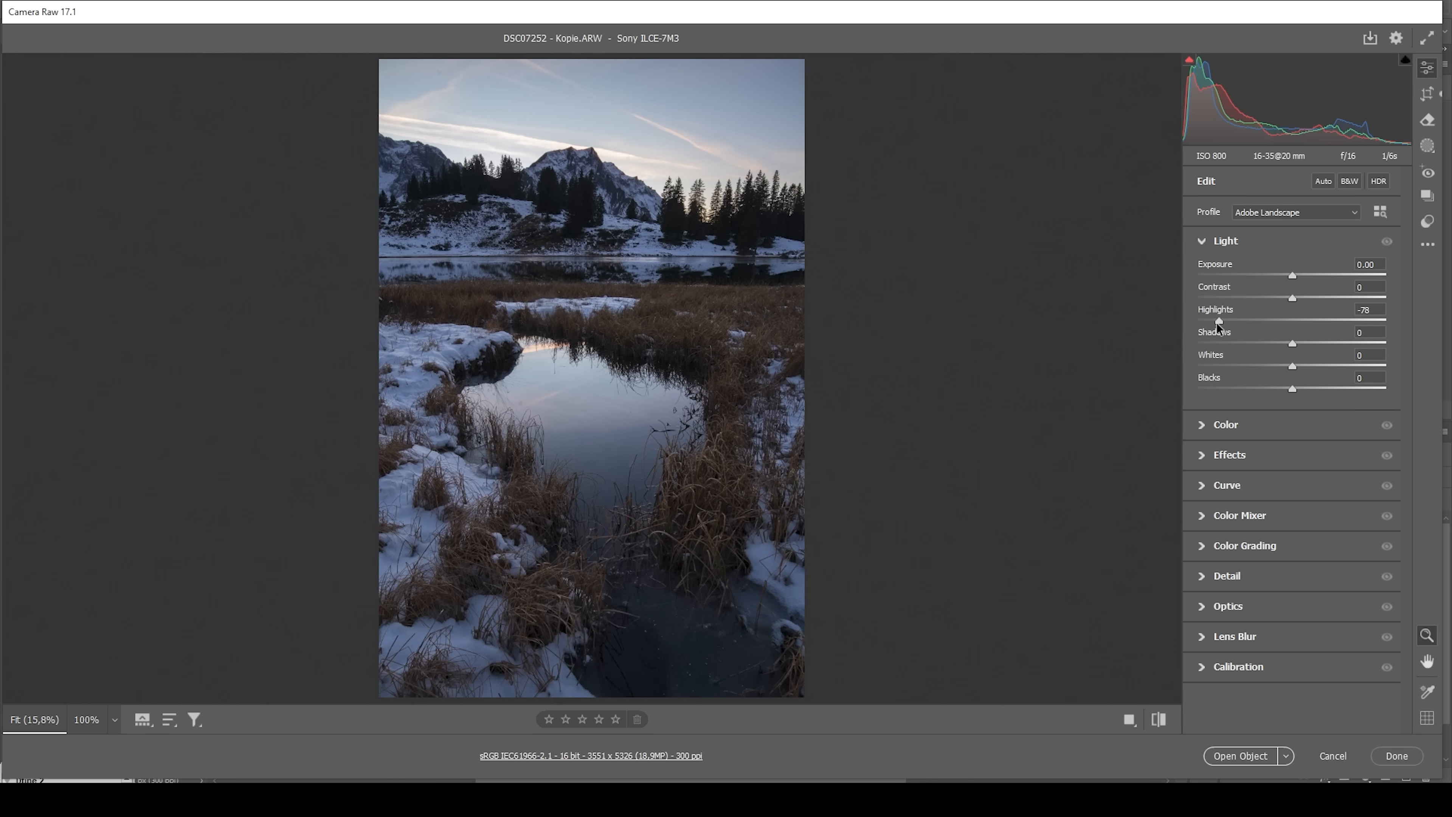
left_click_drag(1218, 321, 1212, 321)
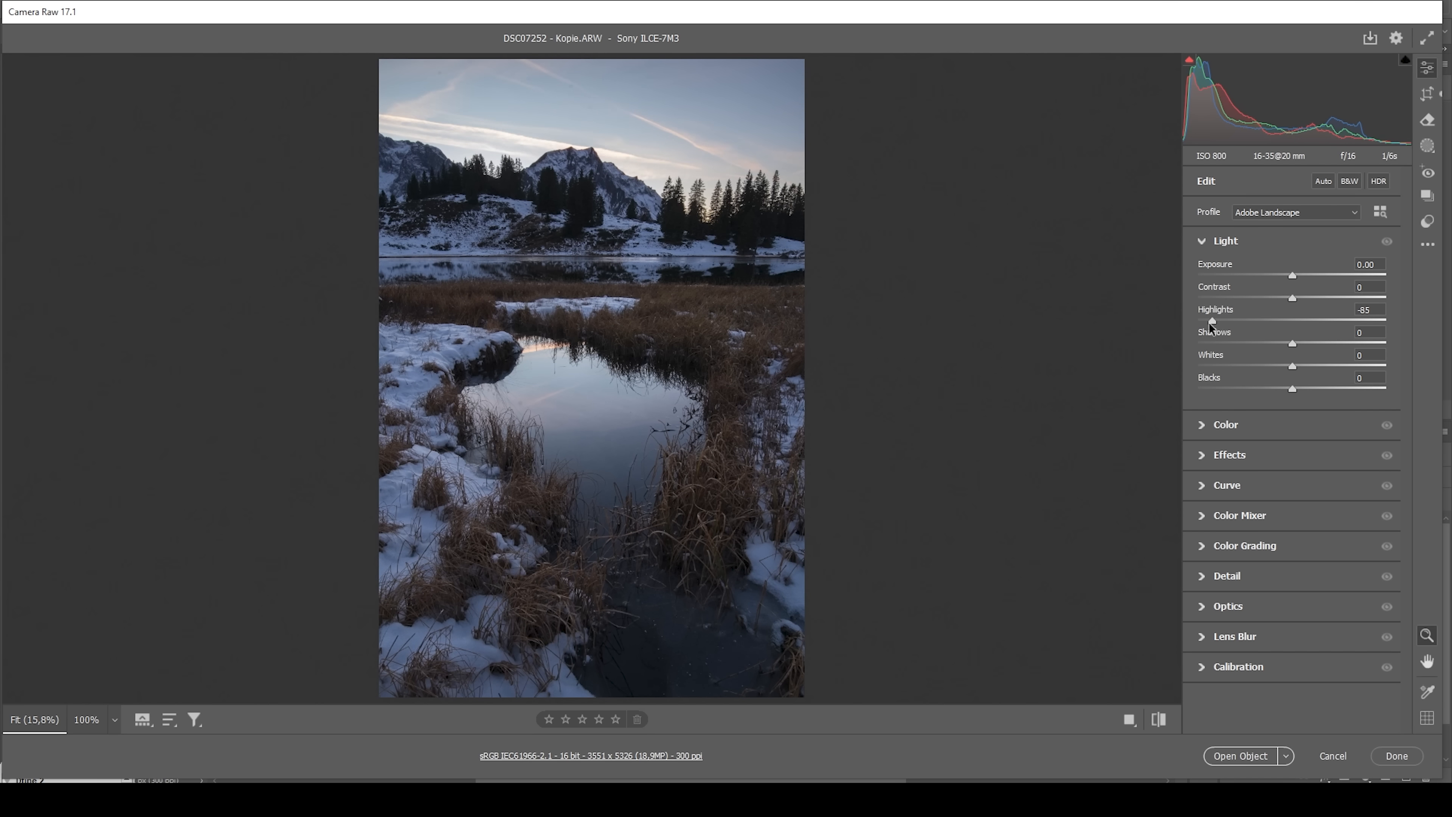
left_click_drag(1214, 322, 1209, 322)
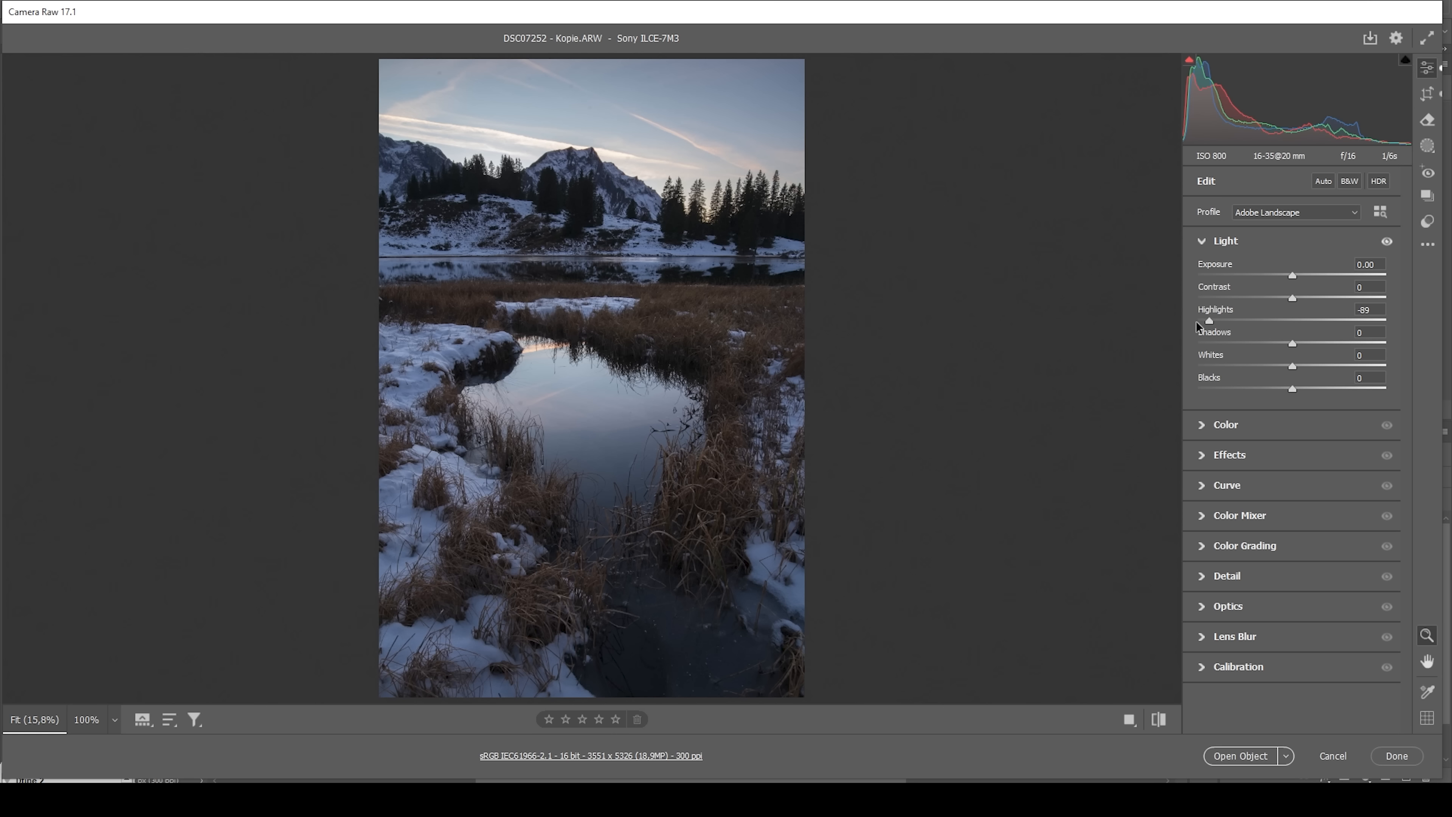
mouse_move(1290, 333)
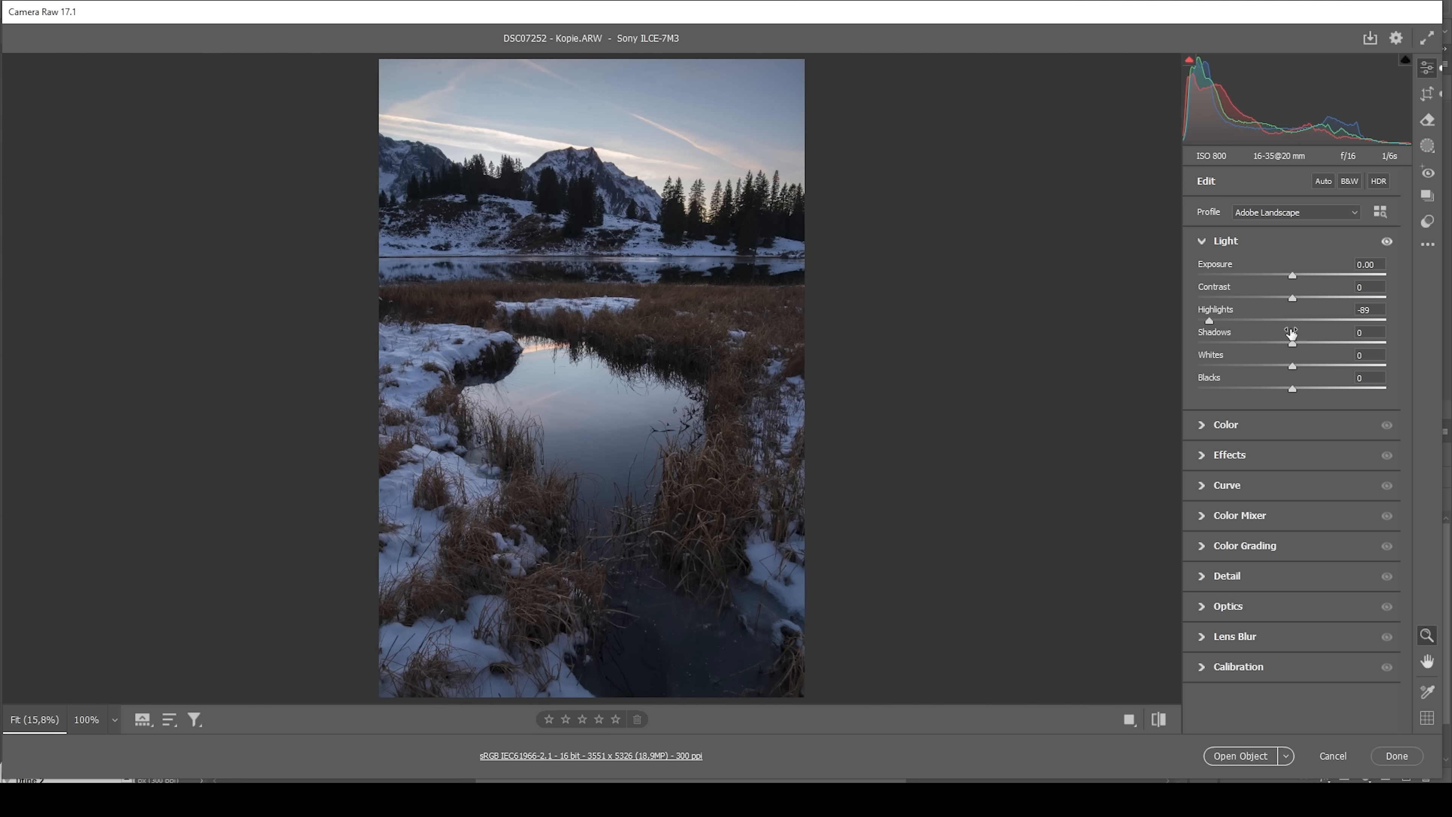
- Lift Shadows to +45 and Blacks to +56 to open up the dark areas
left_click_drag(1292, 345, 1314, 344)
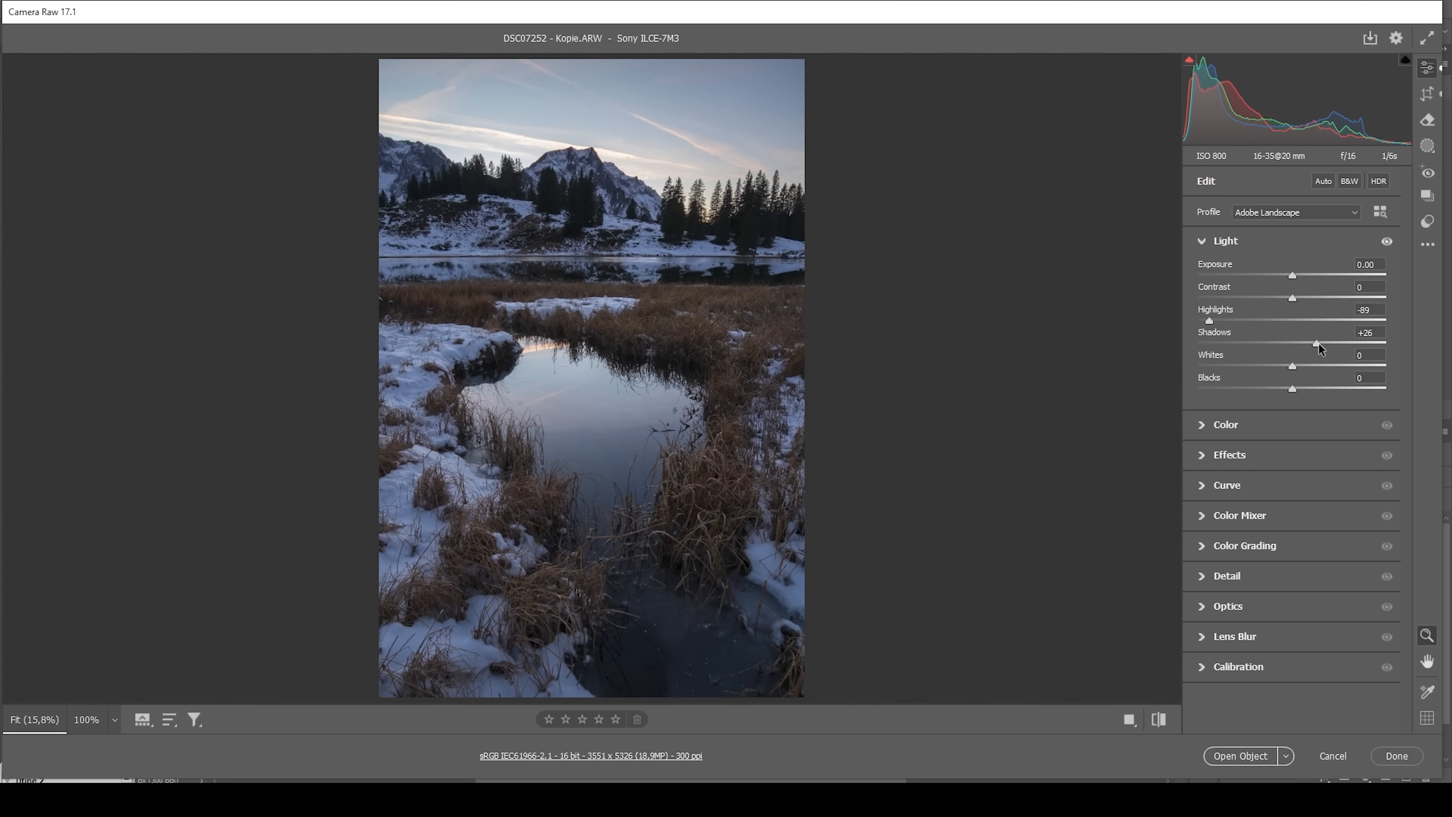
left_click_drag(1315, 342, 1331, 341)
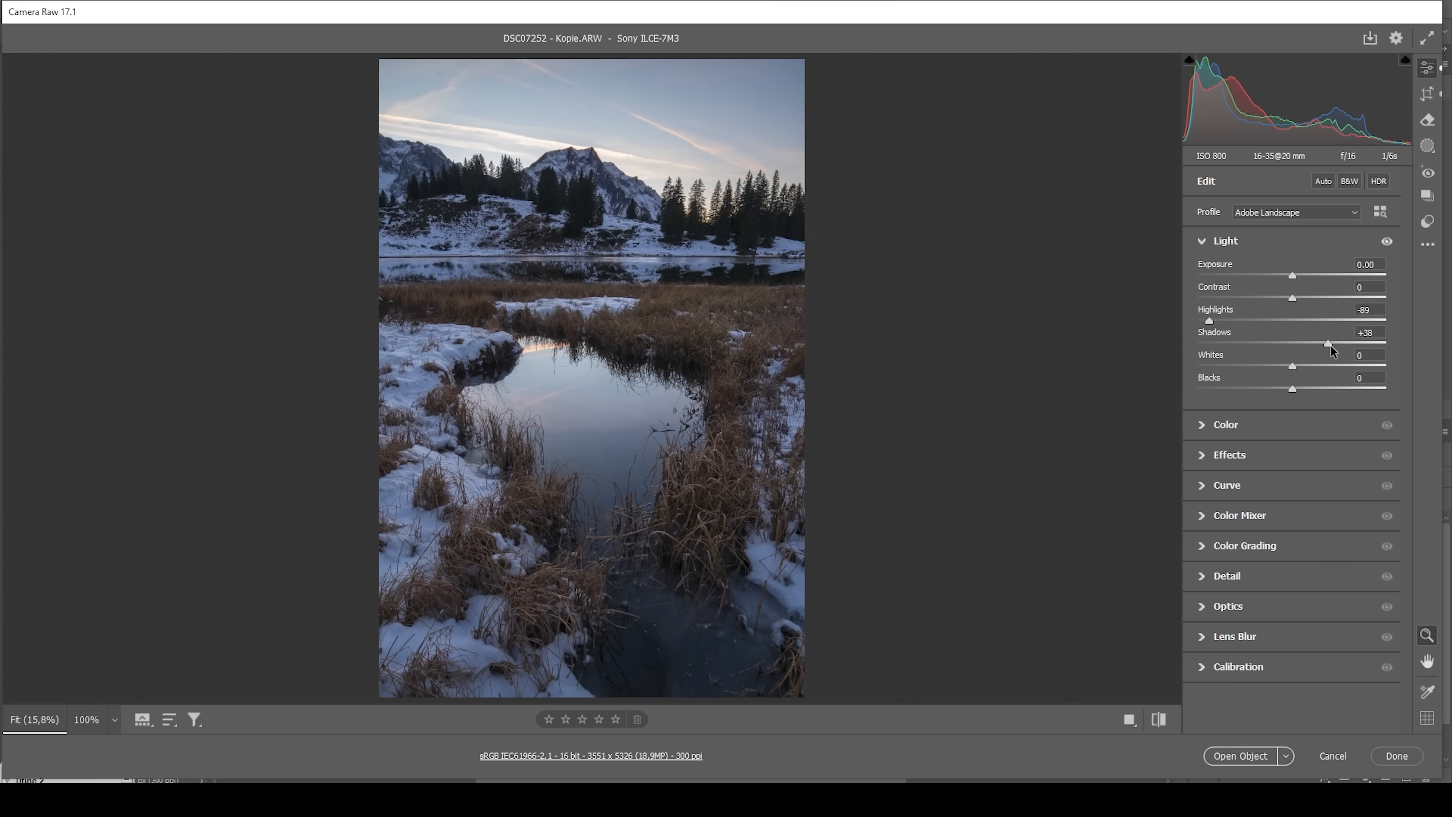
left_click_drag(1329, 343, 1334, 343)
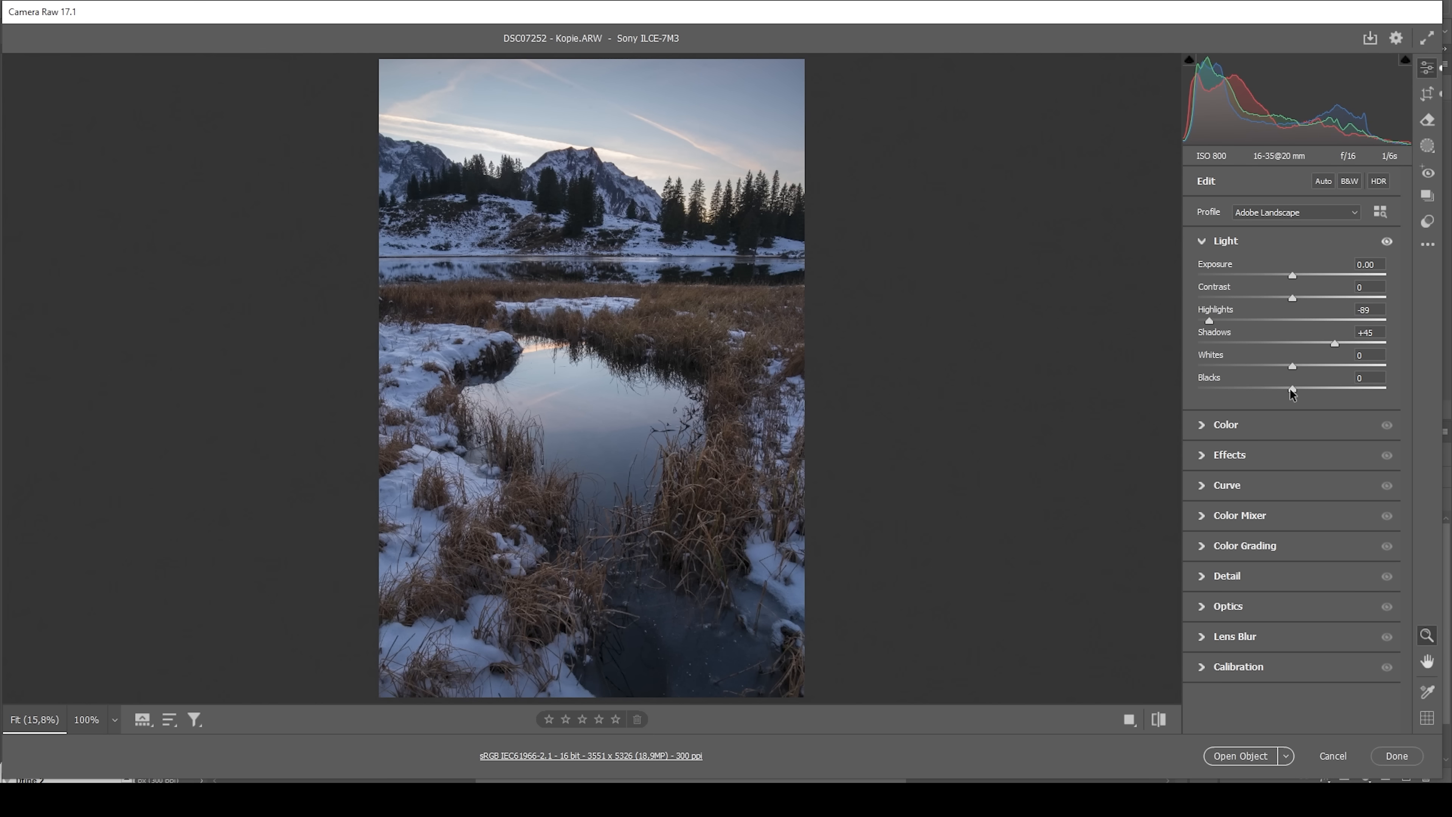
left_click_drag(1292, 388, 1315, 389)
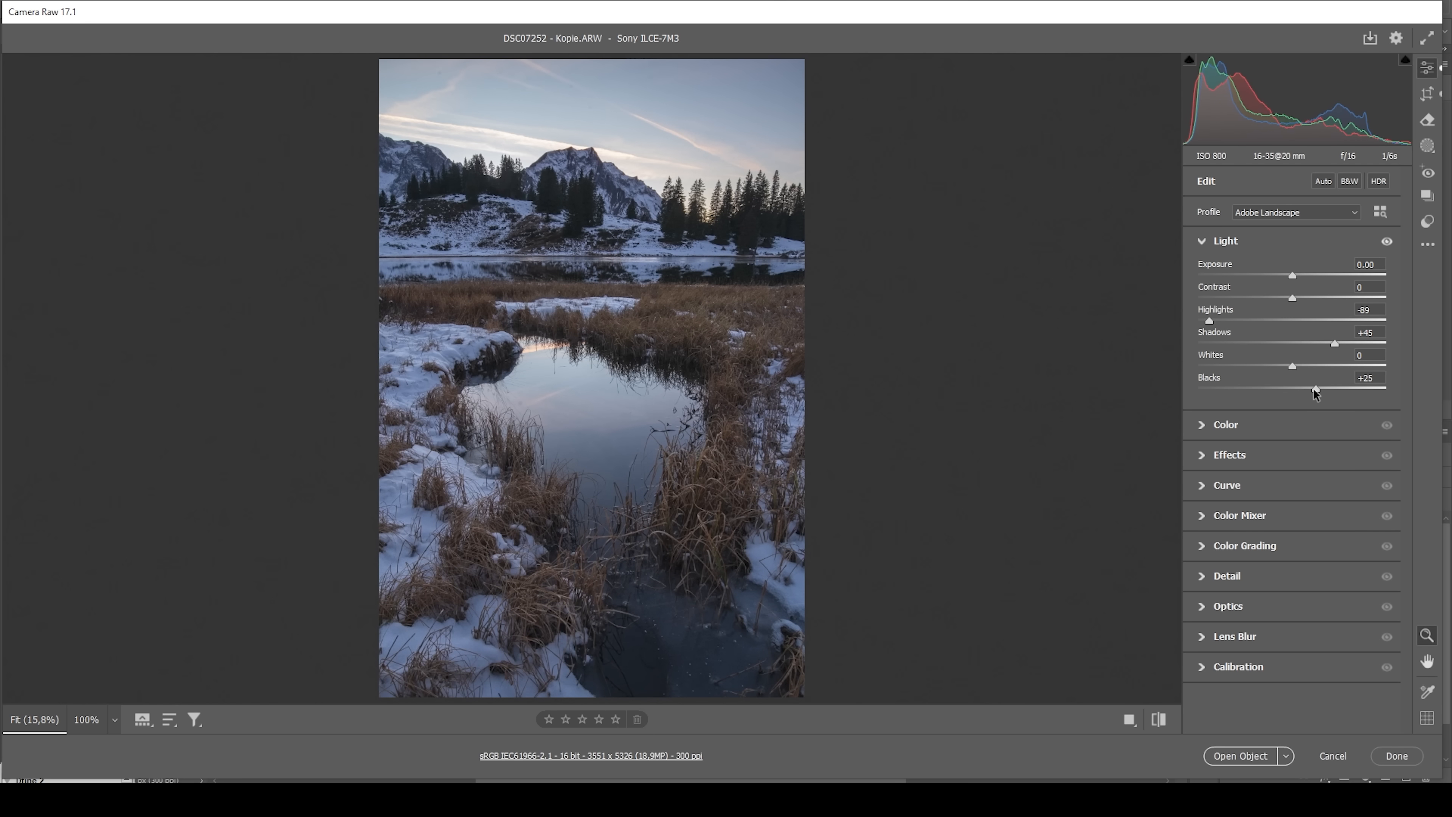
left_click_drag(1314, 389, 1325, 388)
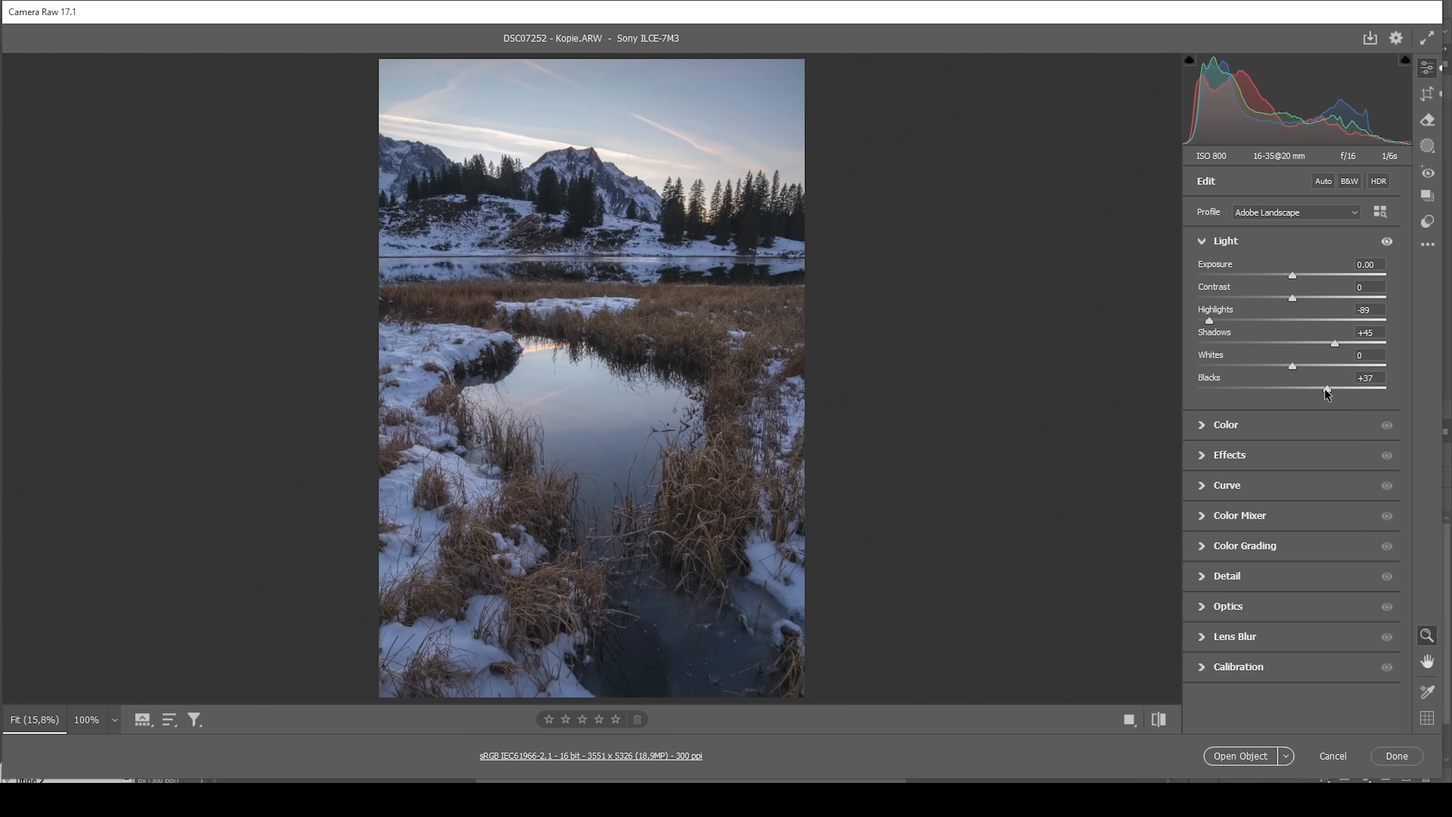
left_click_drag(1324, 391, 1343, 390)
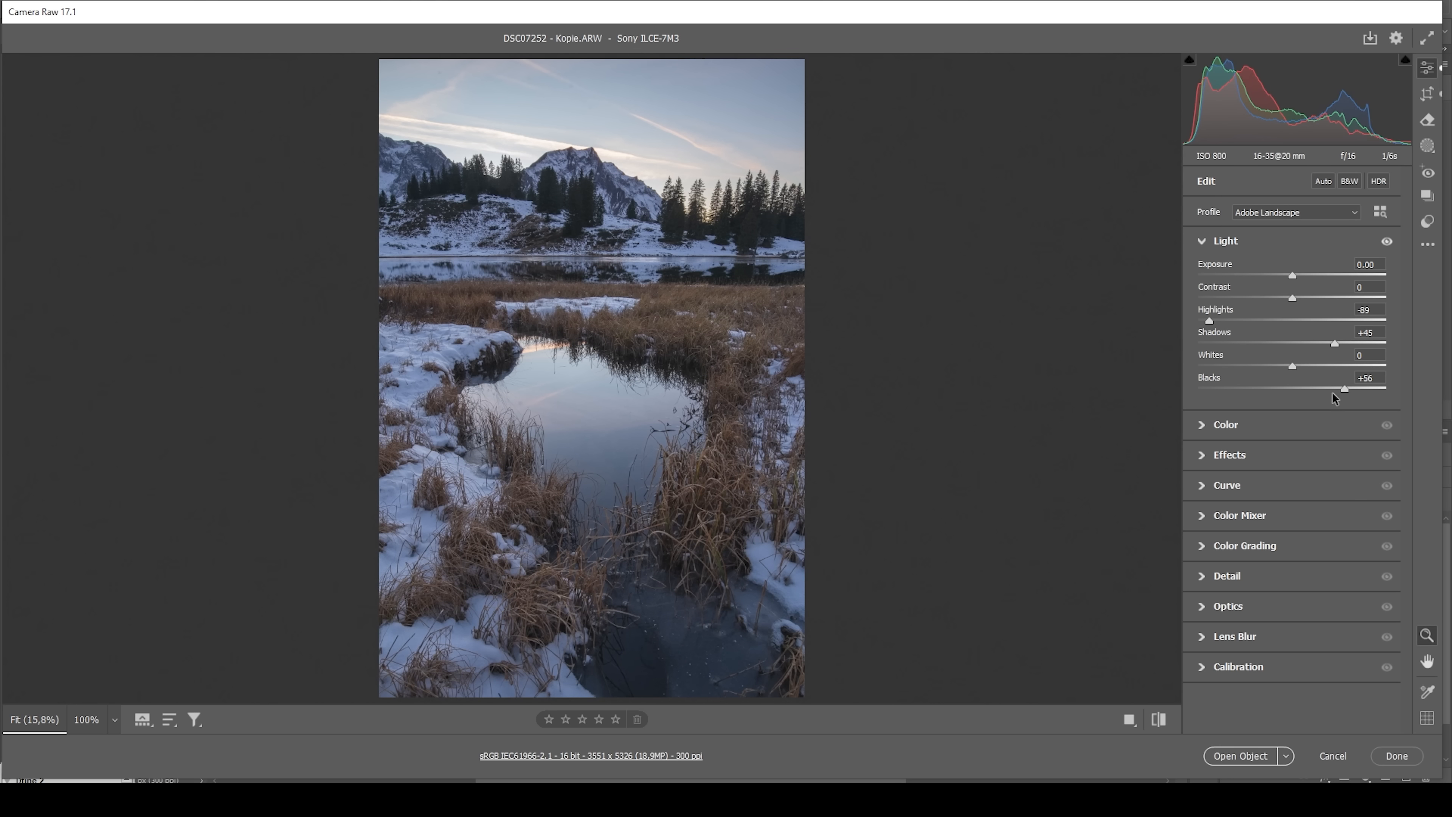
mouse_move(1186, 198)
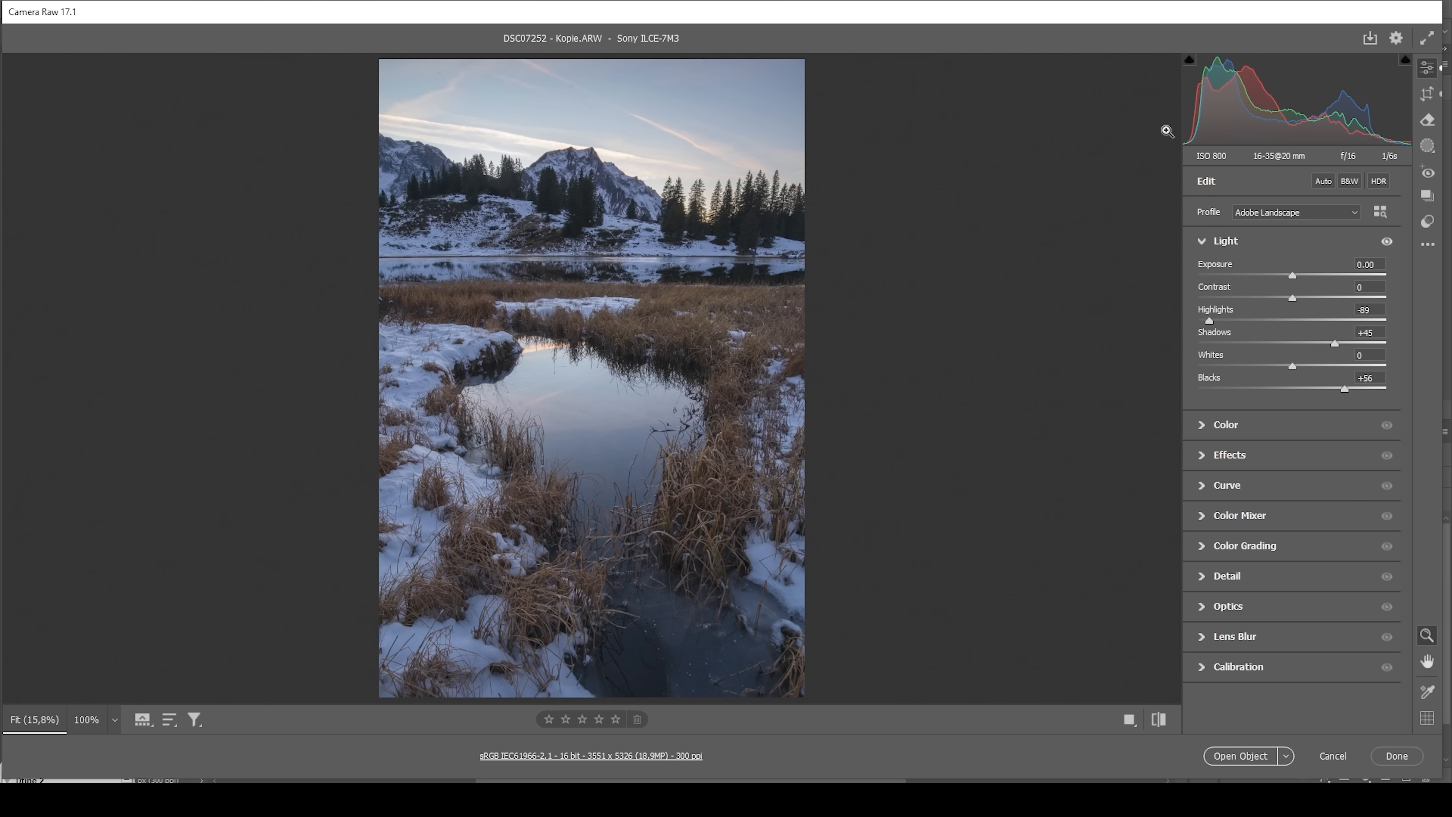
mouse_move(1187, 195)
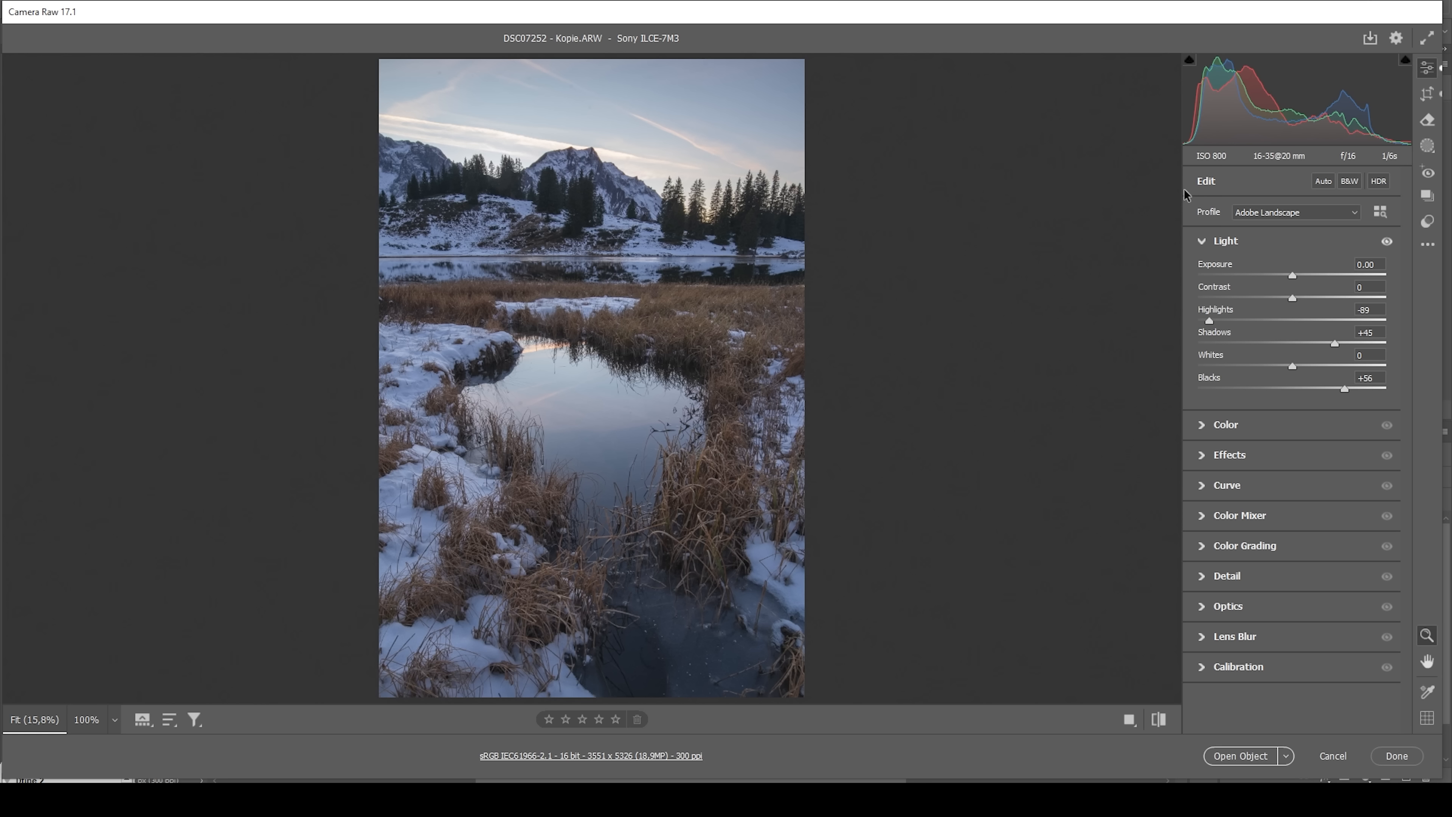
mouse_move(1214, 204)
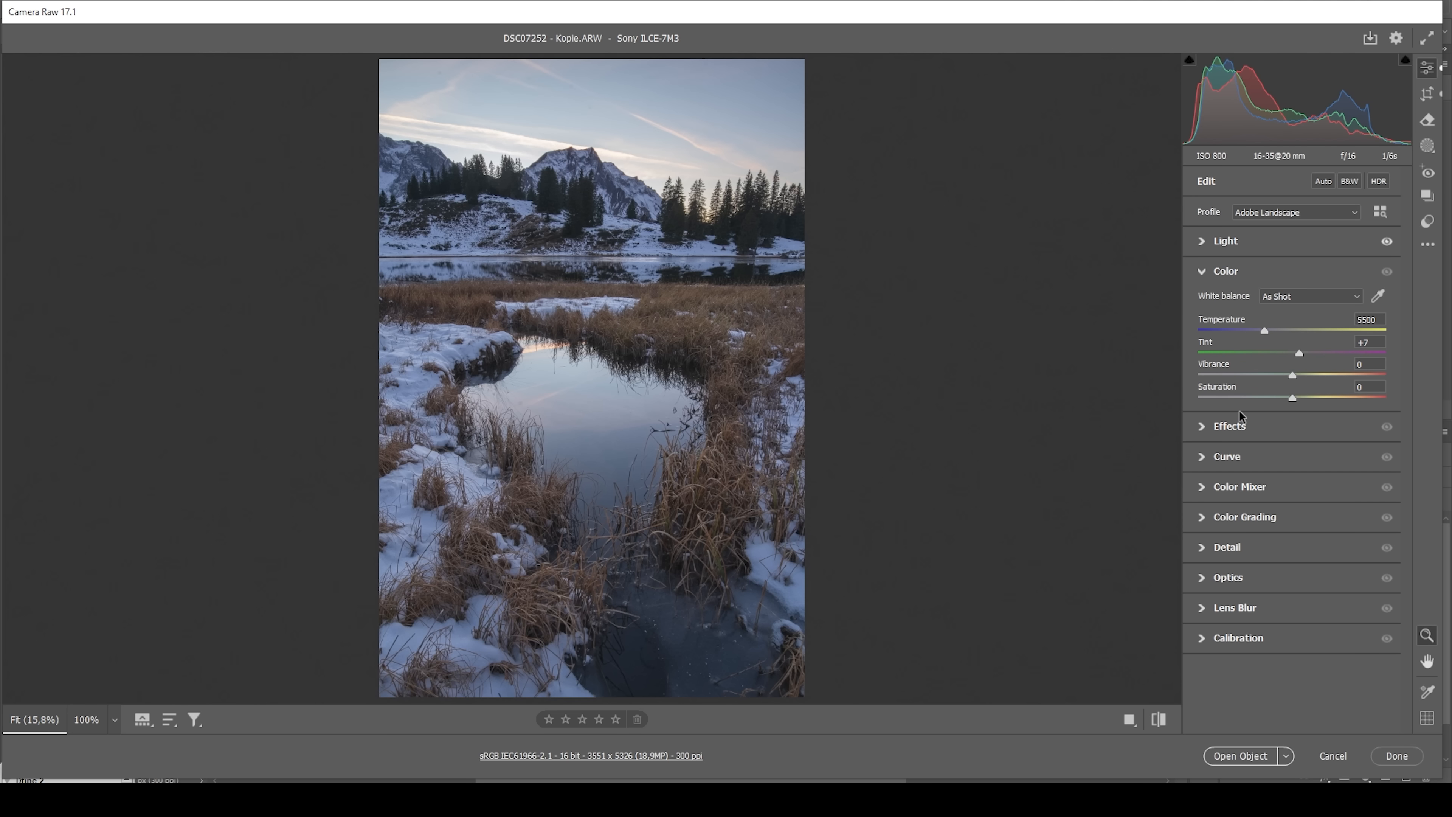
mouse_move(1277, 333)
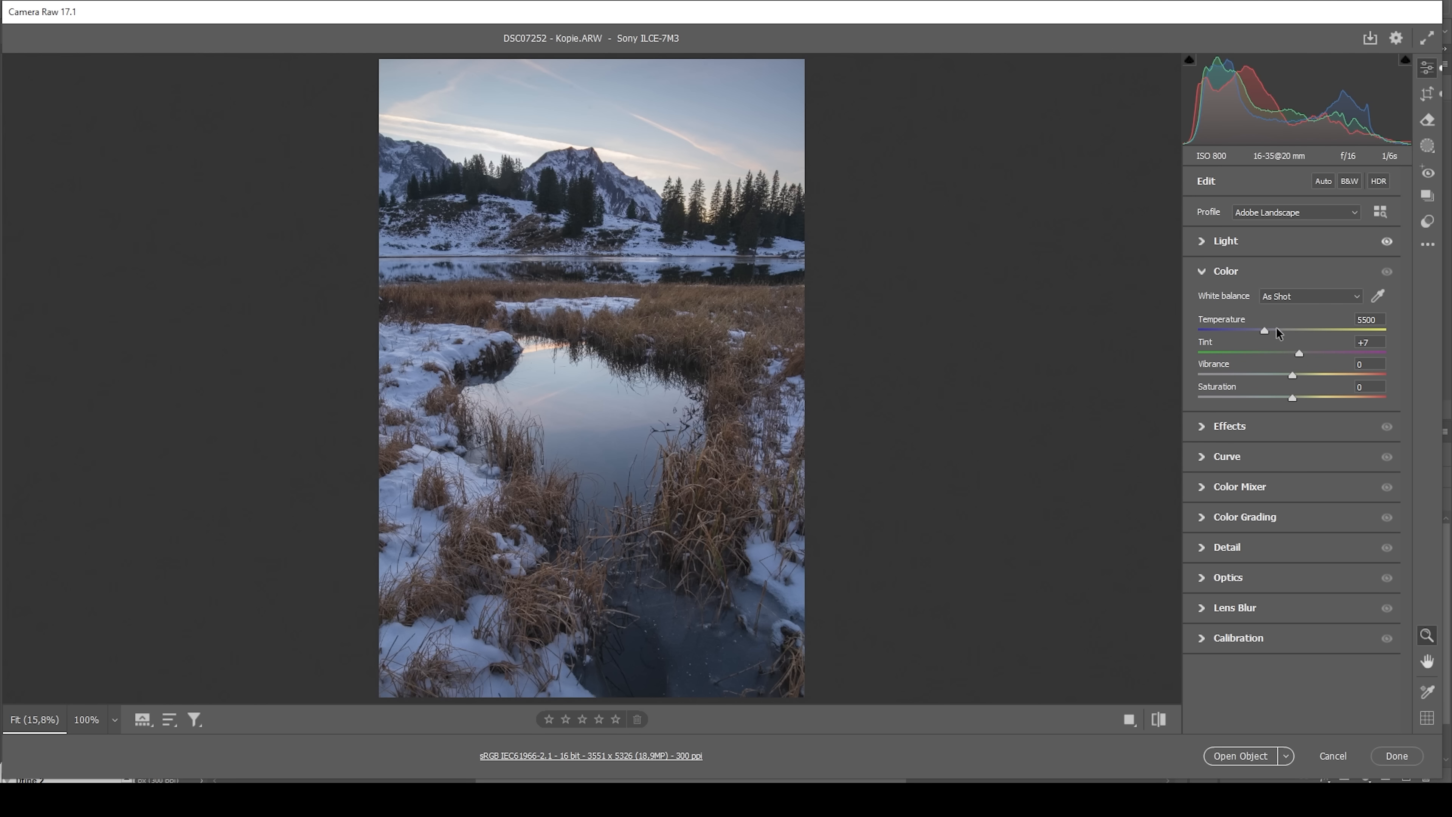
- Warm Temperature to 6100 with Tint +7 and raise Vibrance to +23
left_click_drag(1263, 330, 1271, 330)
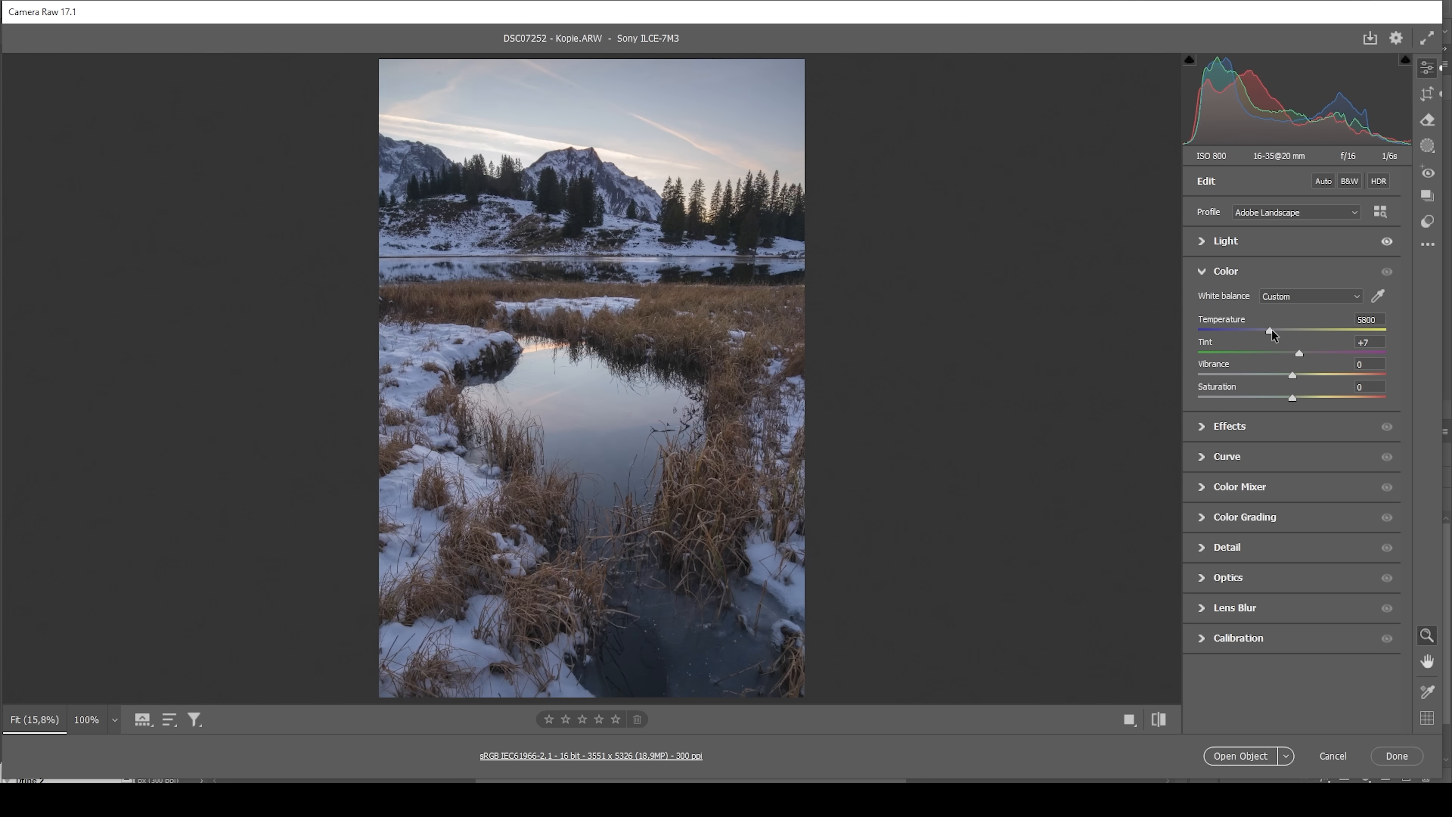
left_click_drag(1270, 330, 1278, 330)
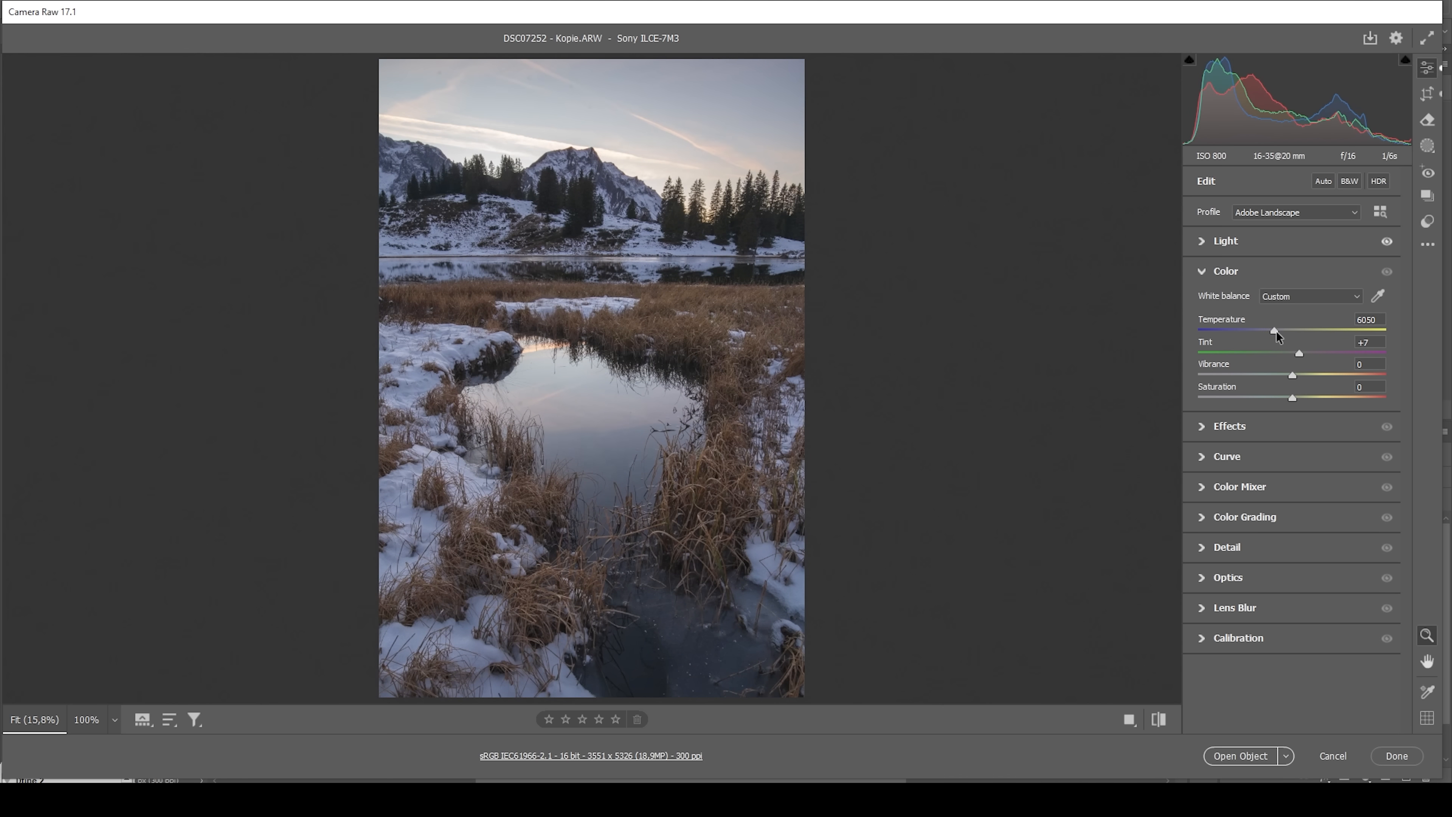
left_click_drag(1274, 330, 1278, 331)
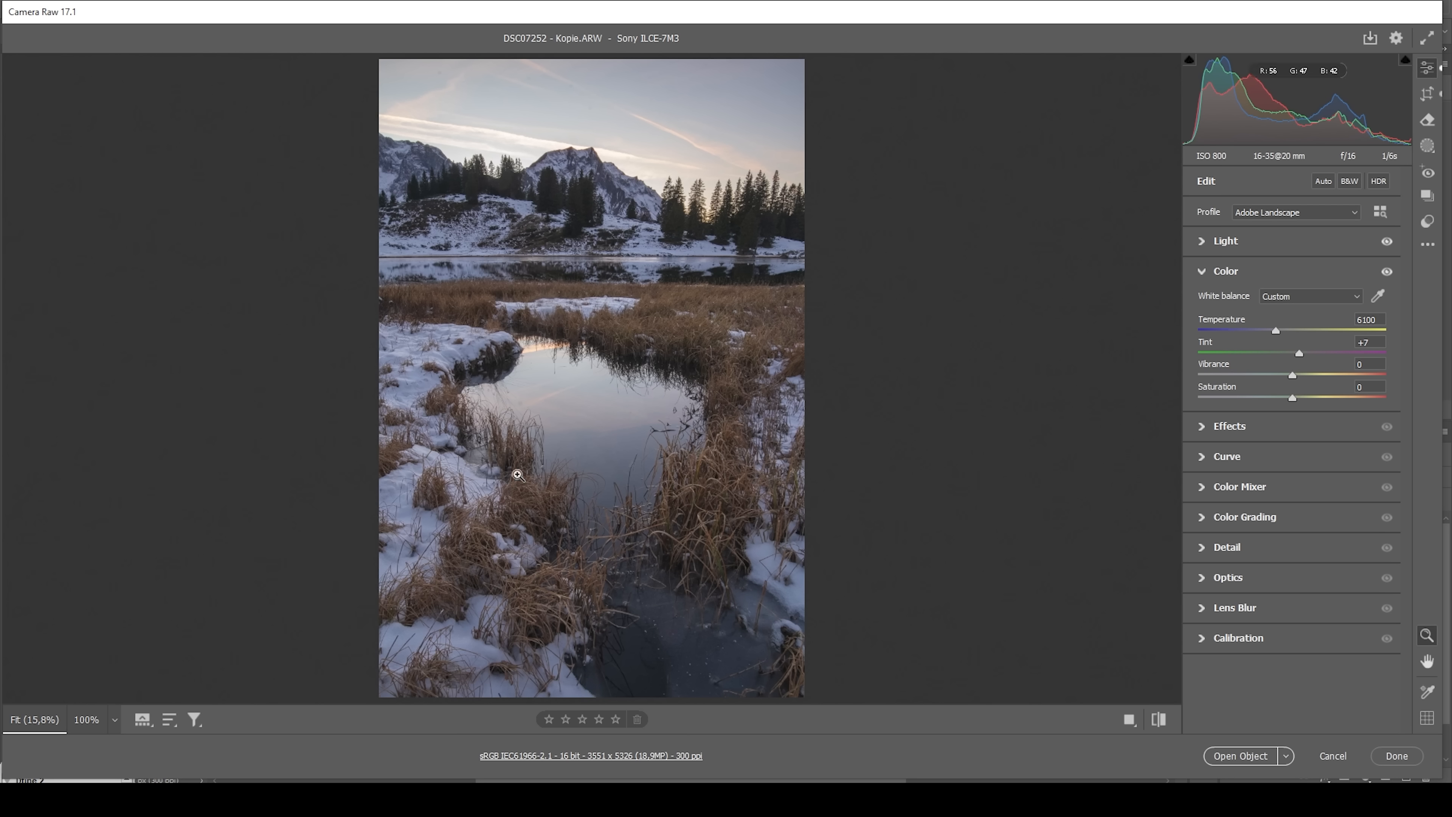
mouse_move(412, 502)
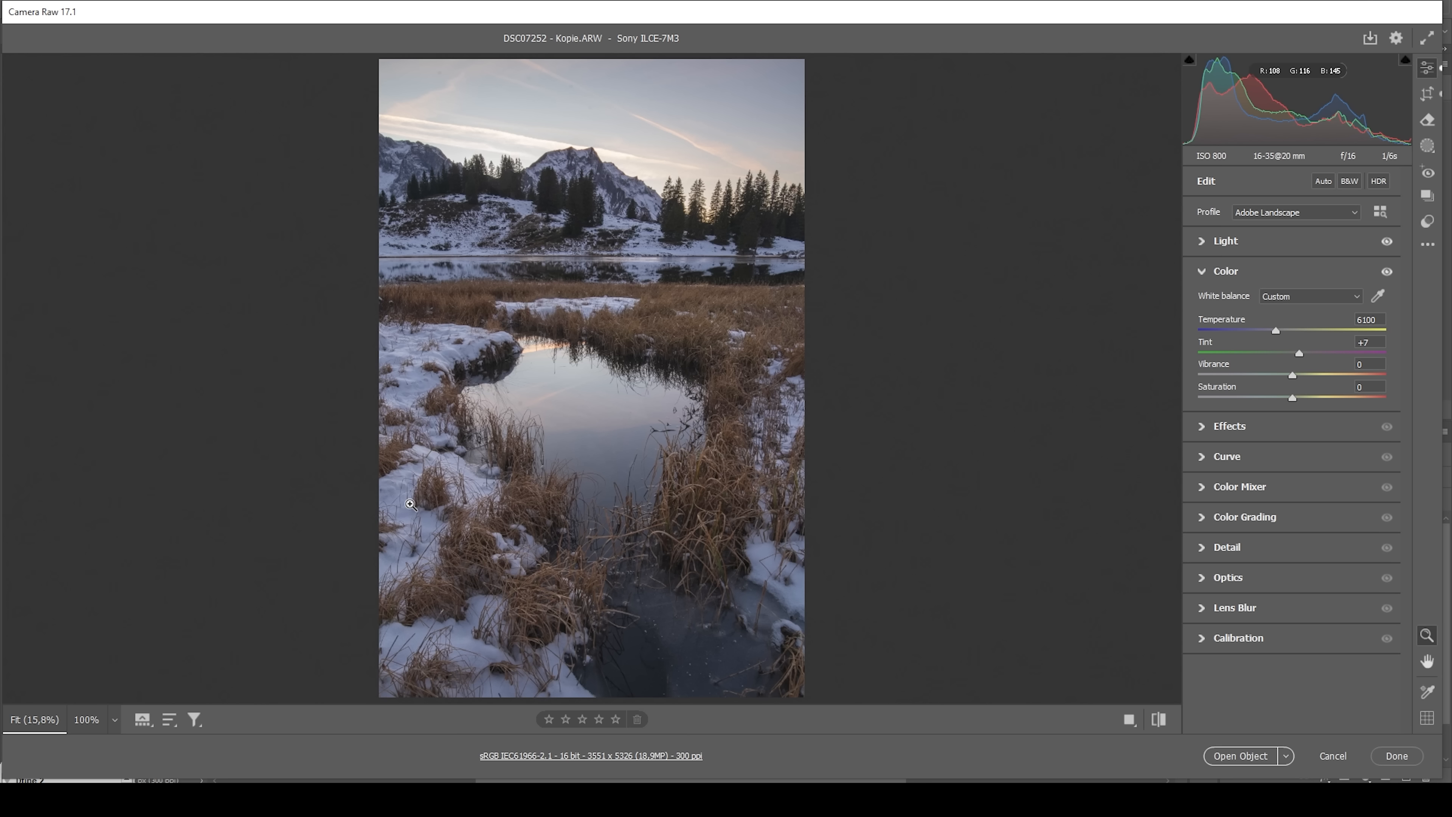
mouse_move(403, 510)
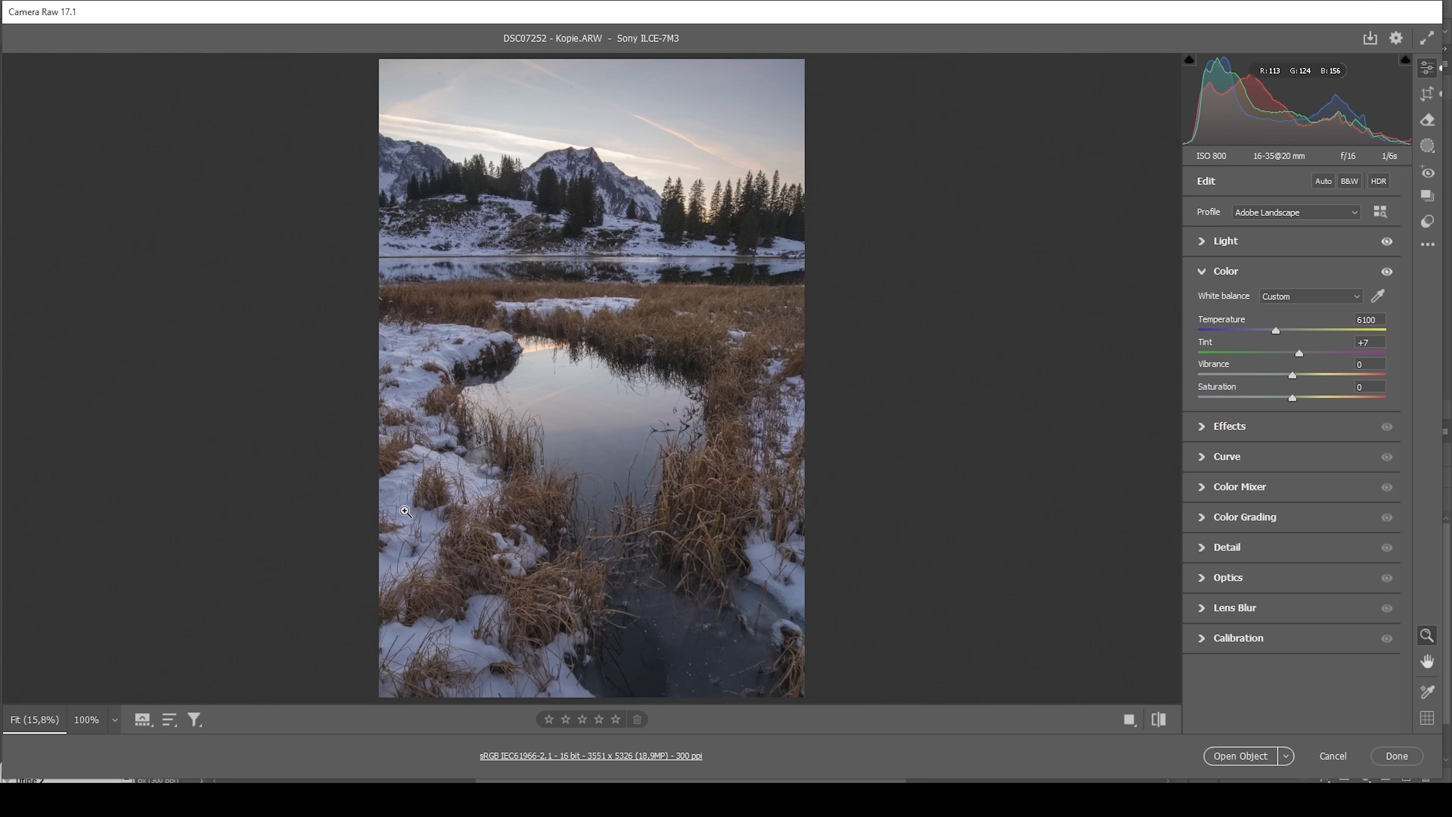
mouse_move(459, 513)
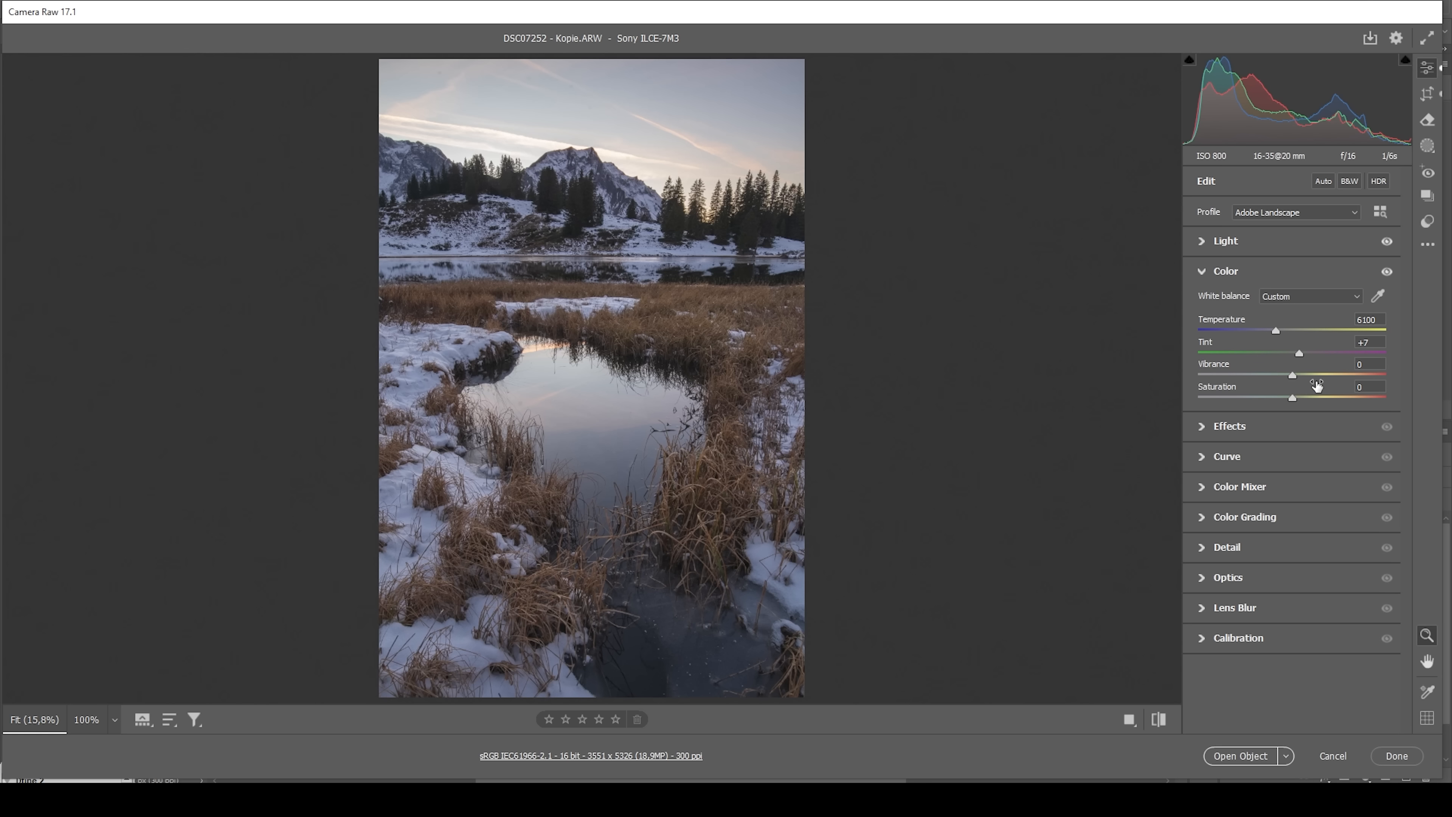
left_click_drag(1293, 375, 1303, 375)
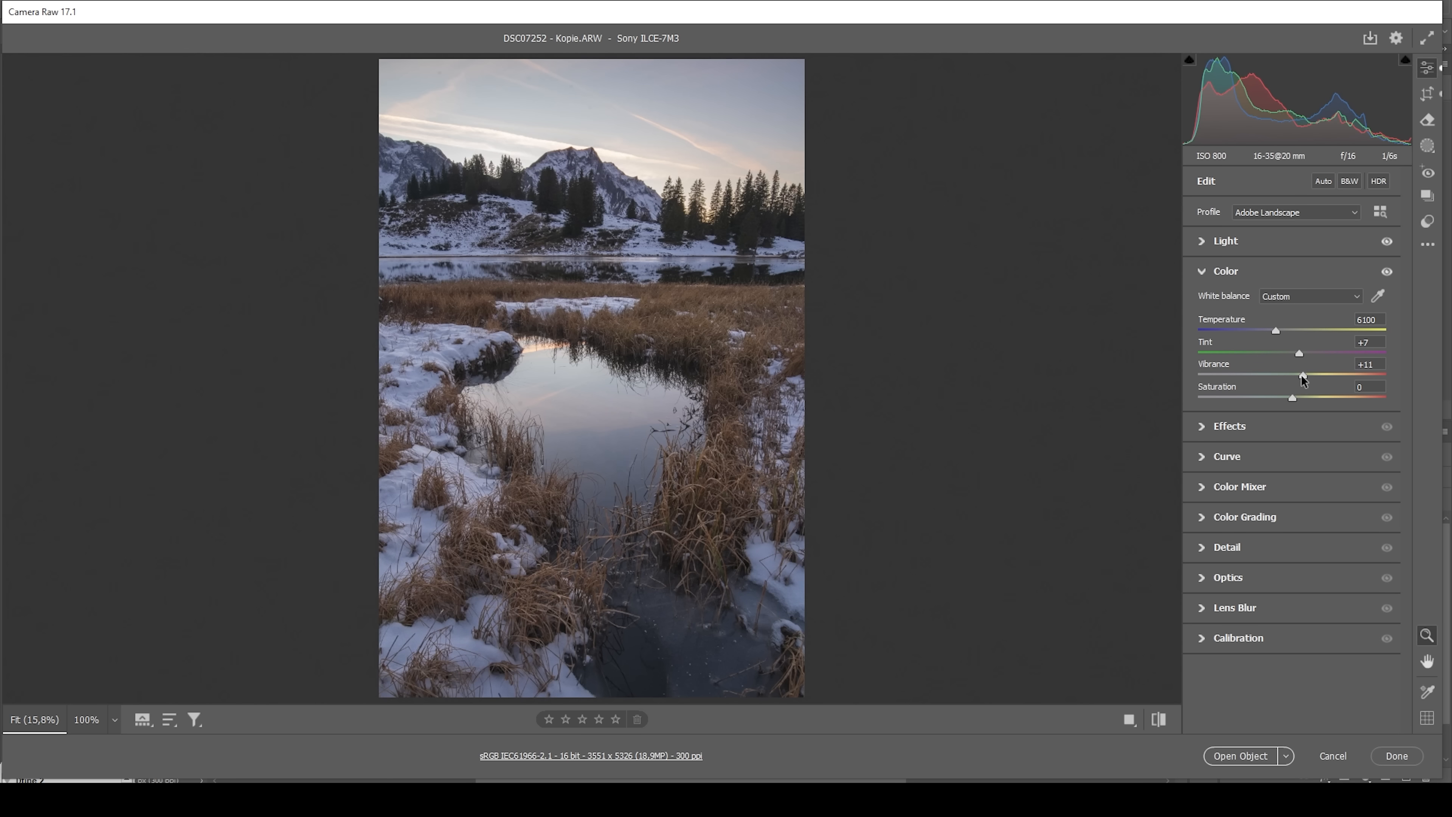
left_click_drag(1300, 375, 1313, 375)
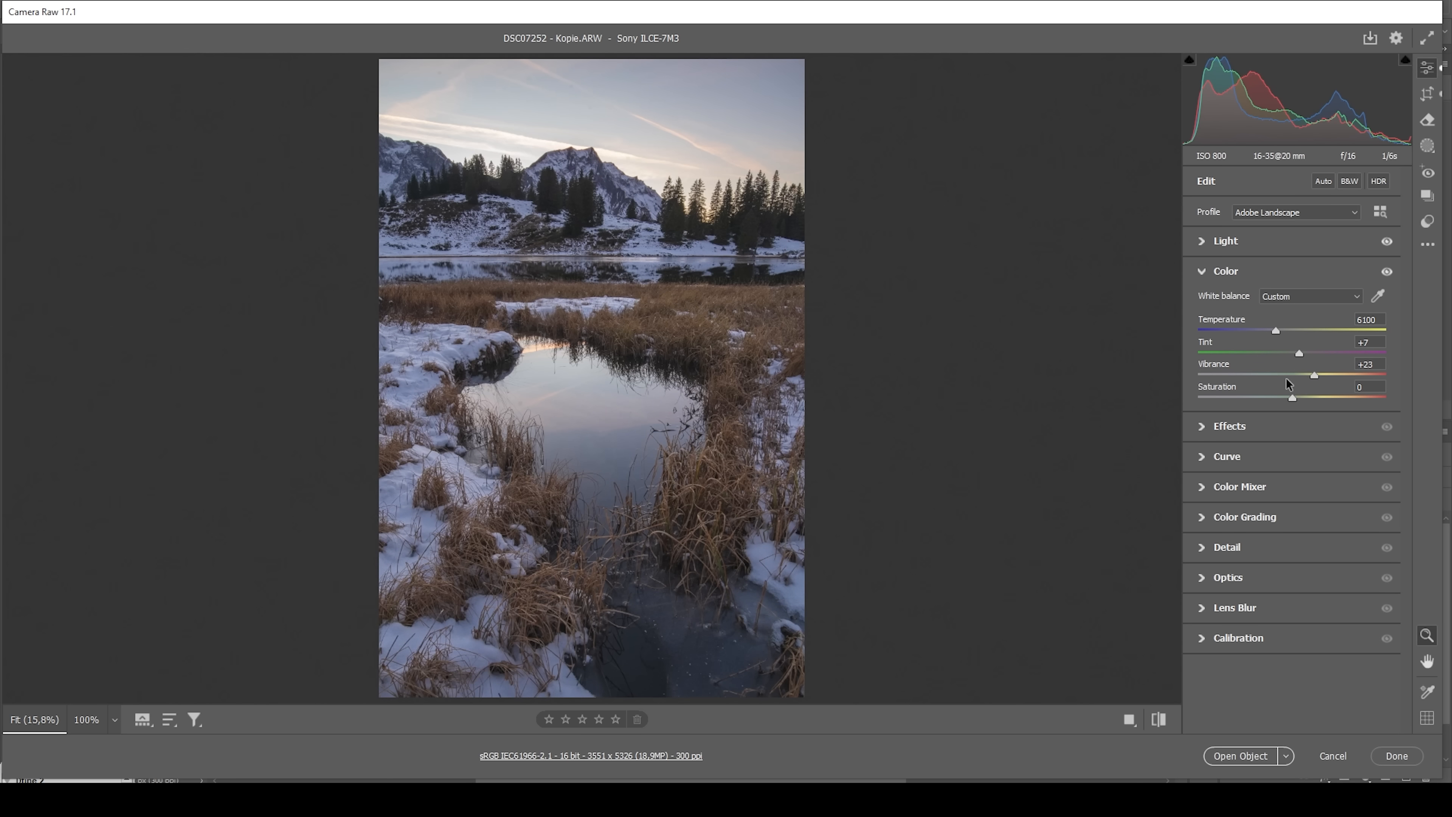
left_click(1225, 270)
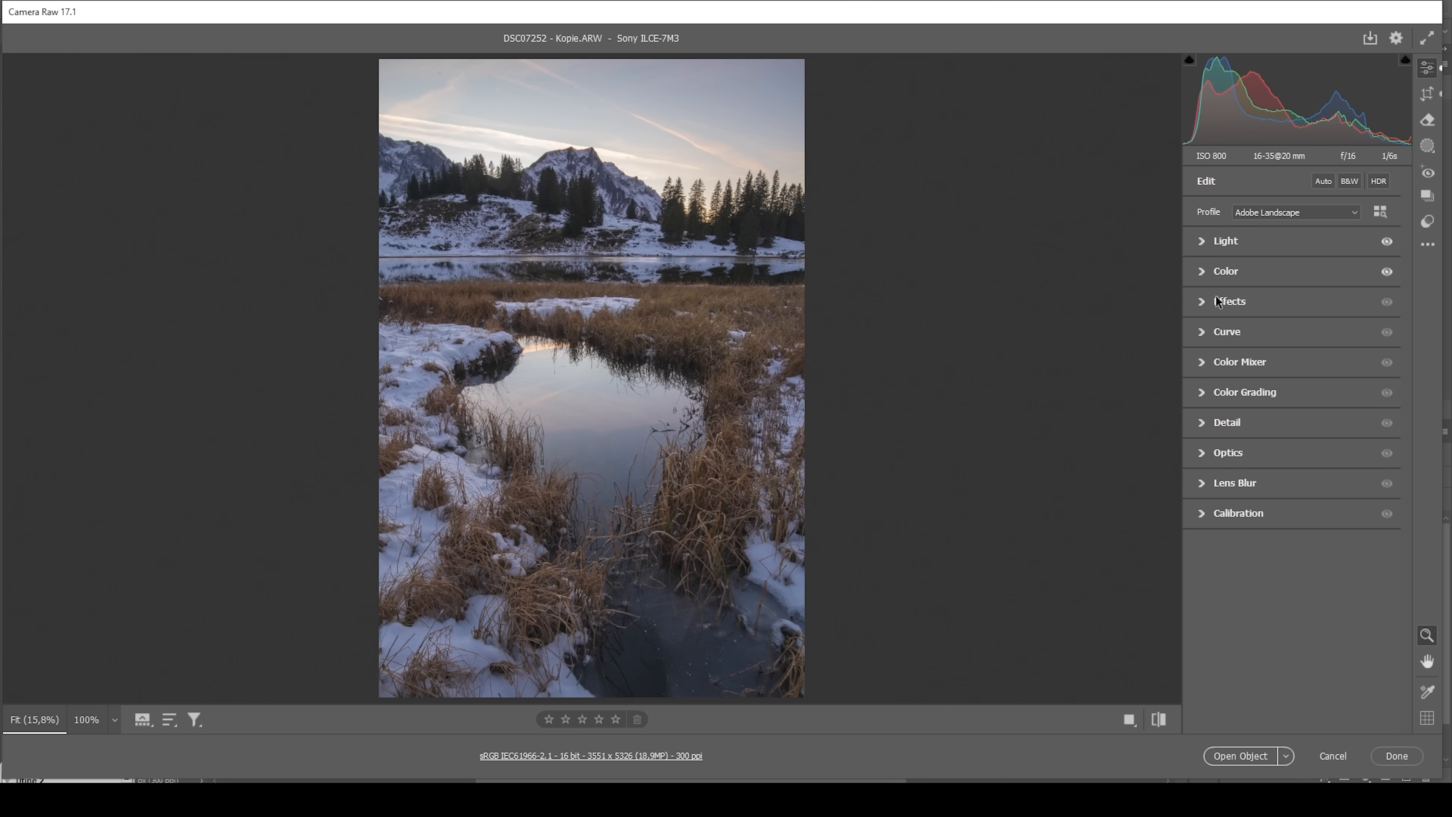
- In Effects, set Texture +9, Clarity +6 and Dehaze -6
left_click(1229, 301)
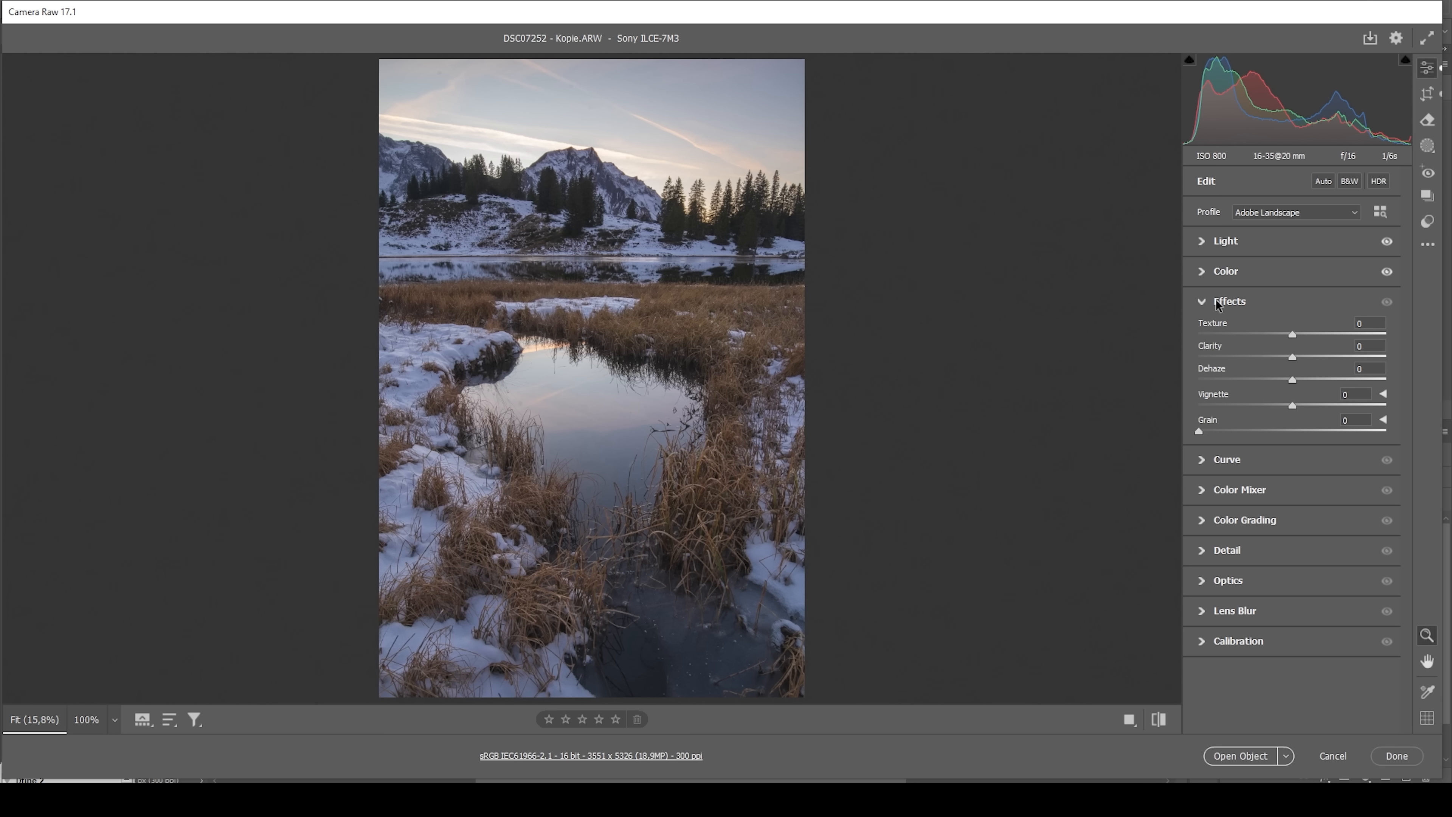
left_click_drag(1292, 334, 1294, 334)
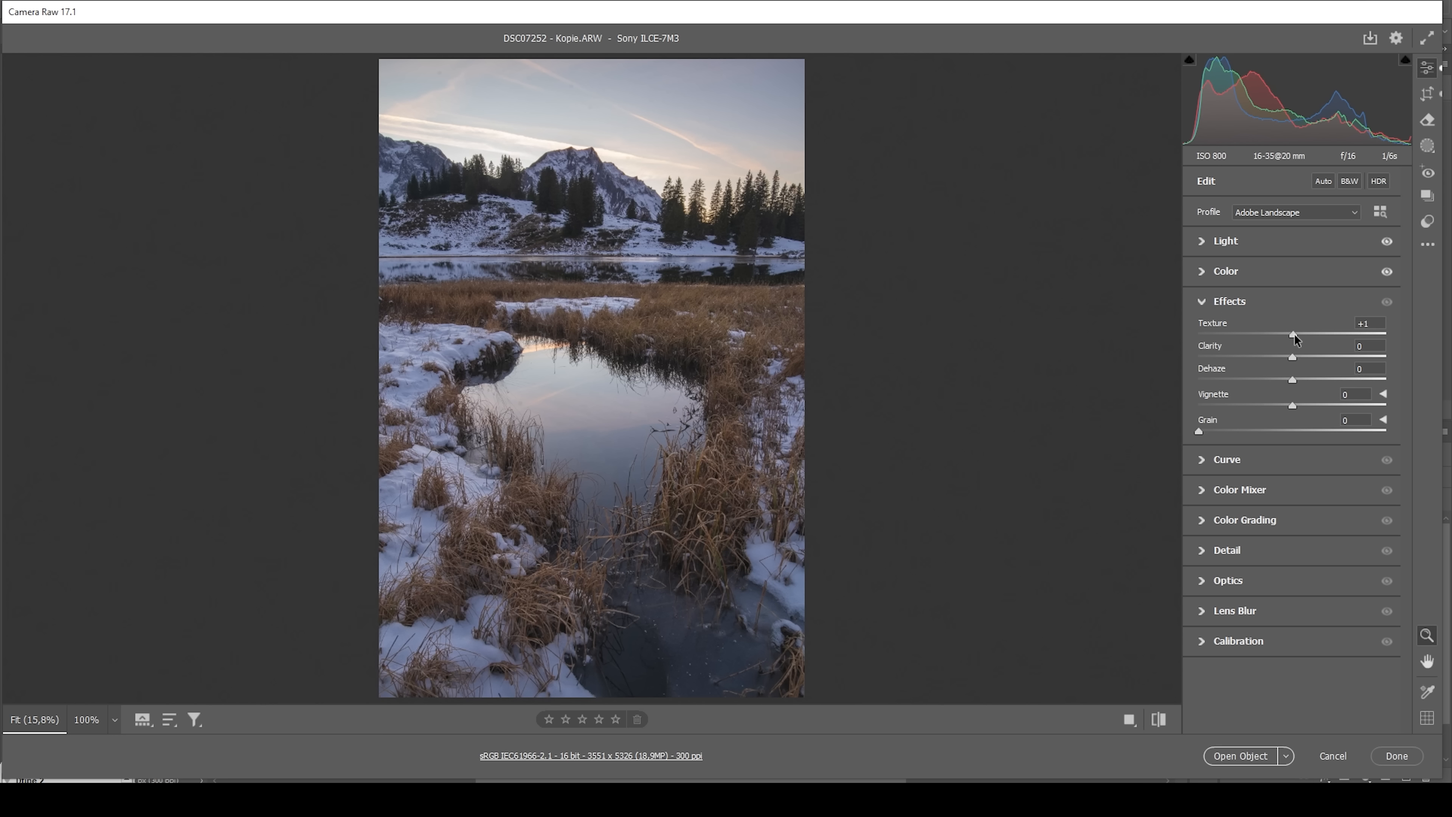
left_click_drag(1295, 334, 1300, 334)
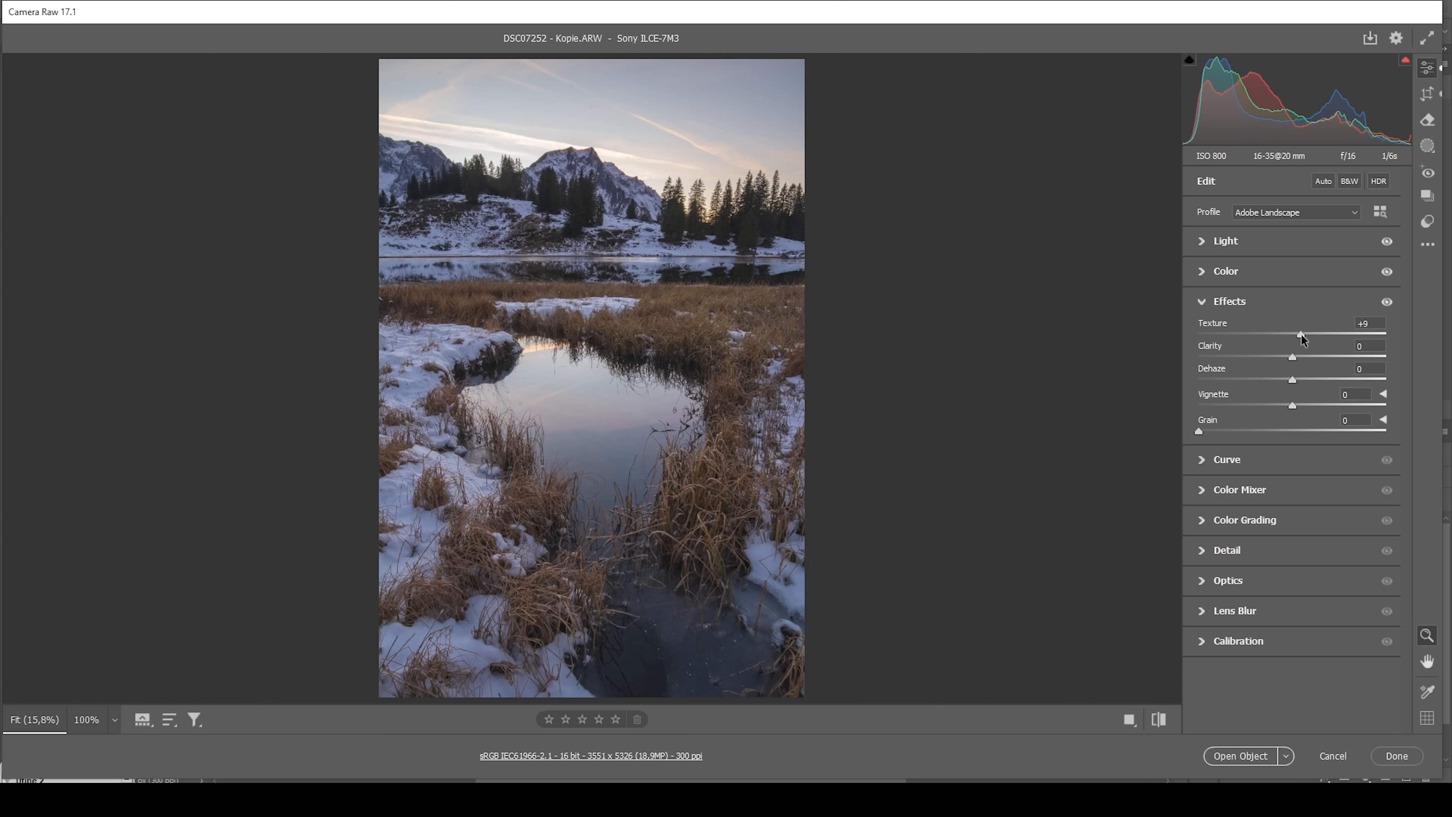
mouse_move(1292, 361)
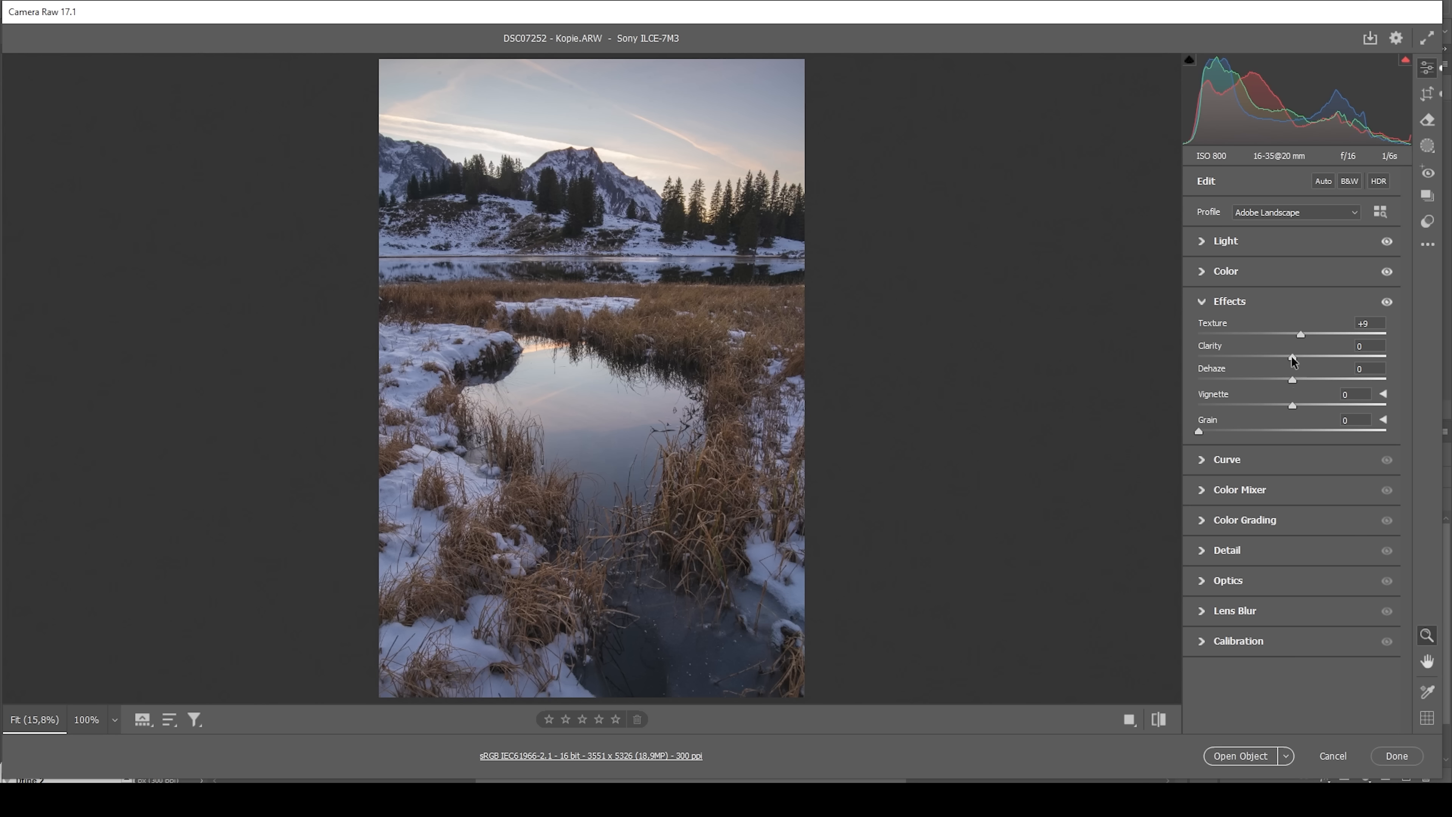
left_click_drag(1292, 356, 1301, 356)
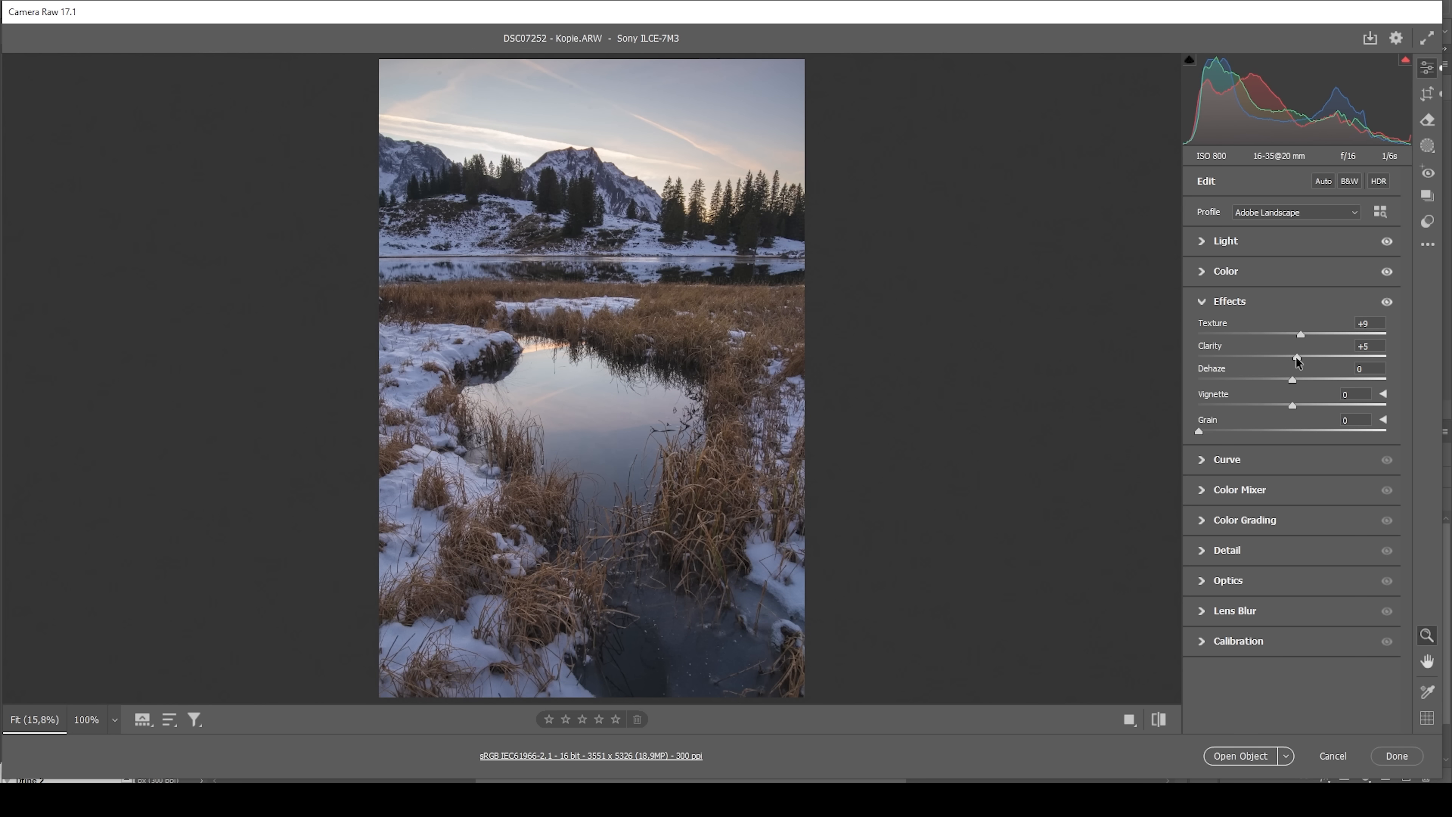
left_click_drag(1299, 361, 1303, 361)
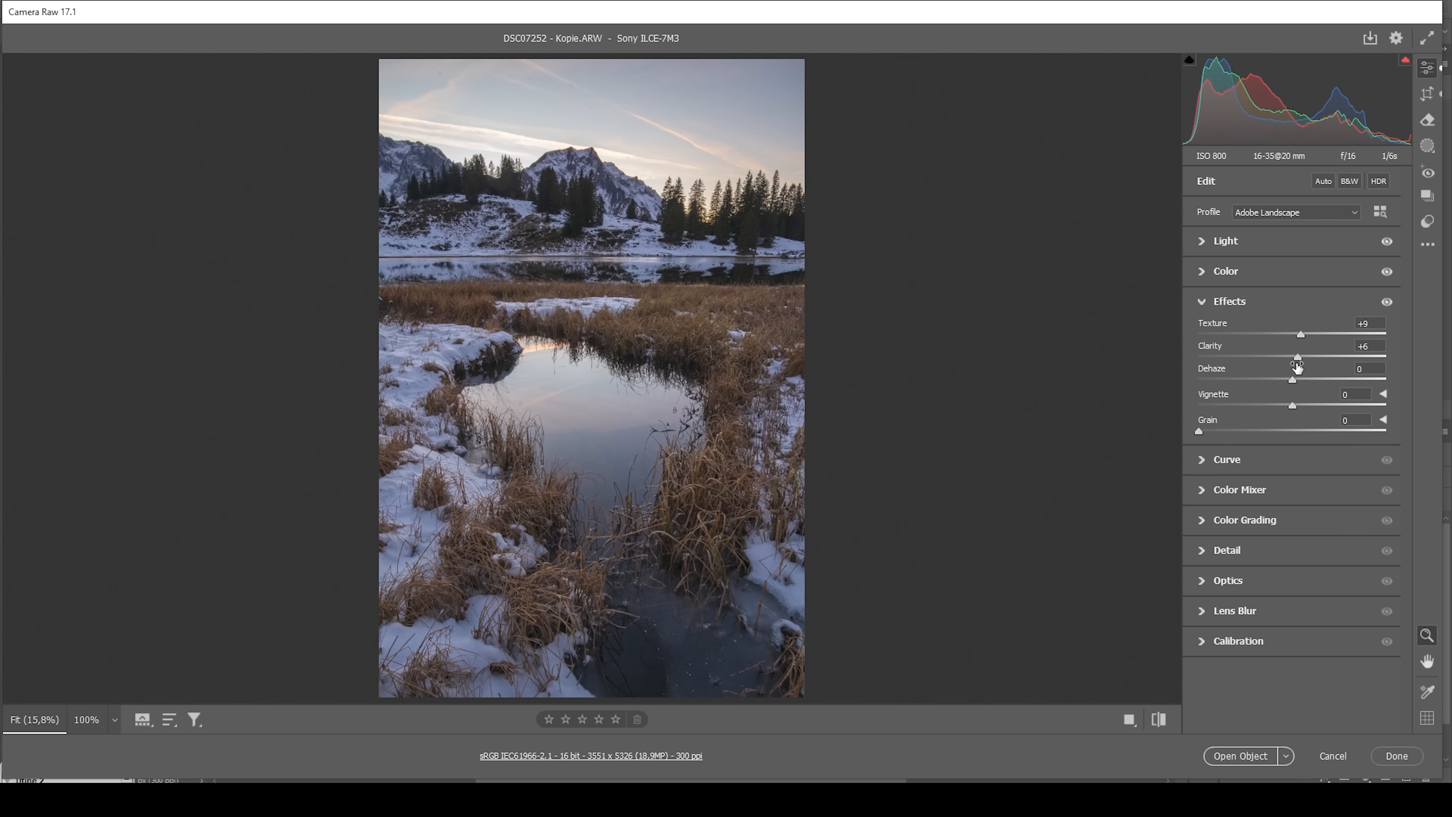
mouse_move(1291, 403)
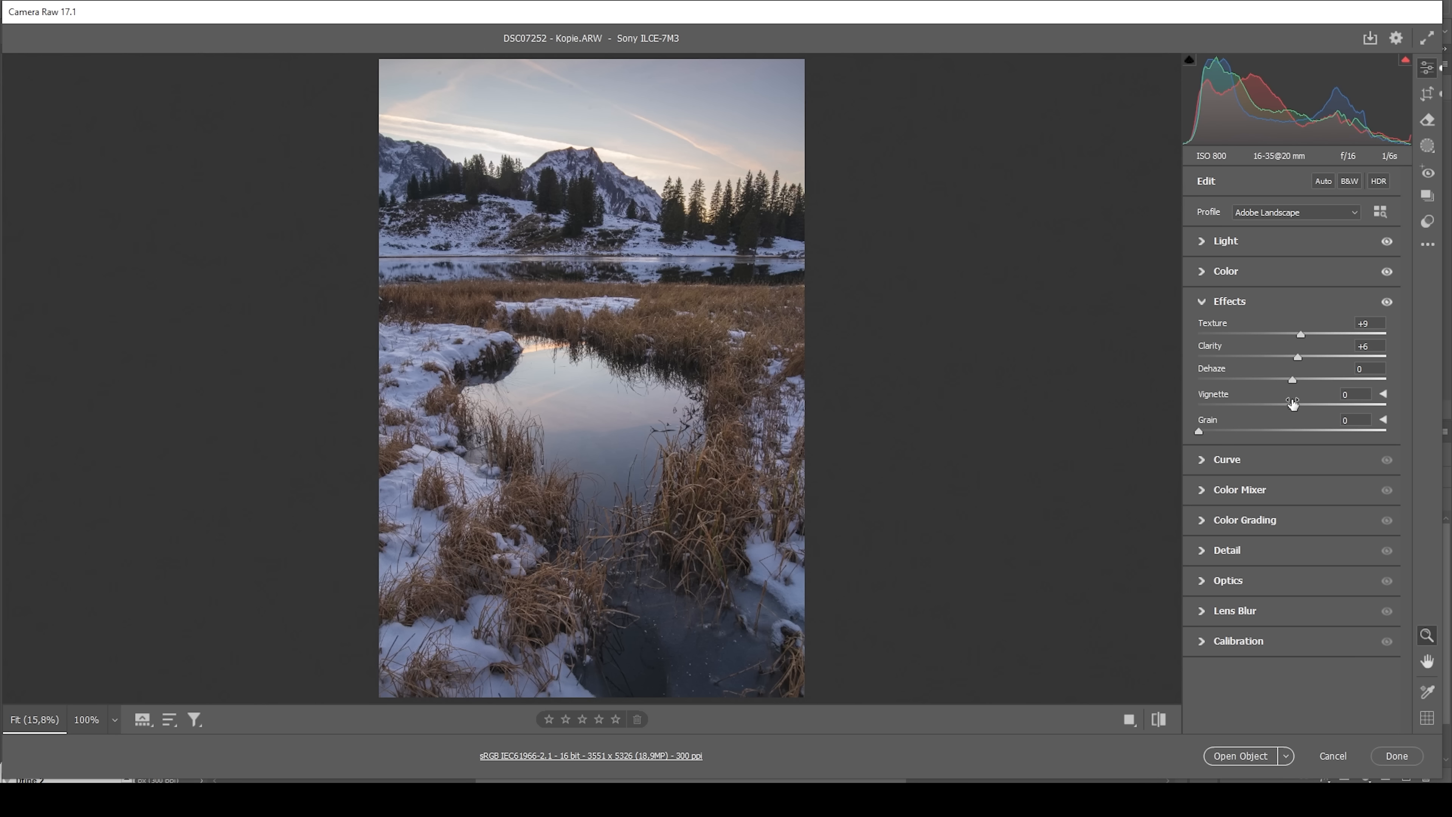
left_click_drag(1292, 379, 1285, 380)
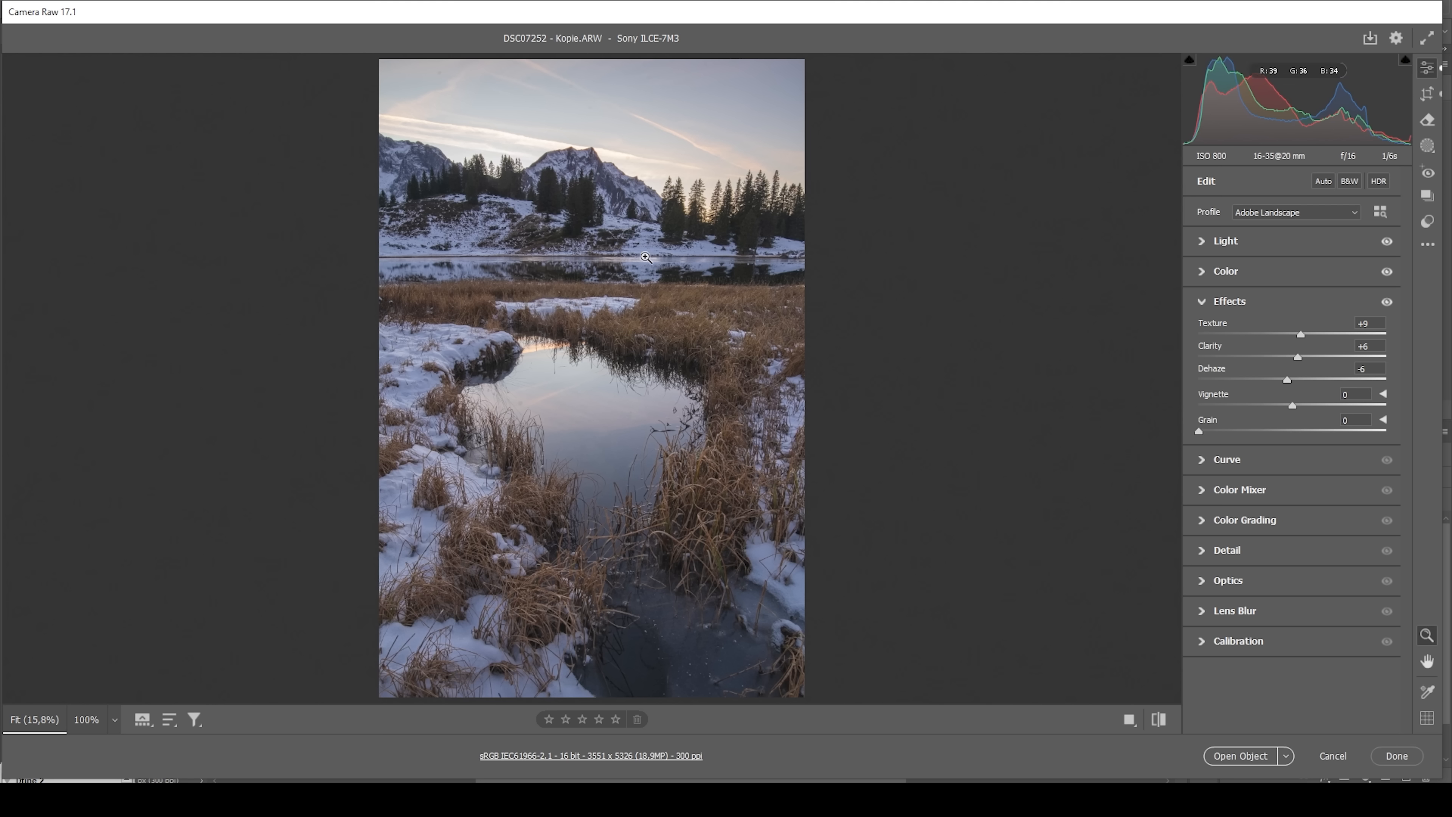
mouse_move(640, 251)
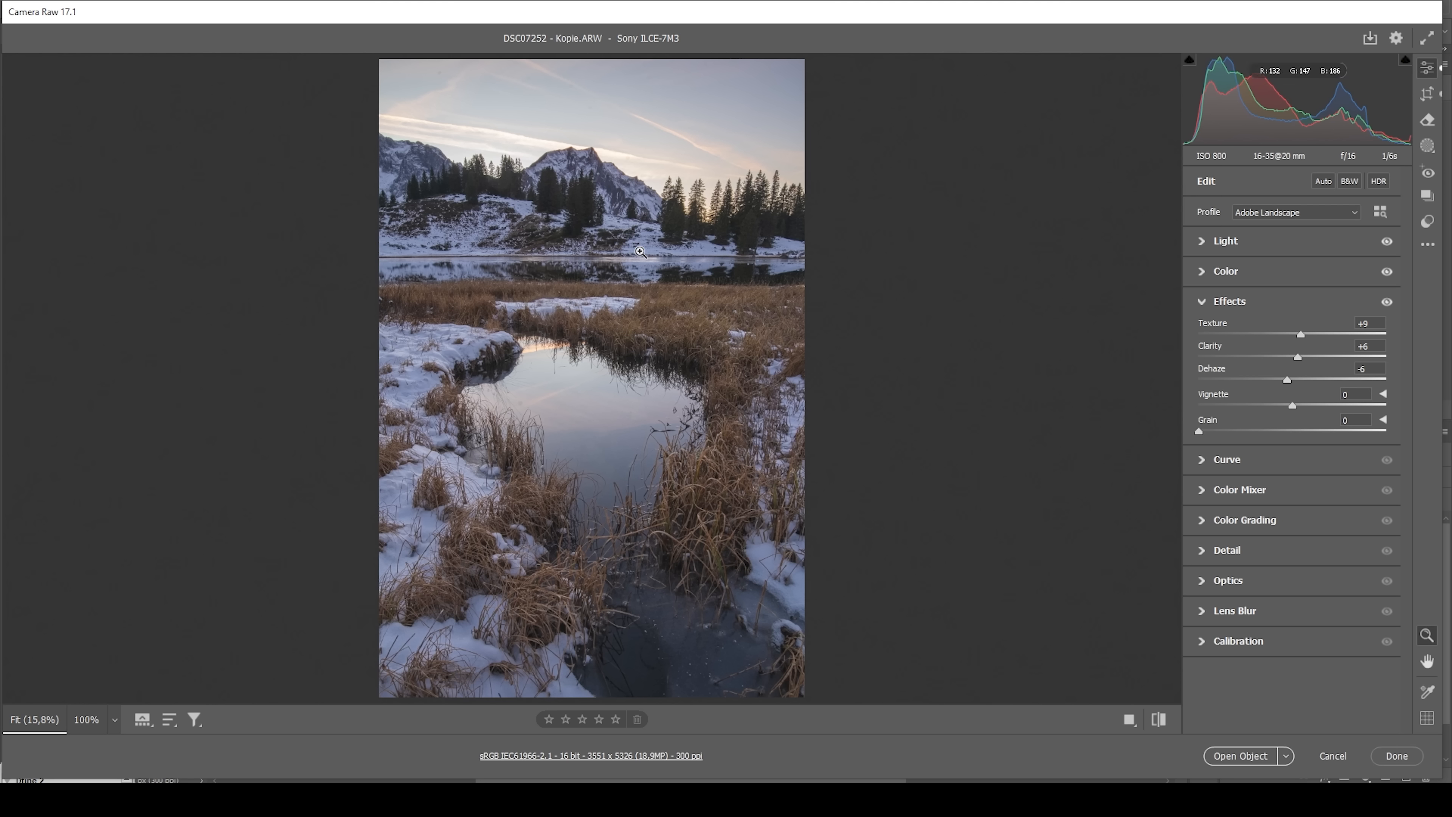
mouse_move(1158, 719)
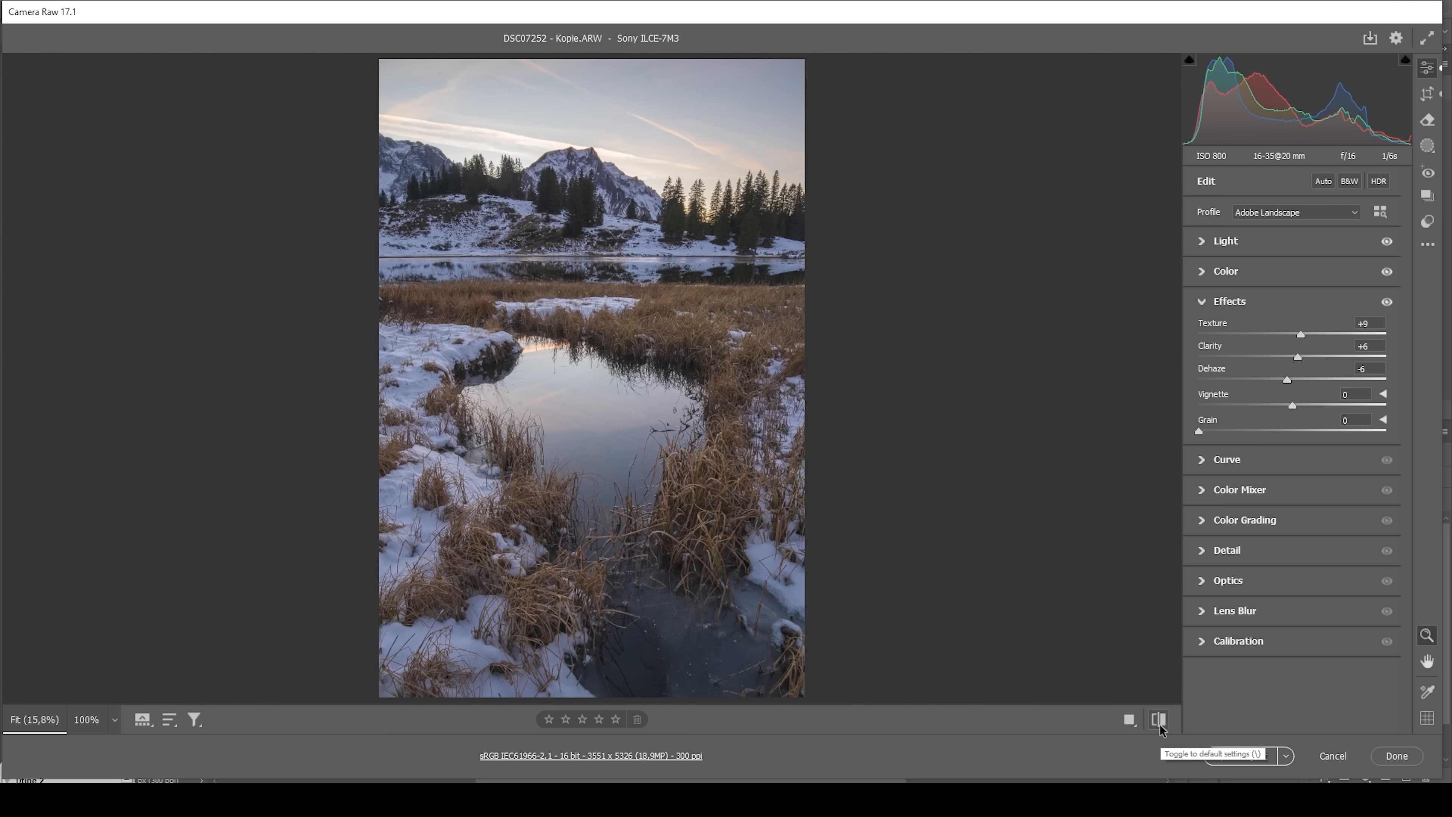
- Compare the edit against default settings, then bring up the masking options
left_click(1158, 719)
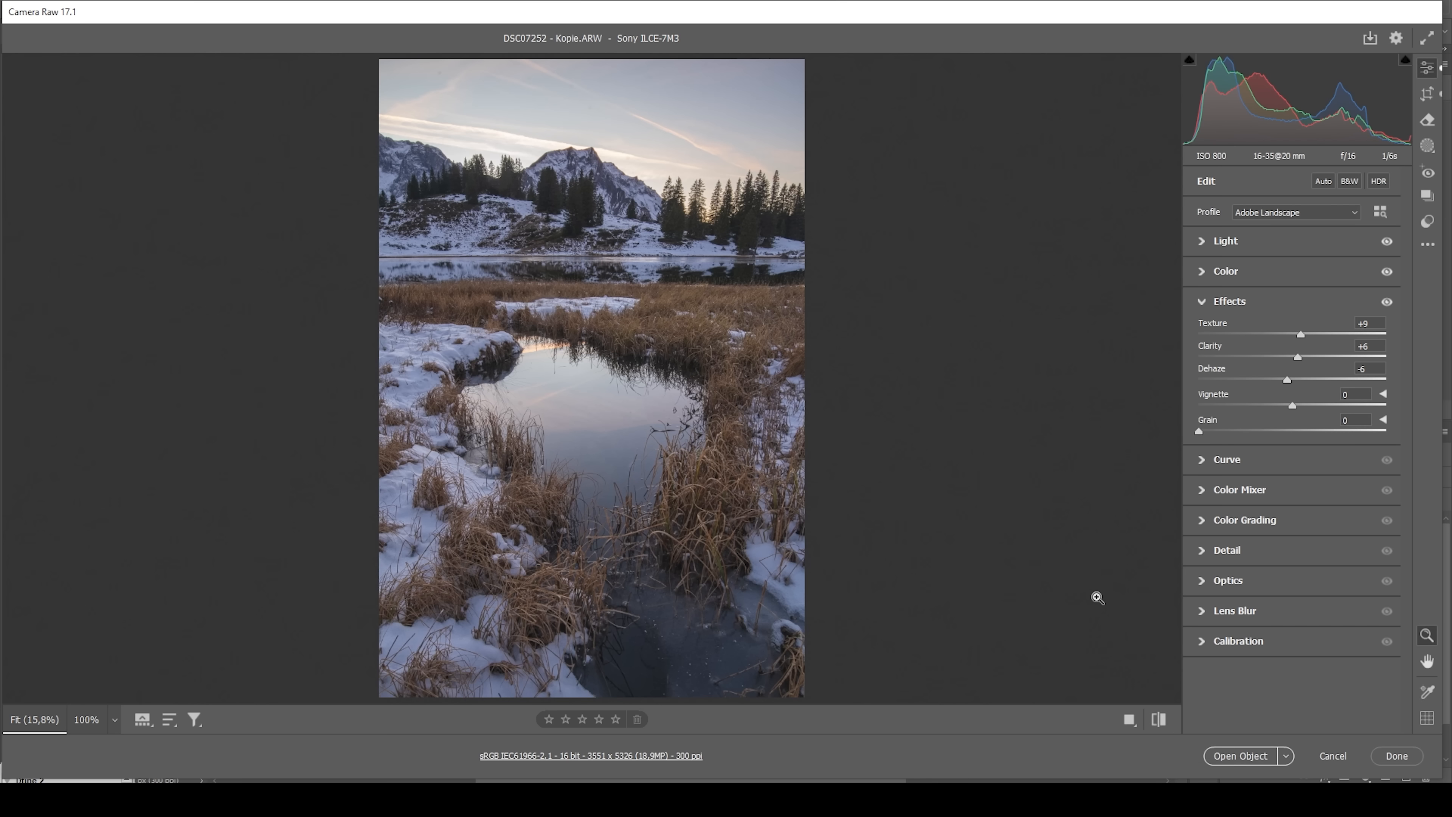
left_click(1426, 145)
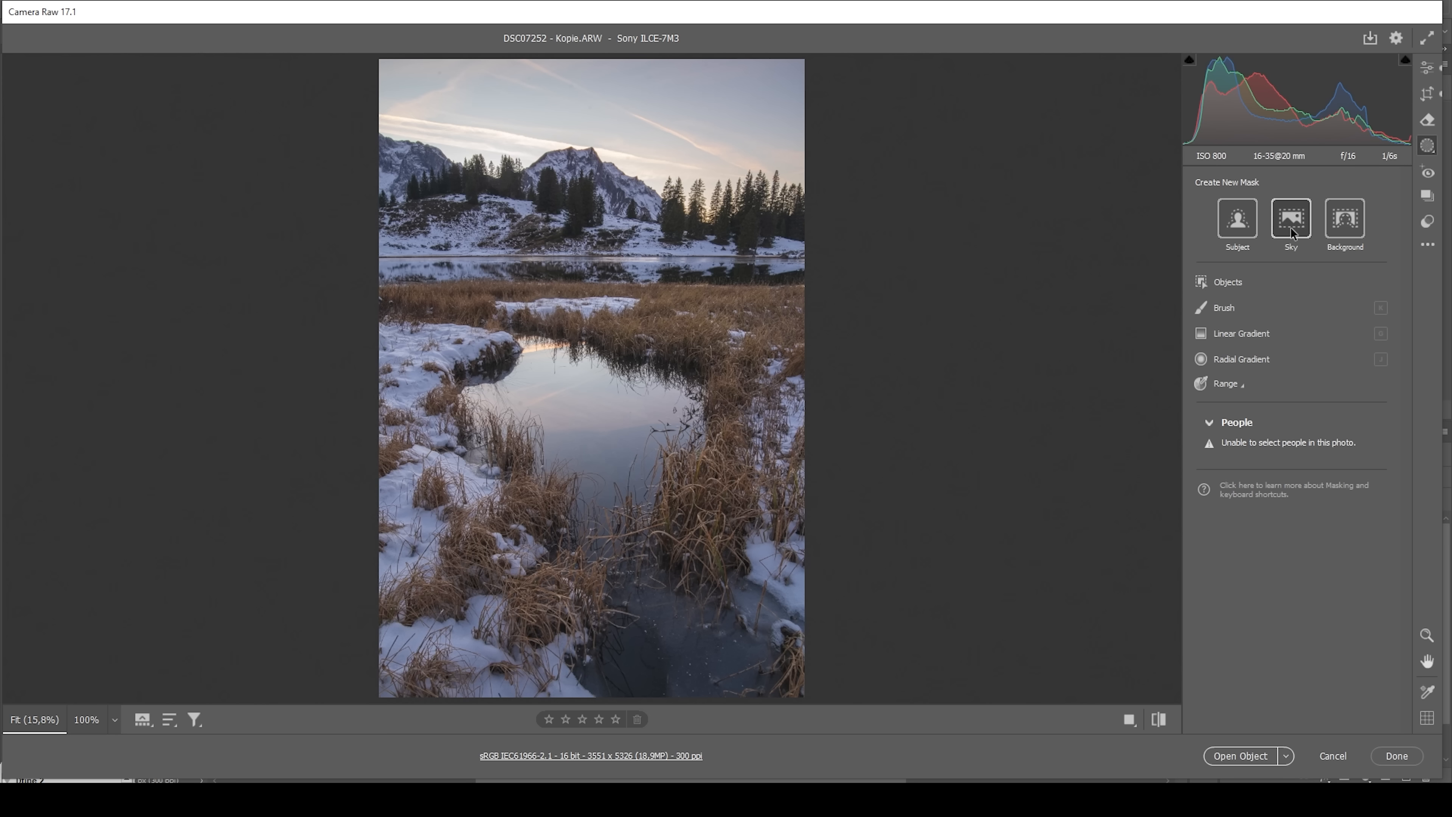
- Create a Sky mask and subtract a linear gradient from it
left_click(1288, 219)
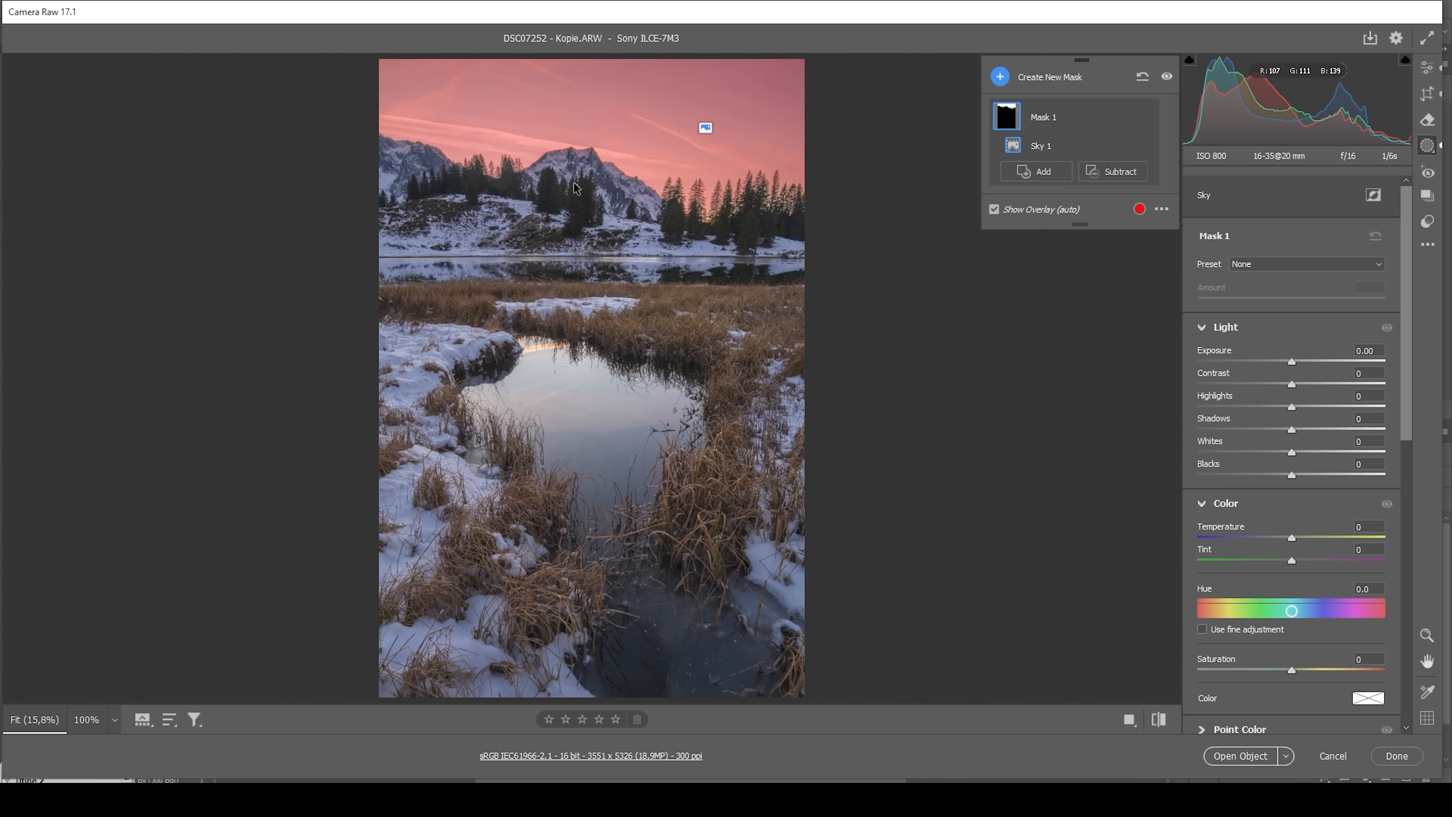
left_click(1114, 172)
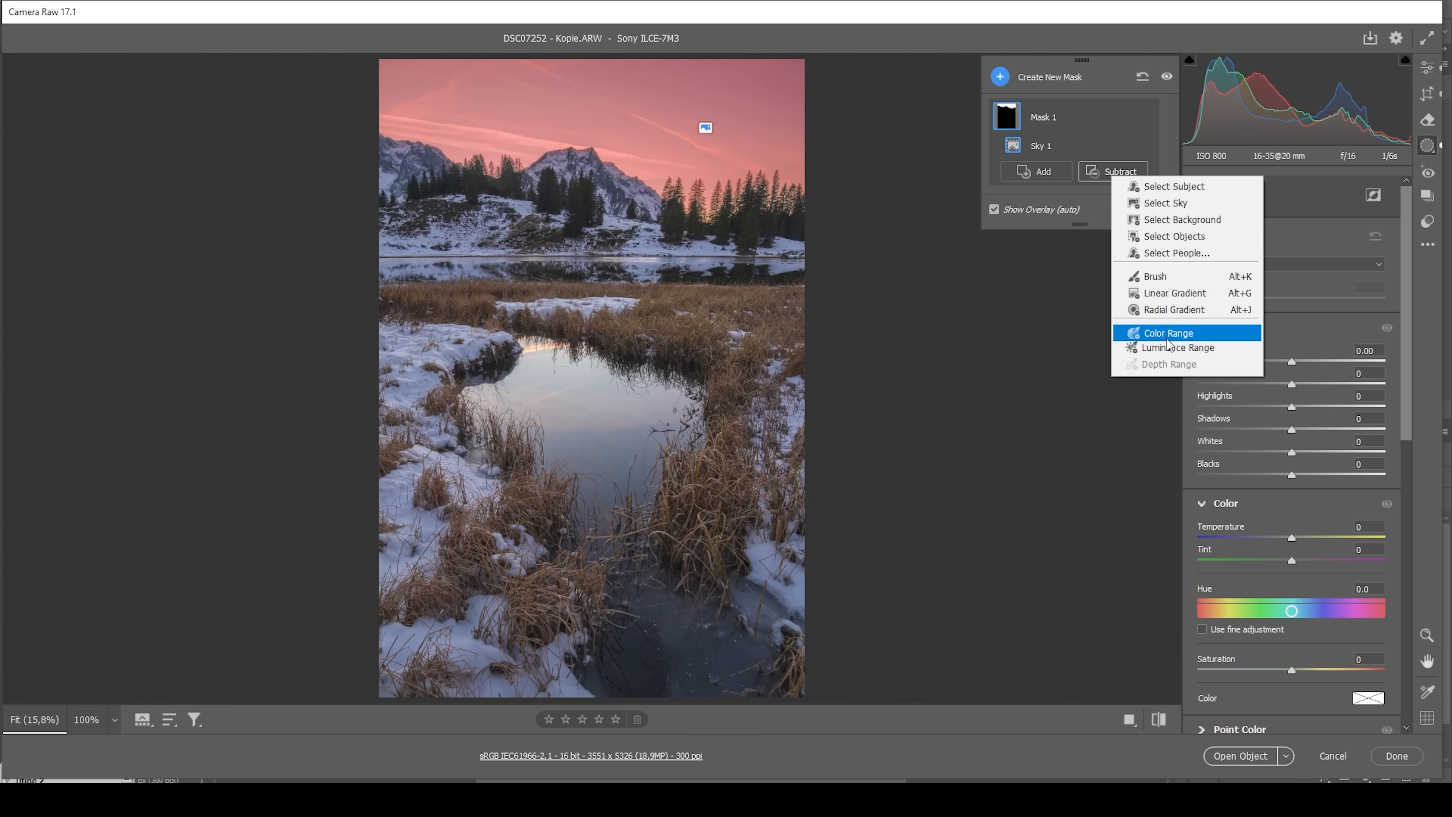
mouse_move(1134, 305)
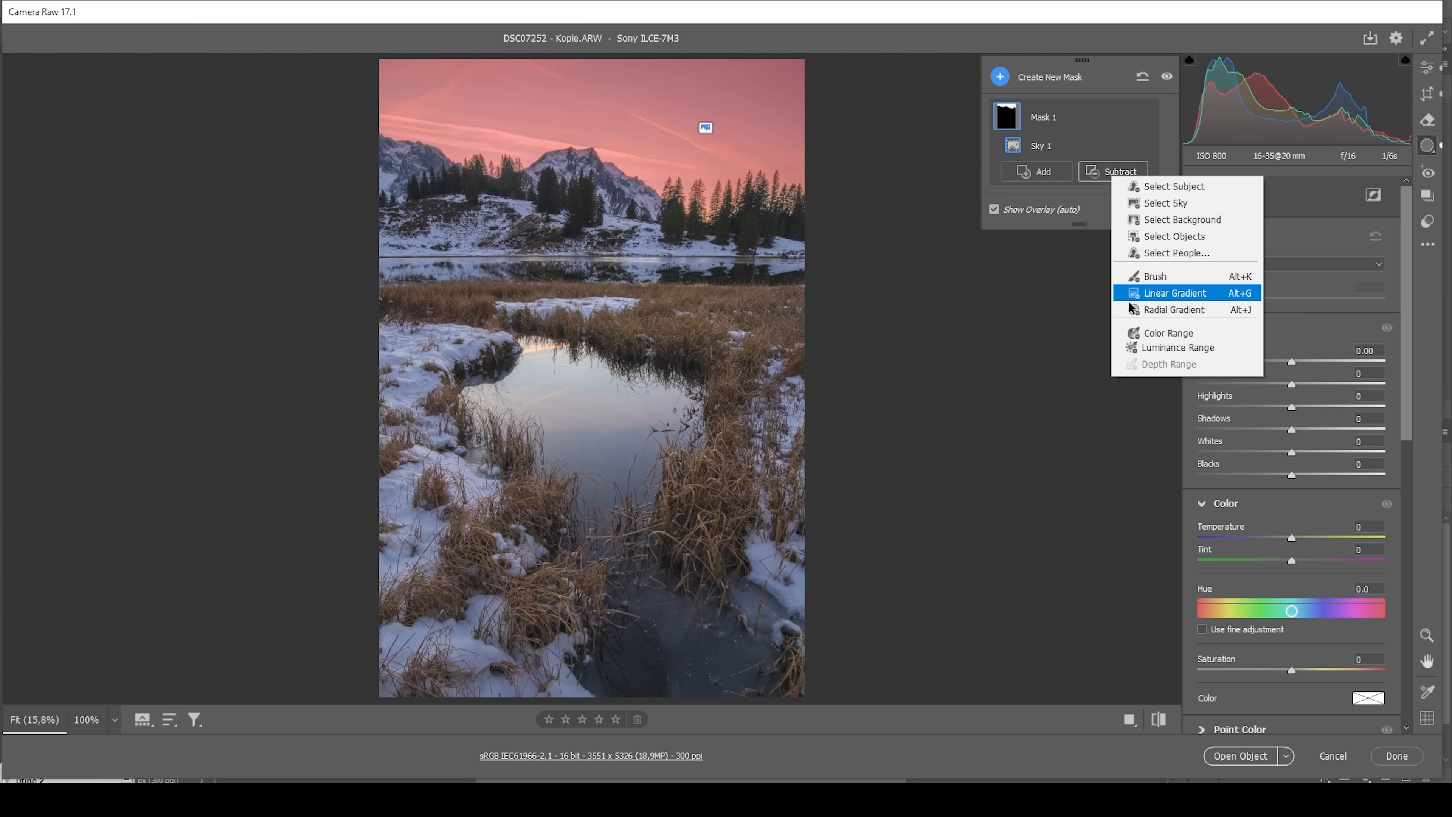
left_click(1175, 293)
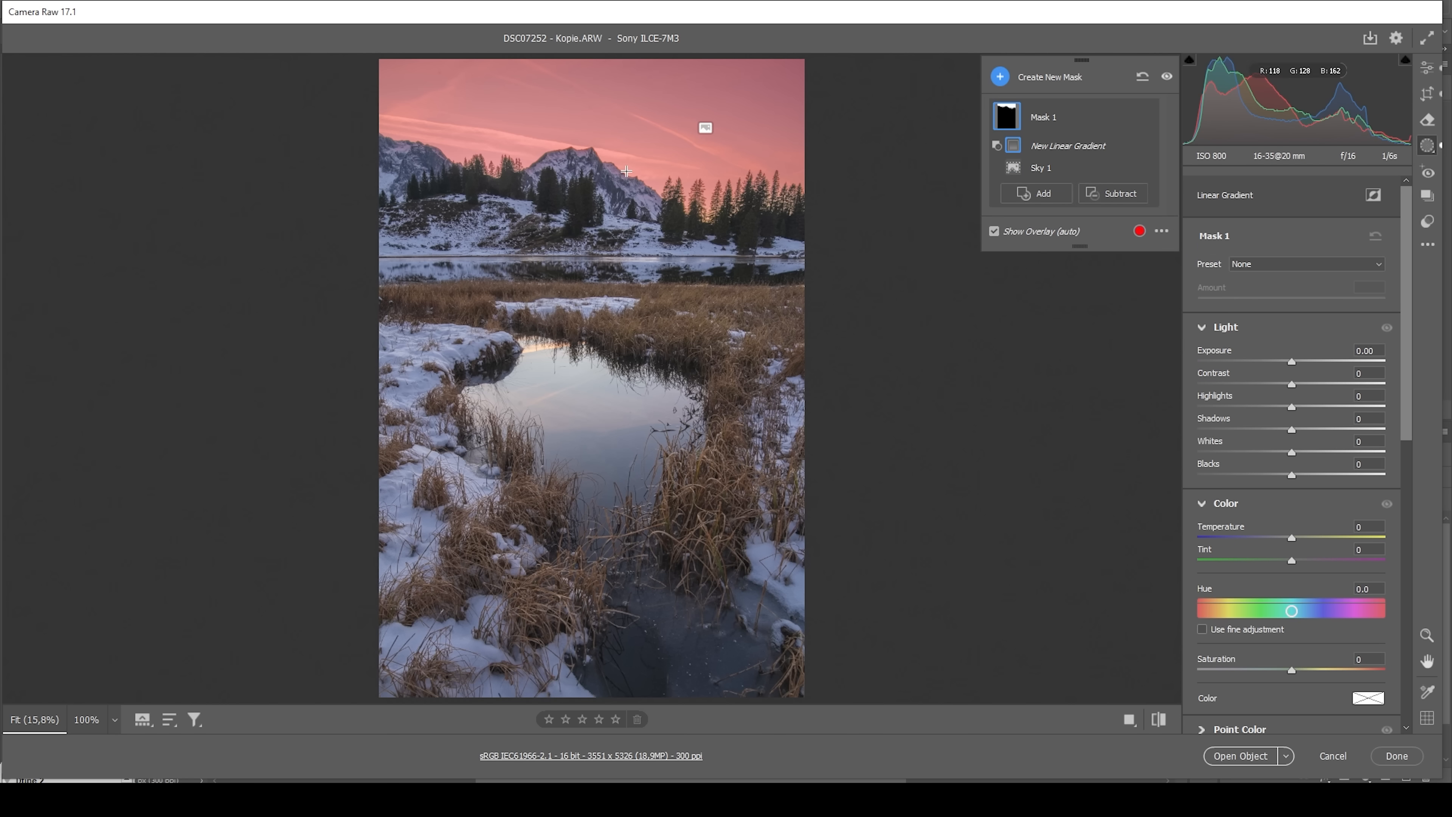
mouse_move(671, 45)
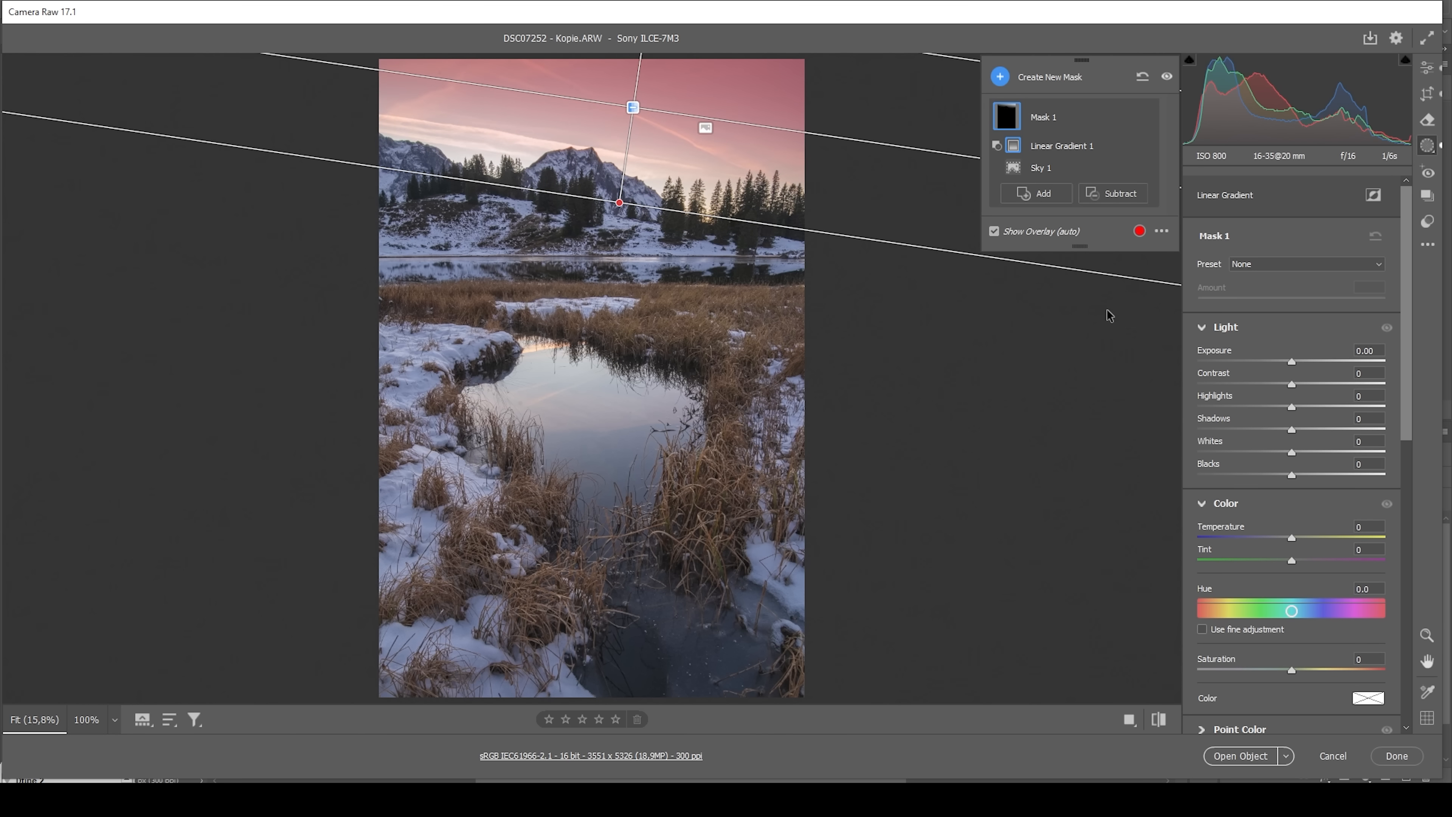
mouse_move(1290, 370)
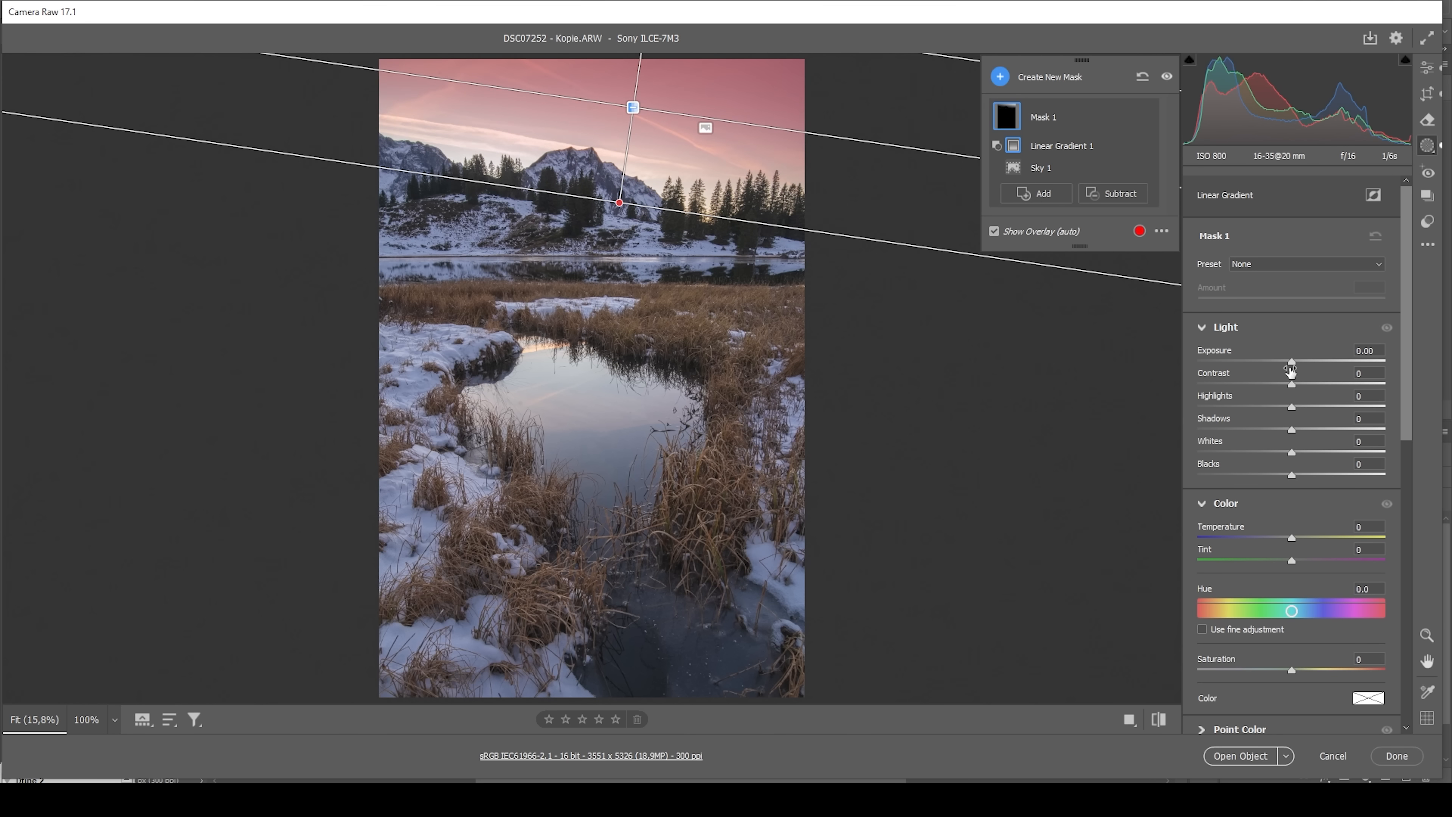
- Set the sky mask to Exposure -0.50, Contrast +23, Blacks -14 and Temperature -4
left_click_drag(1292, 360, 1287, 360)
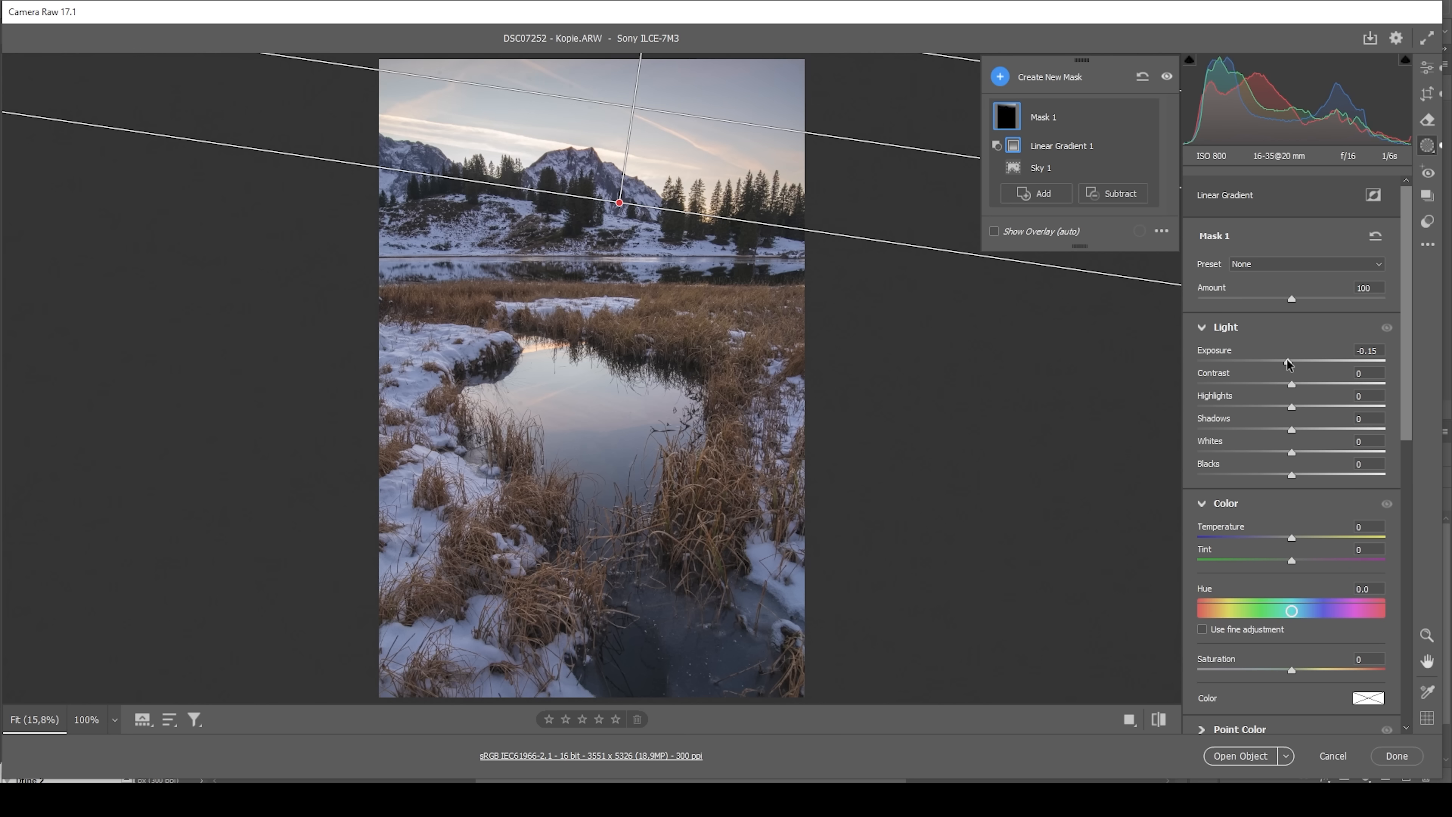
left_click_drag(1290, 359, 1279, 360)
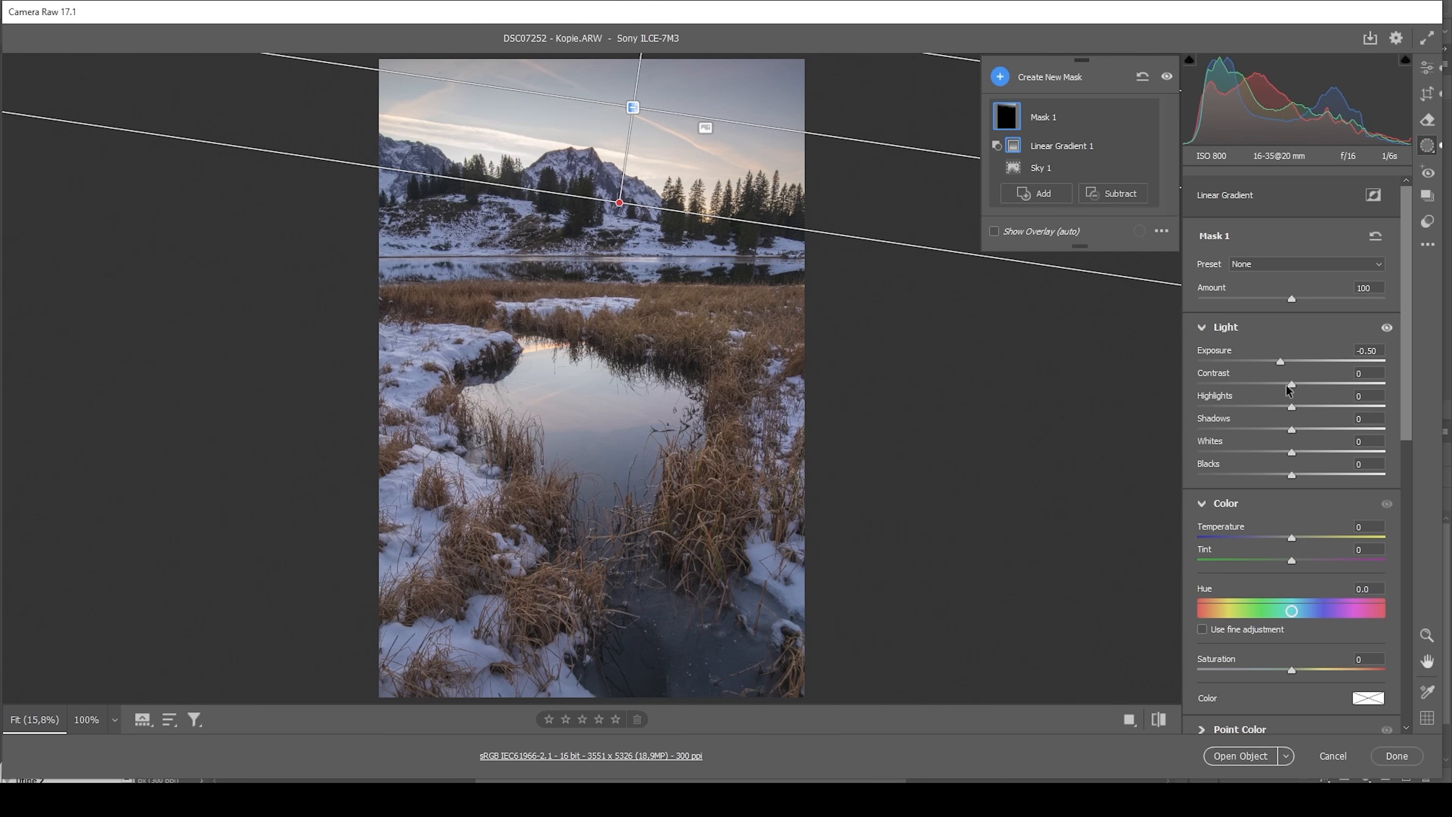
left_click_drag(1289, 380, 1302, 380)
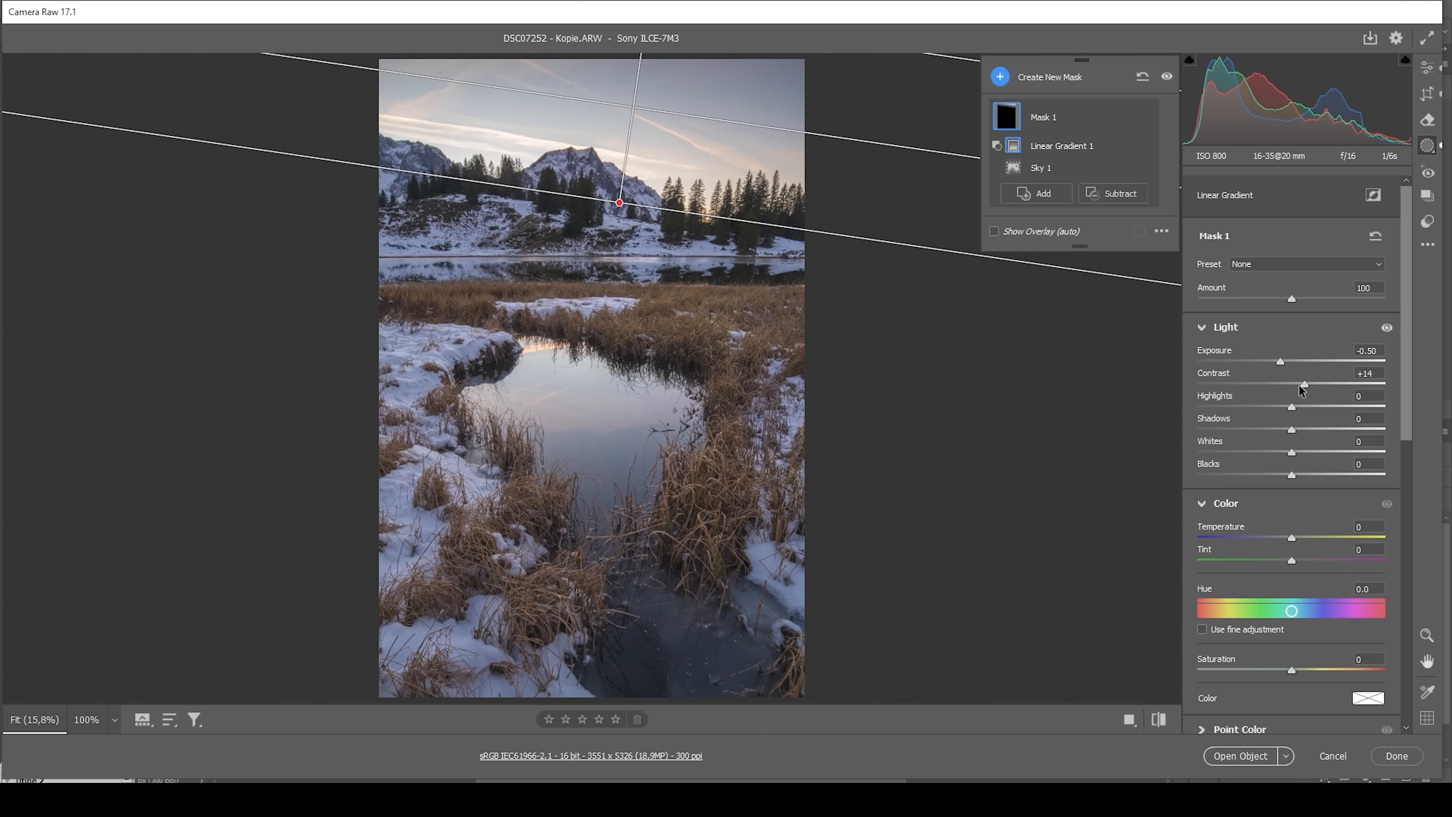
left_click_drag(1298, 383, 1337, 383)
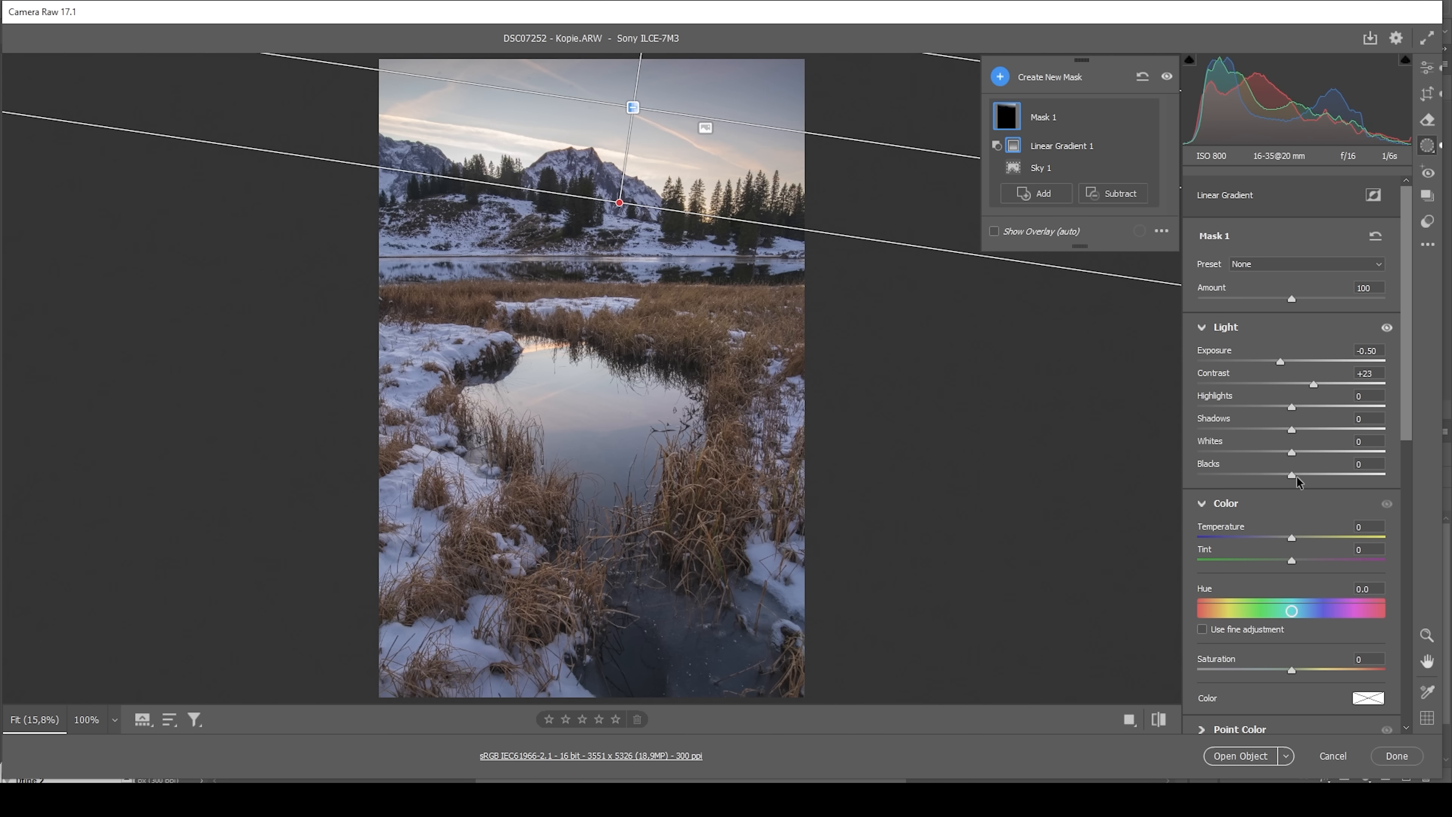
left_click_drag(1291, 474, 1284, 474)
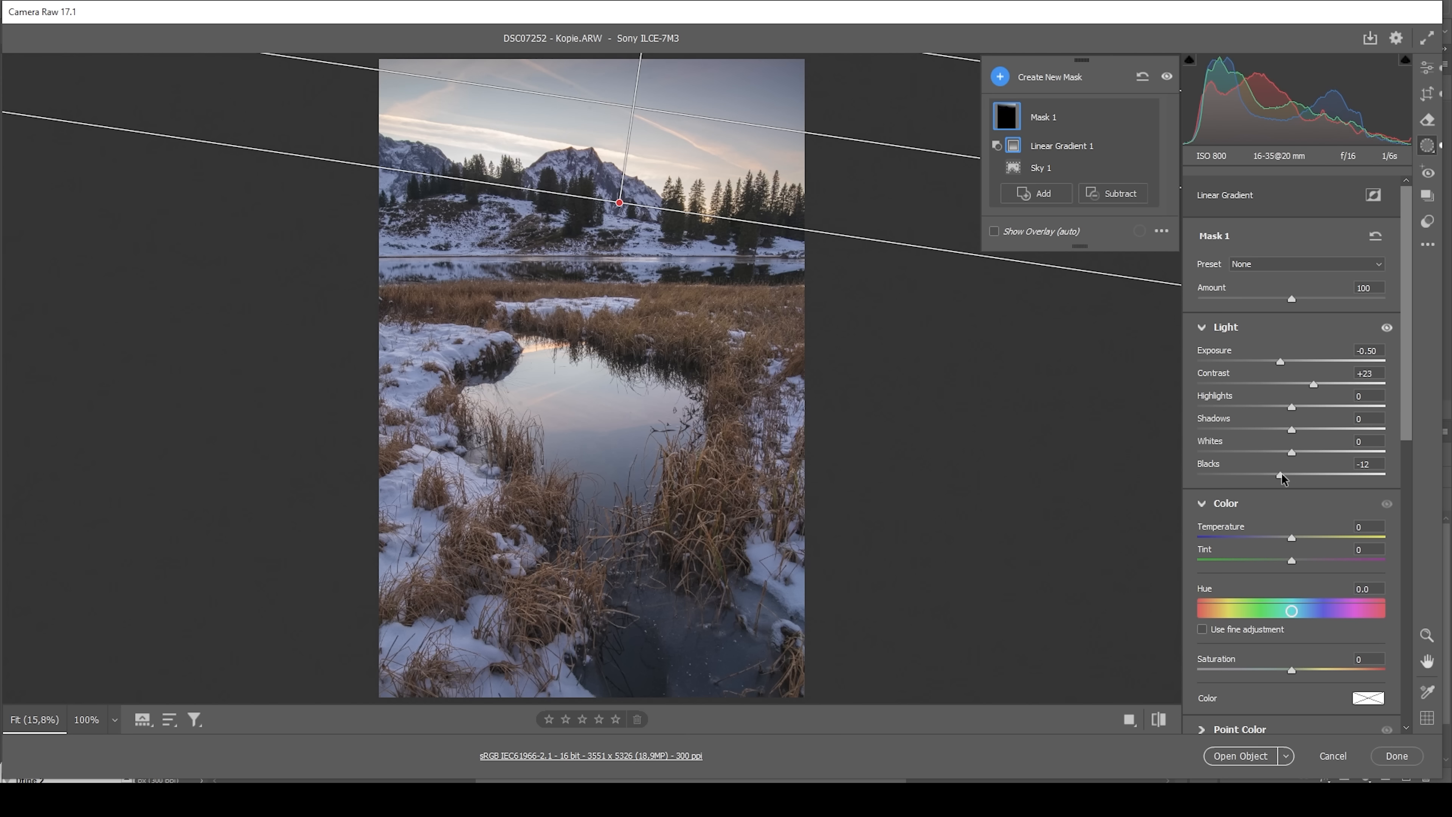
left_click_drag(1283, 475, 1286, 475)
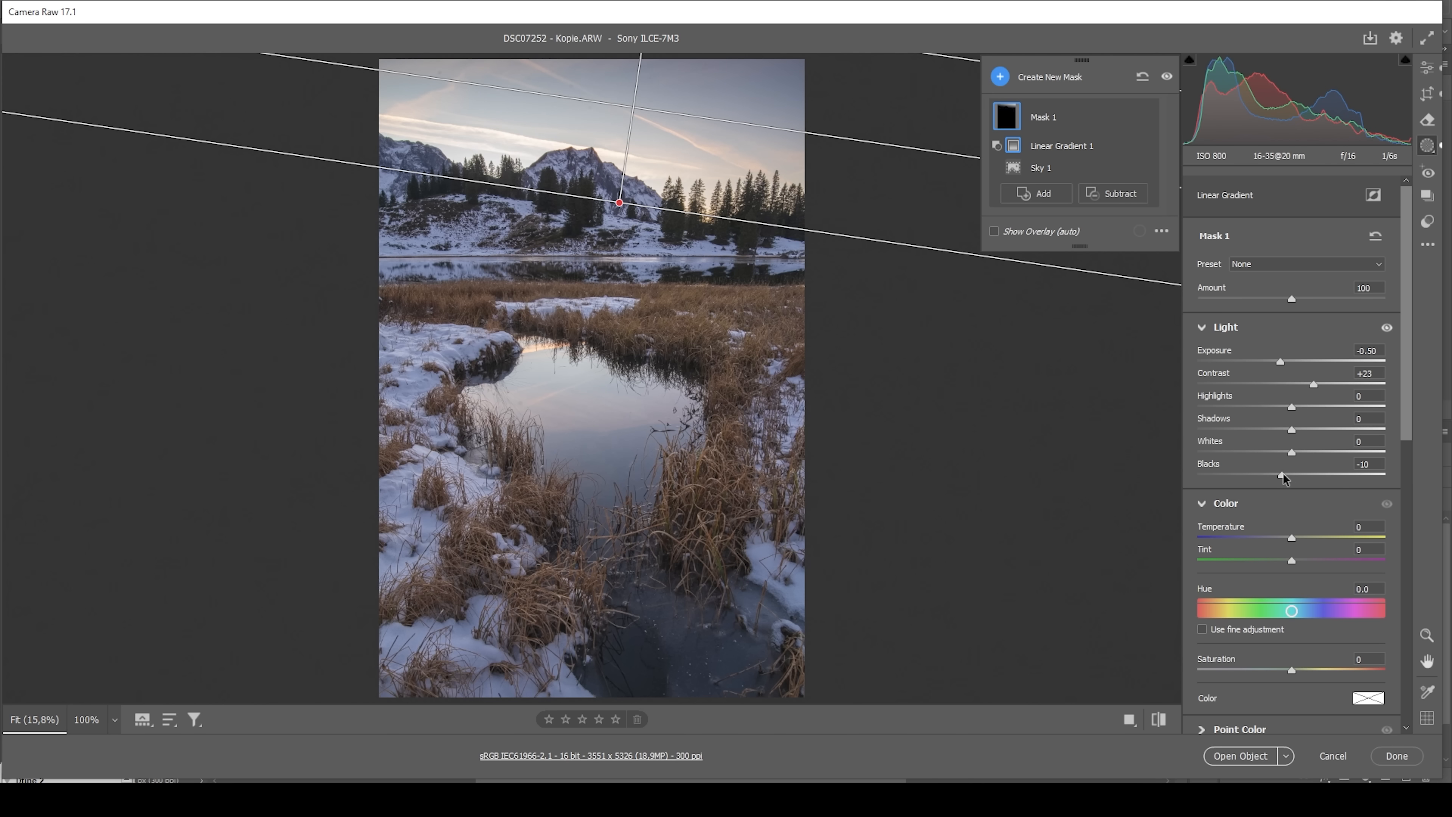
left_click_drag(1287, 474, 1283, 474)
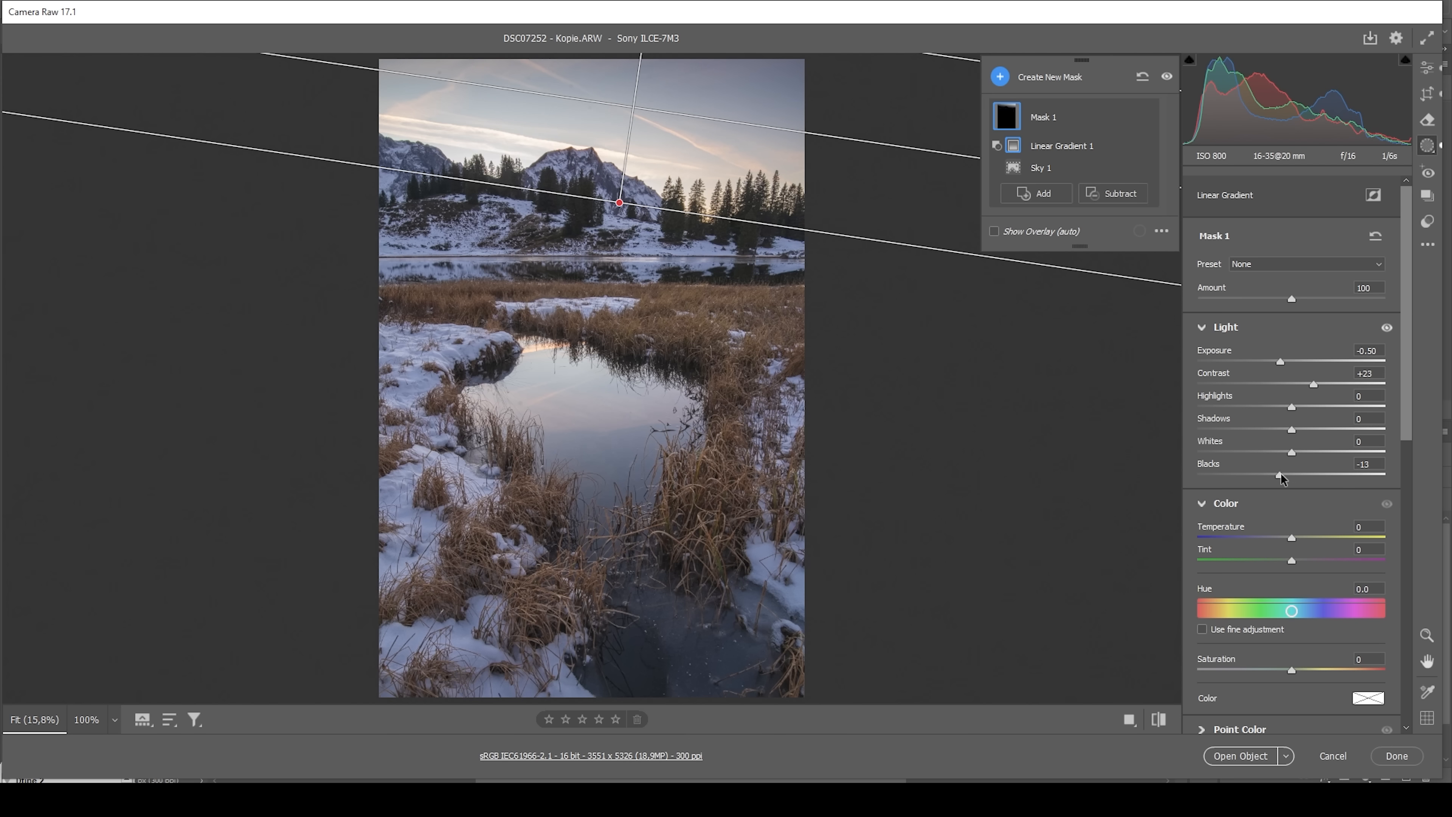
left_click_drag(1287, 475, 1282, 474)
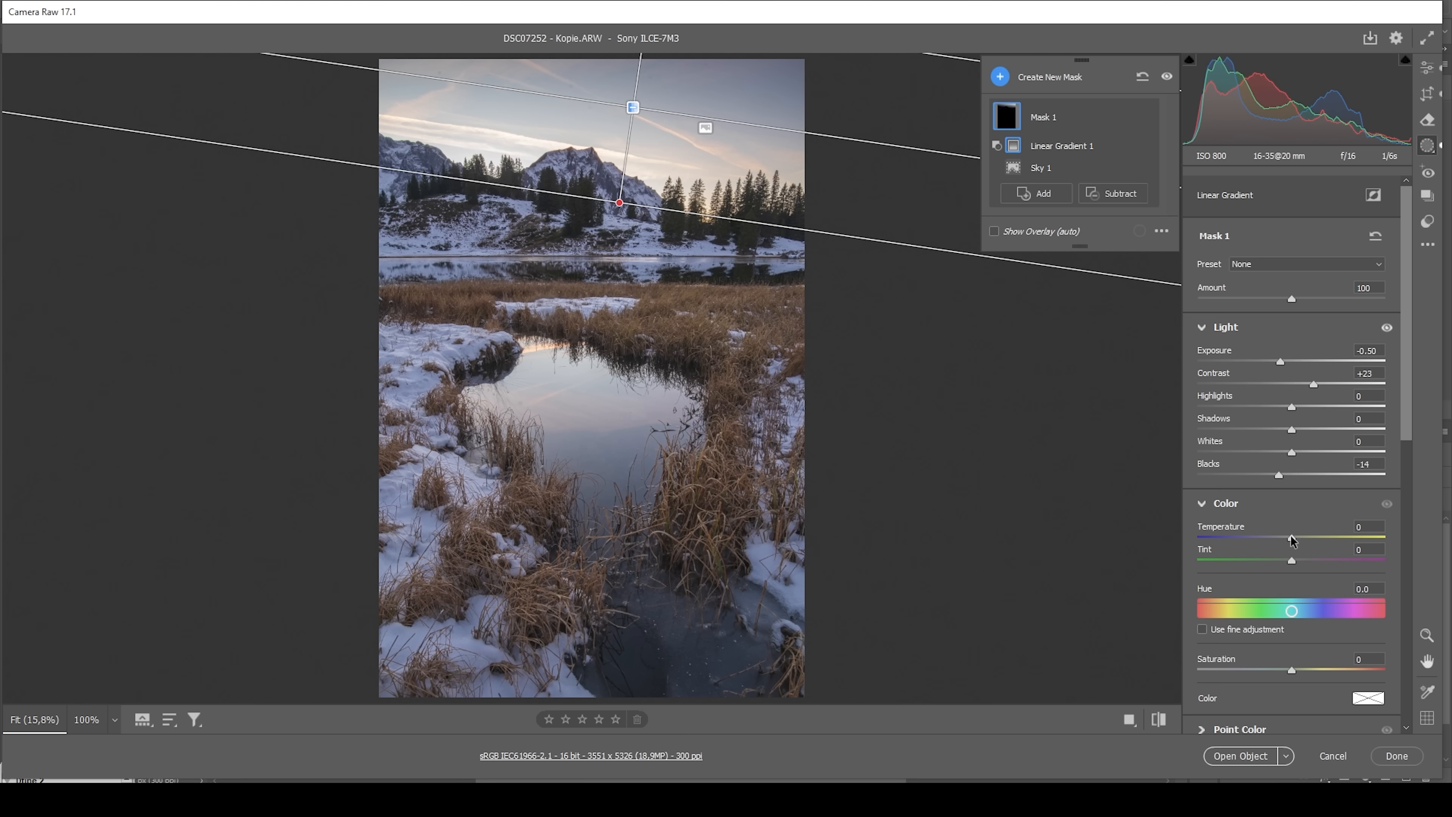
left_click_drag(1292, 540, 1287, 540)
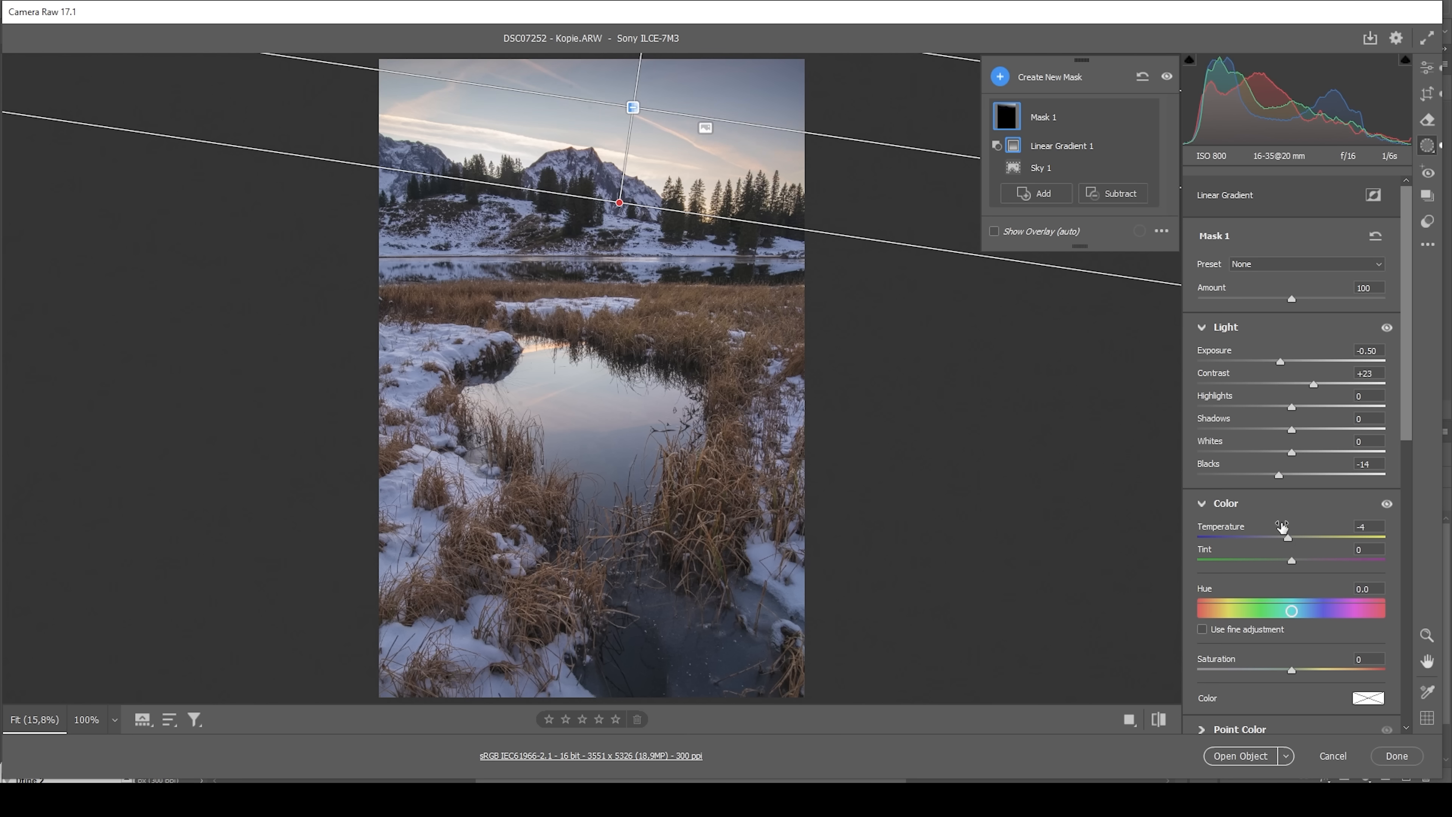
mouse_move(849, 371)
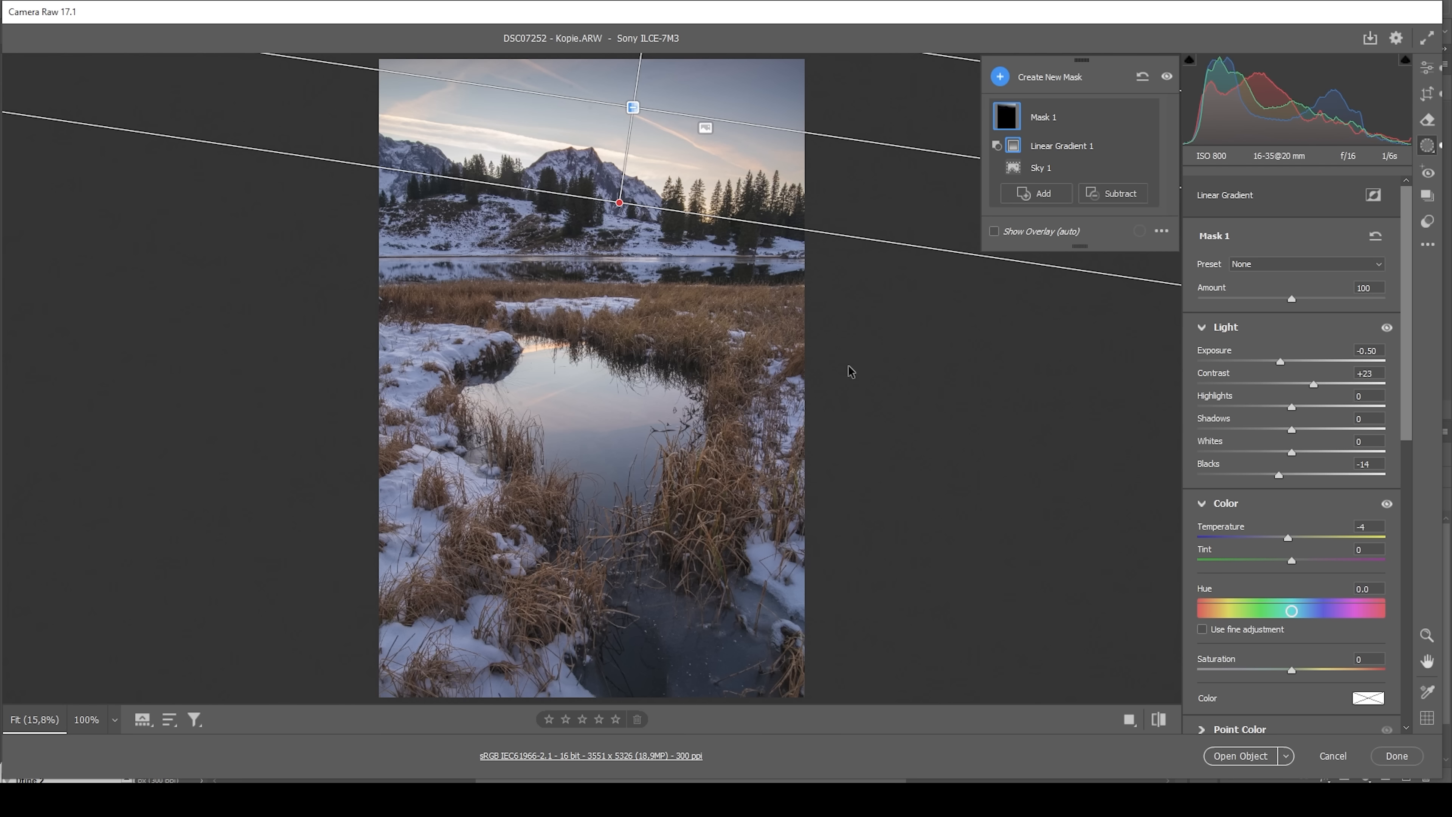
- Add a second Sky mask with a linear gradient subtracted near the horizon
left_click(998, 77)
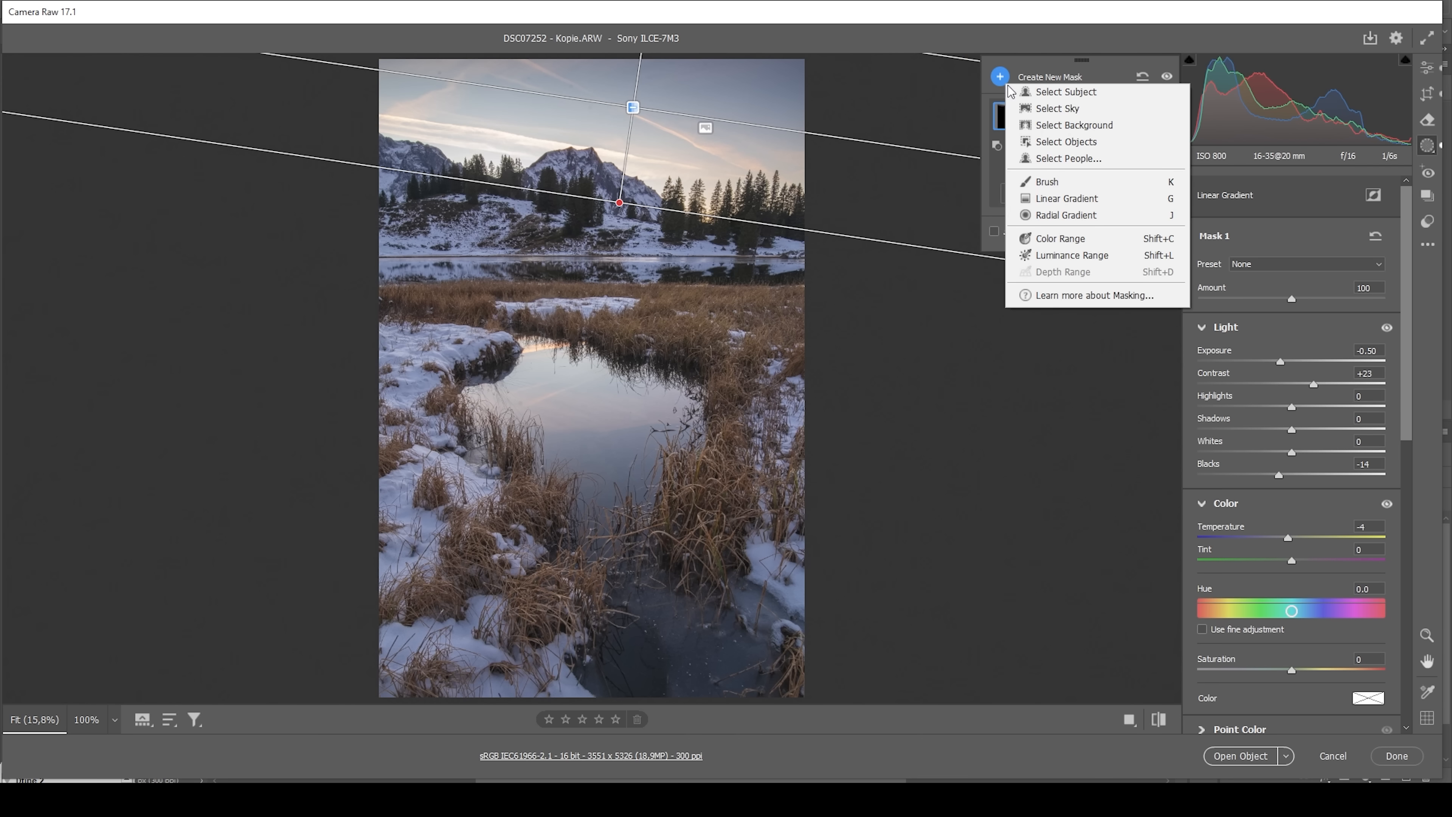
left_click(1057, 109)
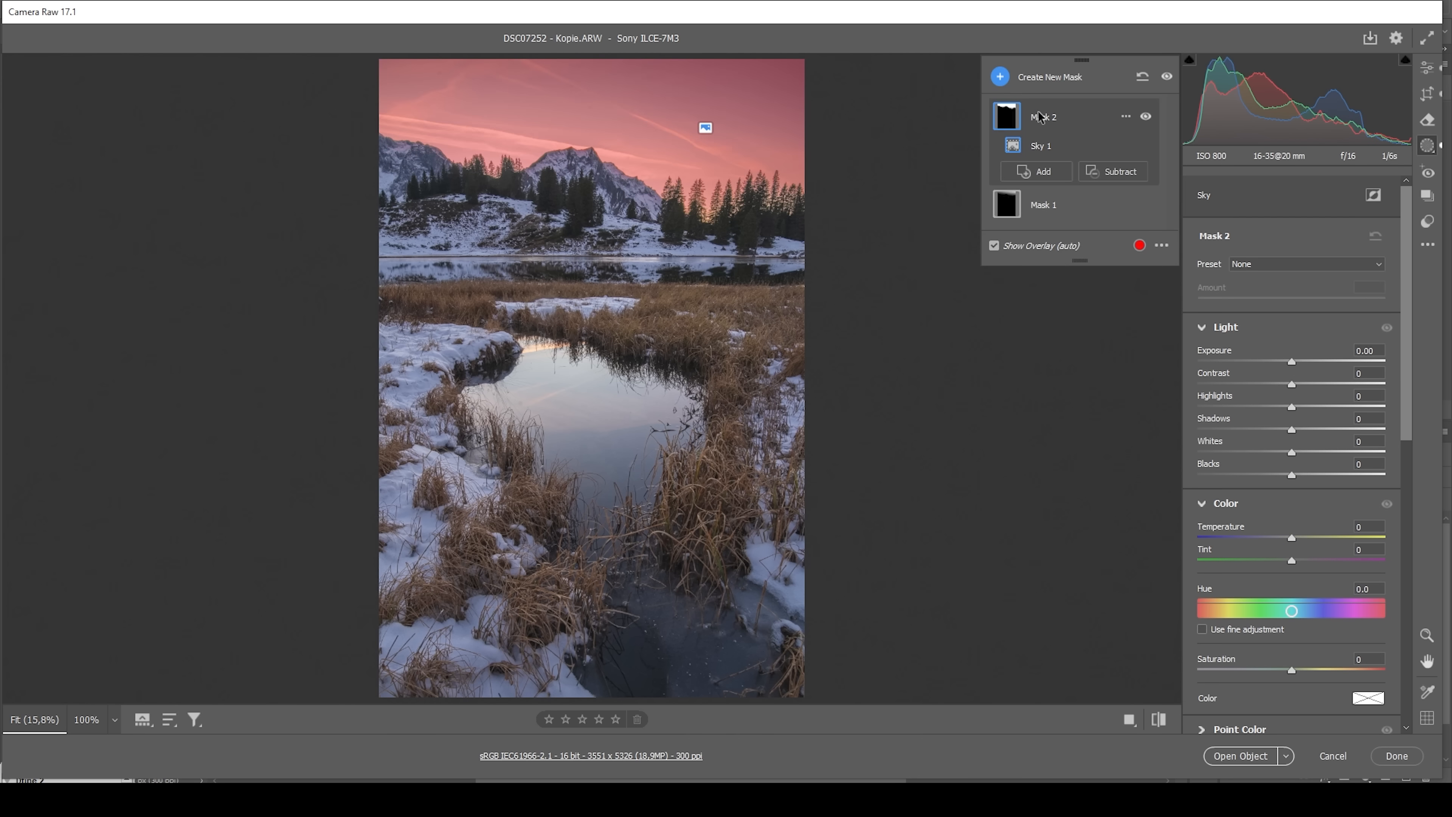
left_click(1118, 172)
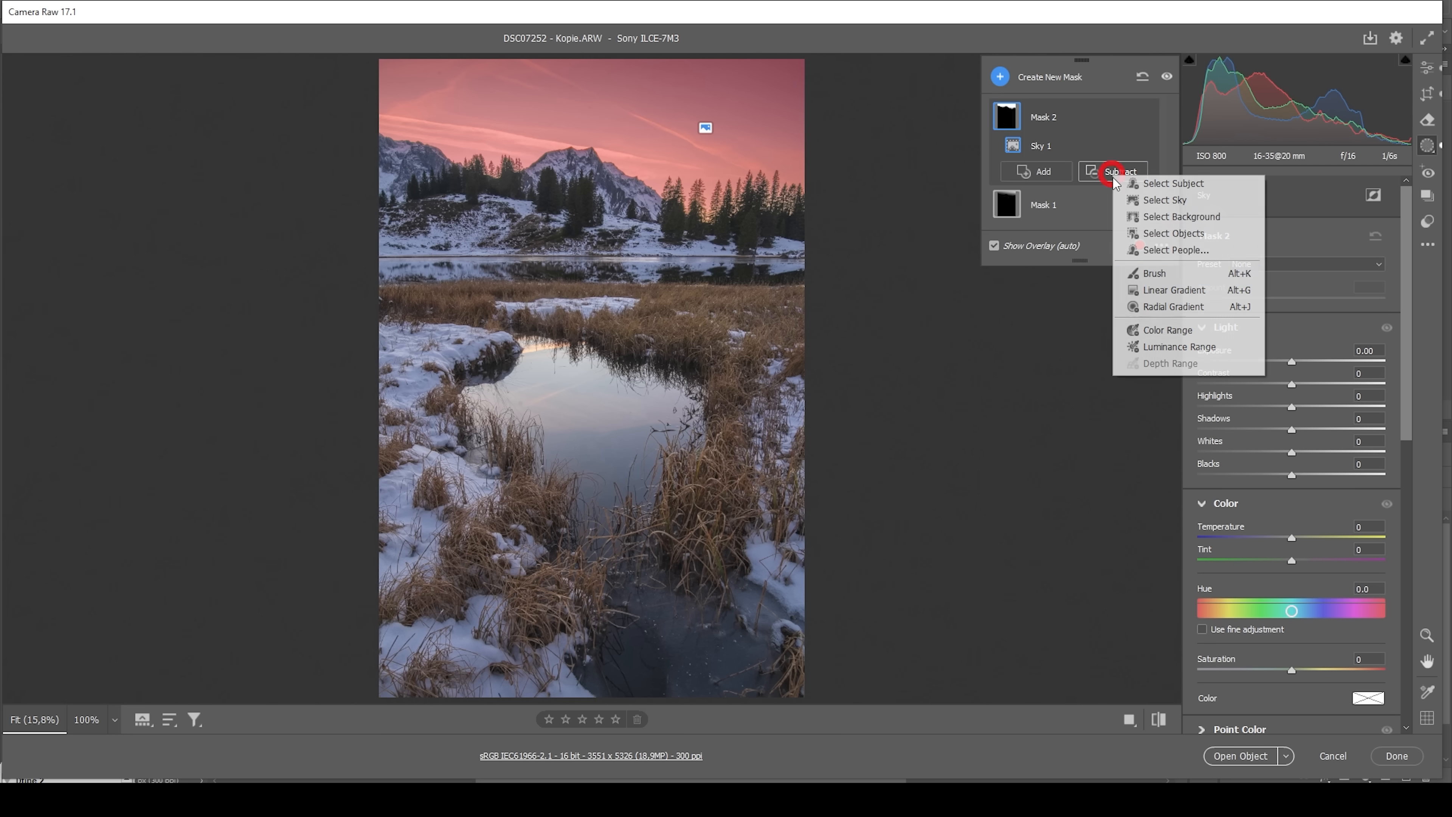
left_click(1175, 290)
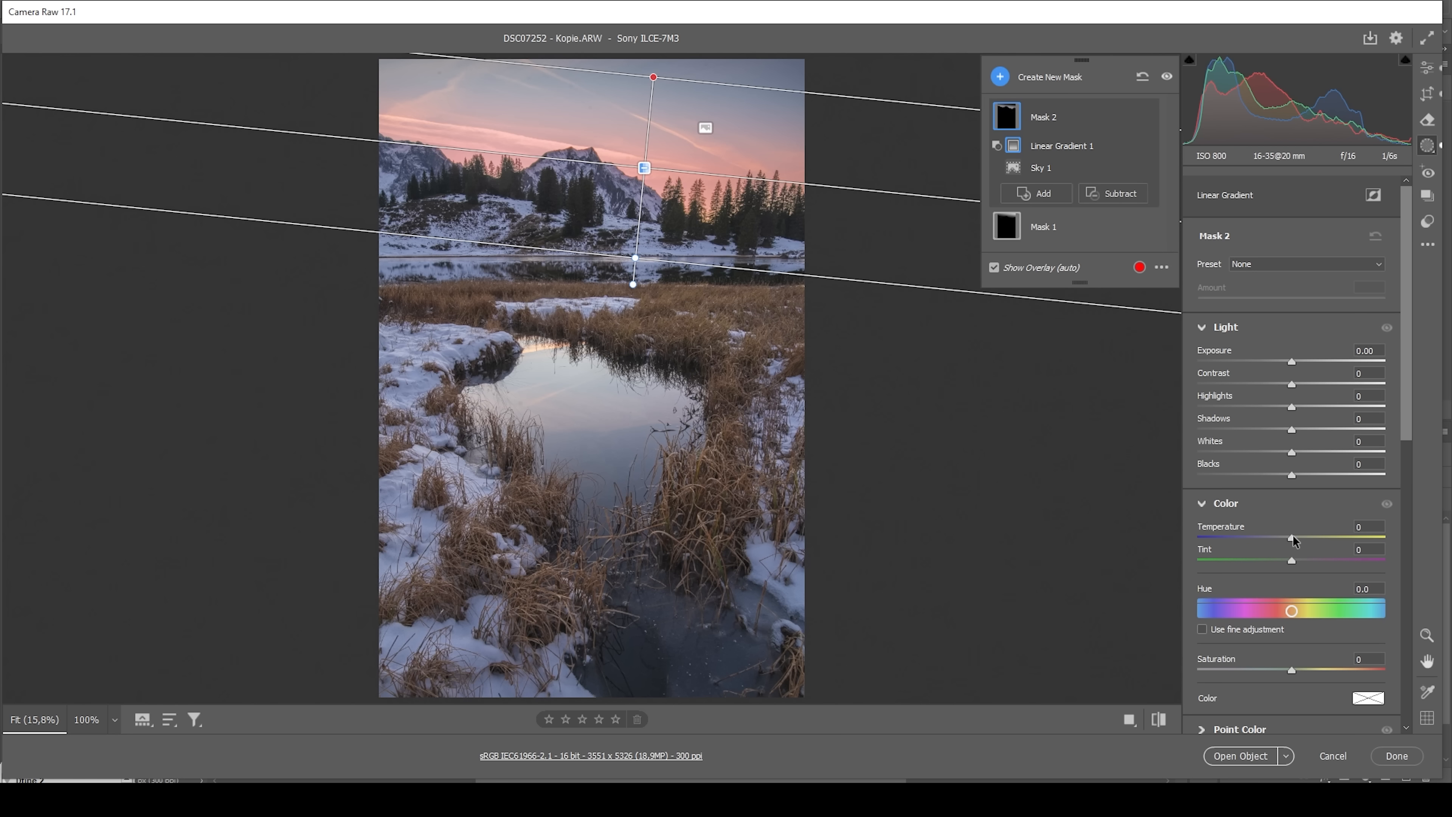
- Warm the second sky mask's Temperature to +69
left_click_drag(1290, 537, 1321, 537)
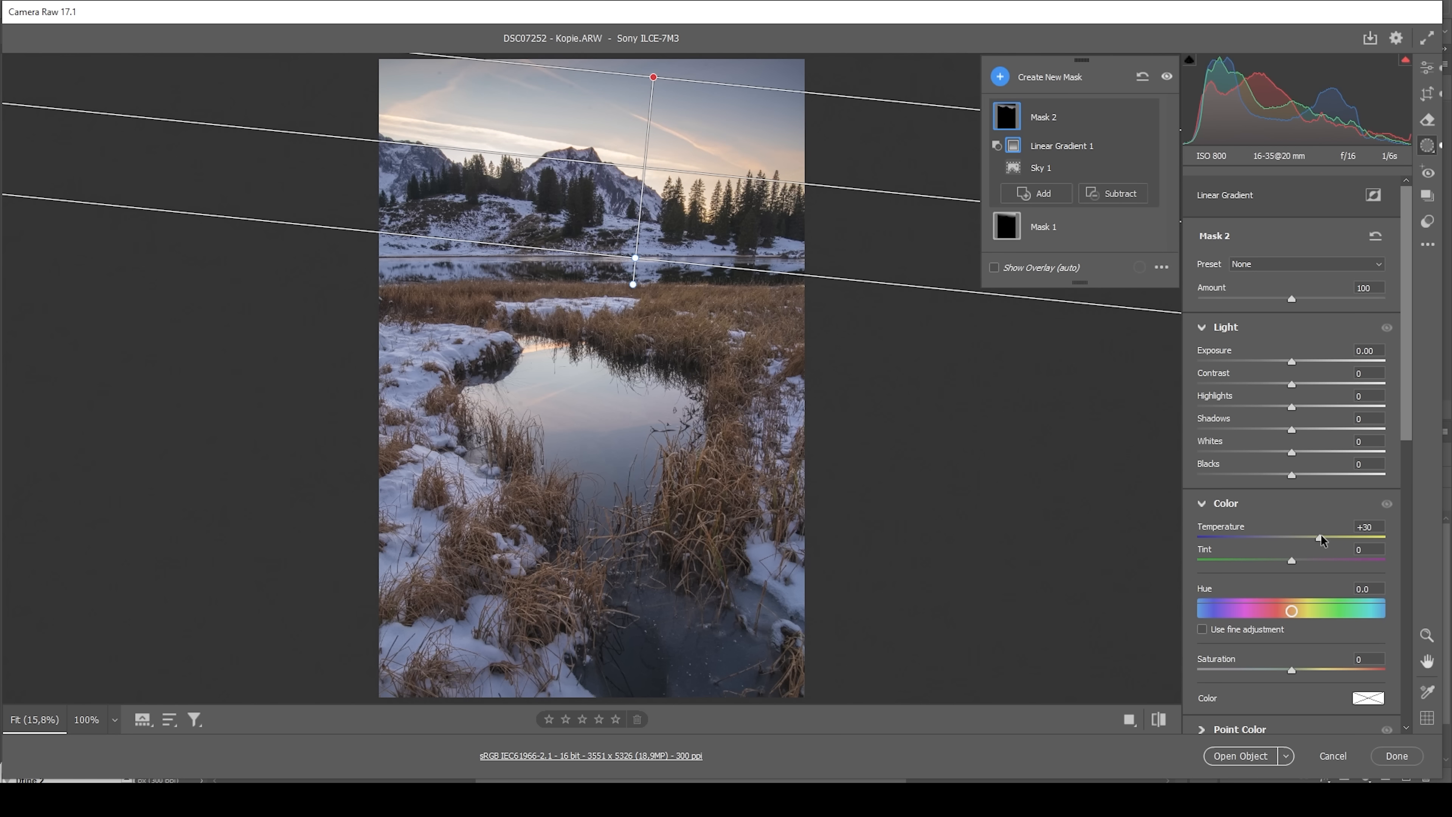
left_click_drag(1319, 538, 1332, 538)
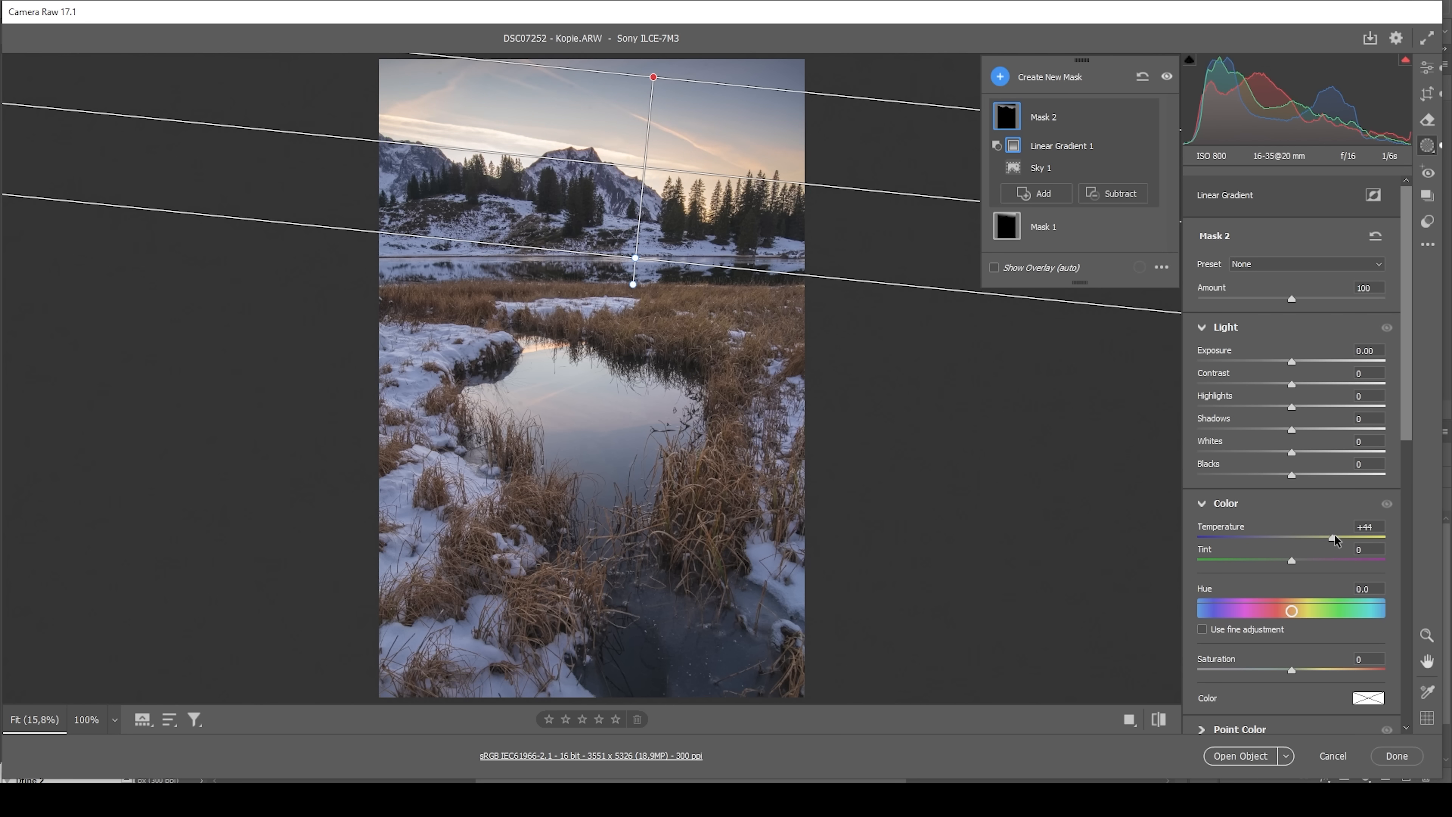
left_click_drag(1336, 537, 1347, 537)
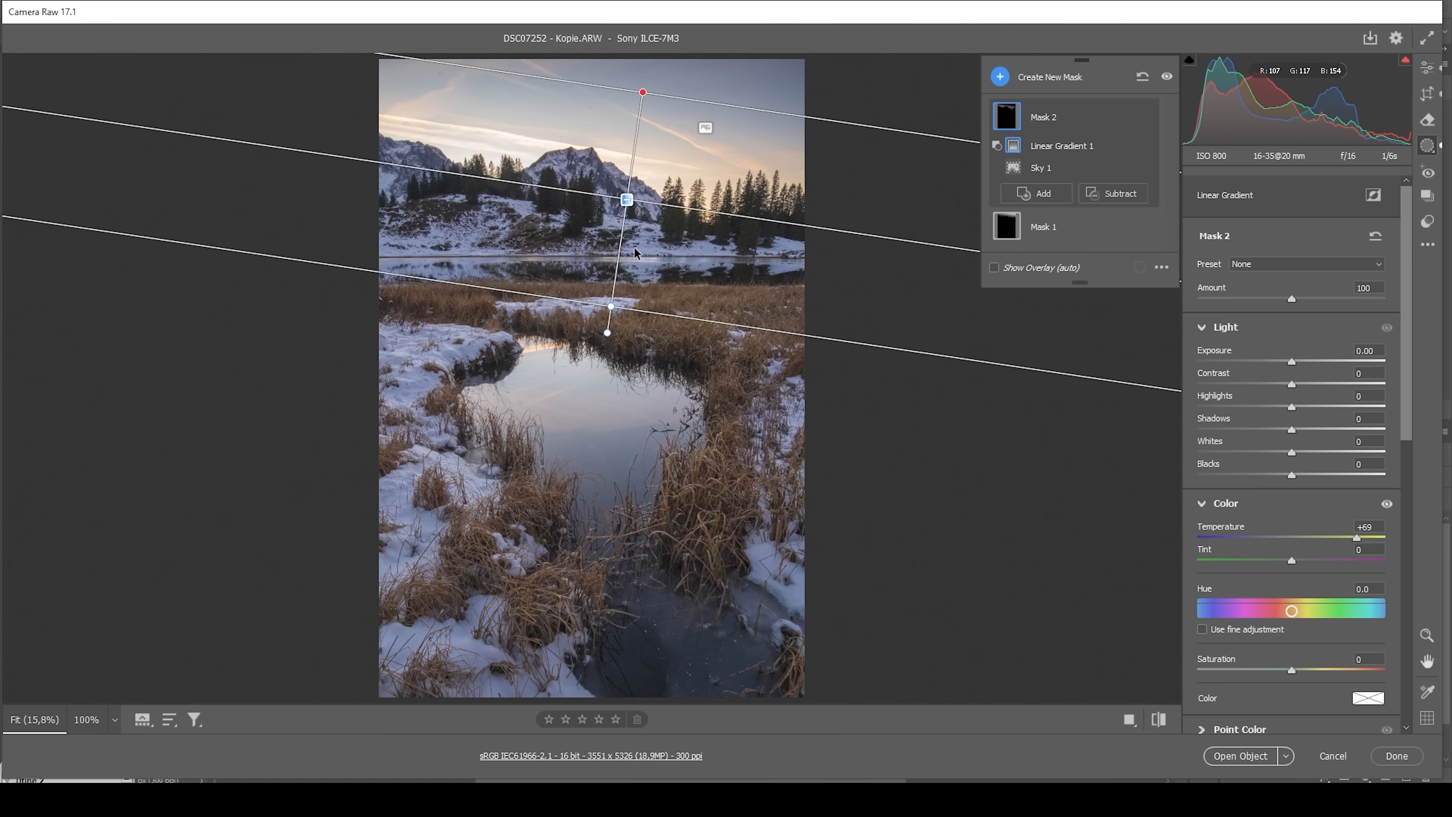
- Create a radial gradient mask over the pond and toggle the overlay display
left_click(999, 76)
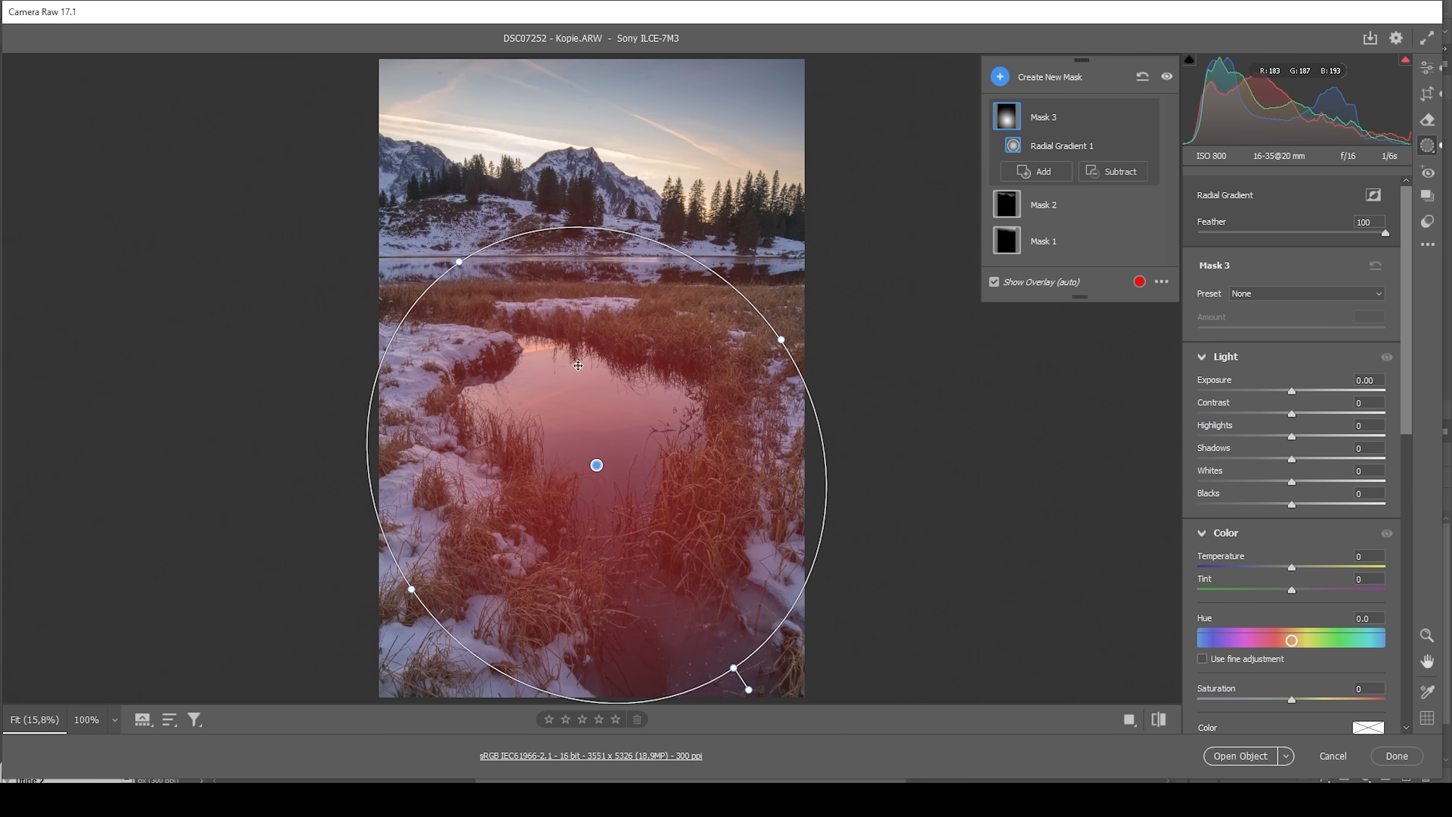
left_click(997, 281)
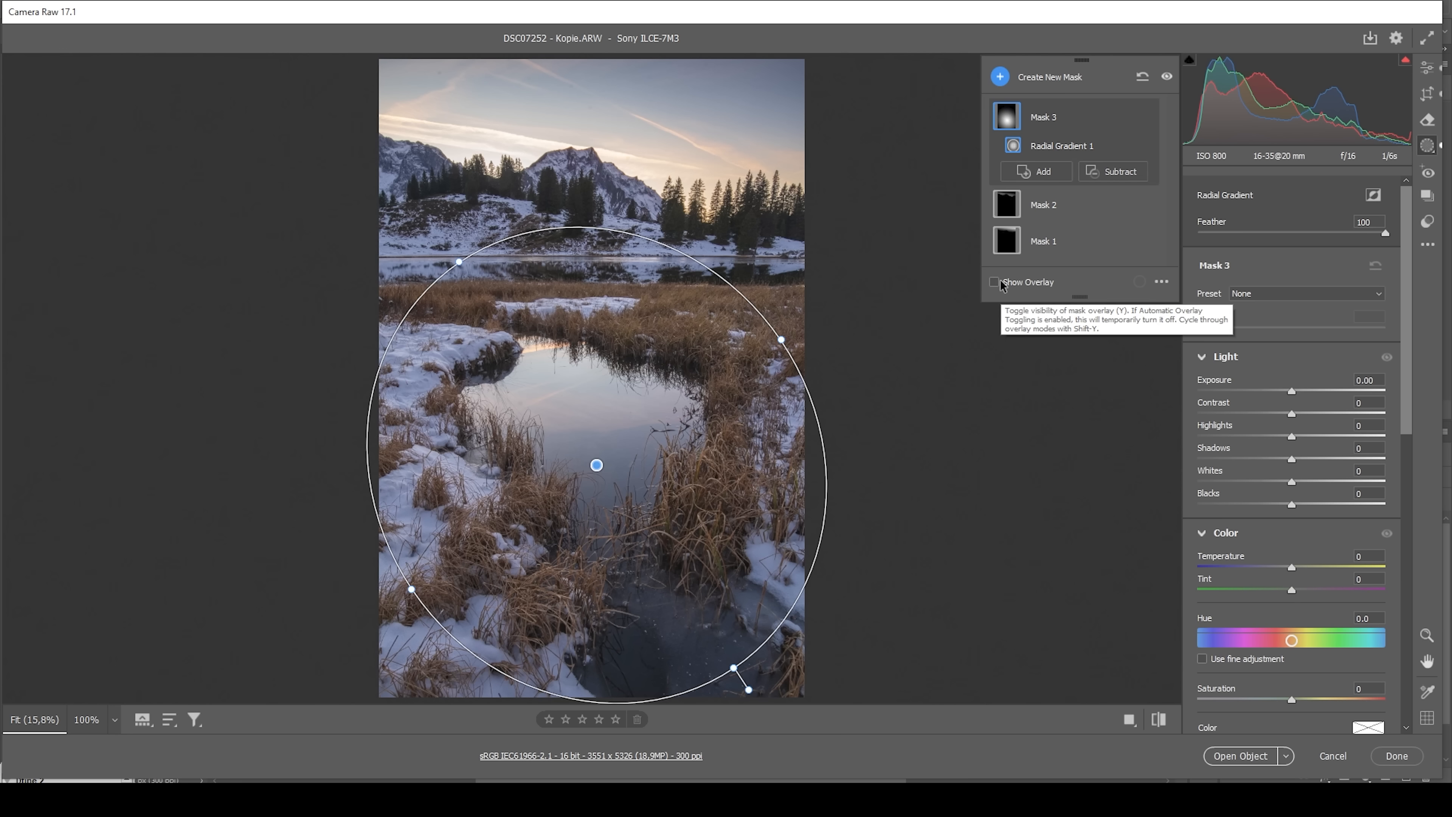
left_click(995, 281)
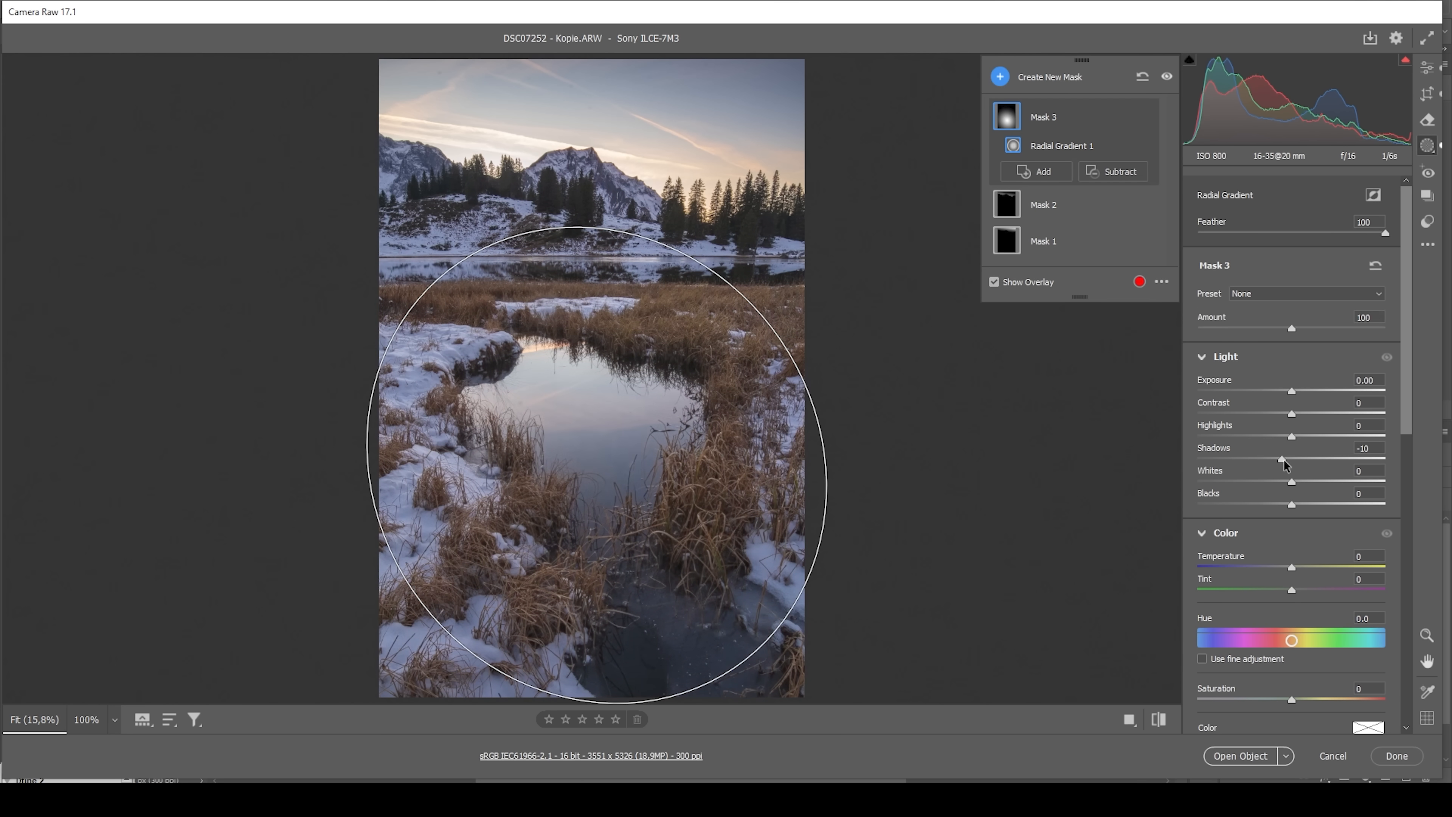
- Set the pond mask's Shadows to -54 and Clarity to +28
left_click_drag(1282, 458, 1236, 458)
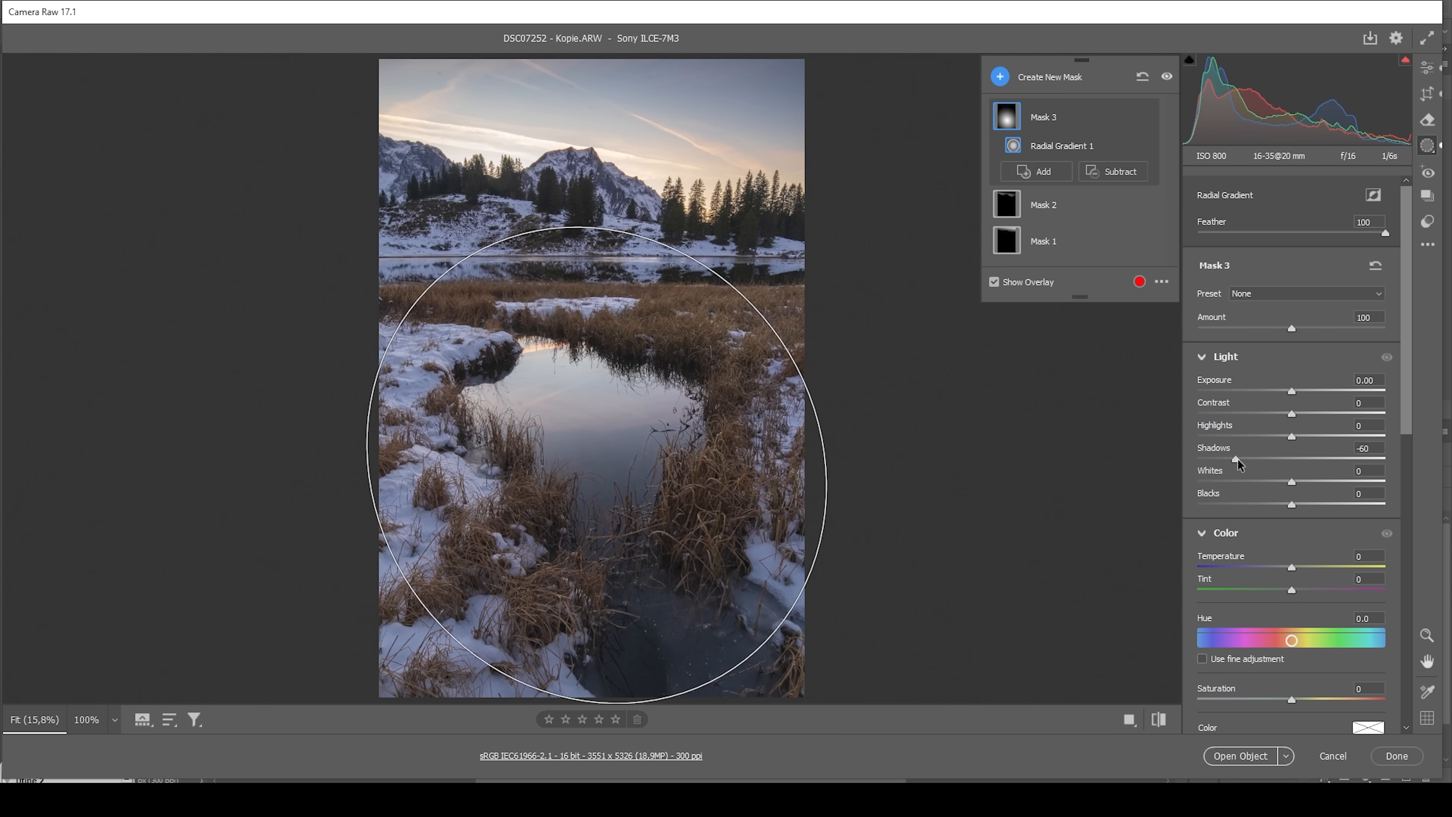
left_click_drag(1287, 435, 1292, 435)
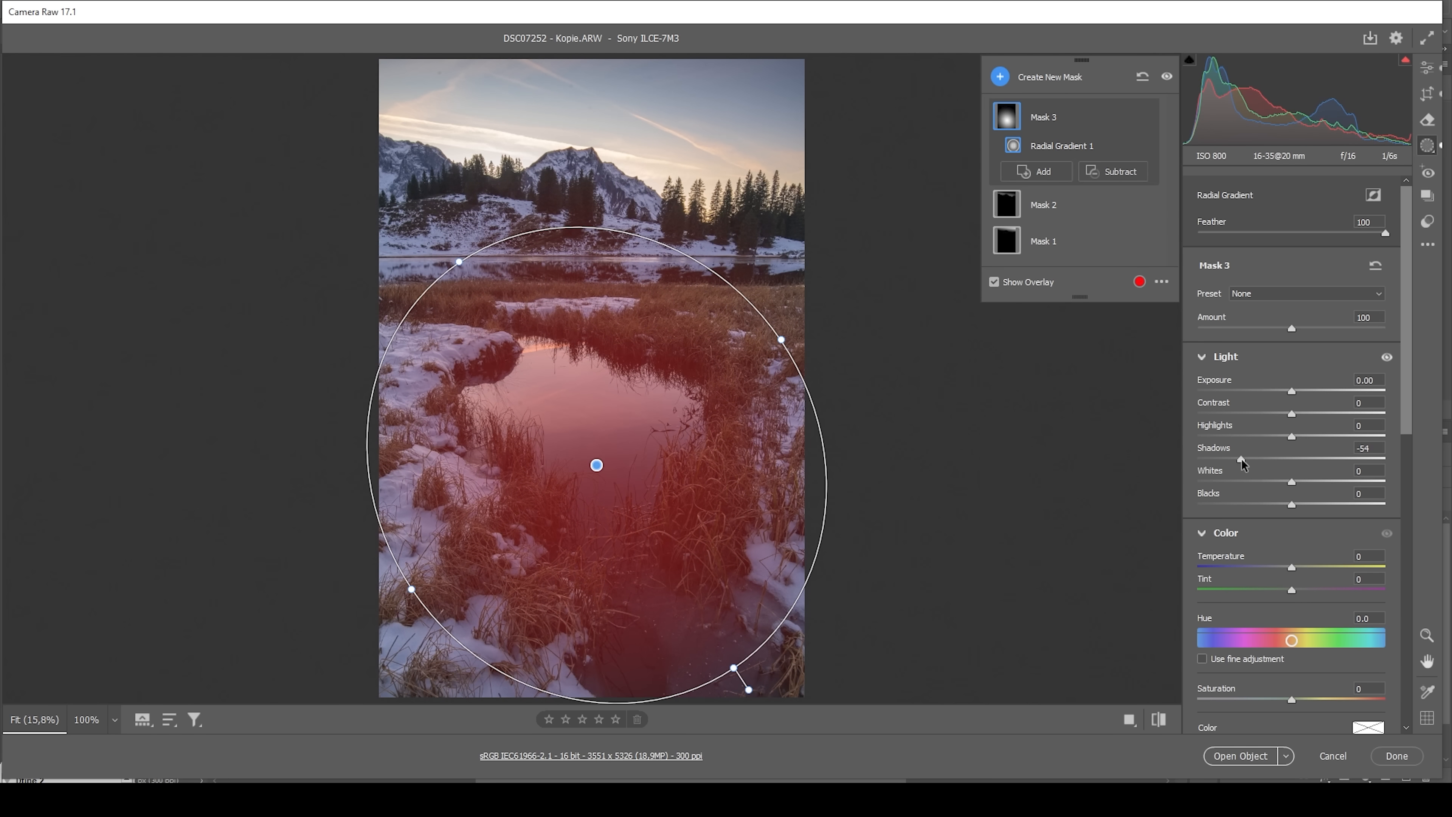
scroll("down", 3)
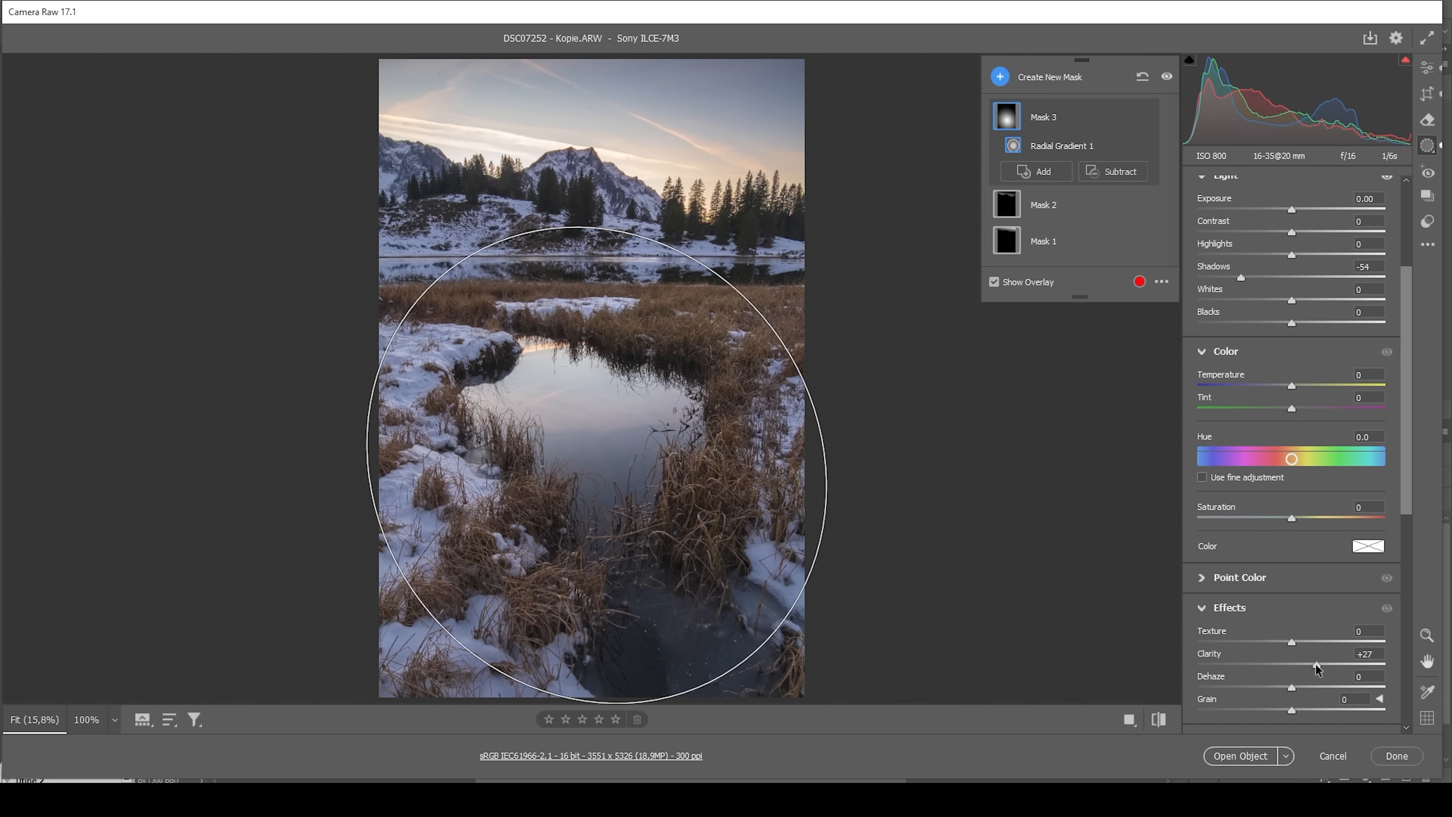
left_click_drag(1311, 667, 1319, 667)
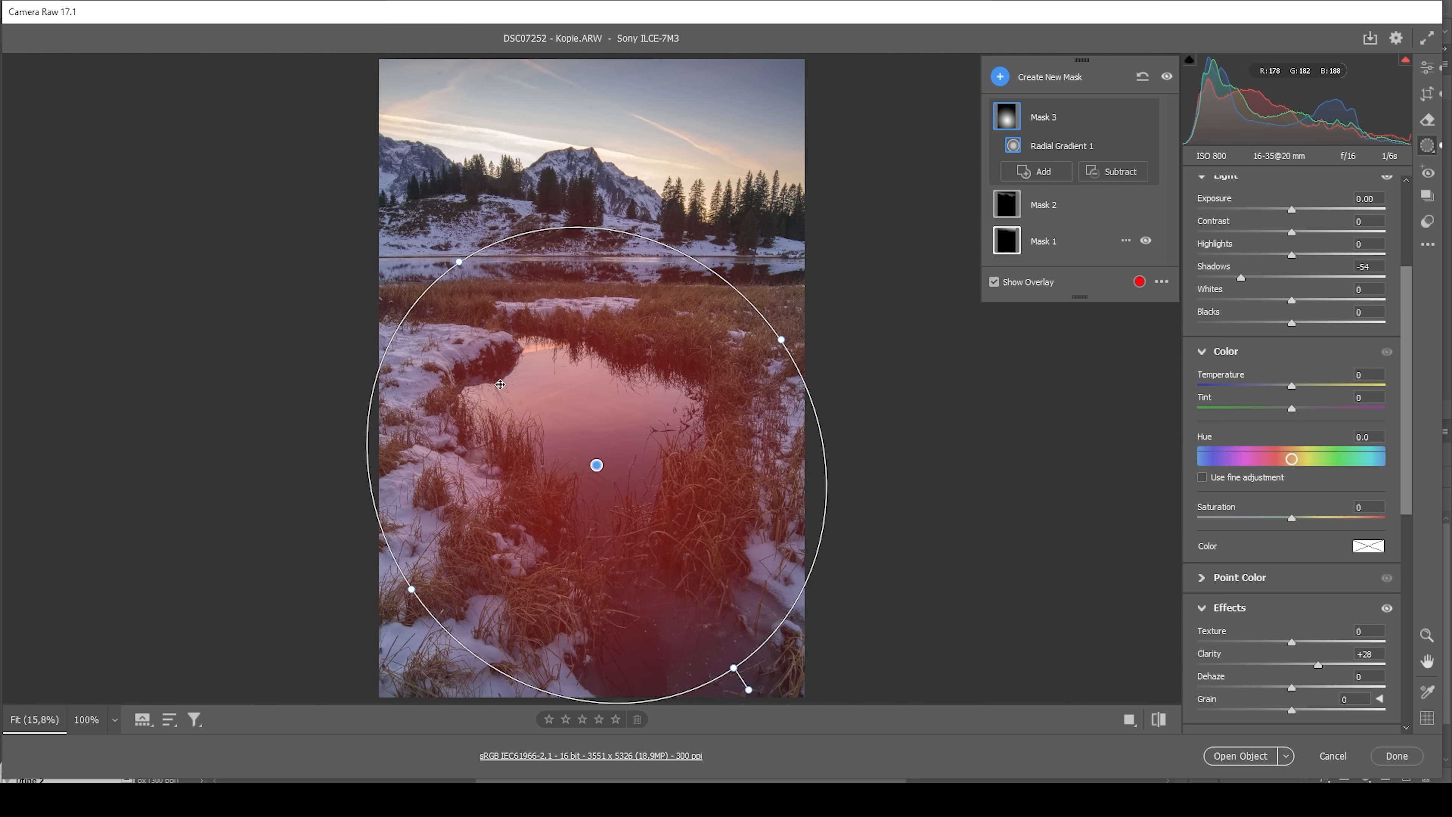
- Add a small radial mask over the pond's sky reflection warmed to Temperature +34
left_click(1000, 76)
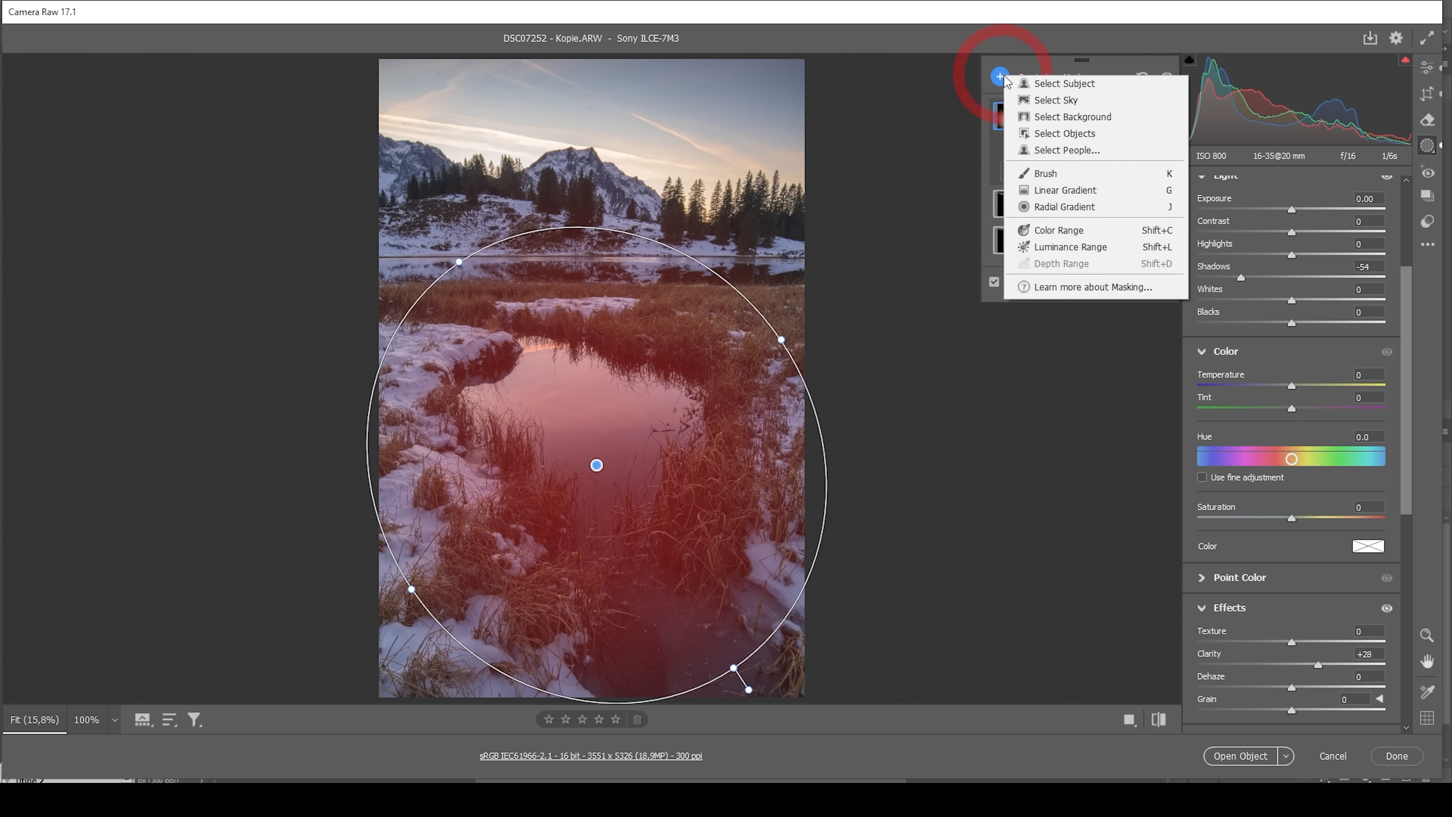
mouse_move(1067, 208)
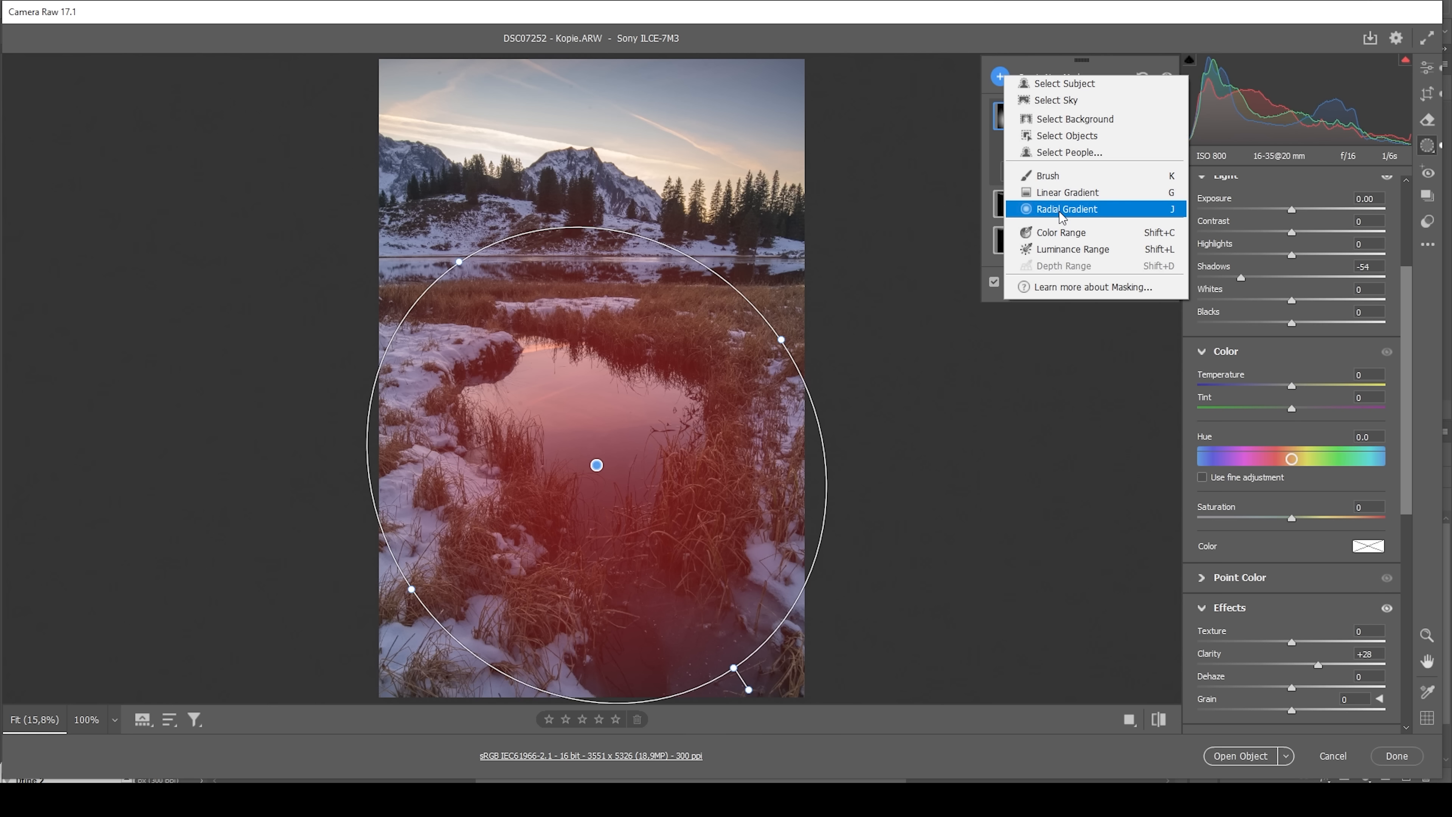
left_click(1068, 208)
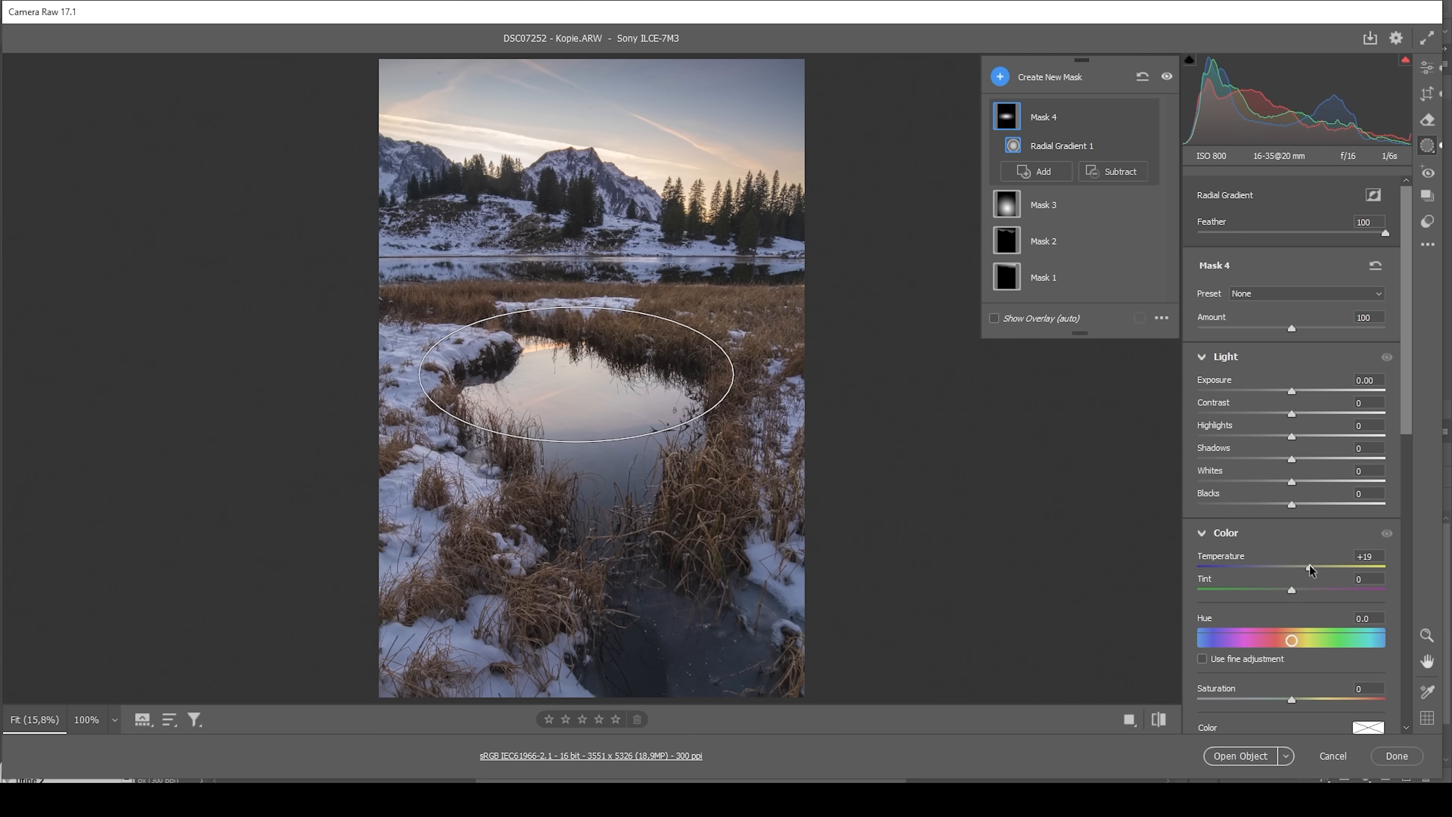
left_click_drag(1309, 565, 1322, 564)
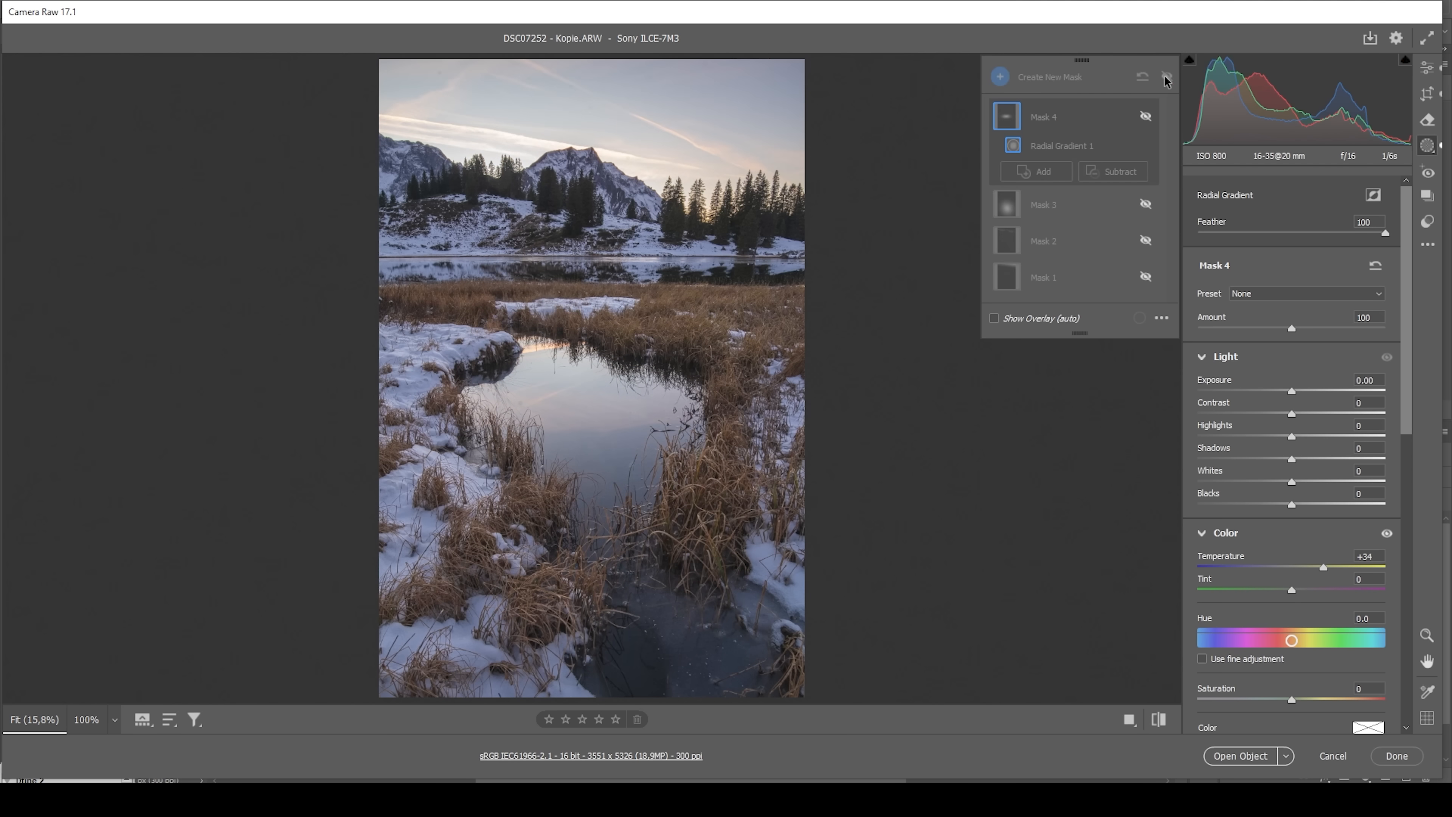
- Toggle mask visibility to compare, return to global edits and collapse Effects
left_click(1167, 78)
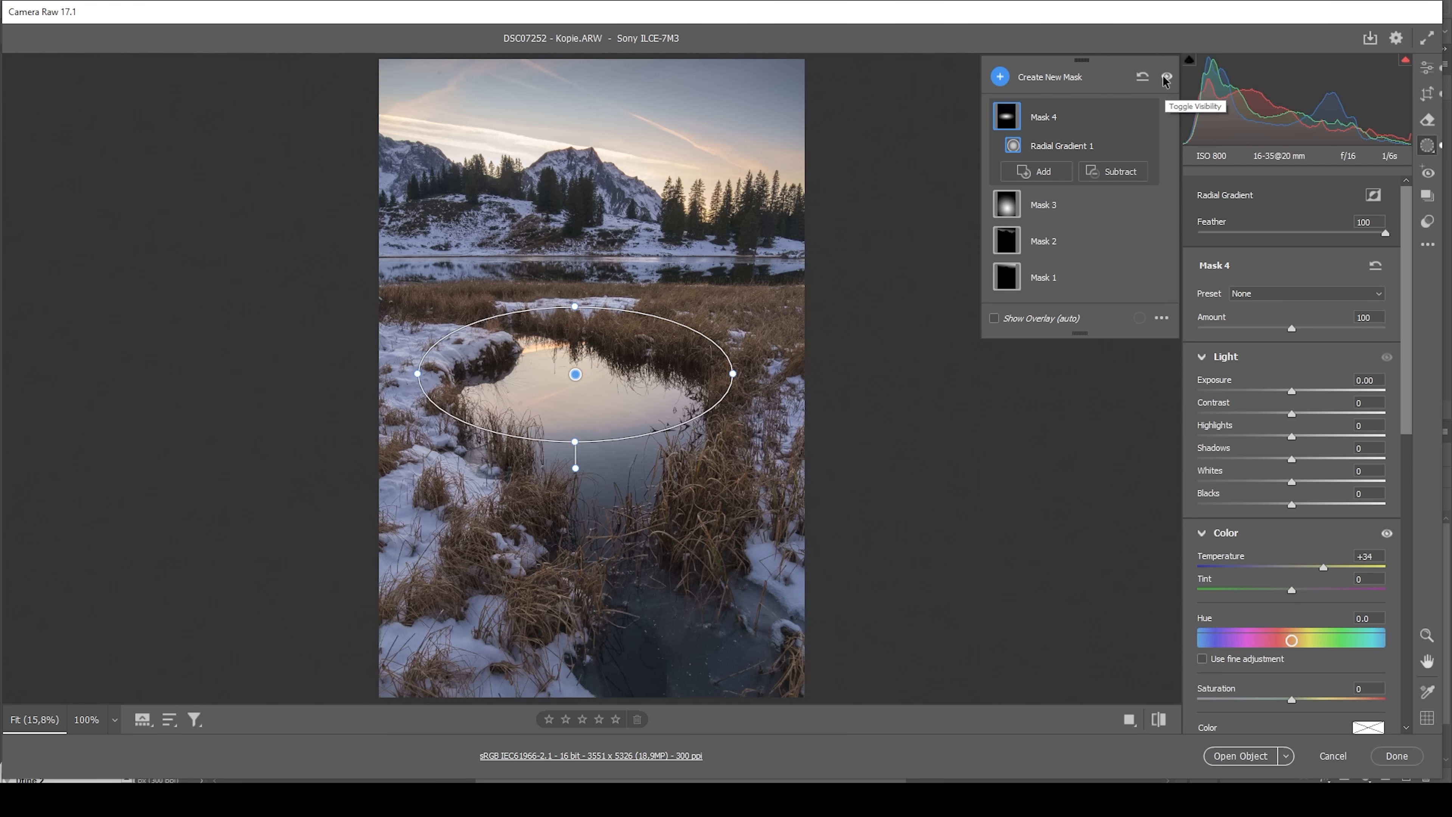
mouse_move(1166, 77)
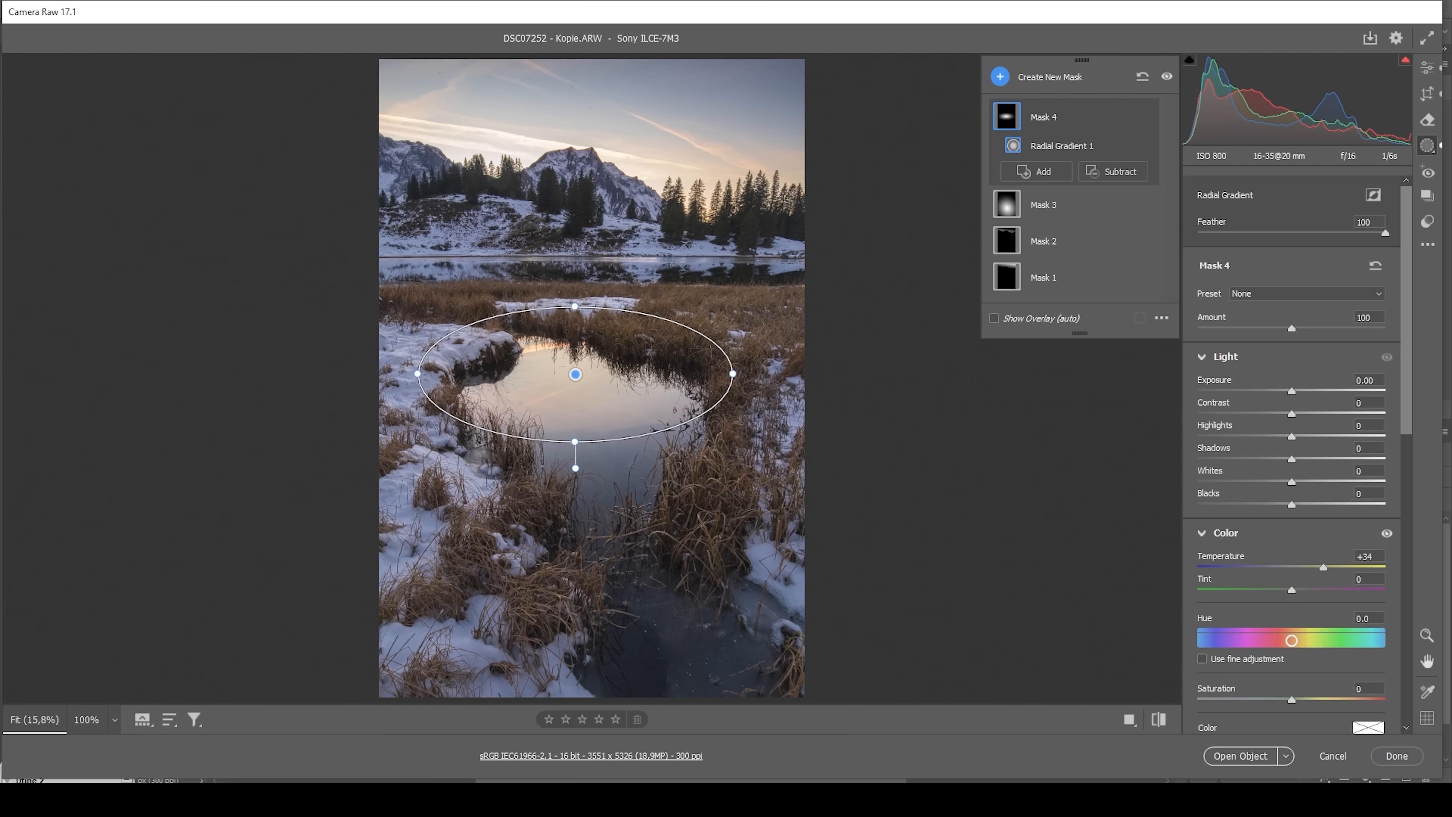
left_click(1427, 66)
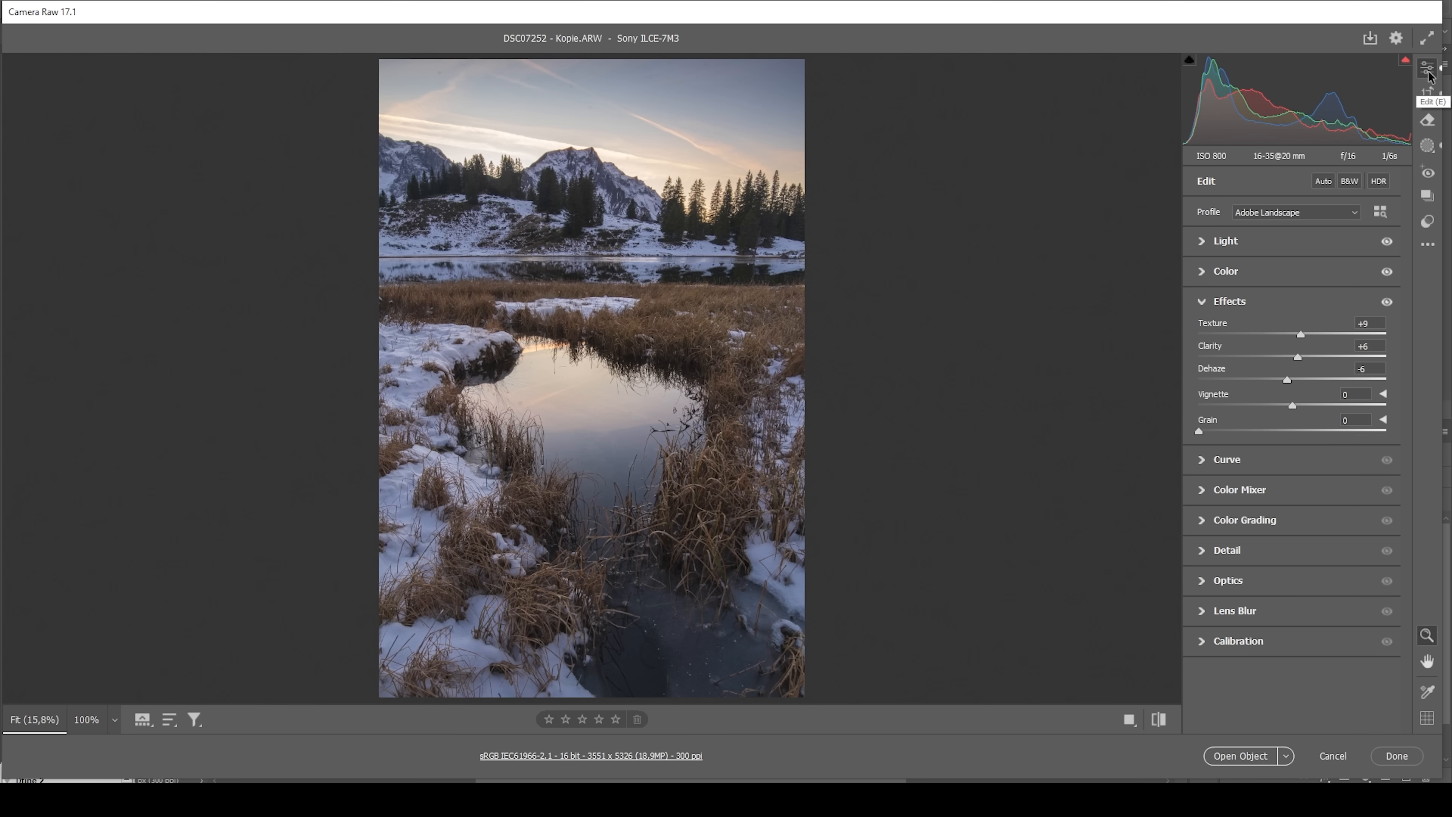
left_click(1229, 301)
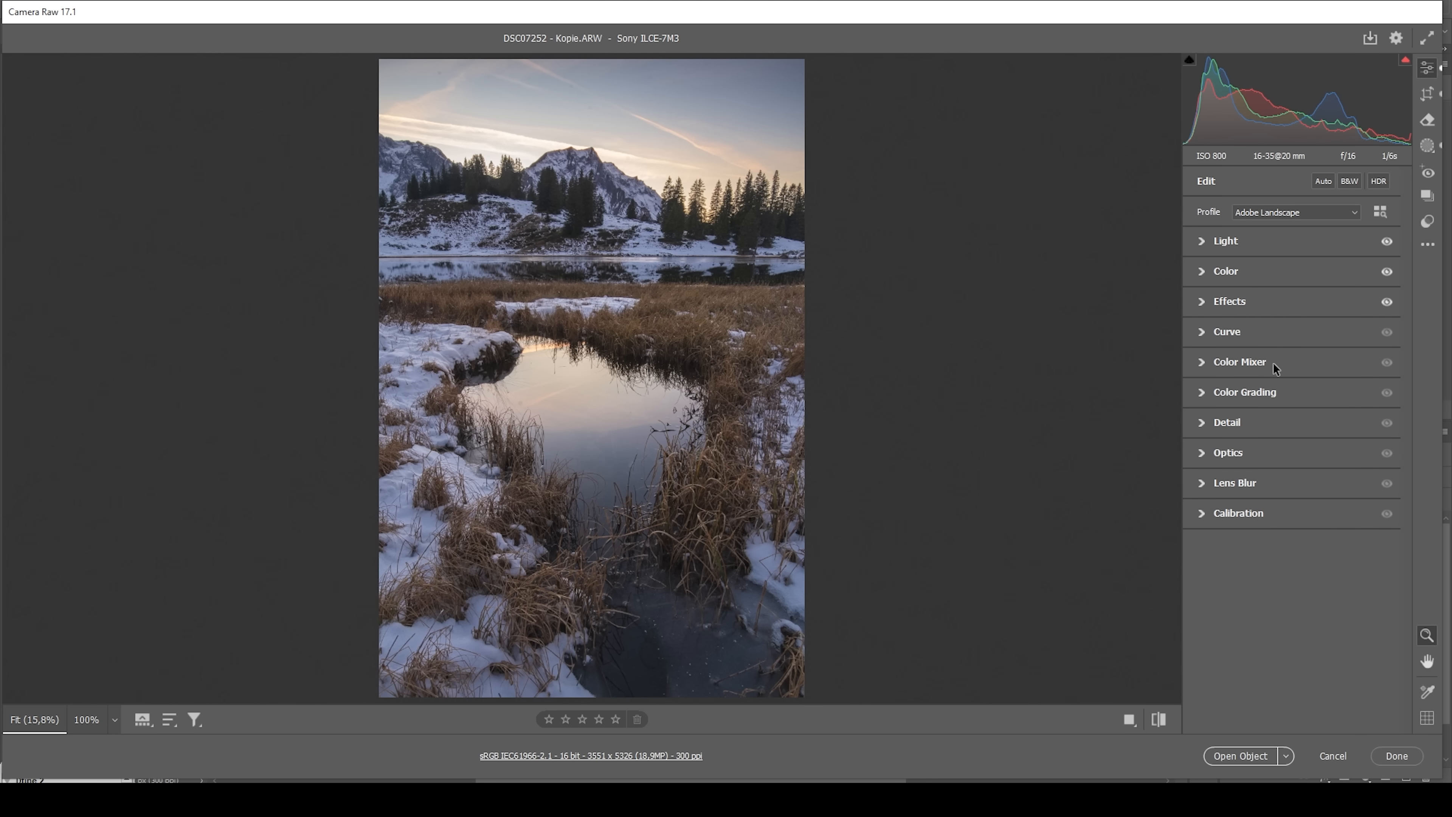
- In Color Mixer HSL, shift Yellows hue to −51 and Oranges to about −8
left_click(1238, 361)
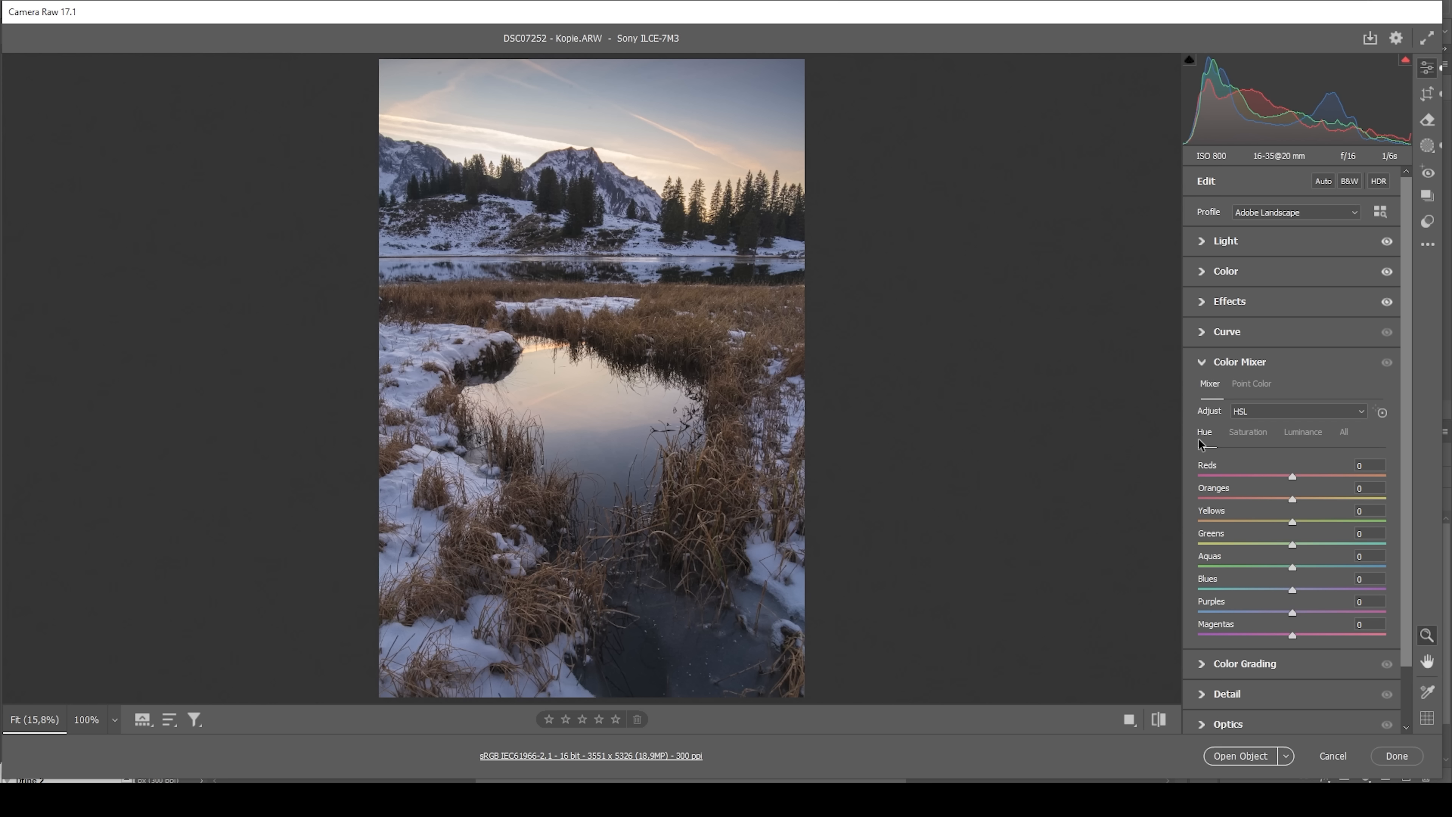
mouse_move(1260, 550)
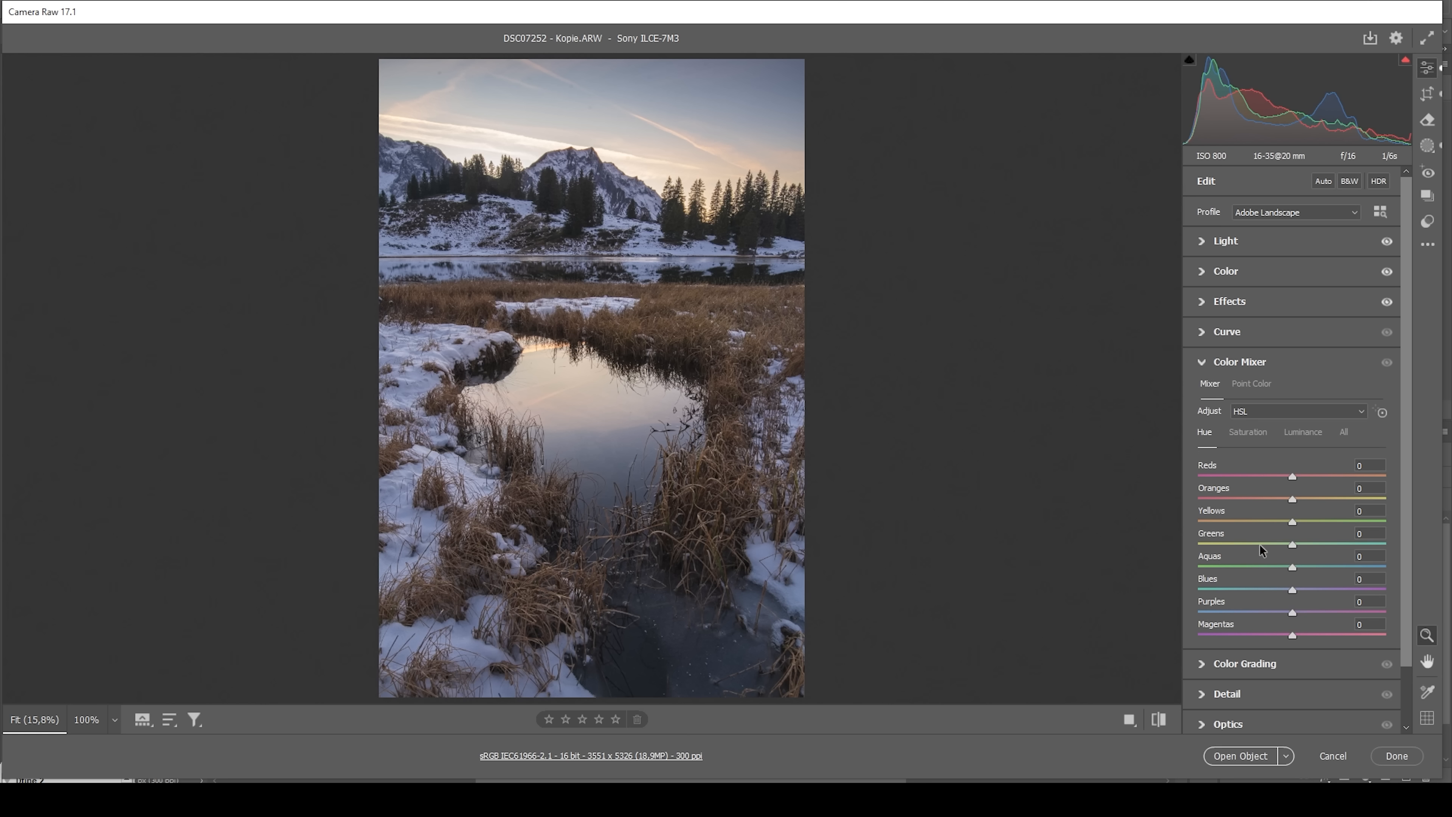
left_click_drag(1292, 520, 1266, 519)
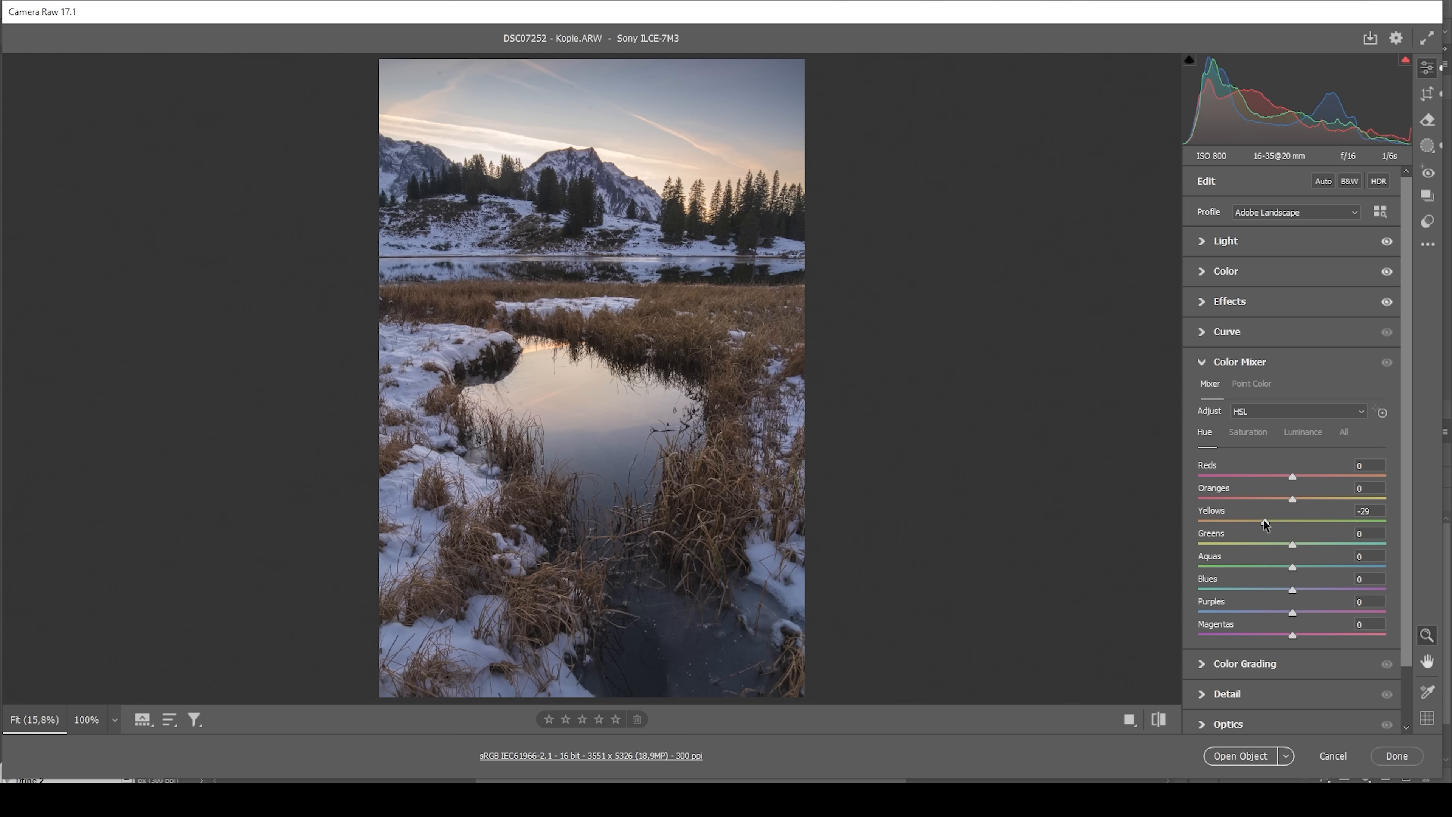
left_click_drag(1292, 521, 1247, 521)
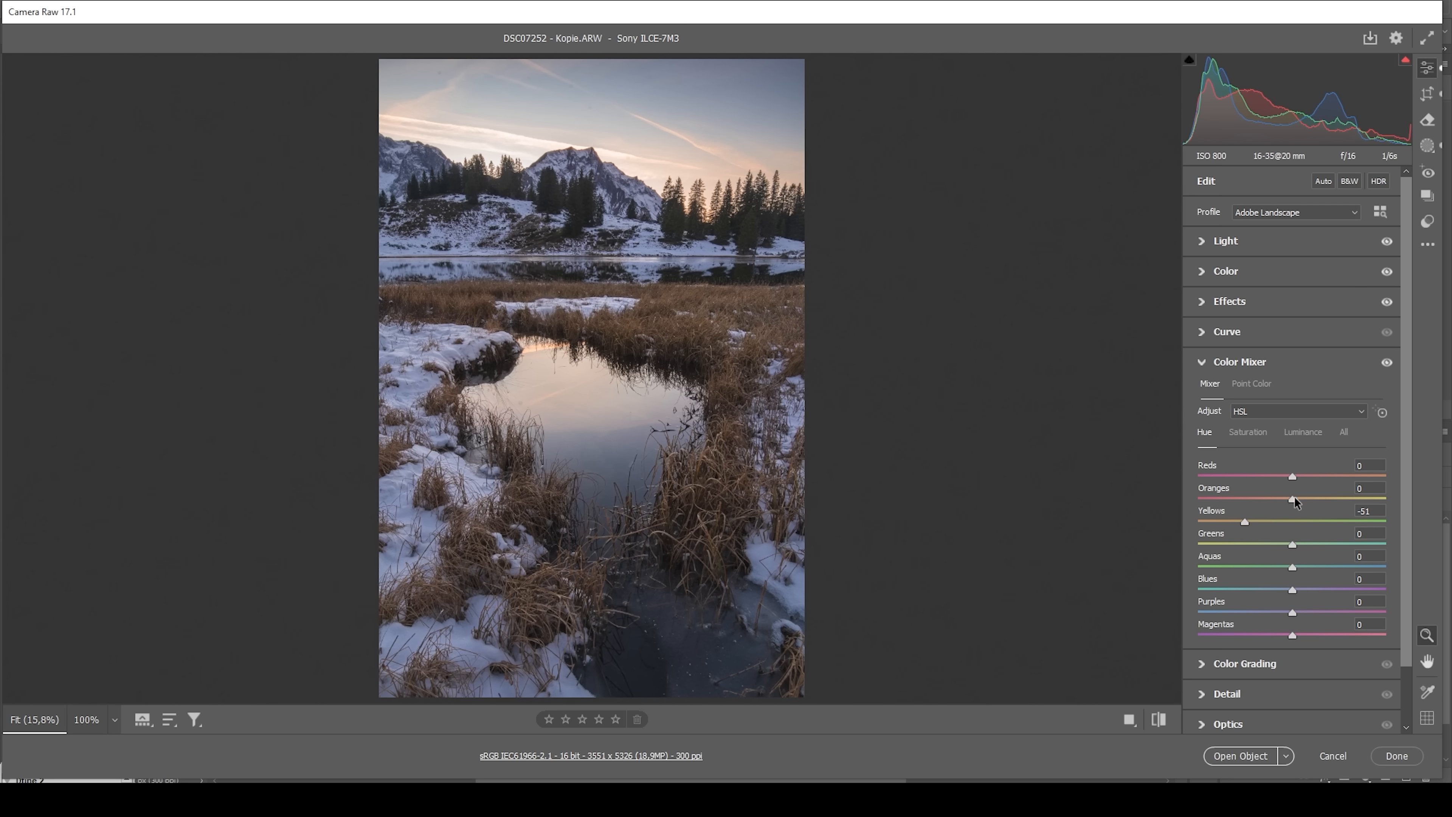
left_click_drag(1293, 500, 1285, 500)
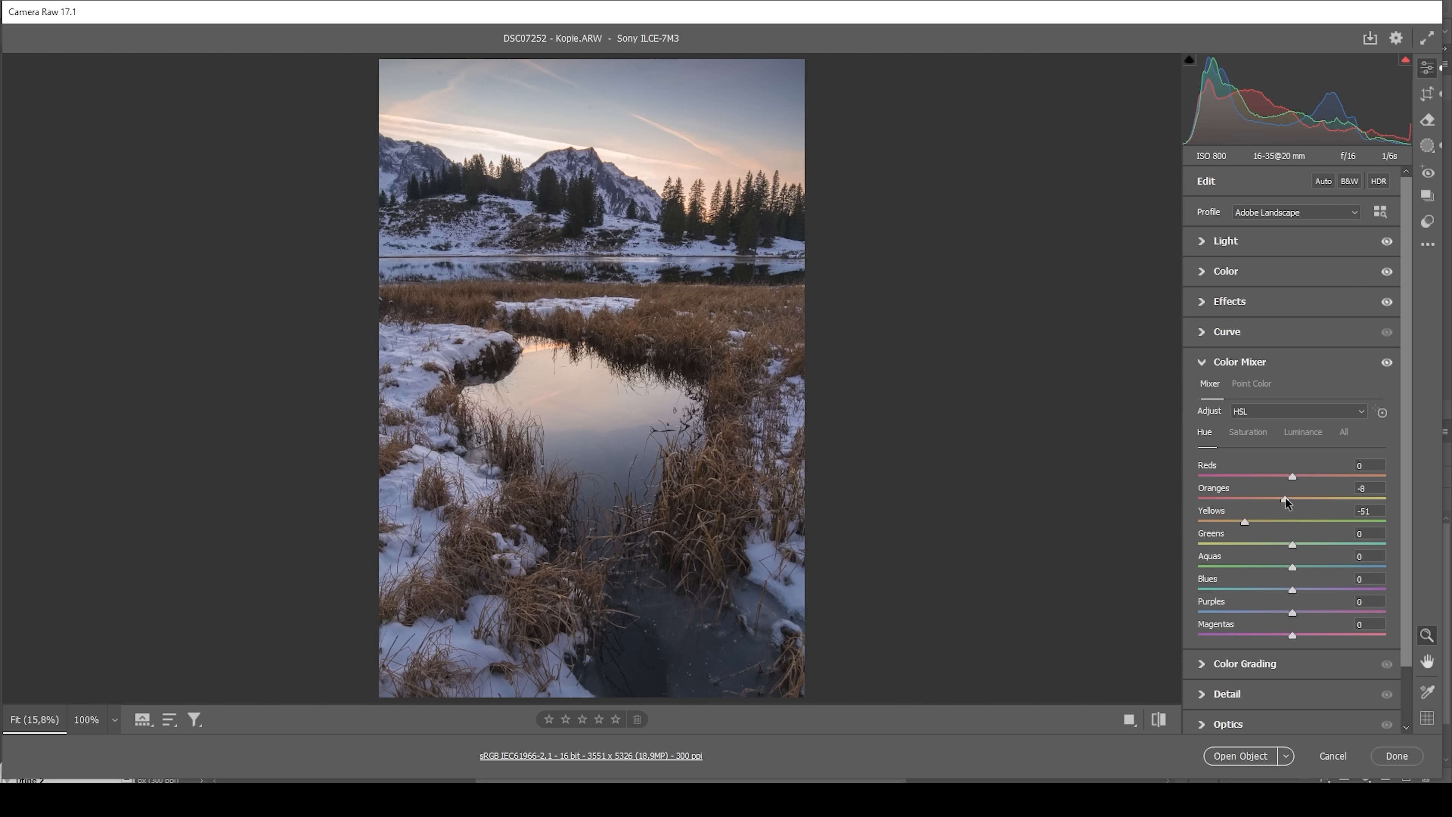
left_click_drag(1285, 498, 1280, 498)
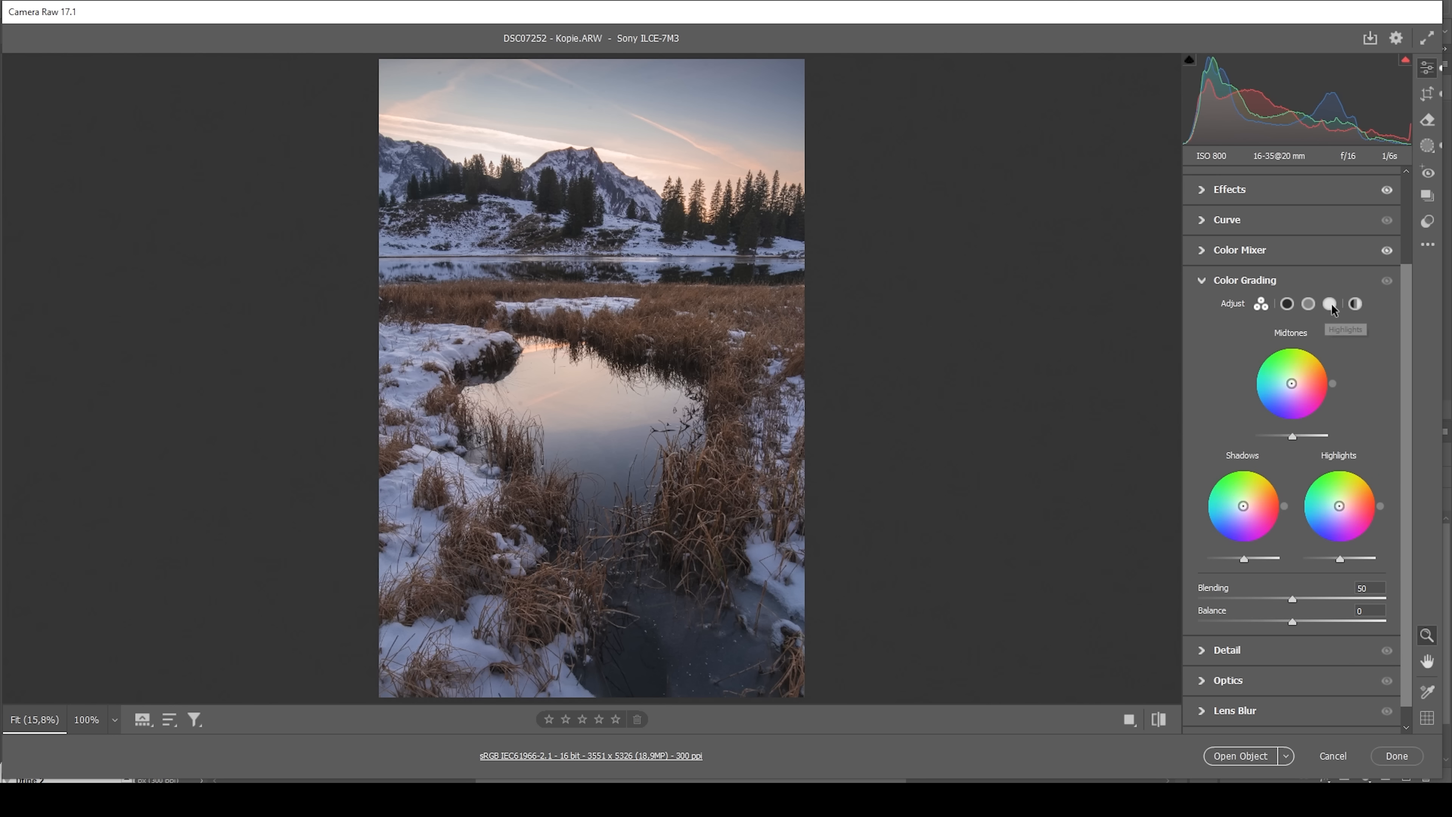
- Grade the highlights warm orange at Hue 38, Saturation about 37
left_click(1354, 304)
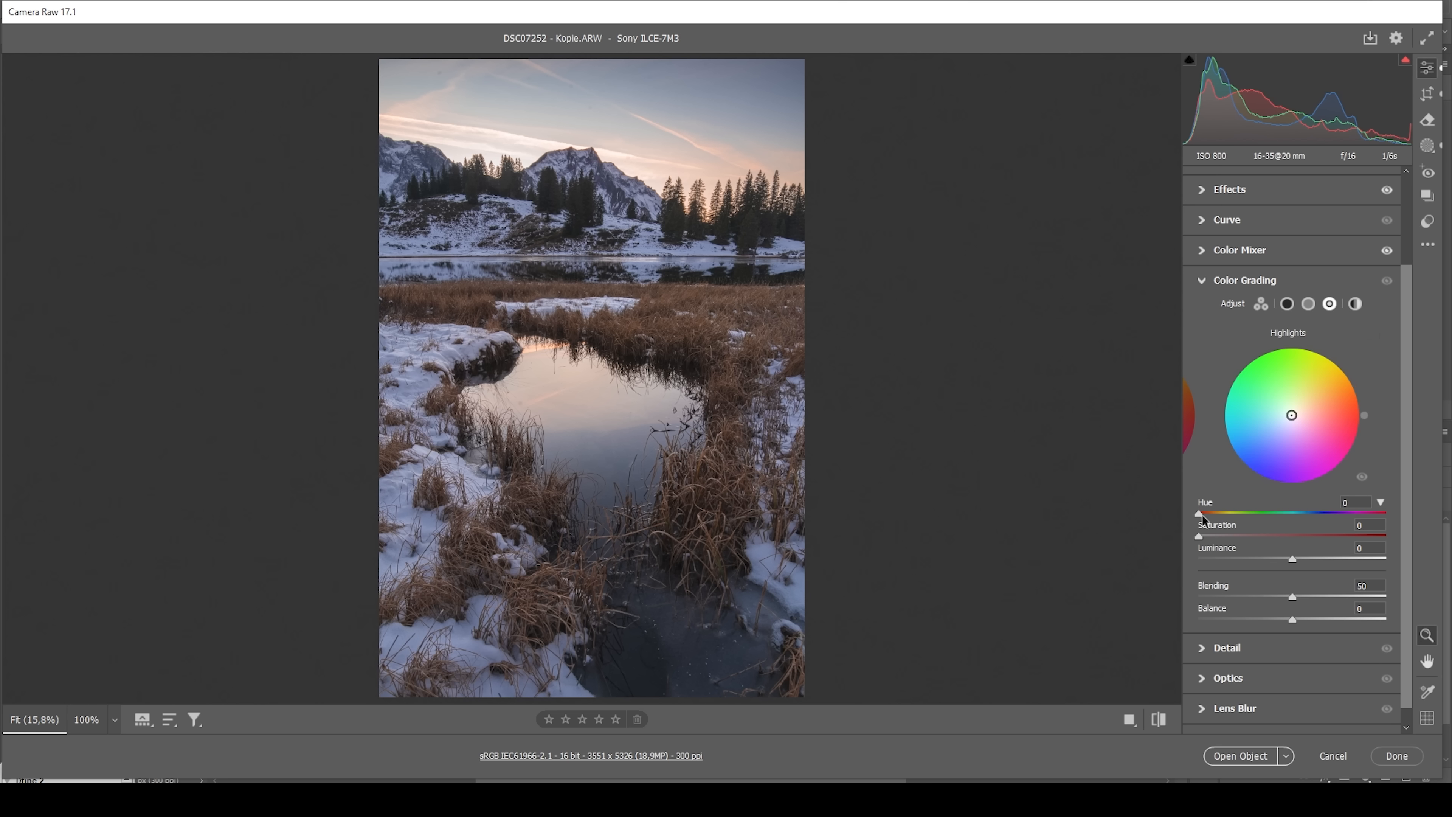
left_click_drag(1200, 515, 1215, 514)
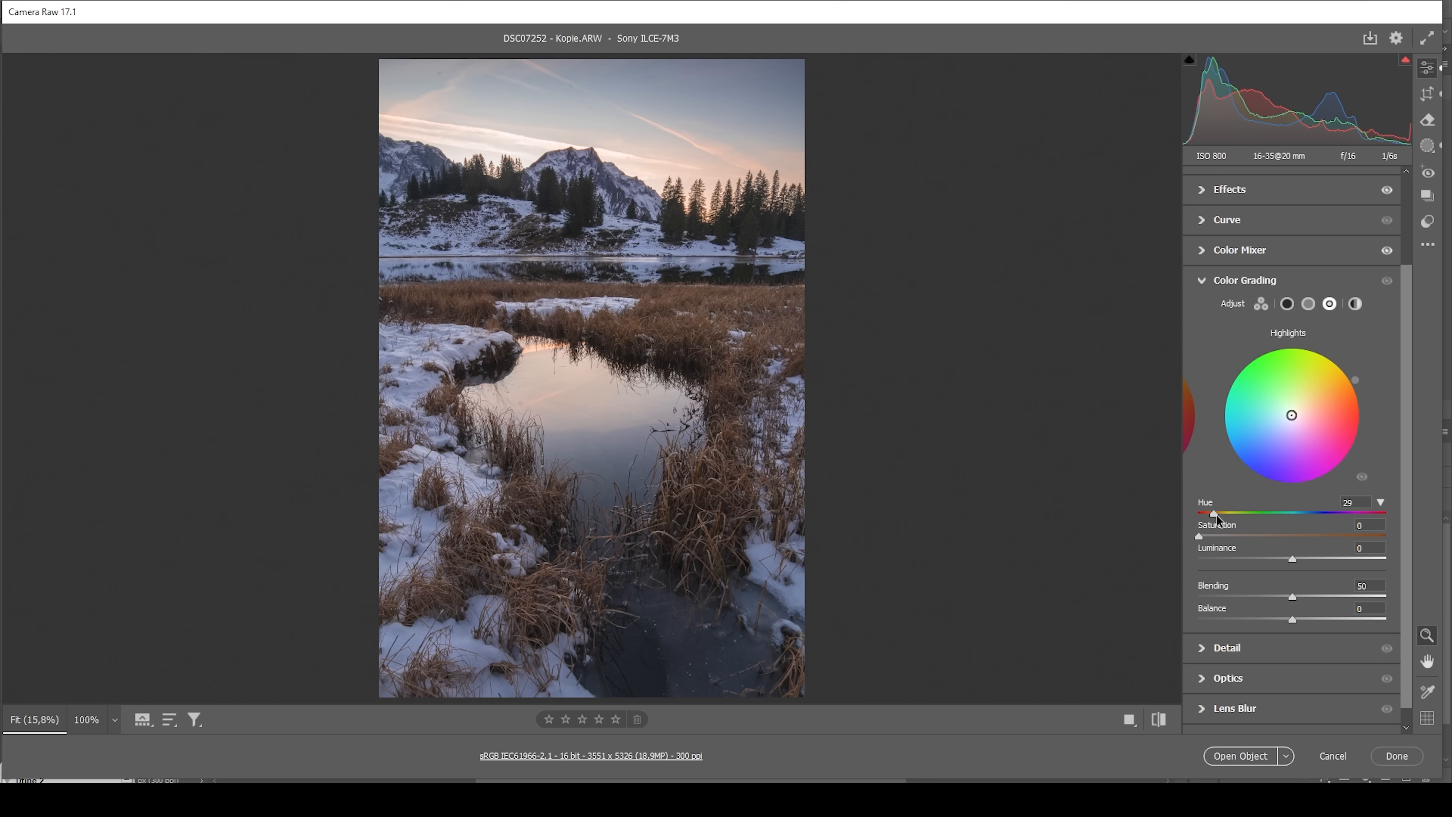
left_click_drag(1215, 511, 1212, 512)
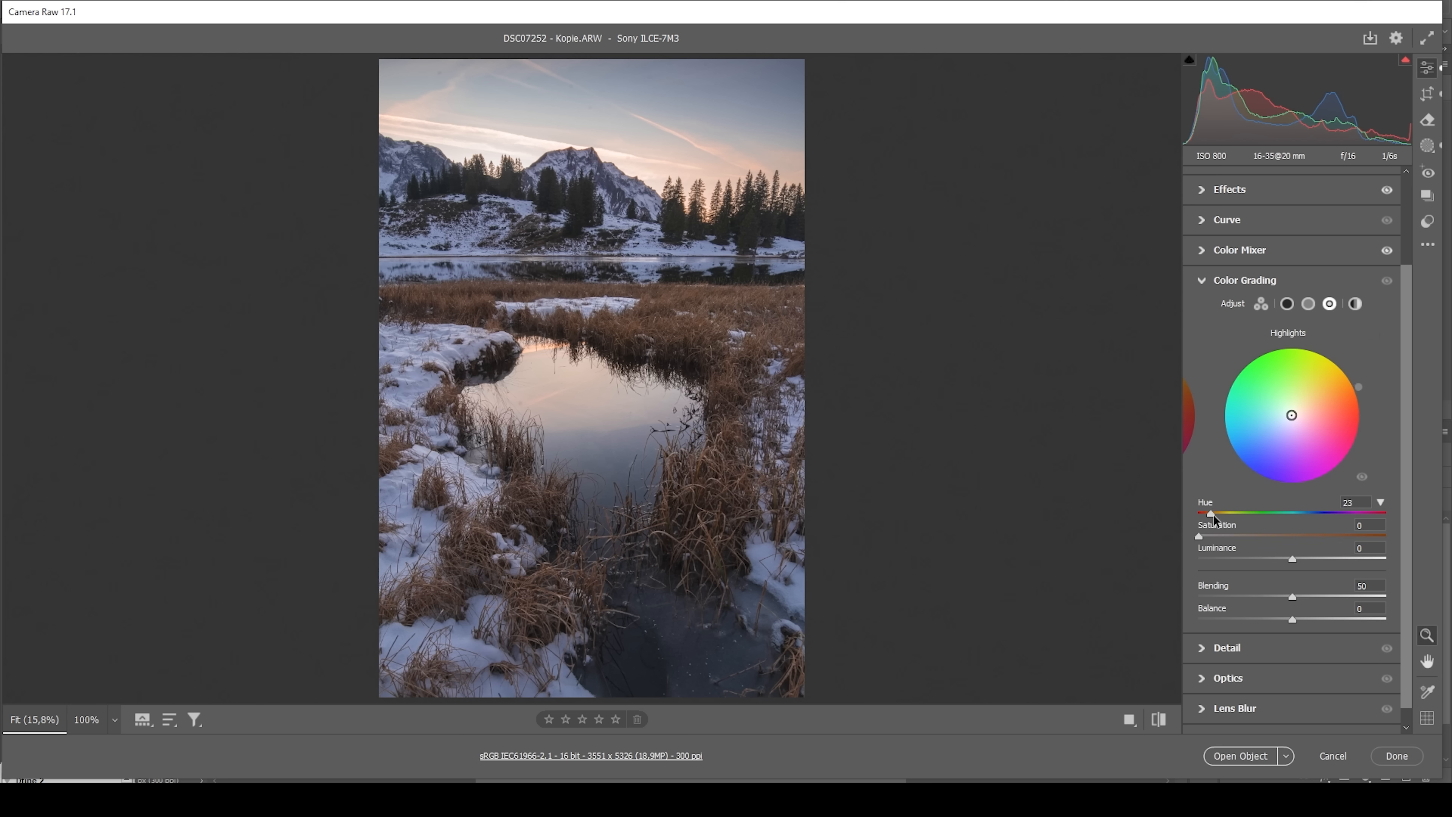
left_click_drag(1210, 513, 1217, 512)
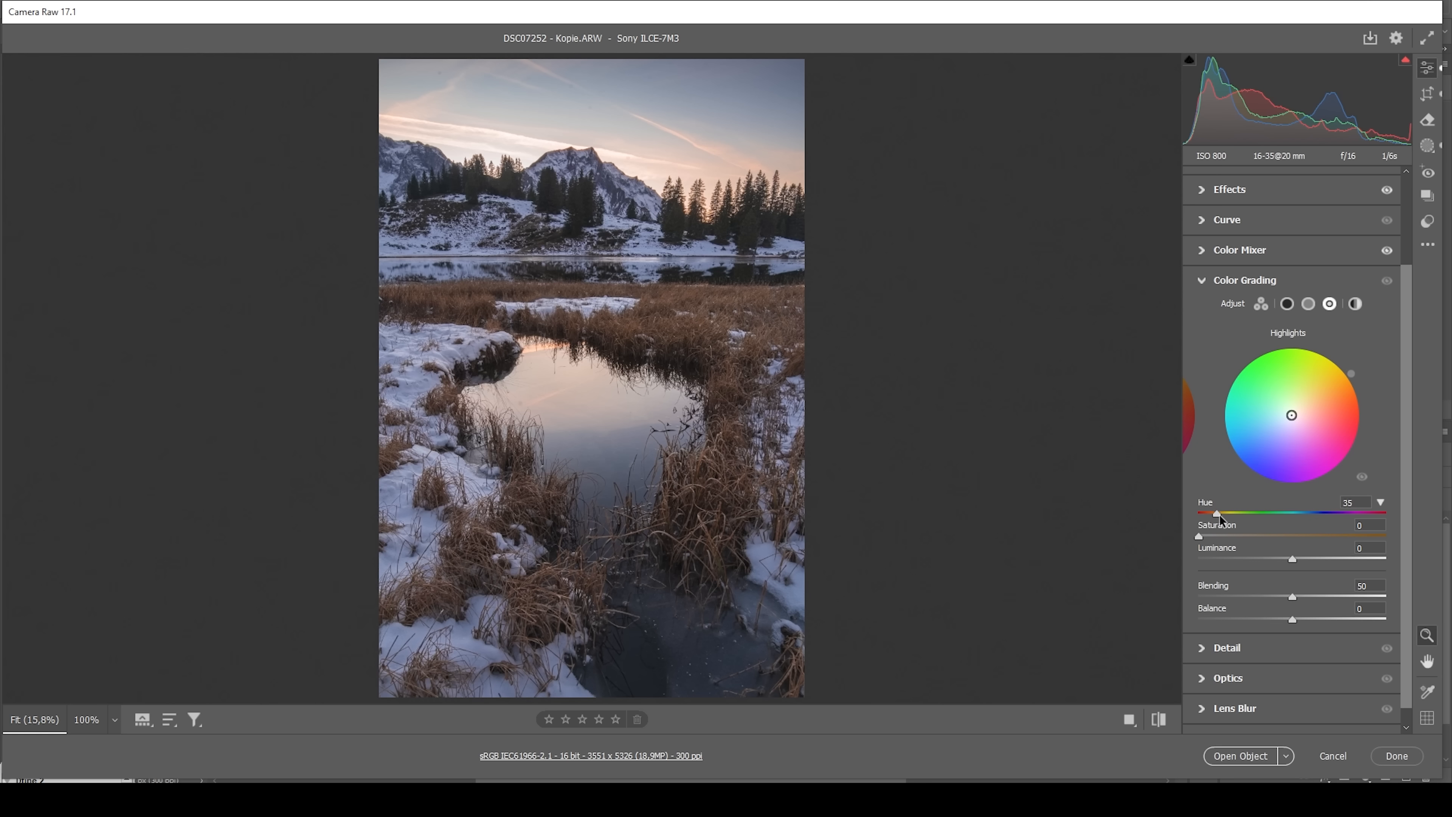
left_click_drag(1216, 512, 1218, 513)
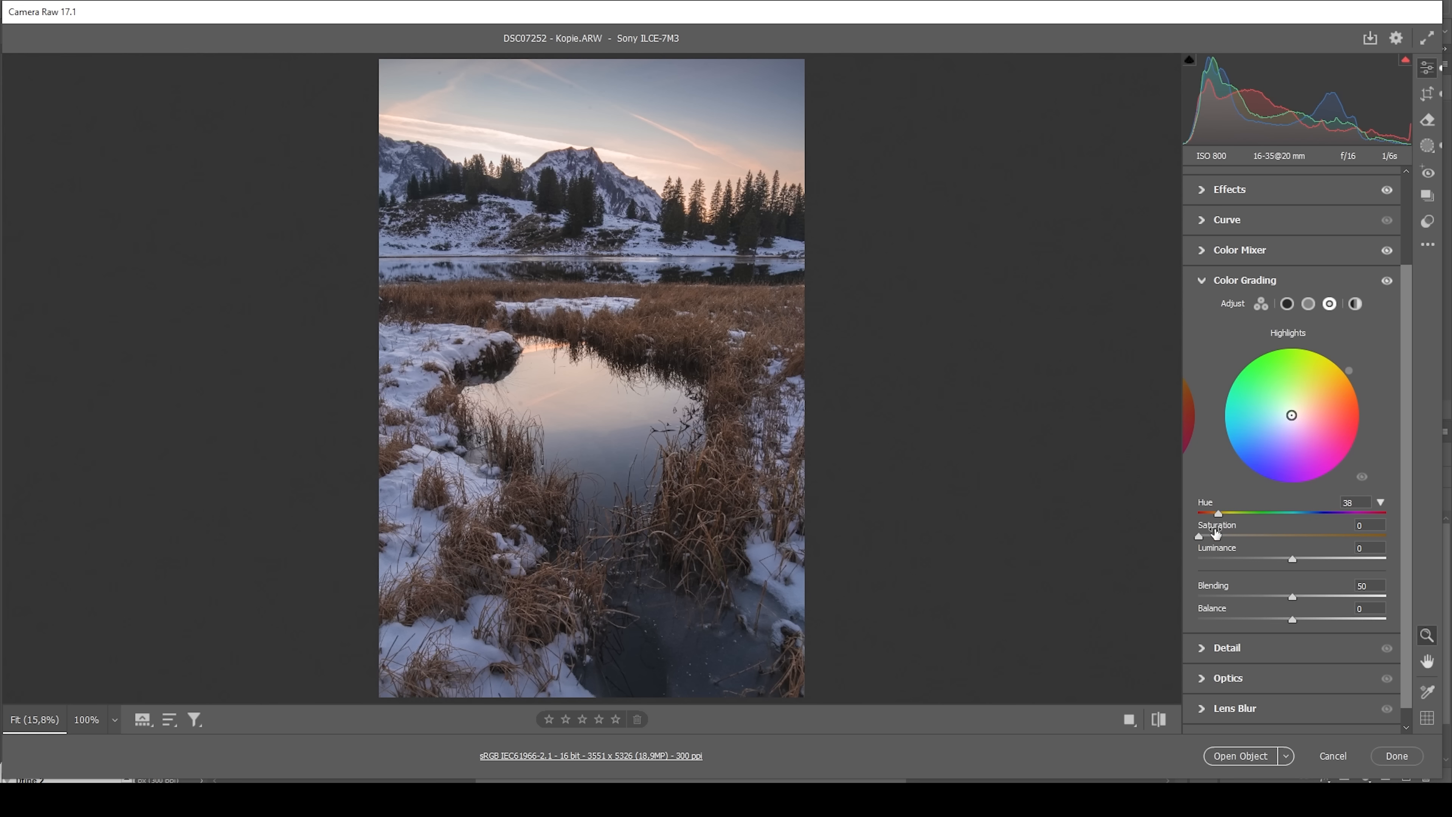
mouse_move(1202, 540)
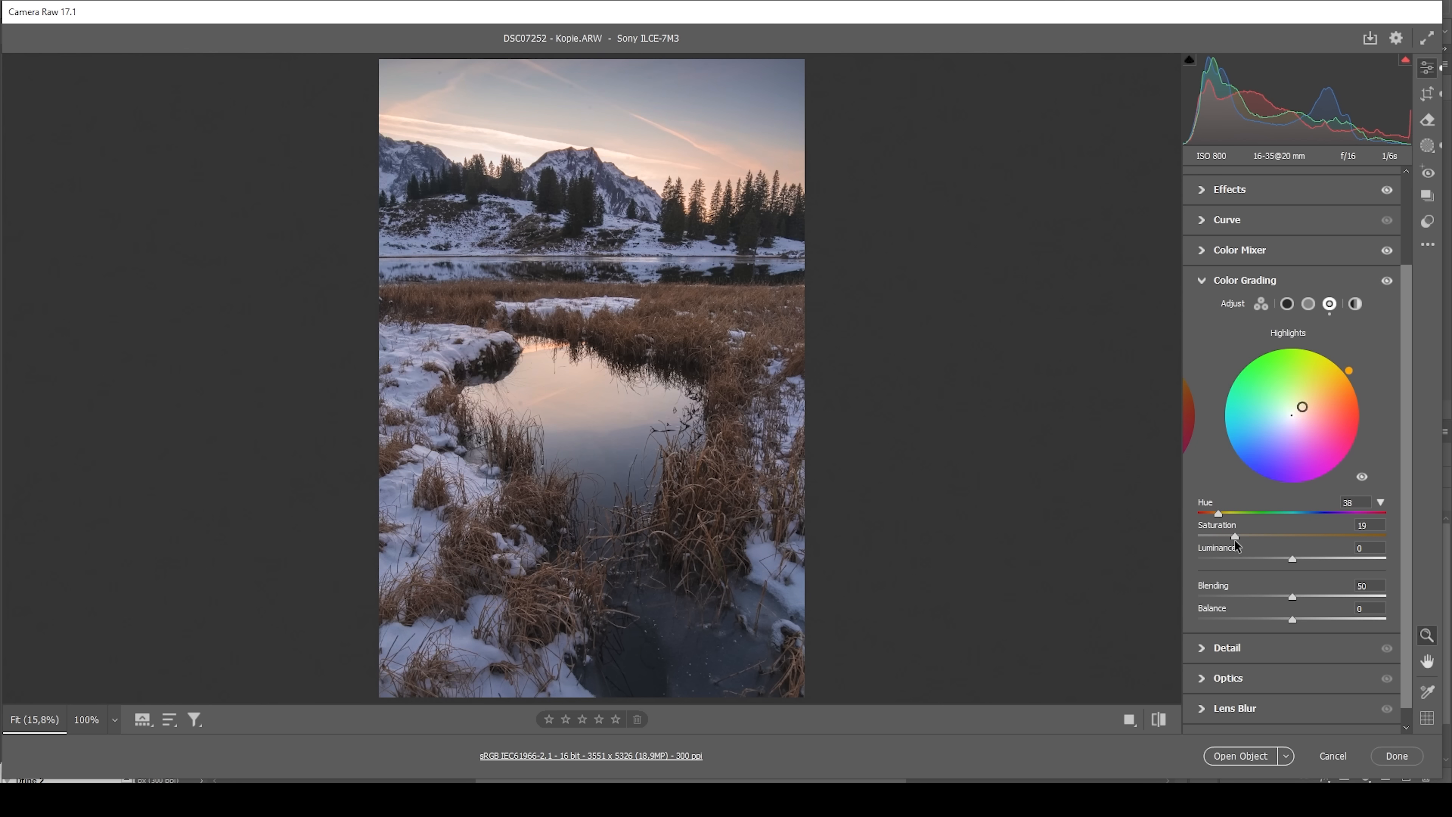
left_click_drag(1237, 536, 1270, 535)
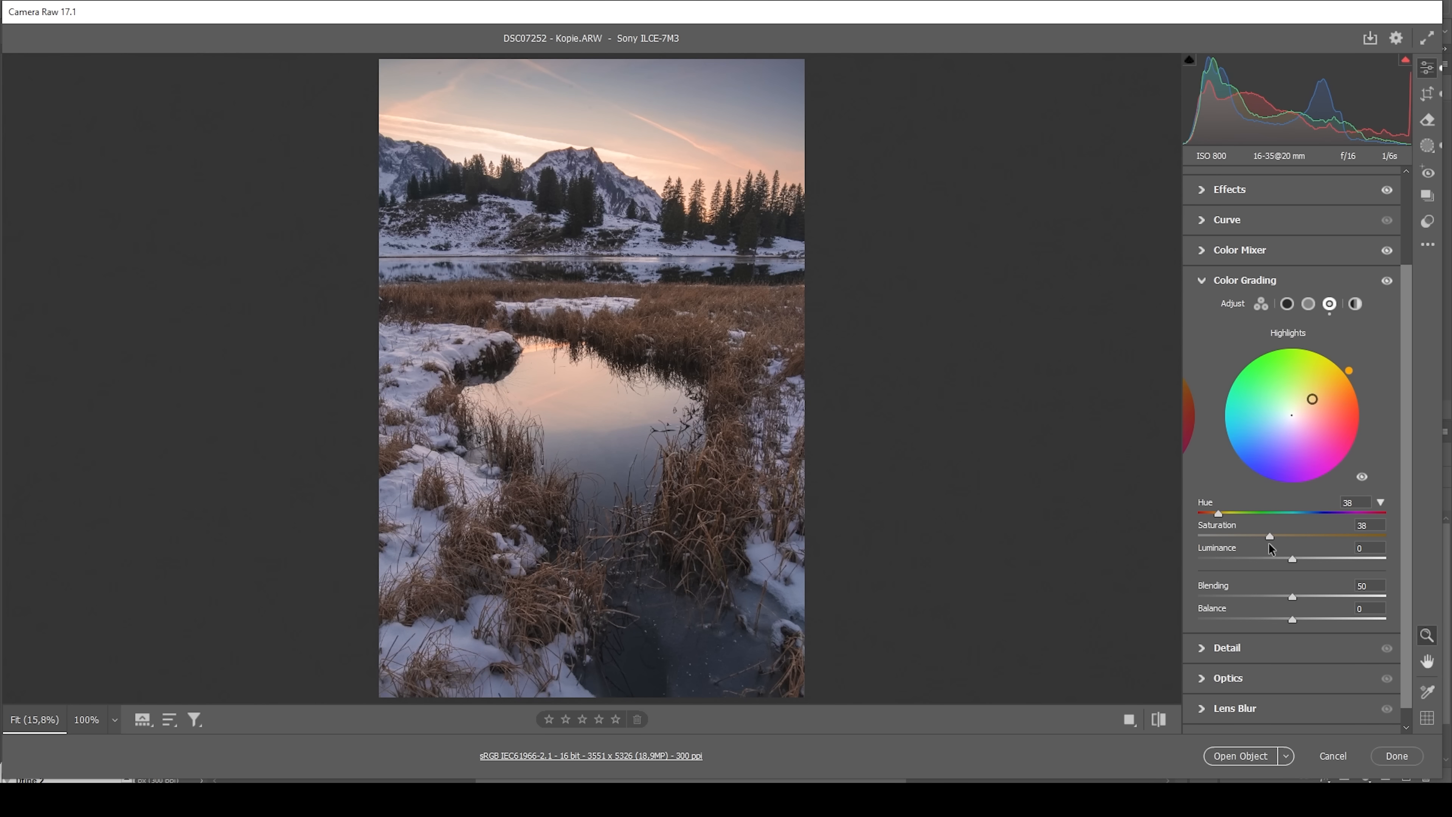
left_click_drag(1270, 535, 1267, 535)
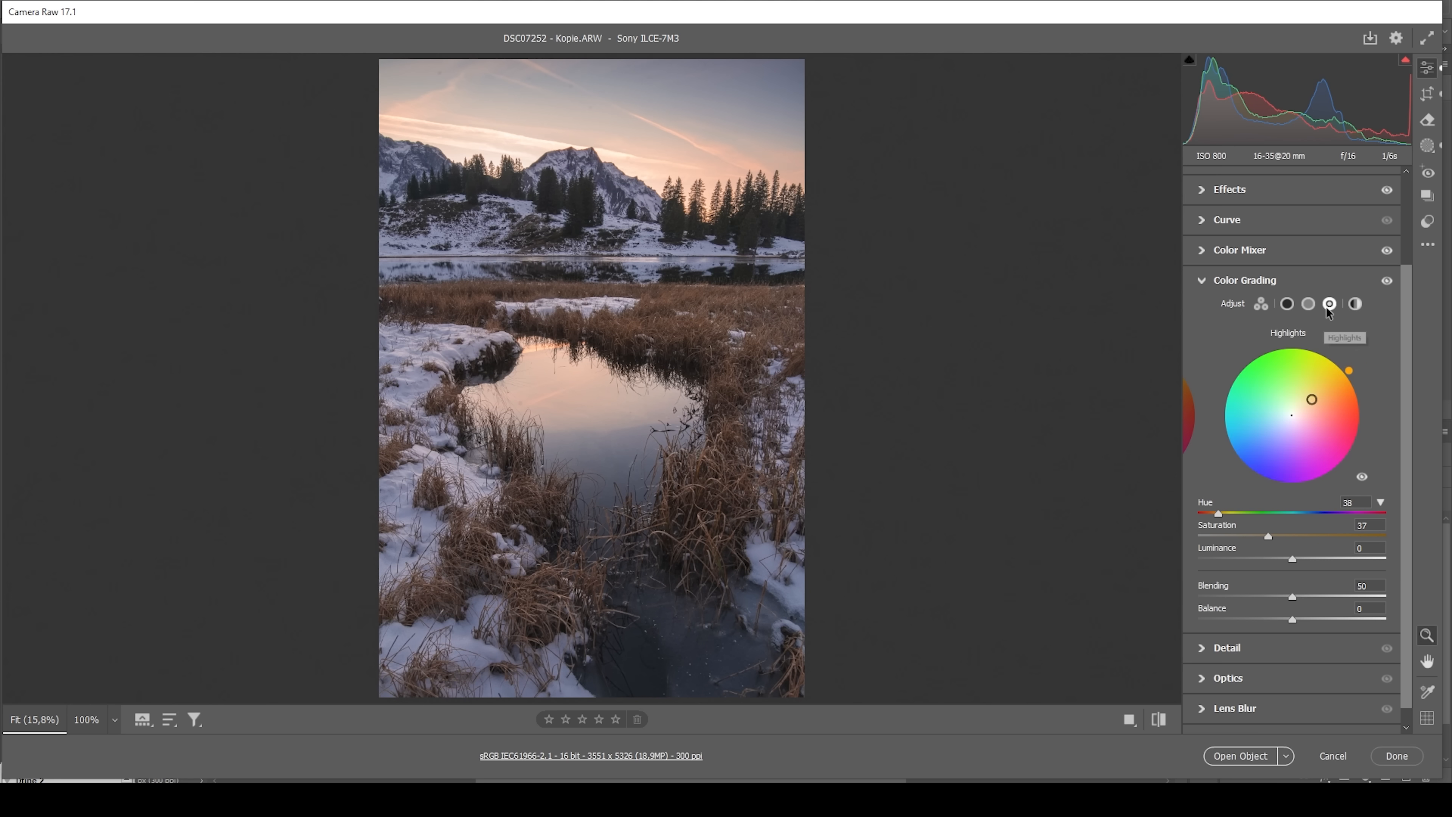
- Grade the midtones a faint blue at Hue 222, Saturation 6
left_click(1308, 304)
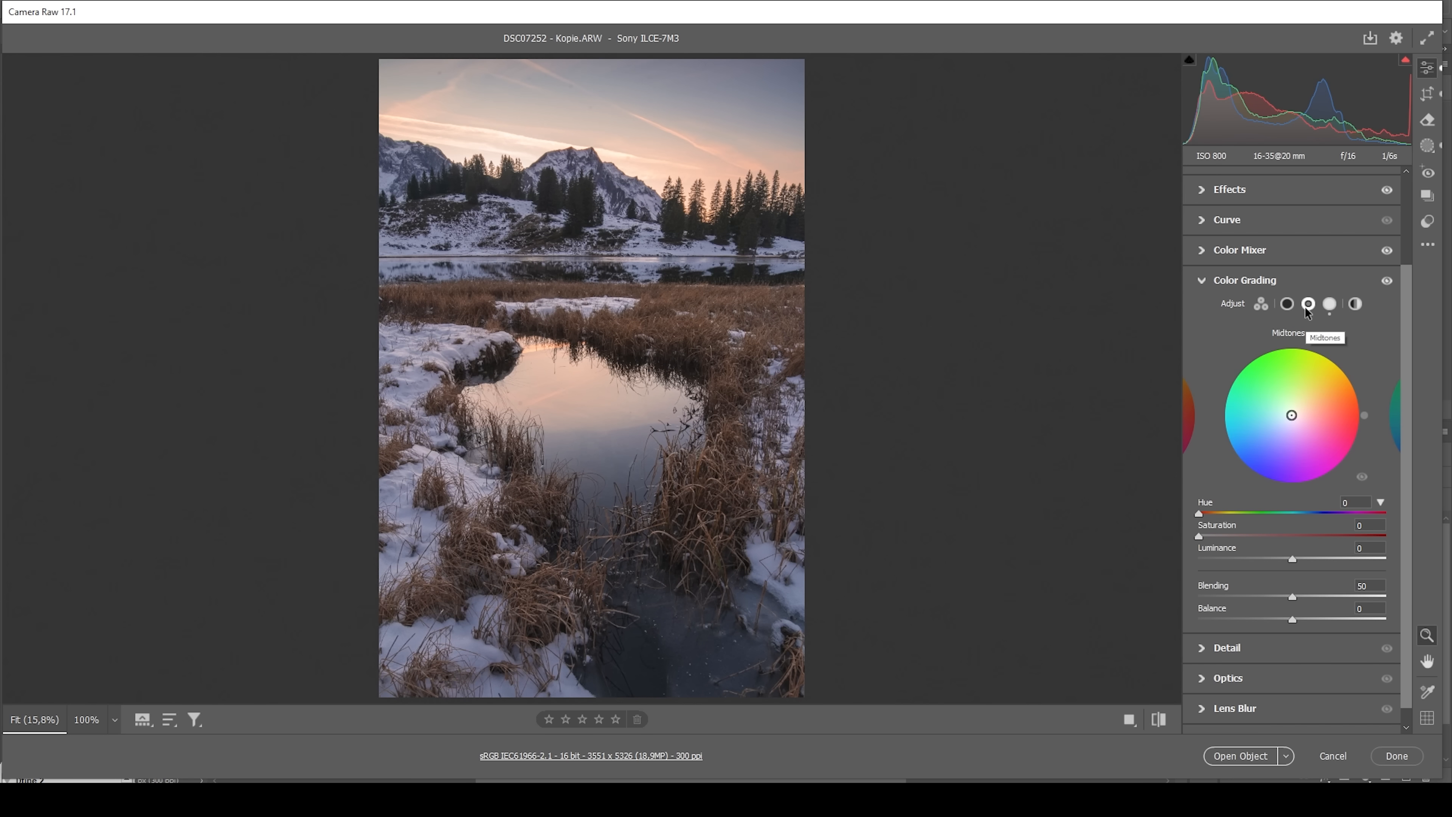
left_click_drag(1197, 514, 1312, 514)
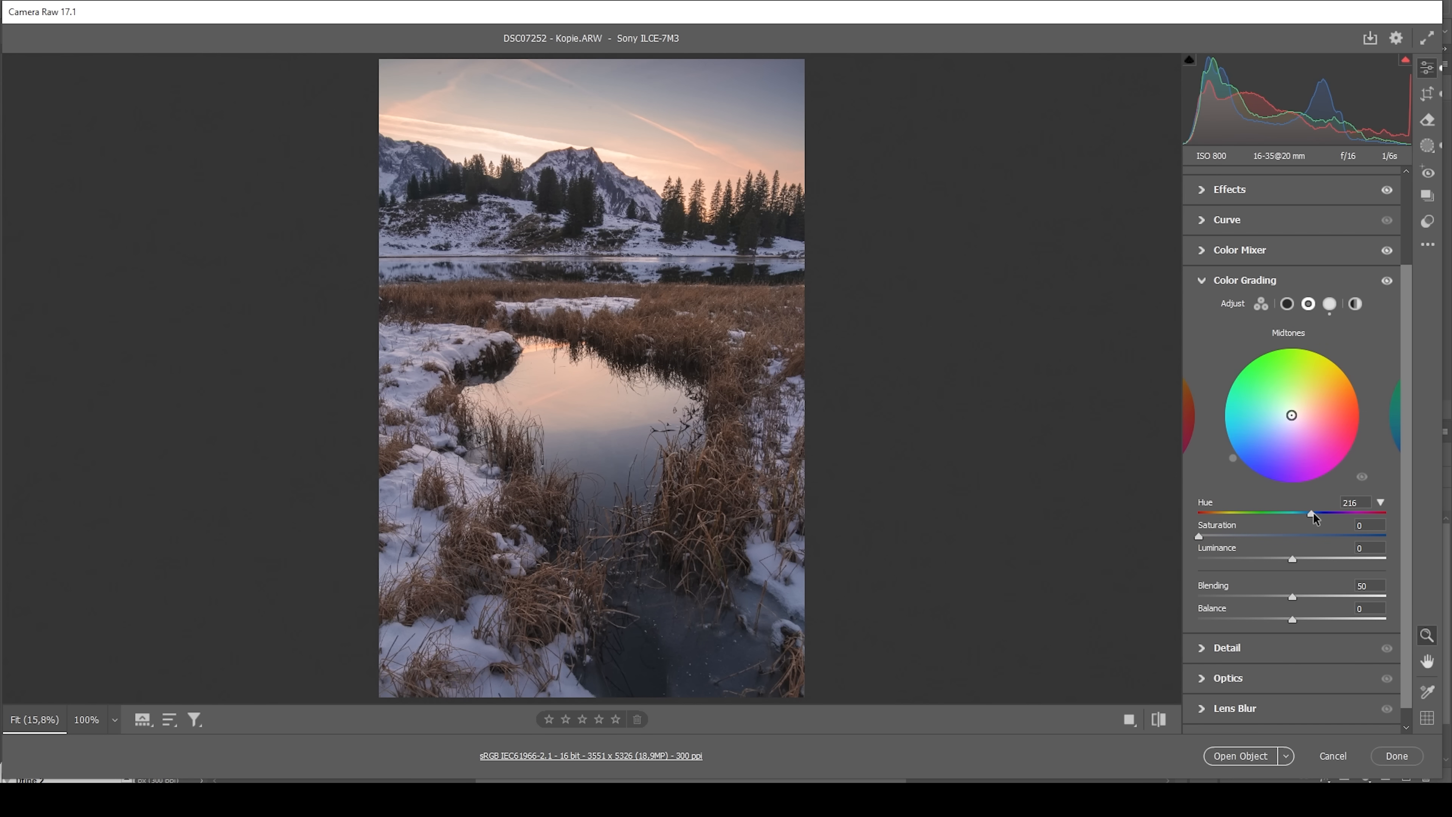
left_click_drag(1308, 513, 1314, 513)
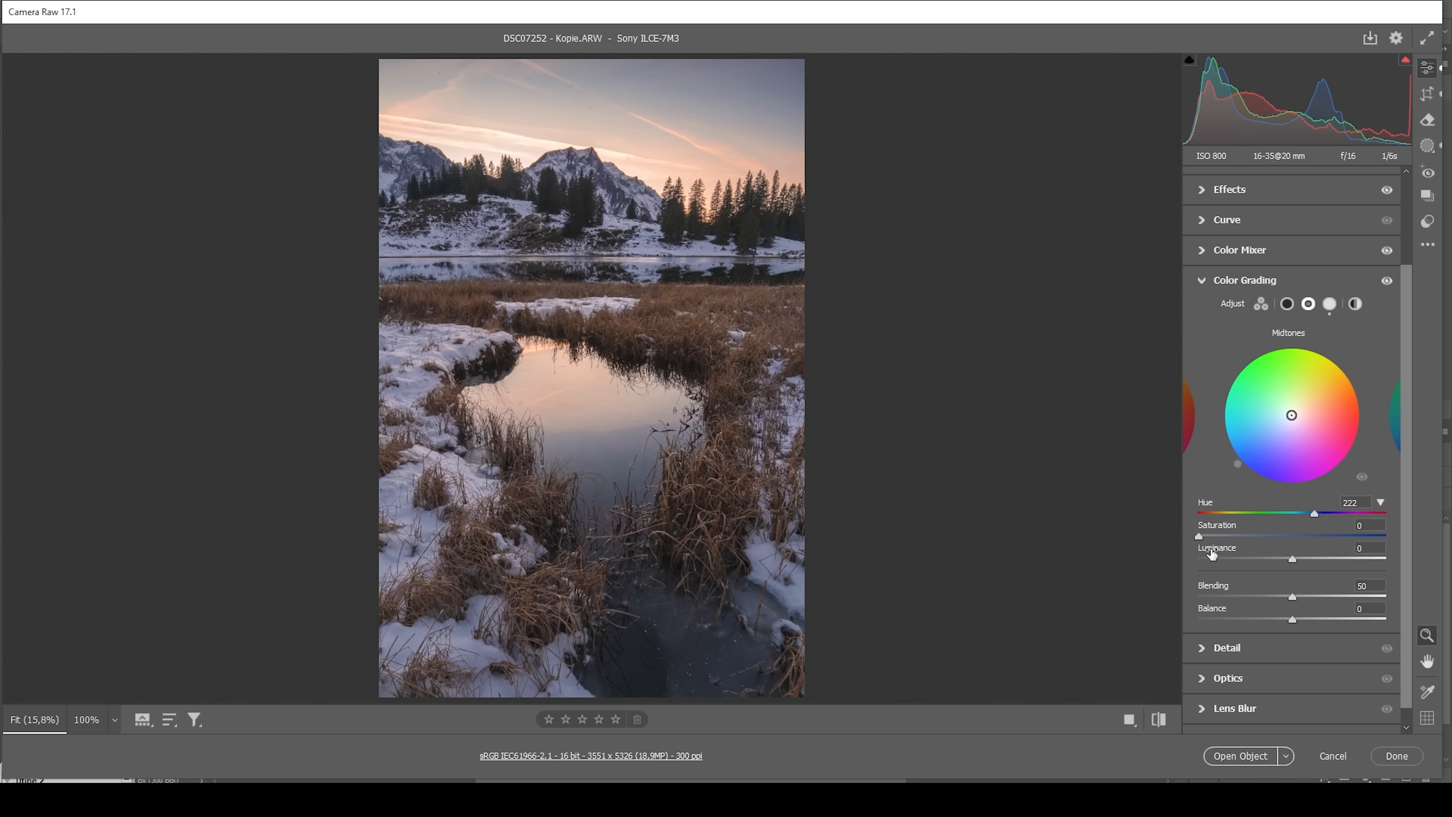
left_click_drag(1199, 535, 1210, 536)
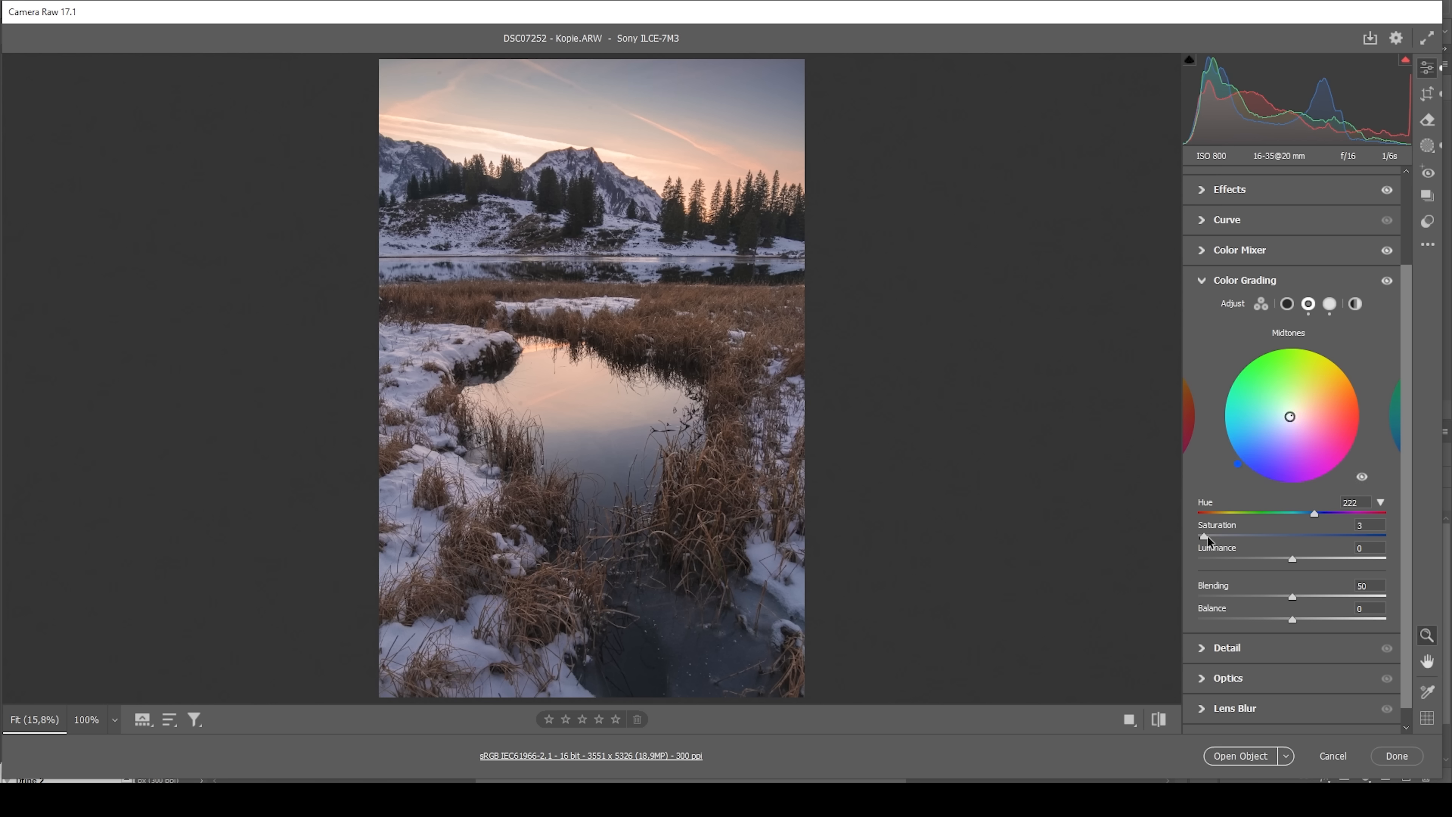
left_click_drag(1209, 539, 1212, 539)
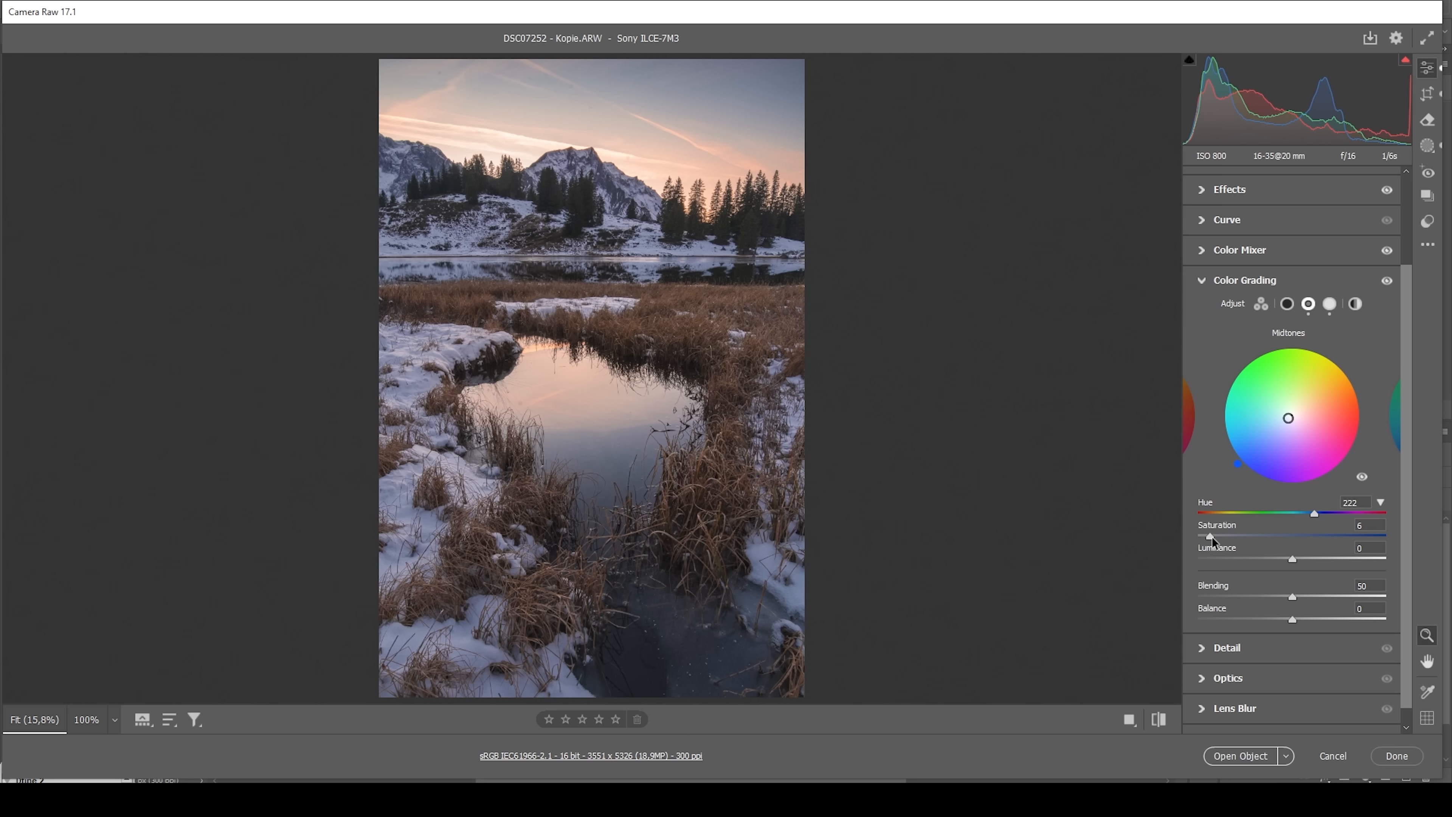
mouse_move(1237, 553)
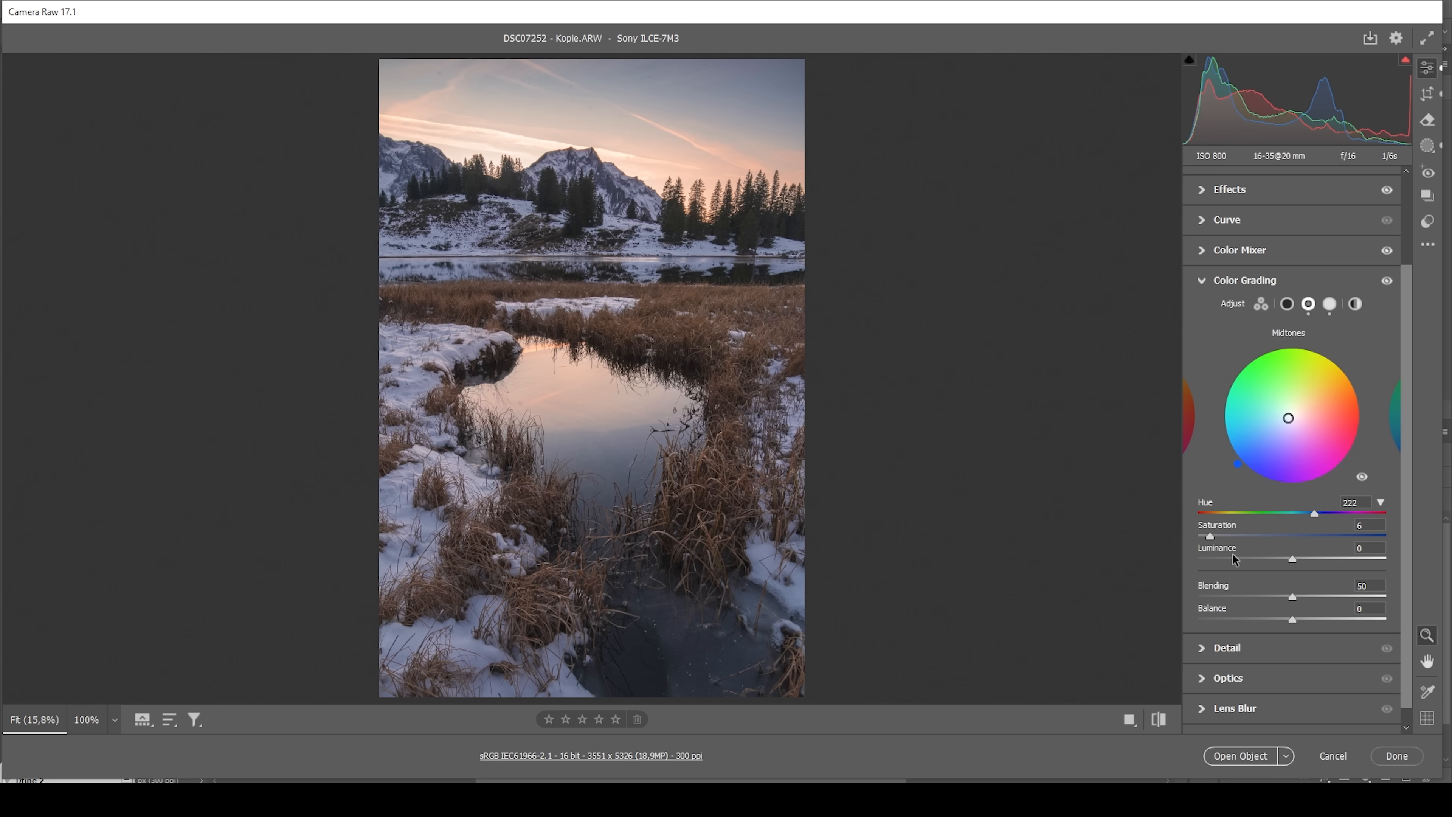
mouse_move(1249, 549)
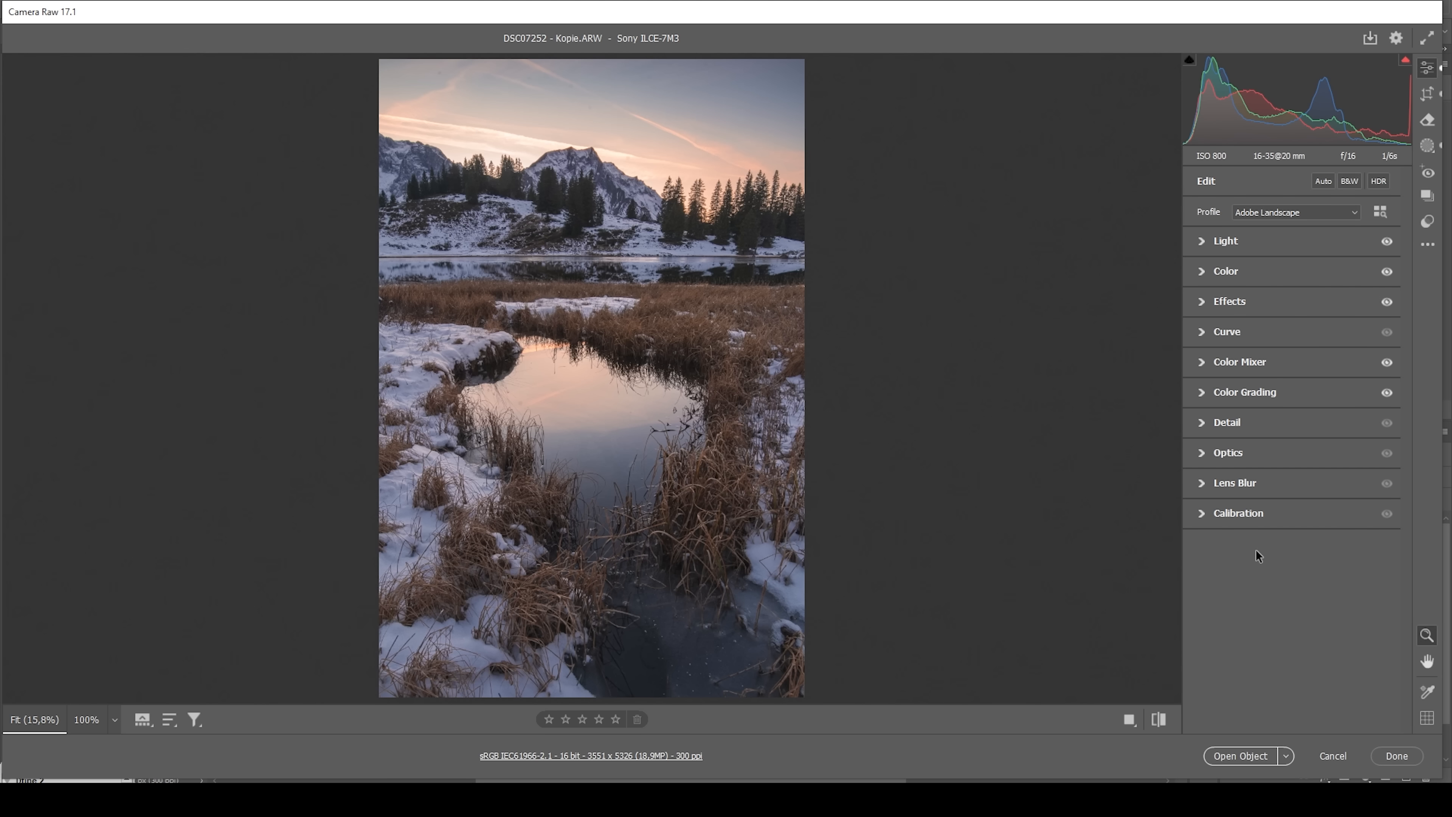
- In Calibration, drag Blue Primary Hue to -35 and adjust its saturation
left_click(1237, 512)
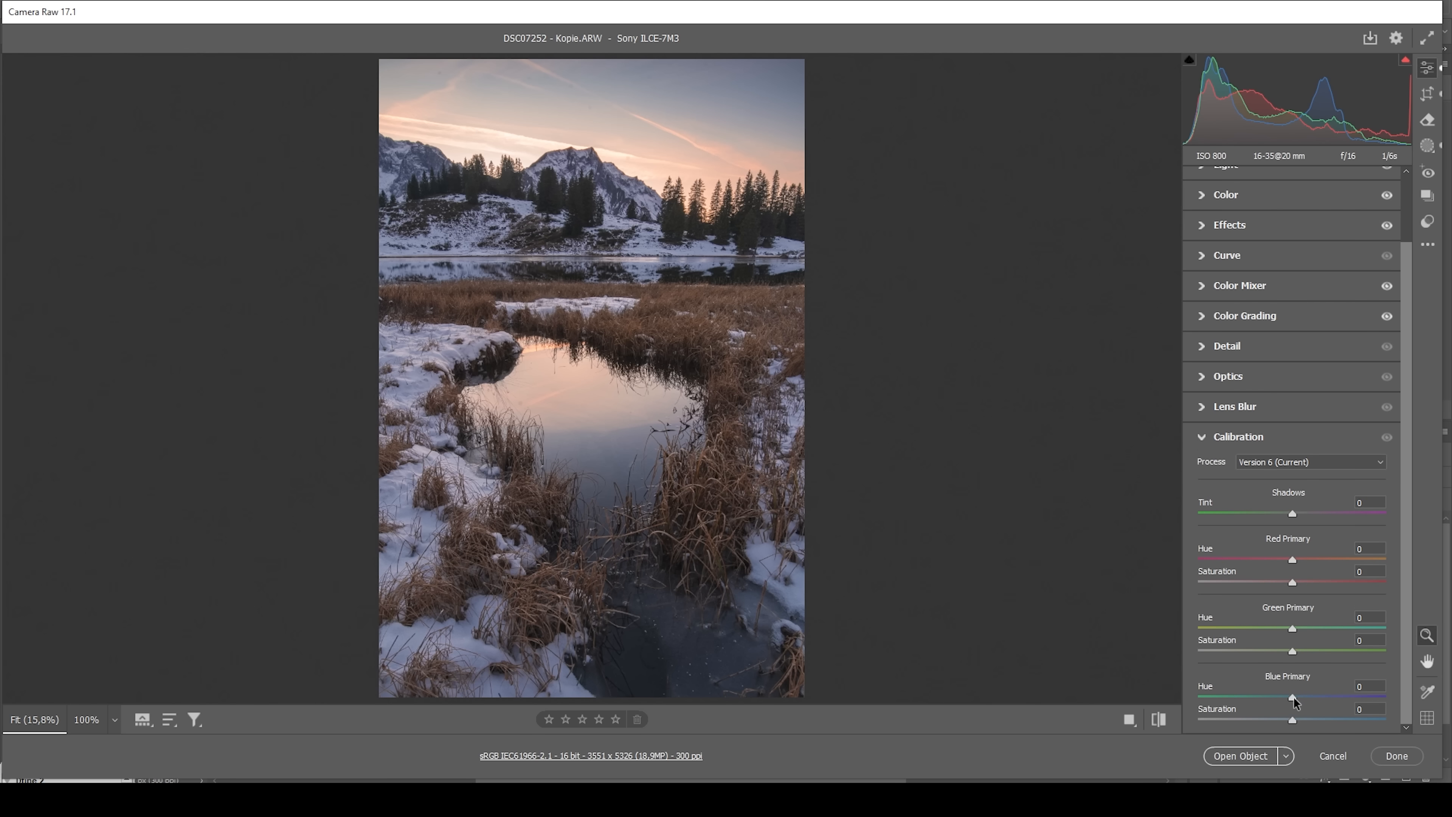
left_click_drag(1292, 697, 1285, 697)
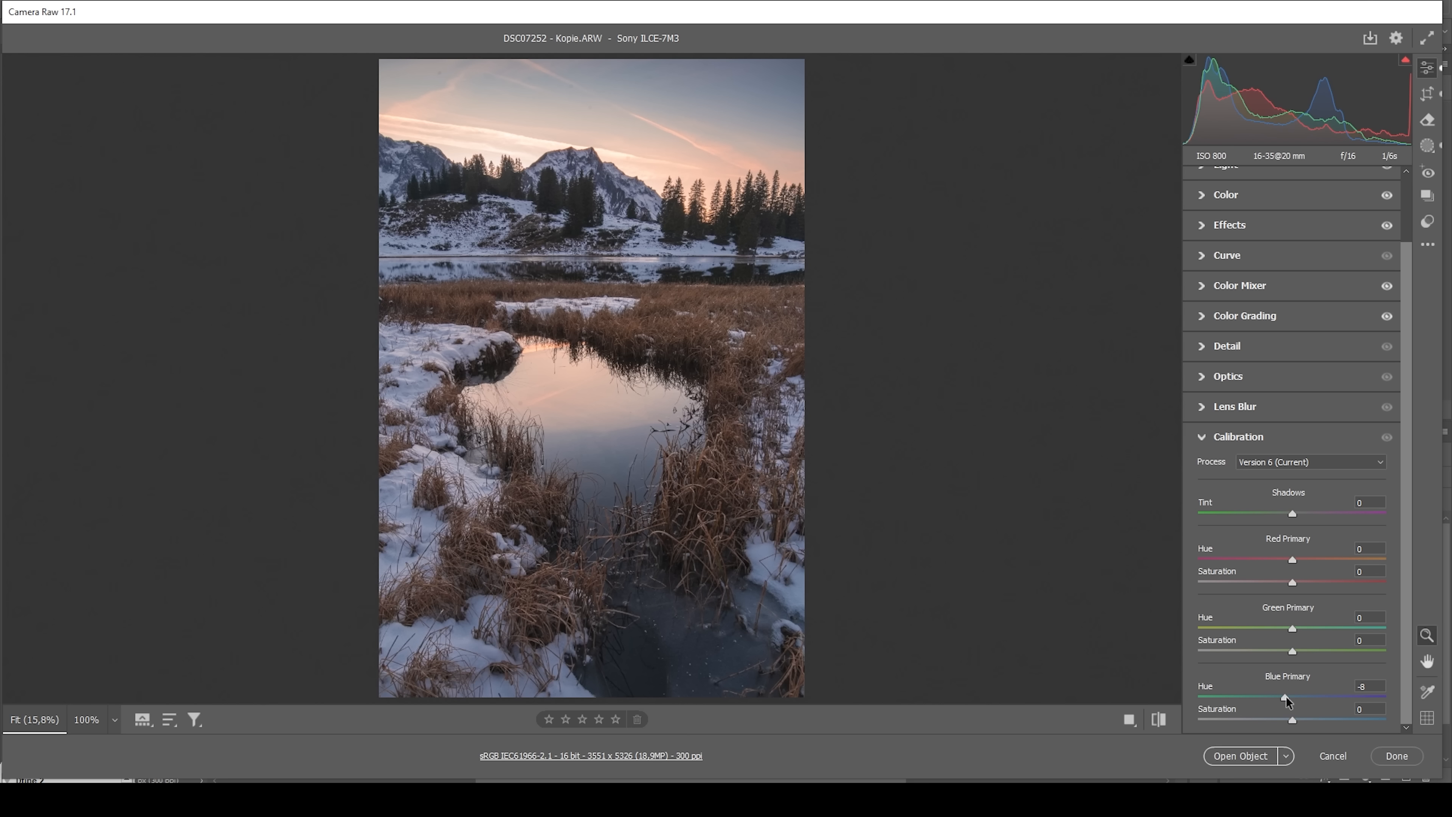
left_click_drag(1285, 697, 1273, 696)
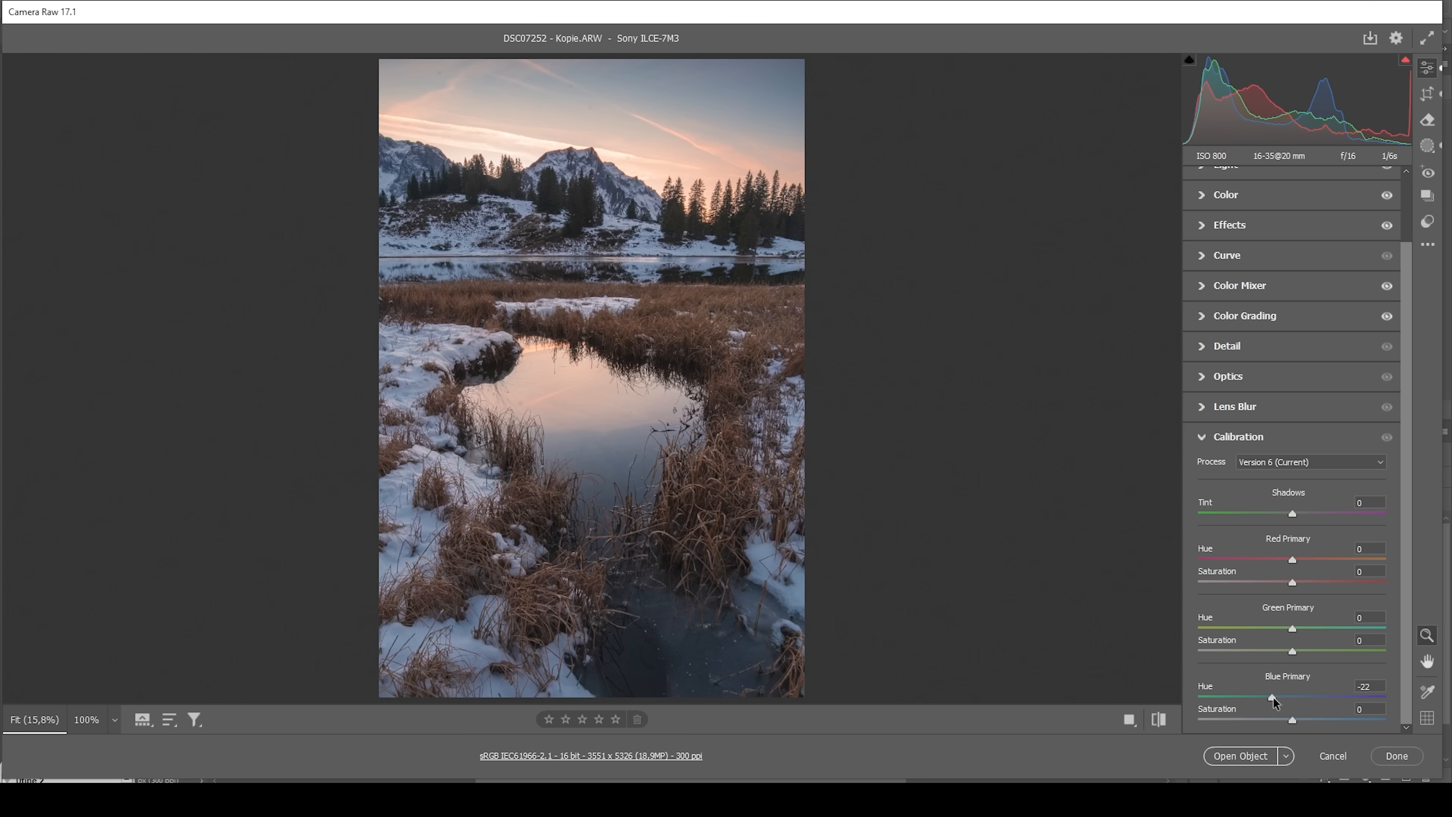
left_click_drag(1278, 695, 1266, 695)
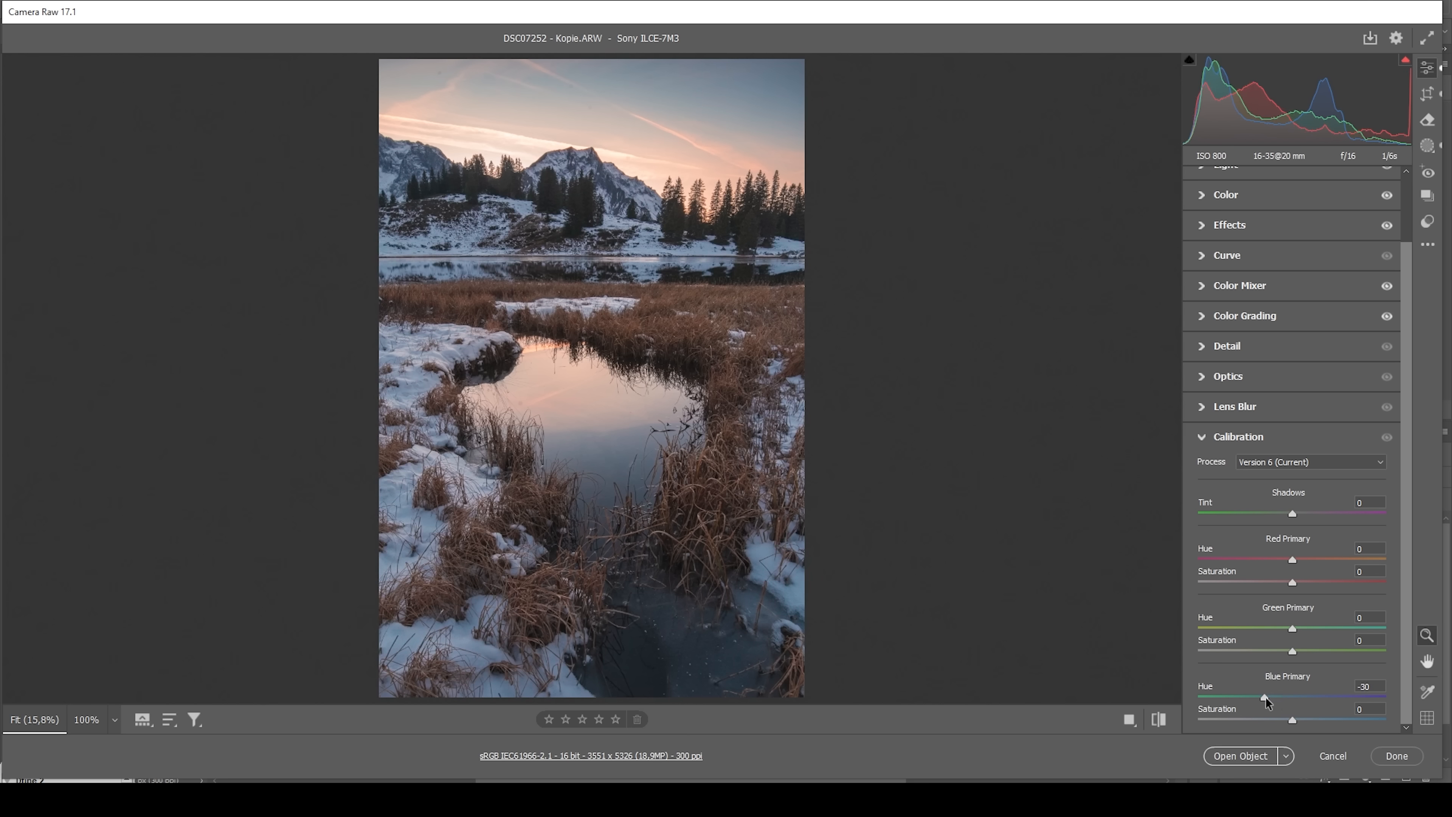
left_click_drag(1267, 696, 1259, 697)
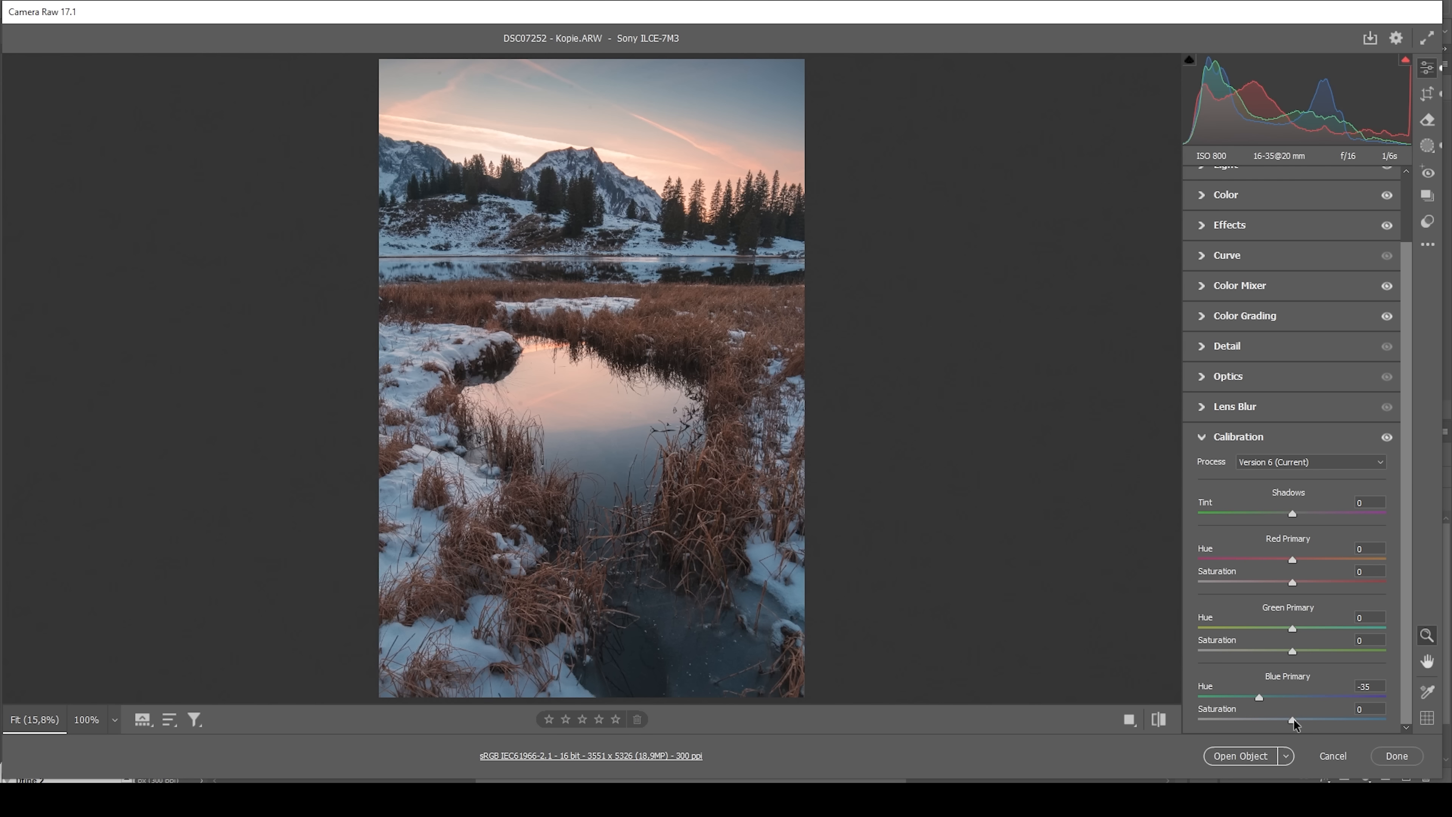
left_click_drag(1292, 719, 1344, 719)
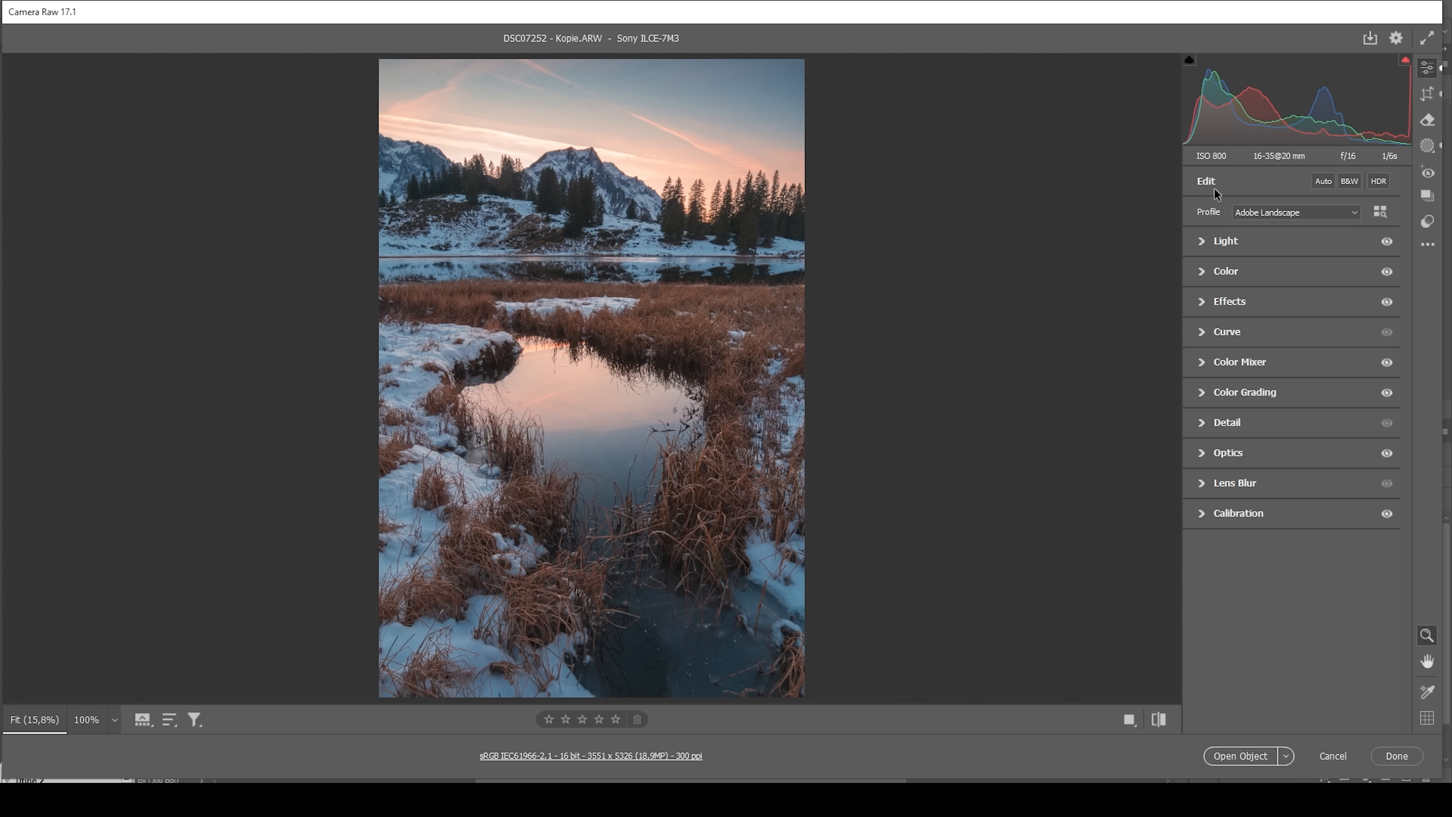
- Set Detail sharpening to Amount 71, Radius 0.5, Detail 100, Masking 75
left_click(1226, 422)
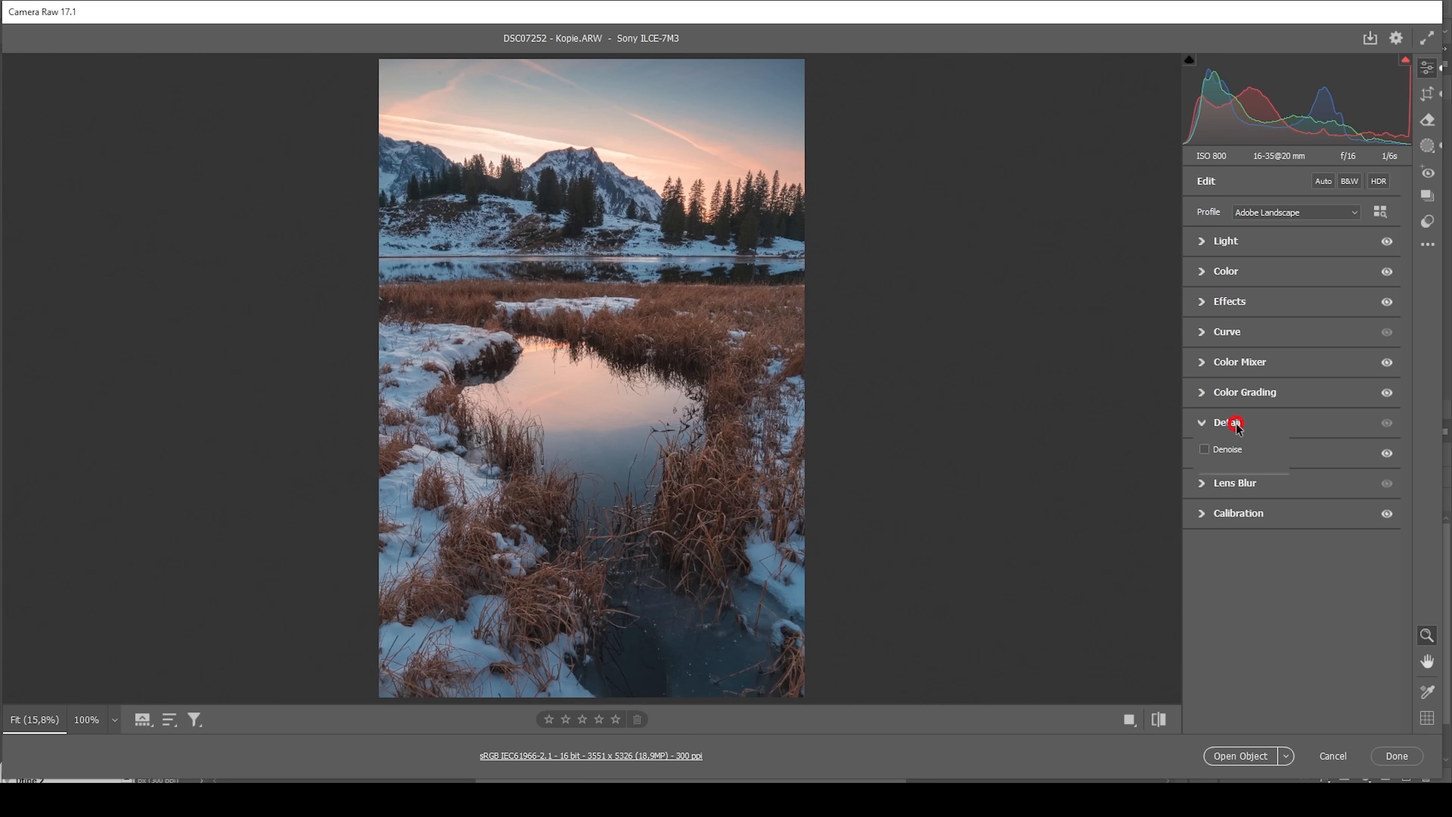
left_click(1226, 422)
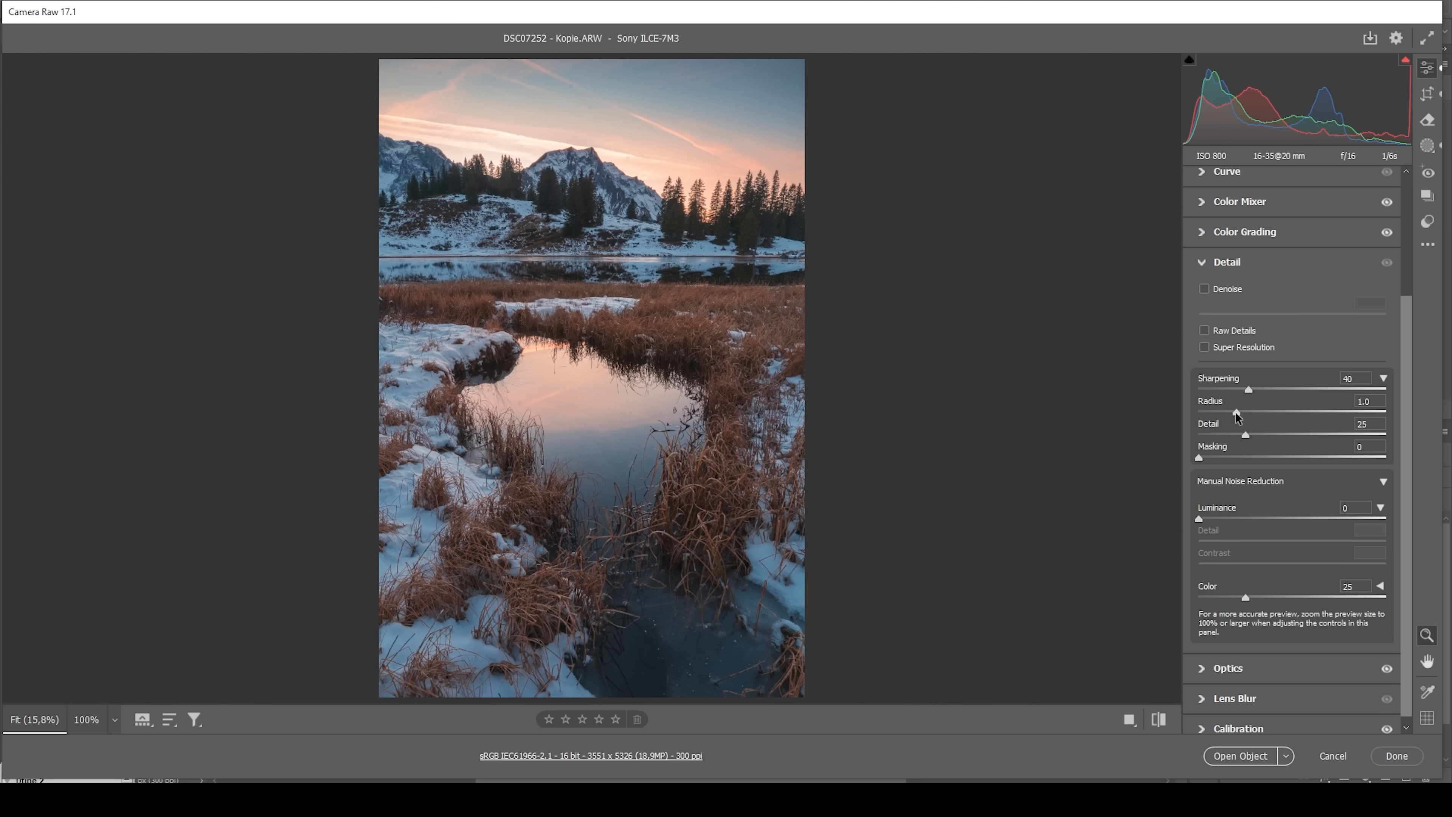
left_click_drag(1247, 412, 1199, 412)
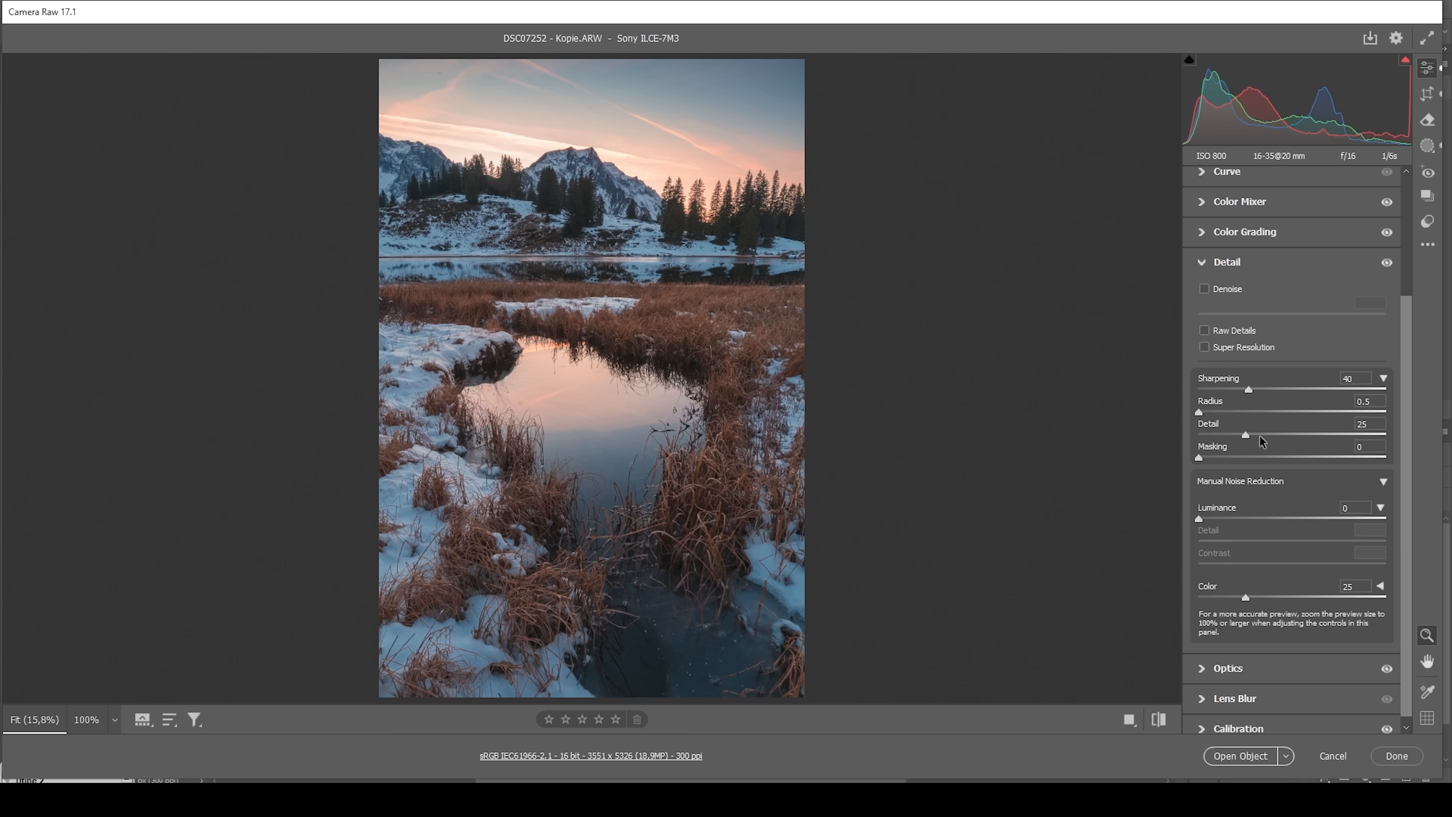
left_click_drag(1245, 434, 1385, 434)
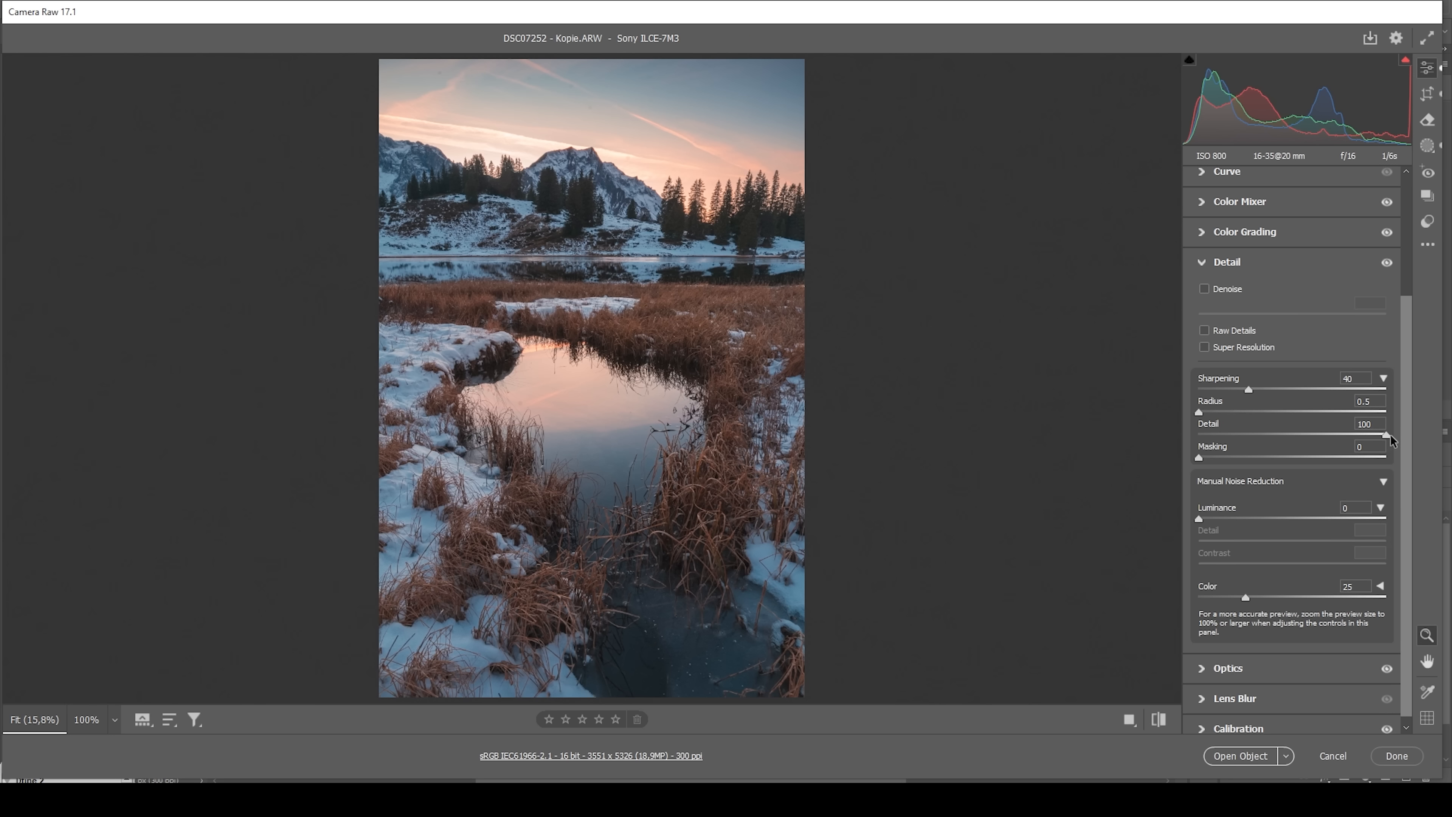
left_click_drag(1201, 458, 1232, 458)
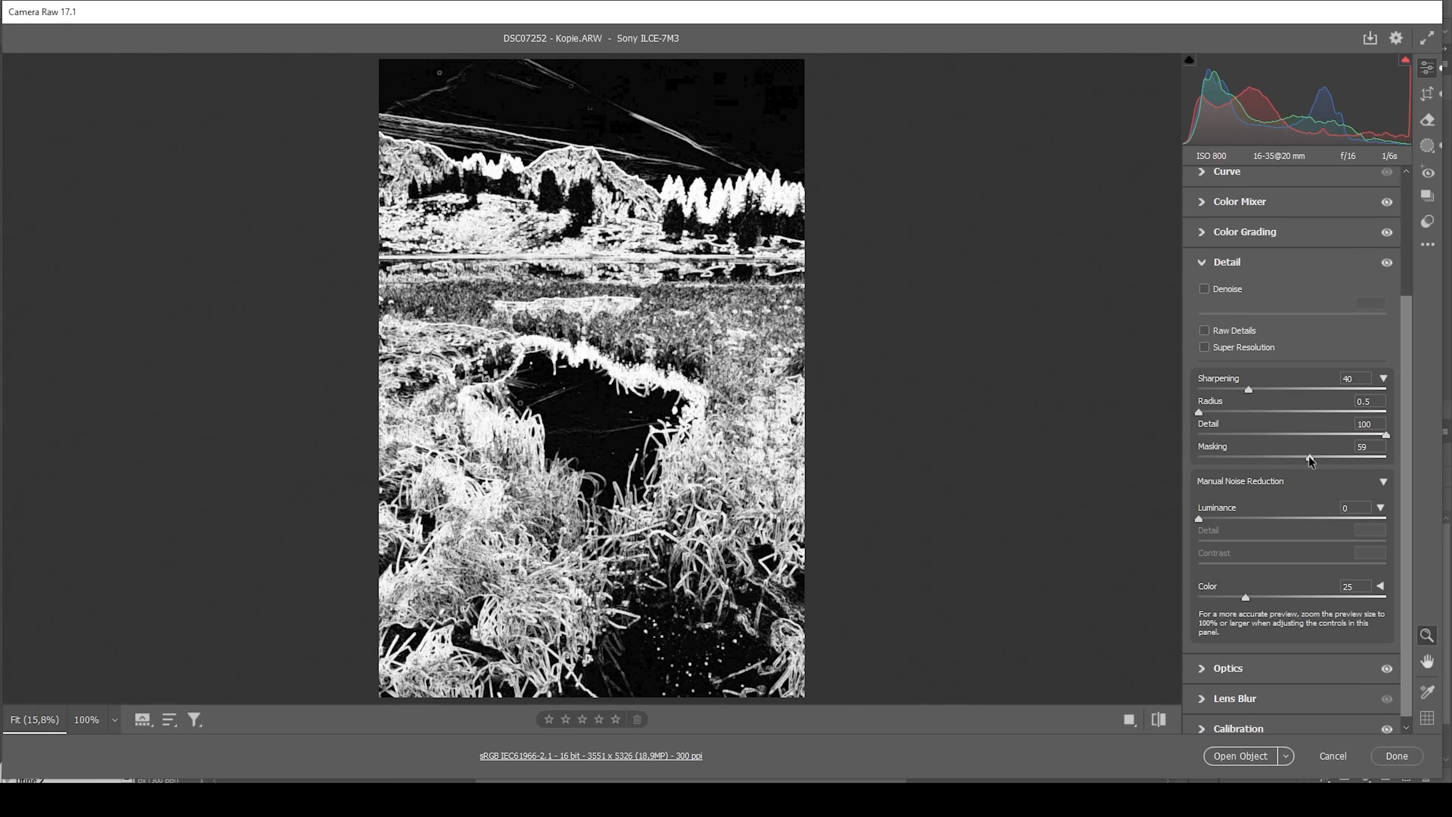
left_click_drag(1311, 459, 1340, 458)
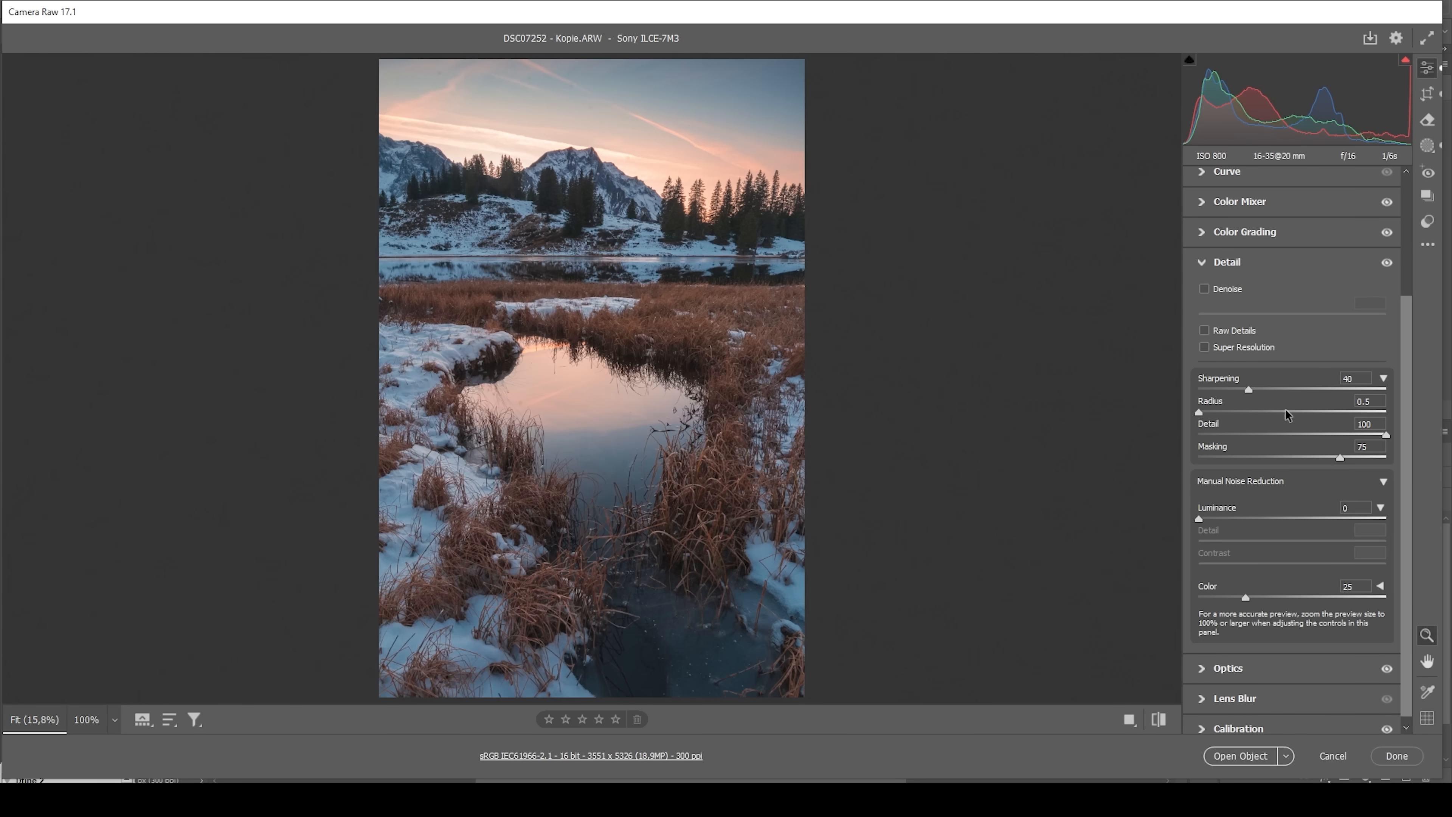
left_click_drag(1247, 389, 1287, 389)
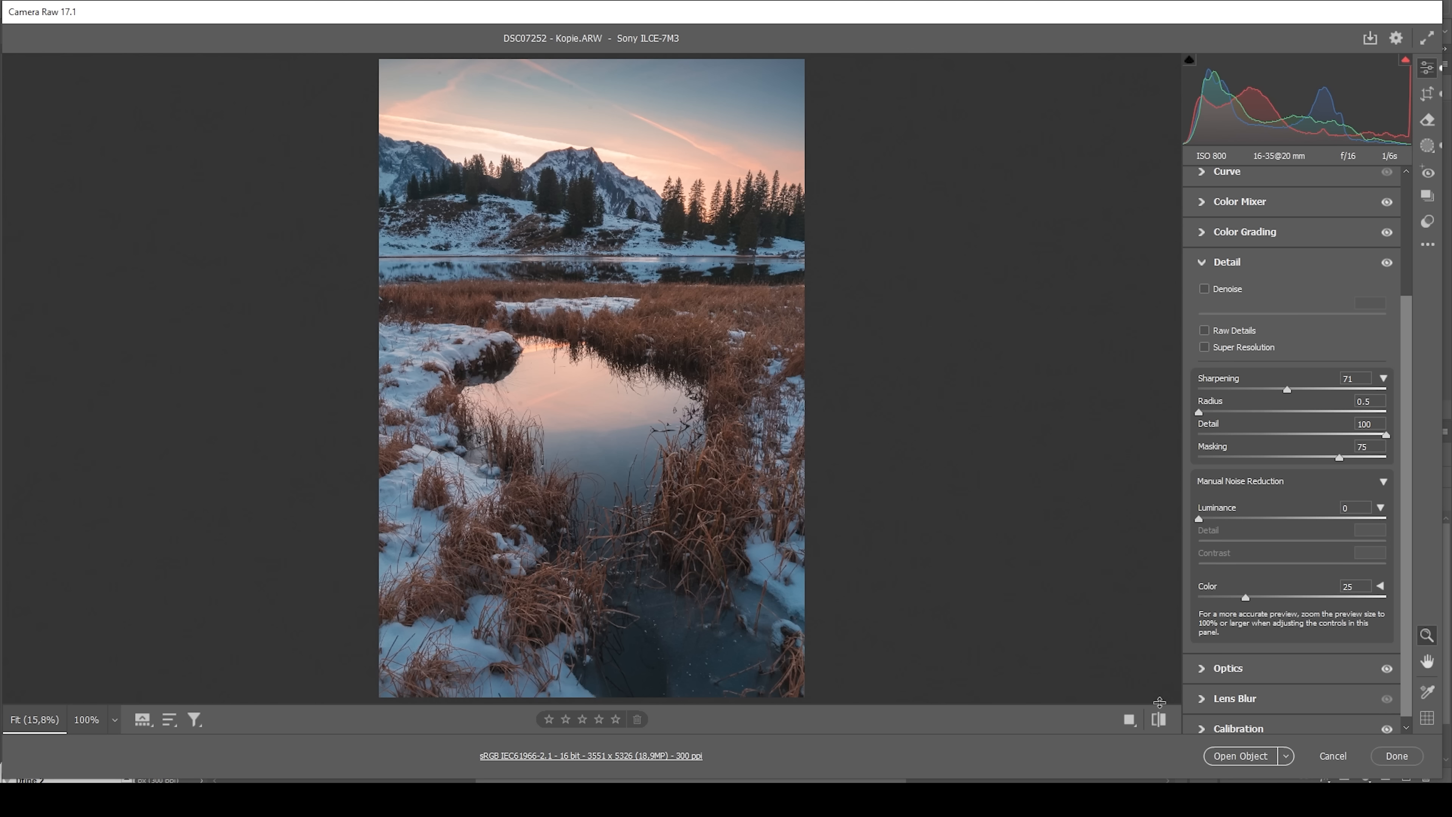
mouse_move(1222, 750)
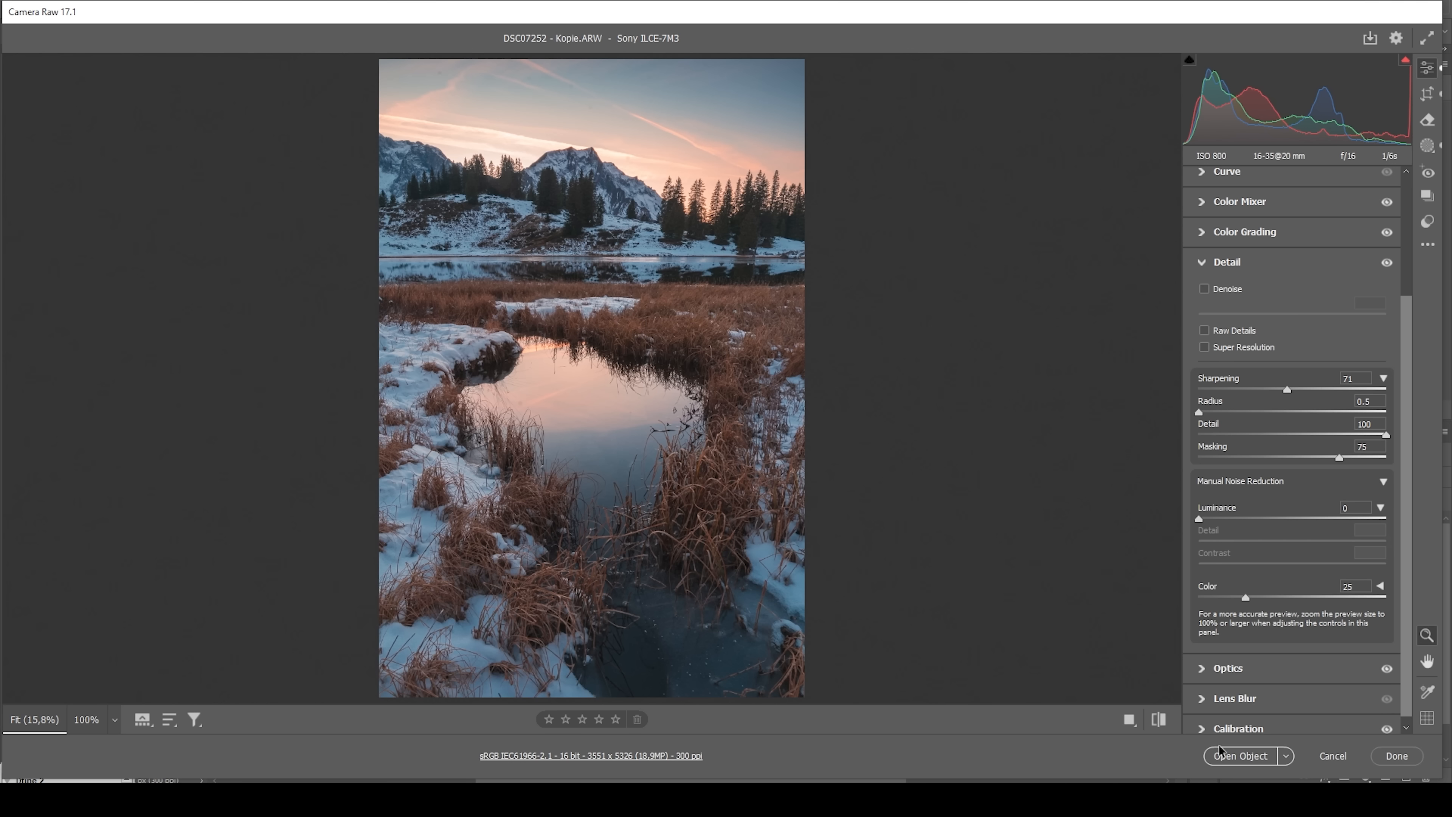
- Duplicate the DSC07252 - Kopie layer with Ctrl+J into a copy above it
left_click(1242, 755)
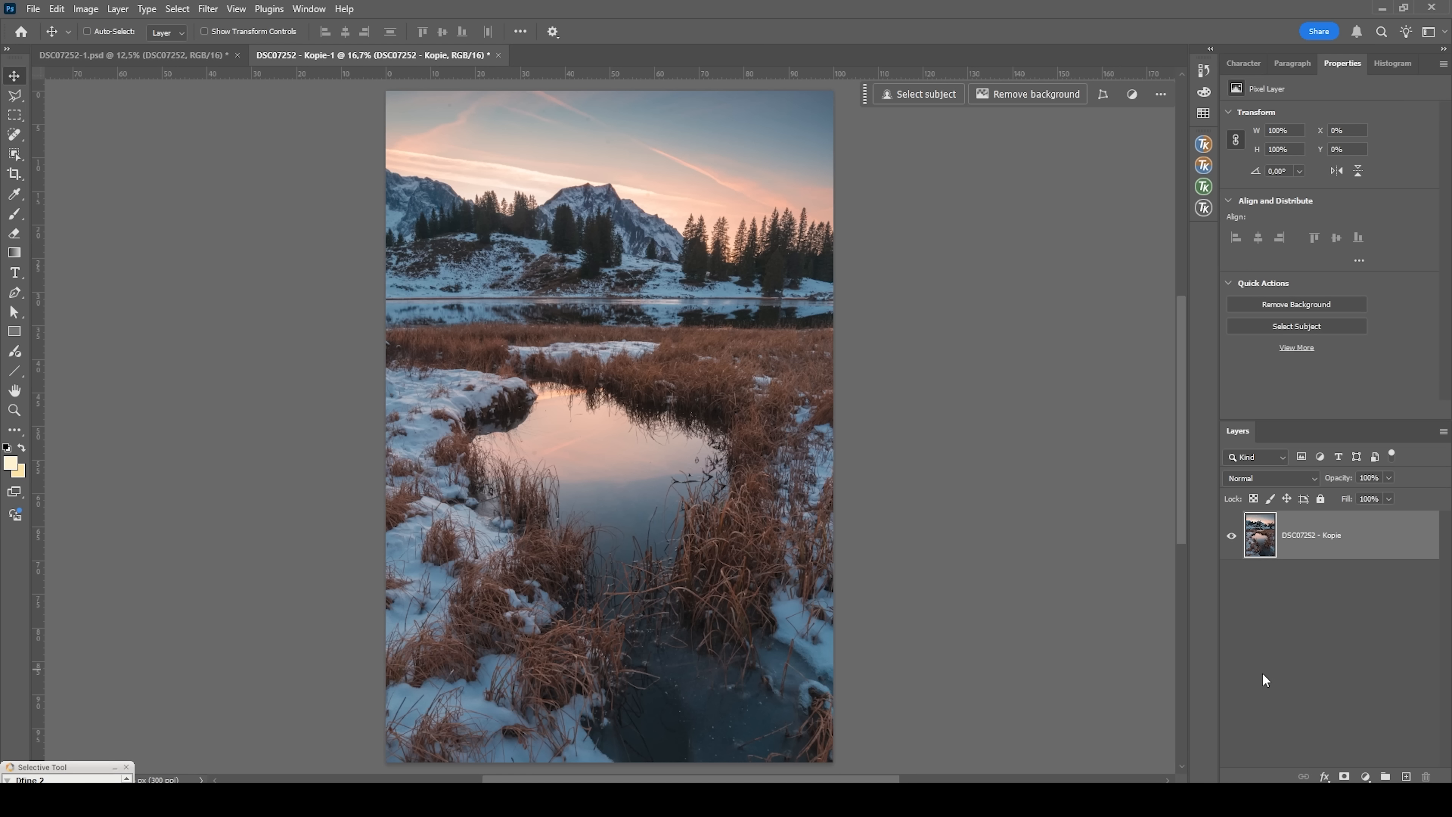
left_click(1324, 535)
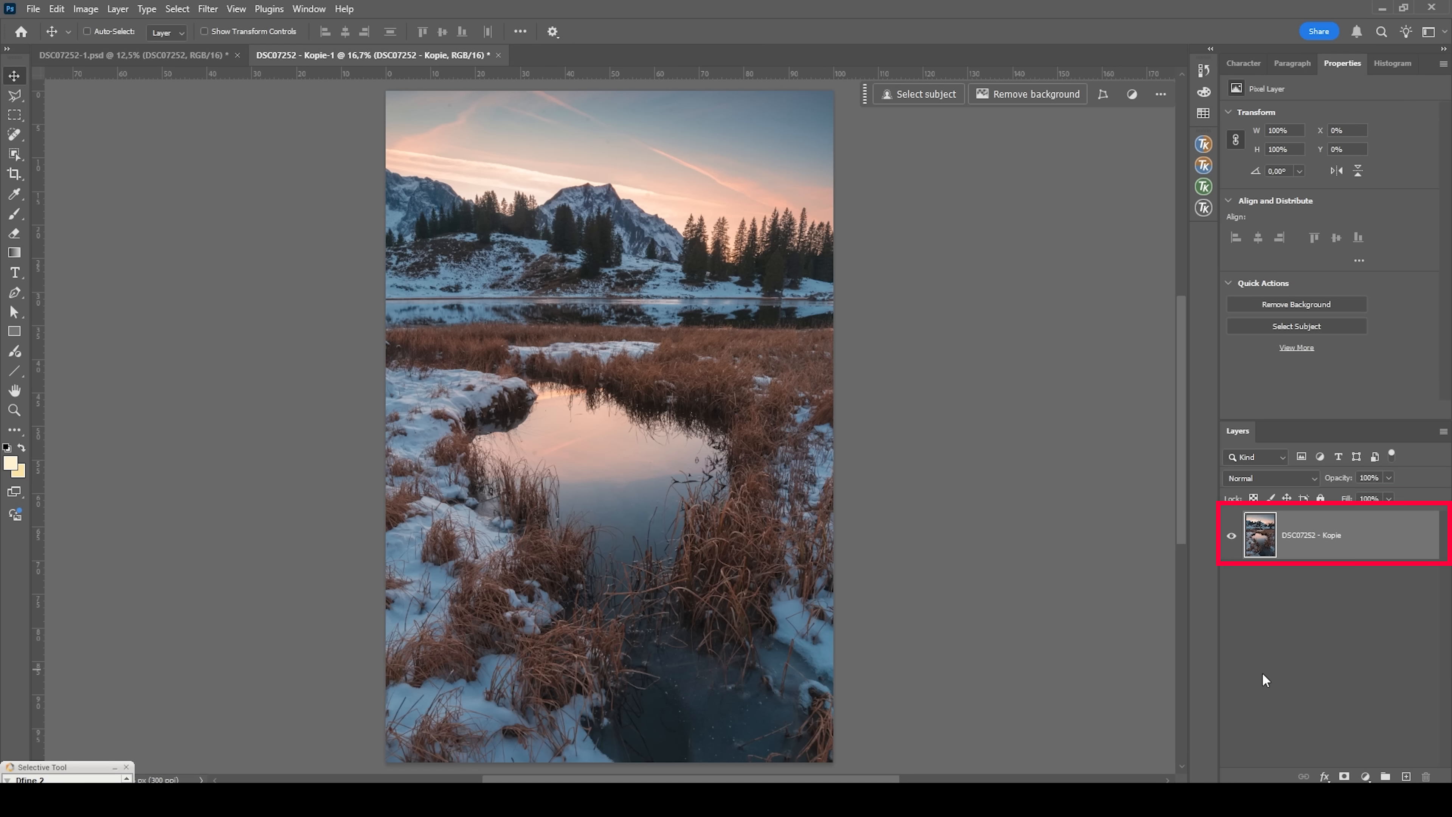
key("ctrl+j")
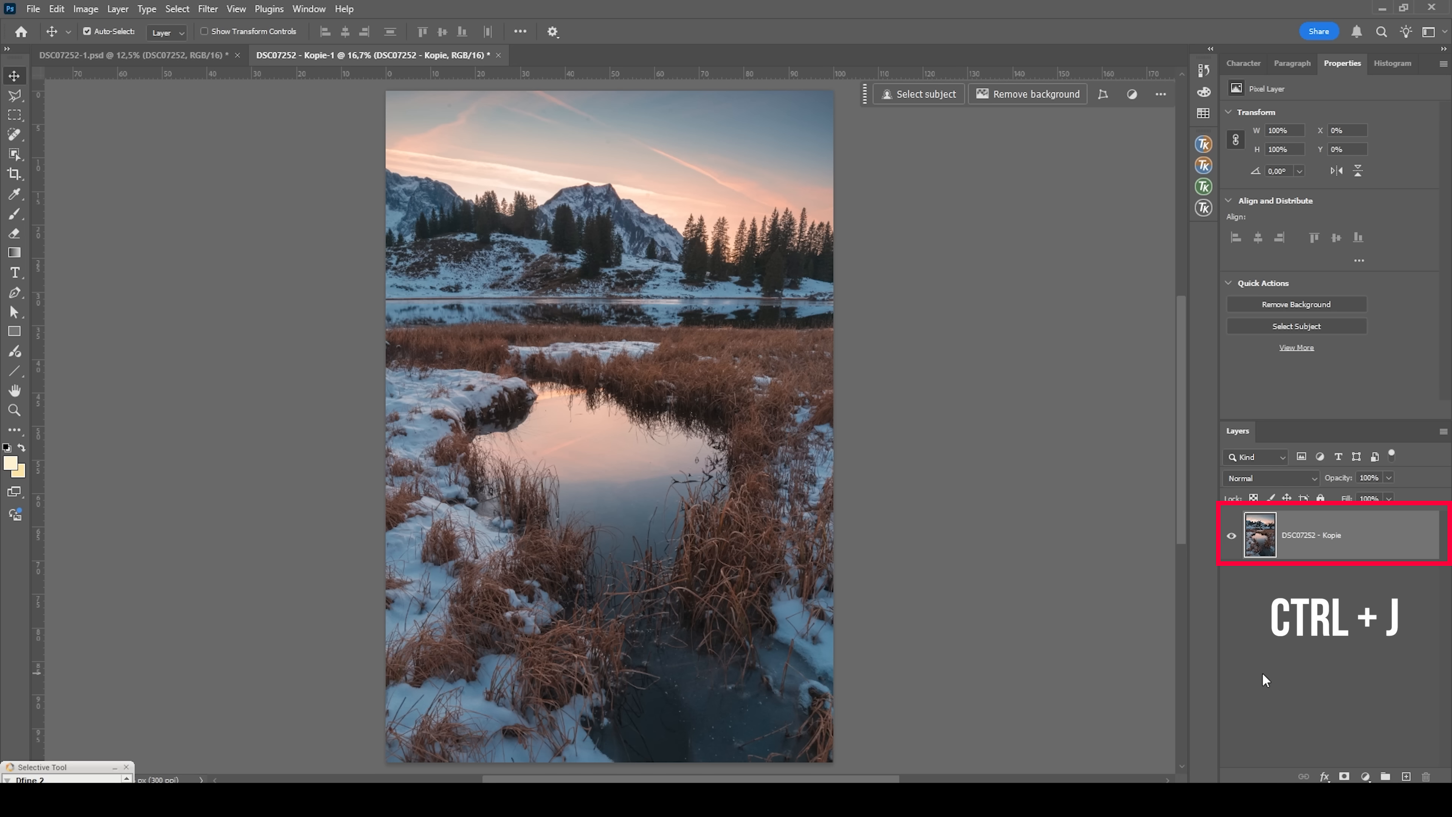
key("ctrl+j")
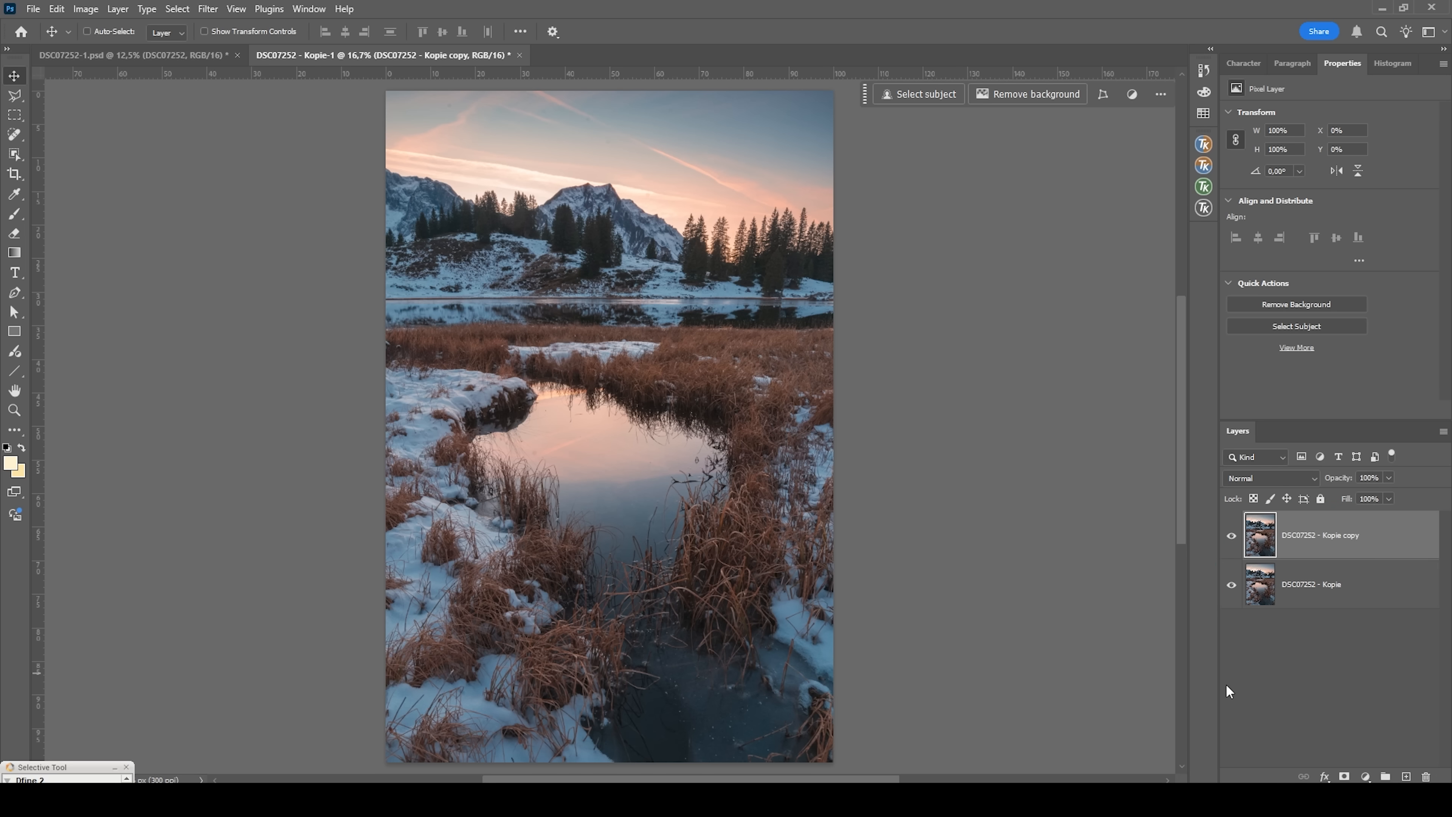
left_click(207, 9)
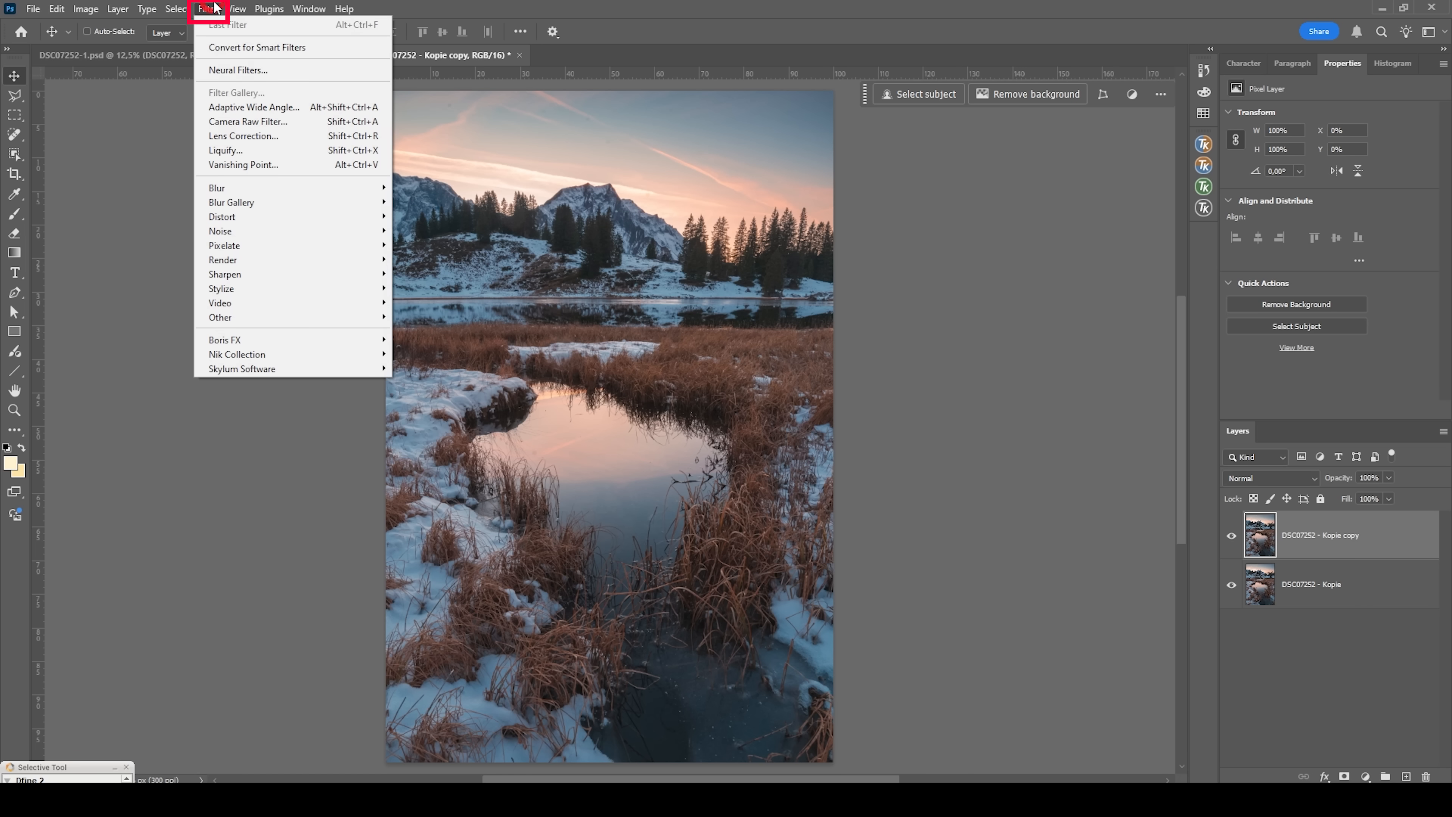
mouse_move(217, 188)
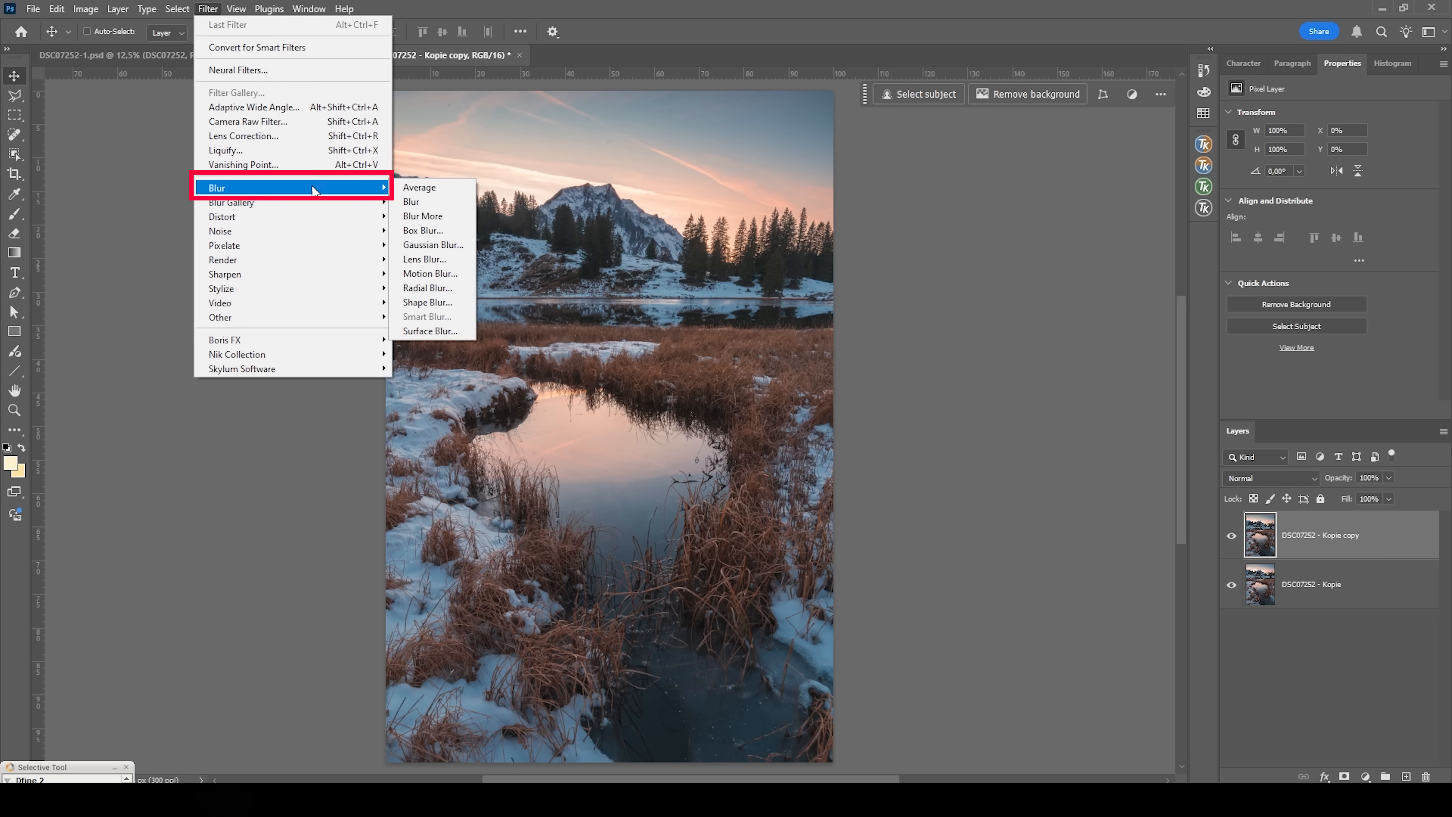
- Apply a Gaussian Blur of about 49.8 pixels to the copied layer
left_click(432, 244)
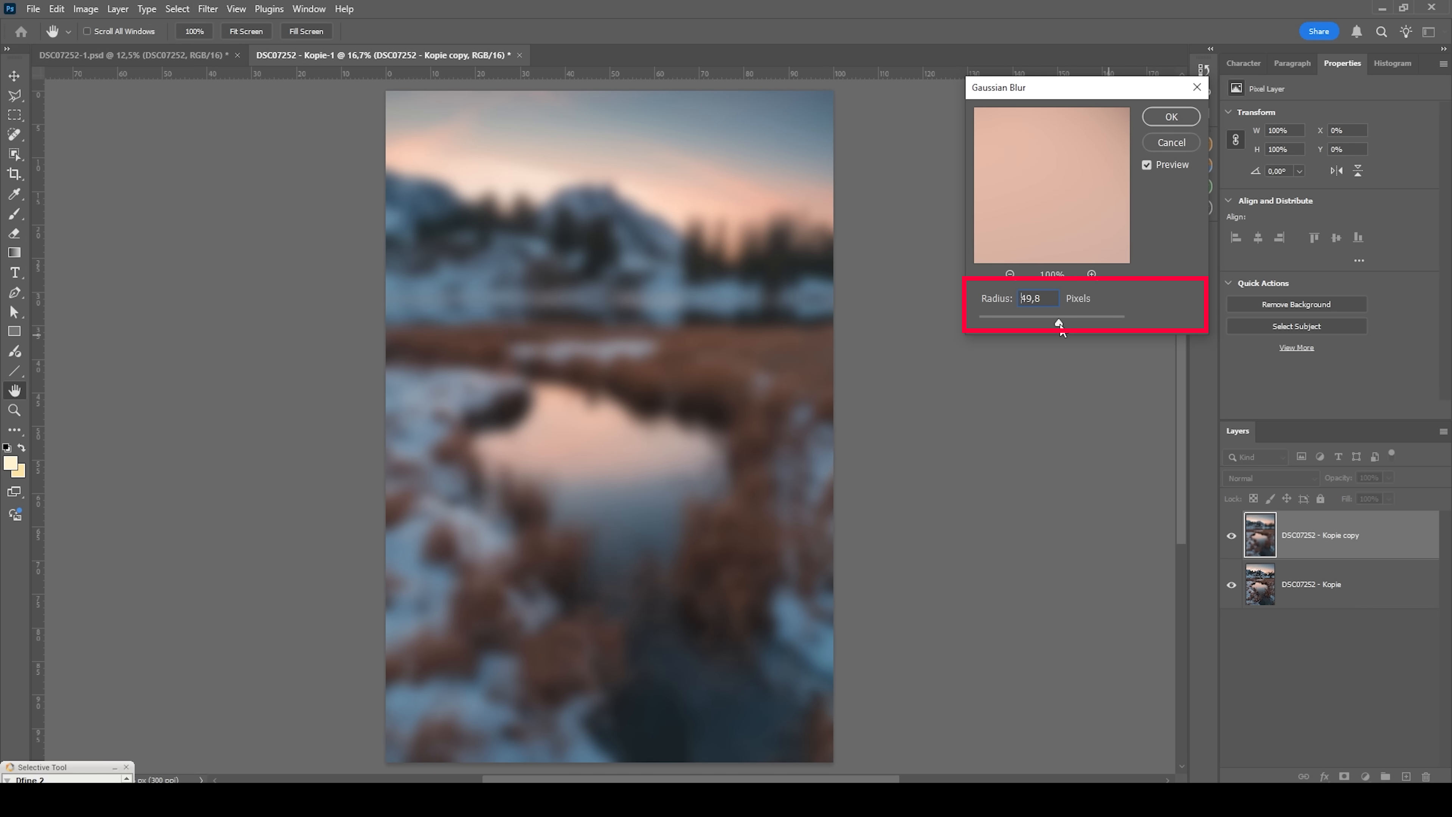
left_click_drag(1059, 323, 1013, 323)
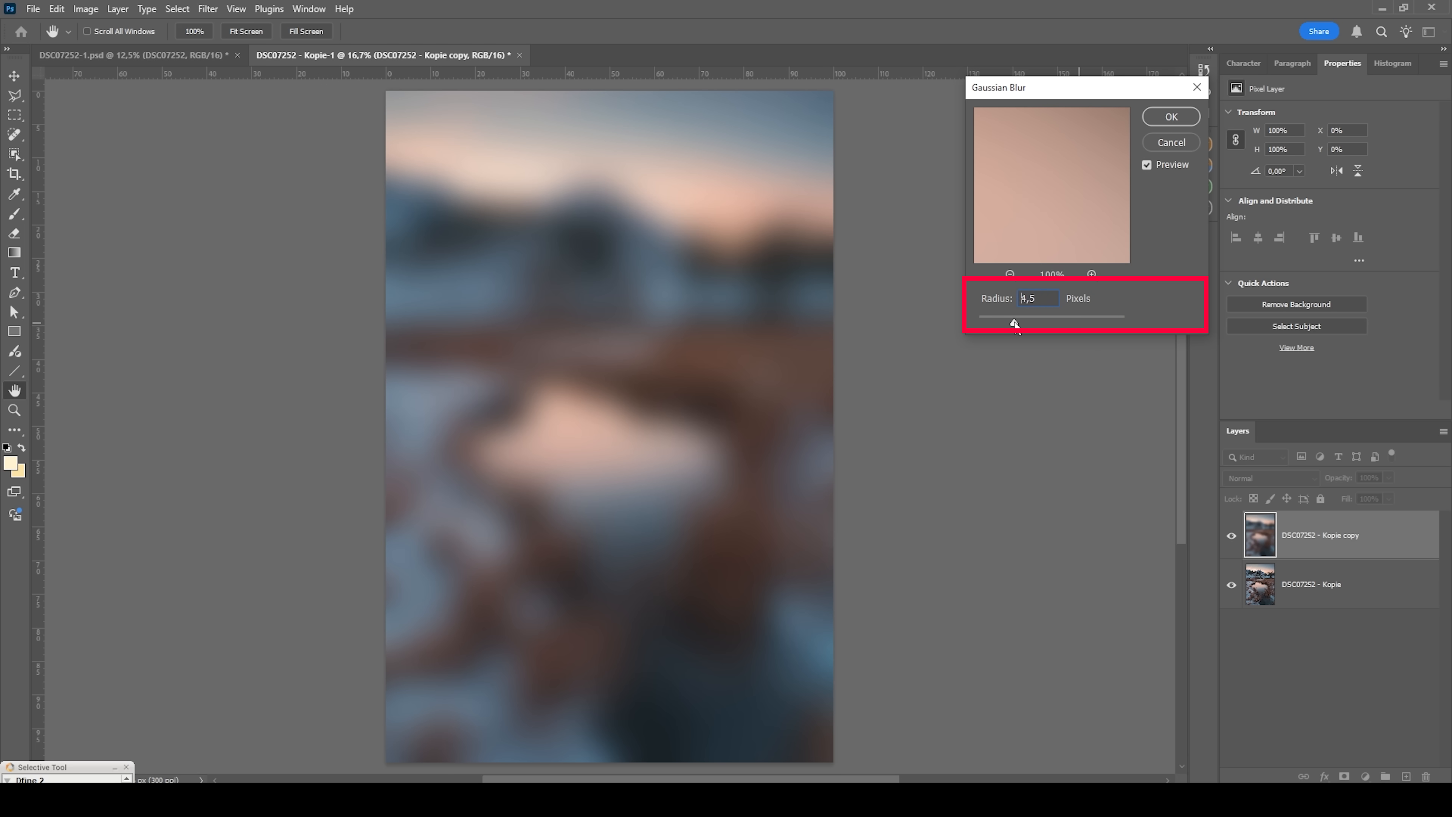
left_click_drag(1056, 323, 1010, 323)
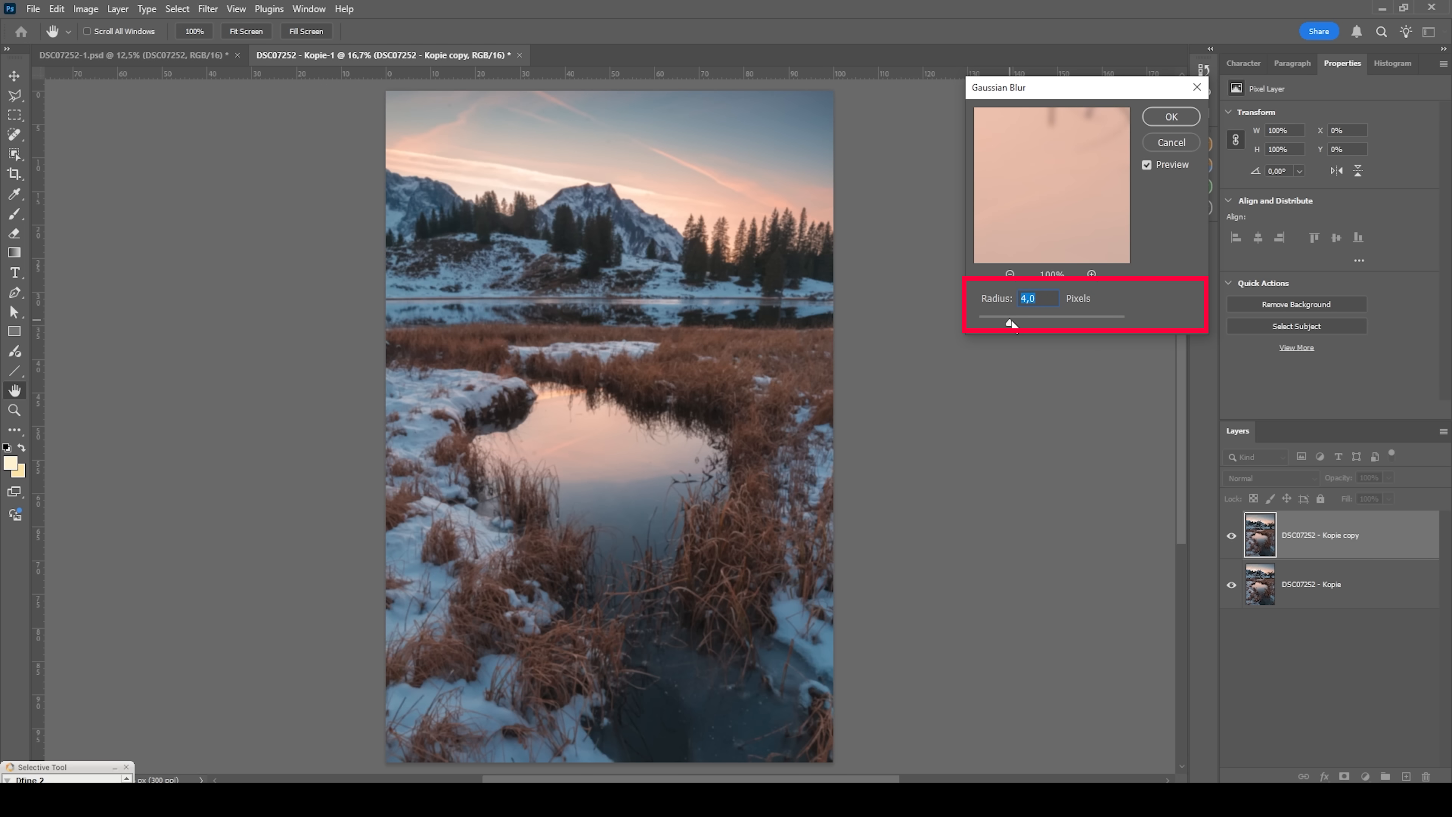
left_click_drag(1010, 323, 1028, 325)
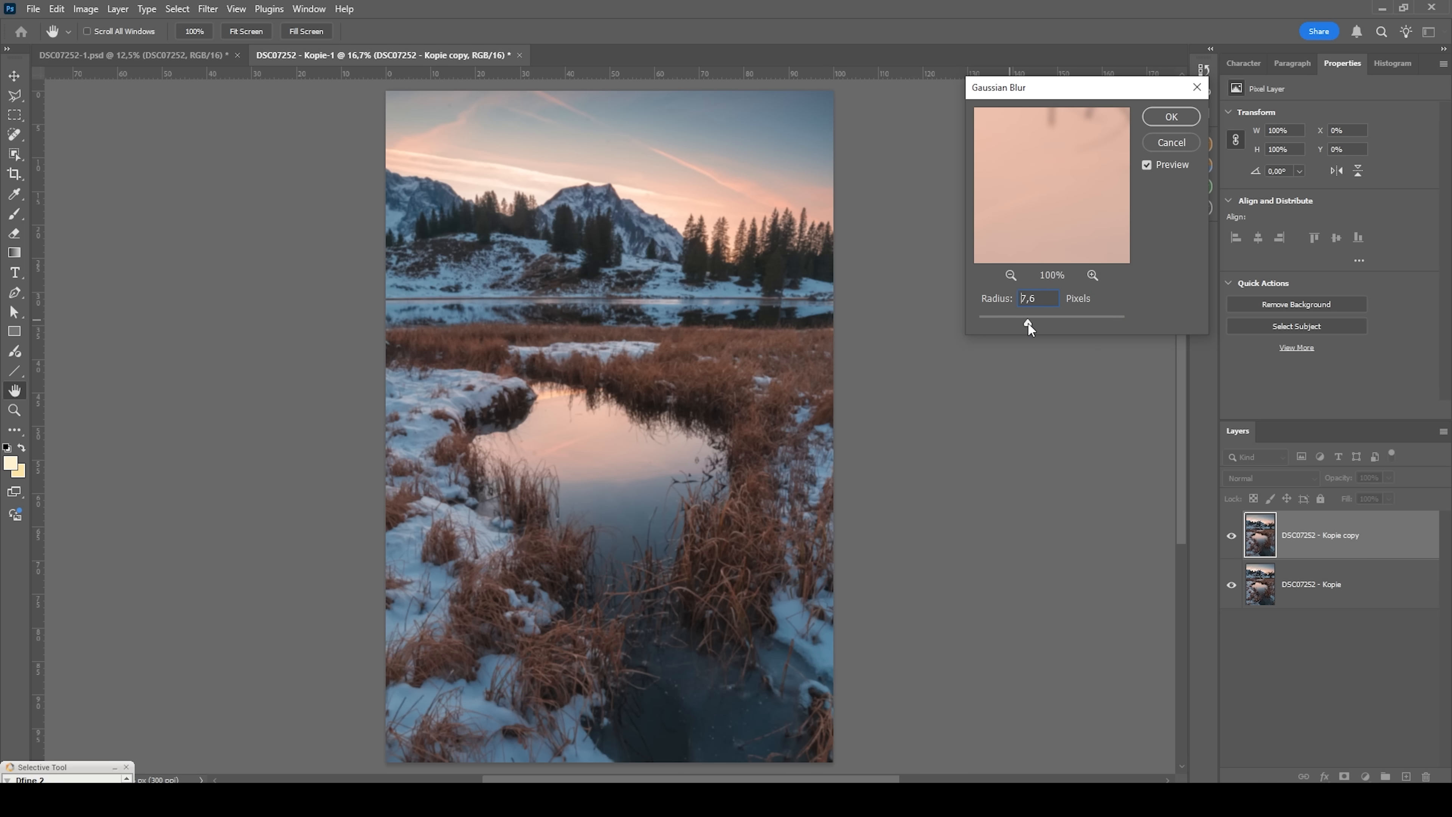
left_click_drag(1028, 326, 1060, 325)
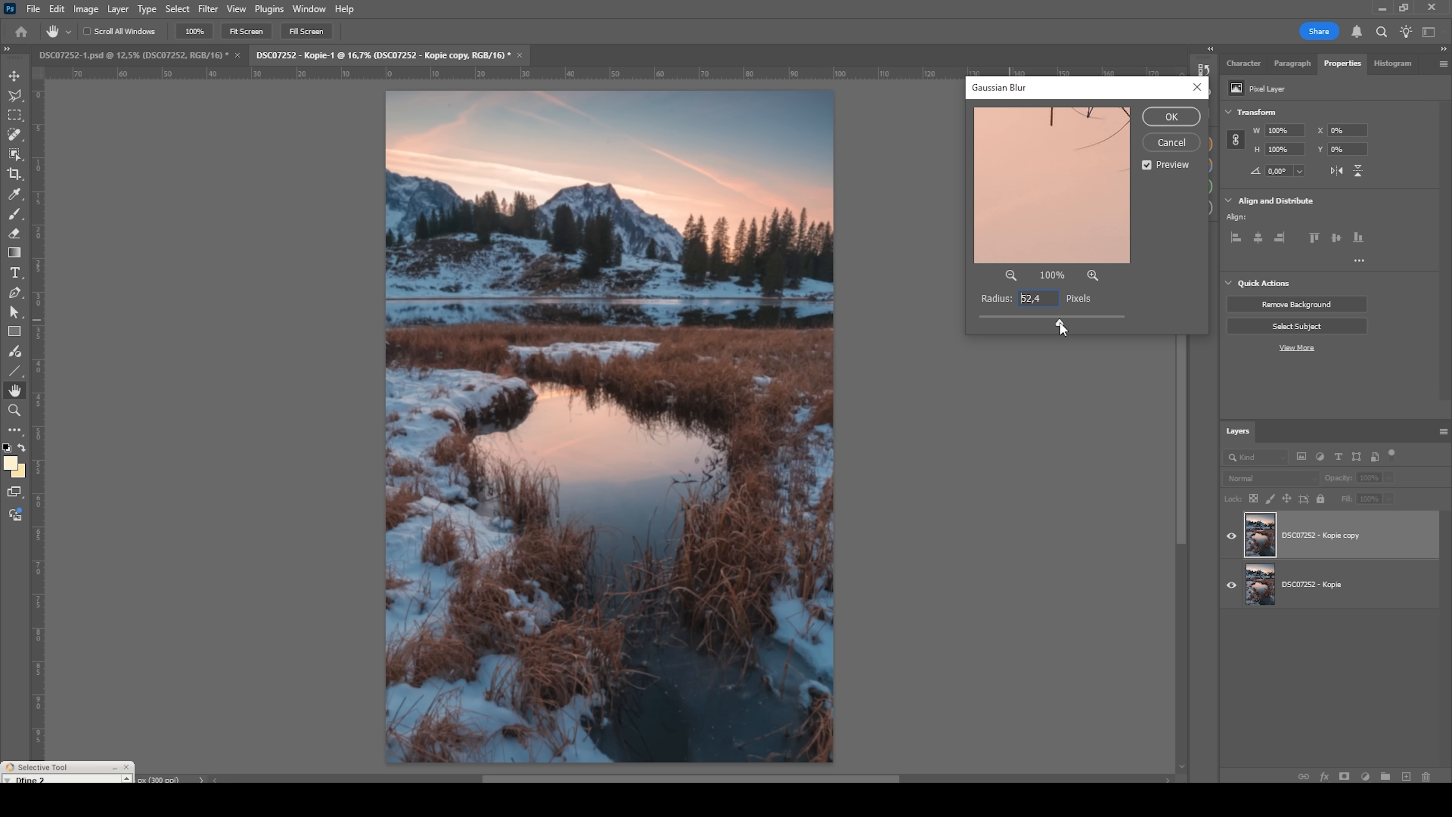
left_click_drag(1060, 322, 1057, 322)
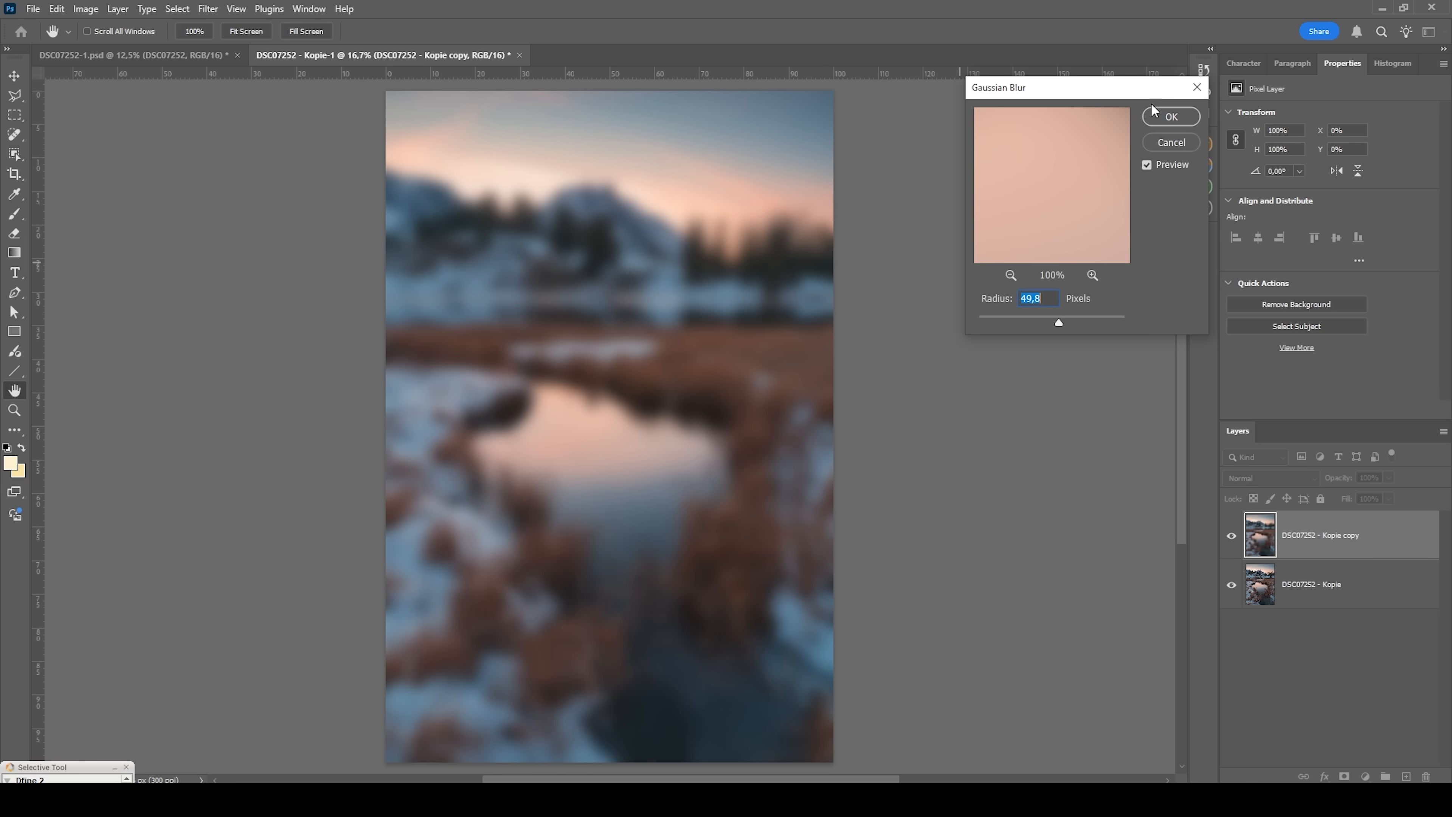
left_click(1171, 115)
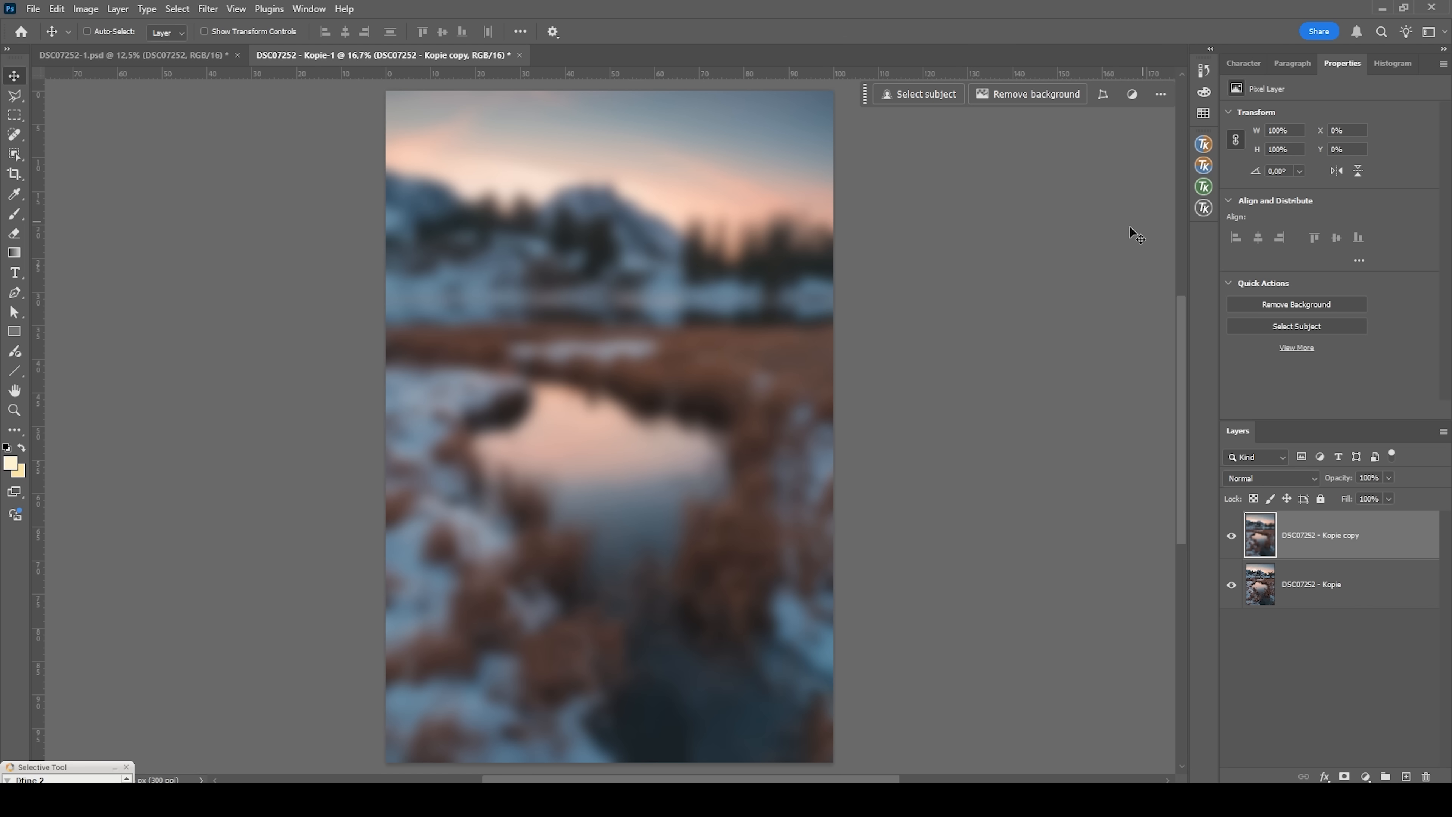
- Use Edit > Fade Gaussian Blur to lower the blur's opacity to 29%
left_click(56, 8)
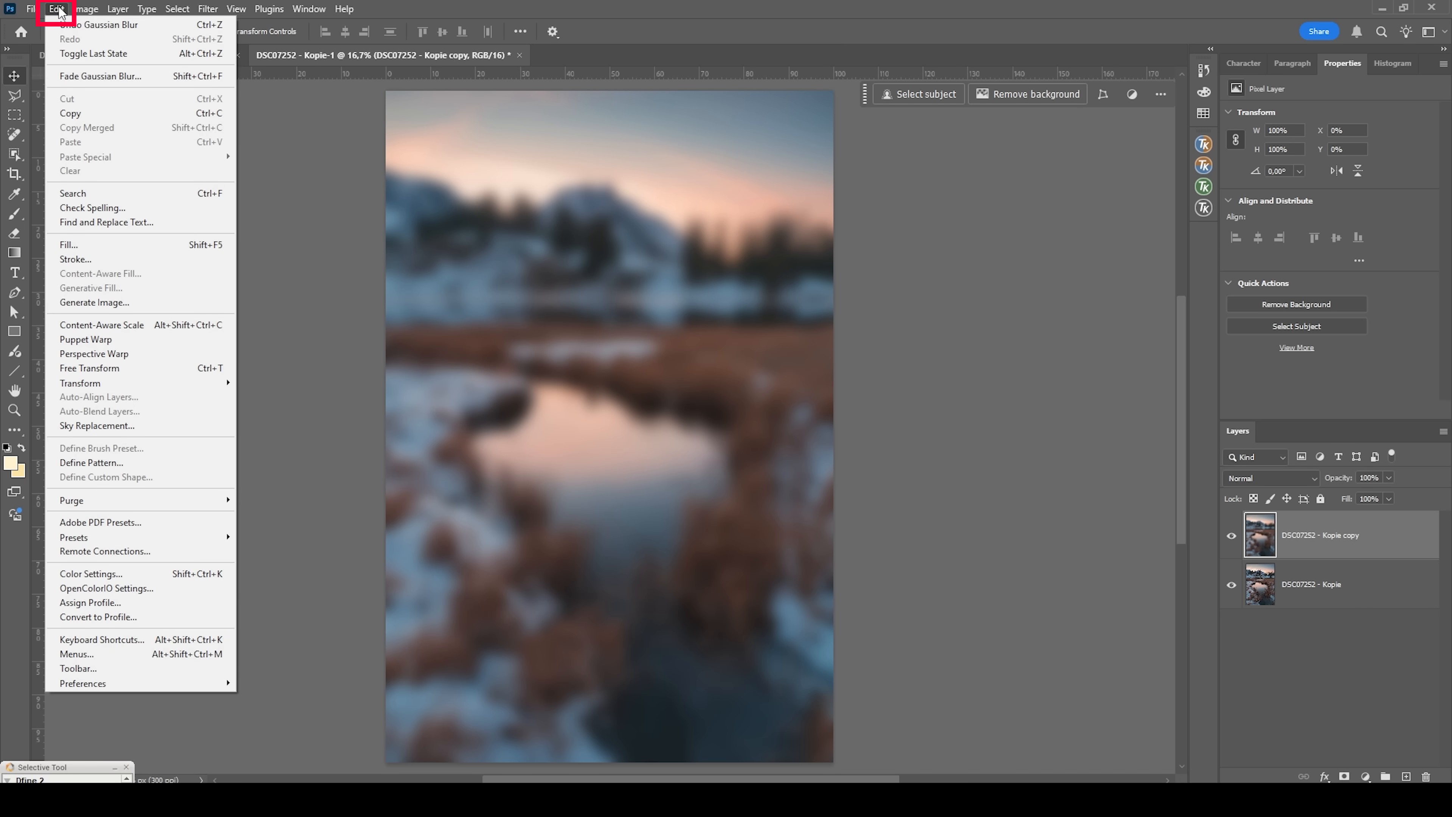
mouse_move(100, 76)
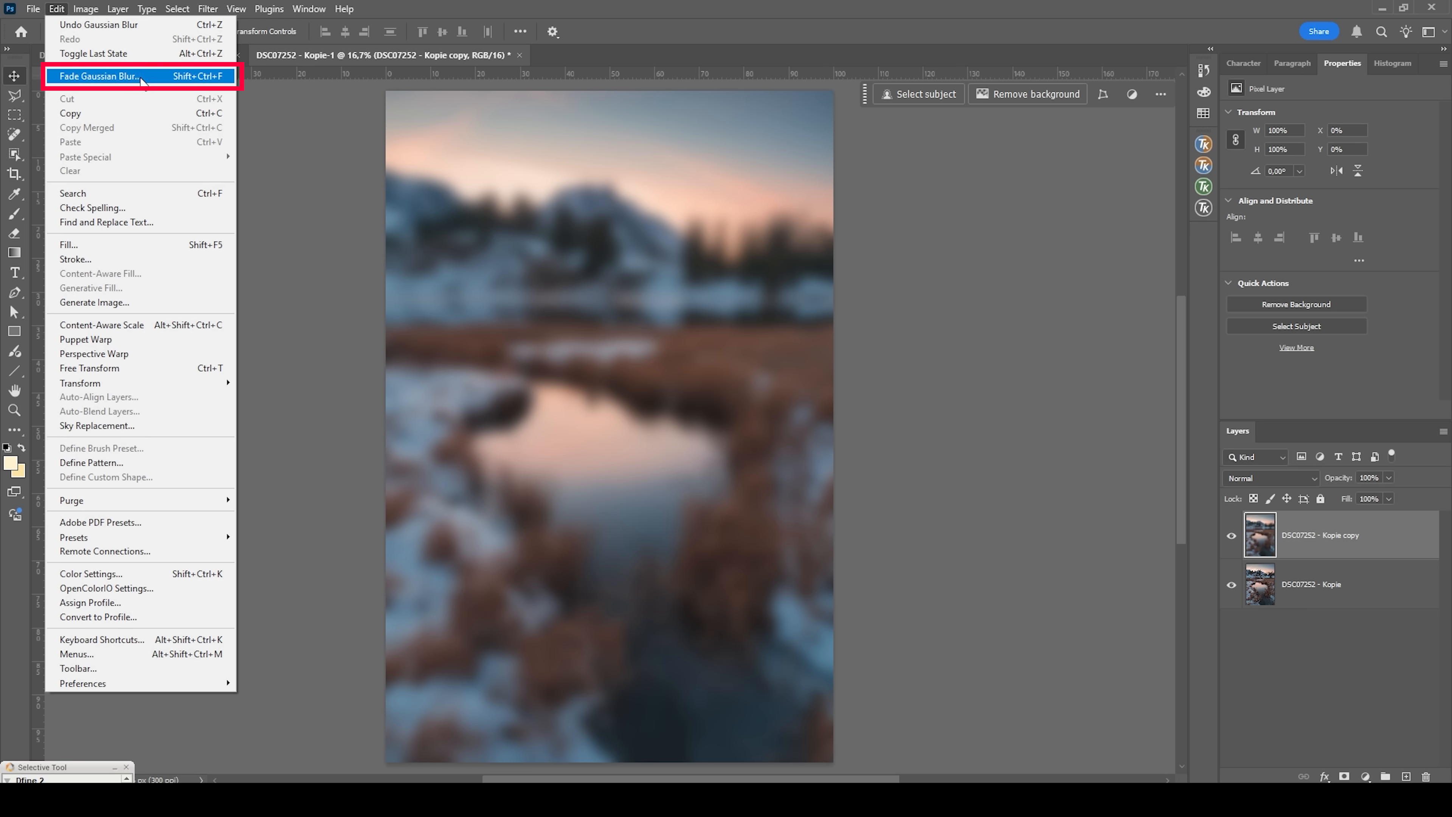
left_click(96, 75)
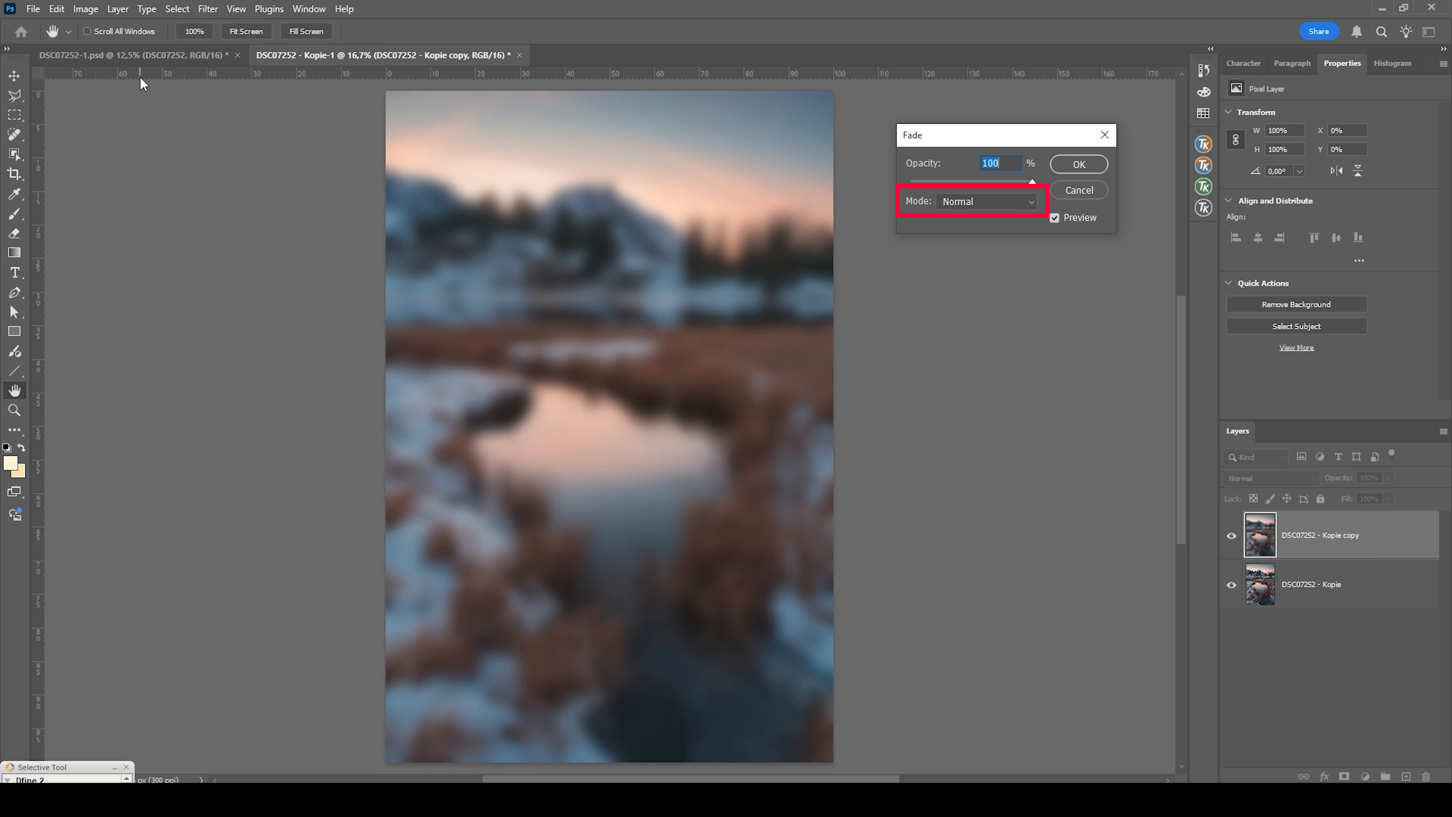
left_click_drag(1028, 183, 943, 182)
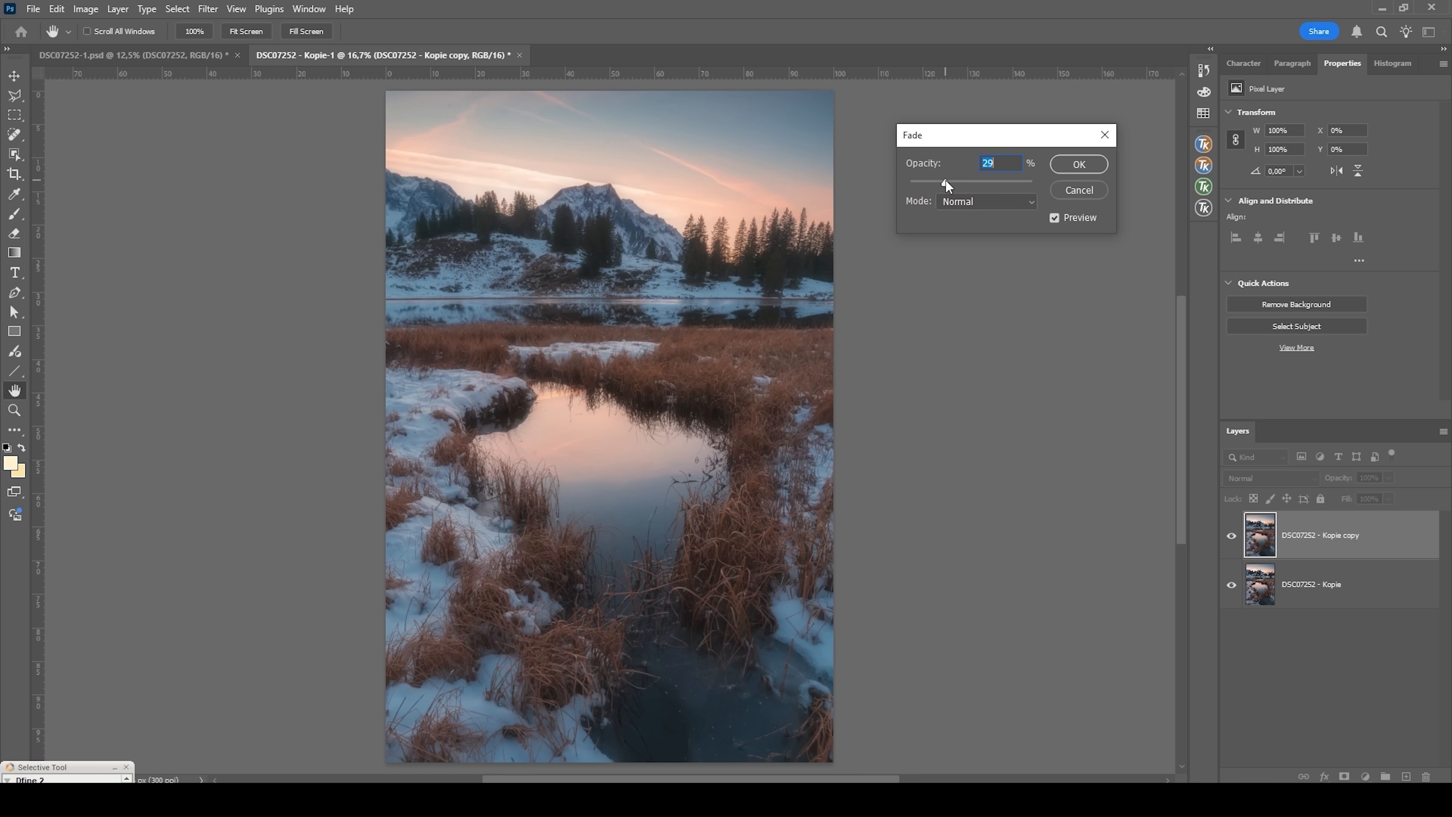
mouse_move(747, 281)
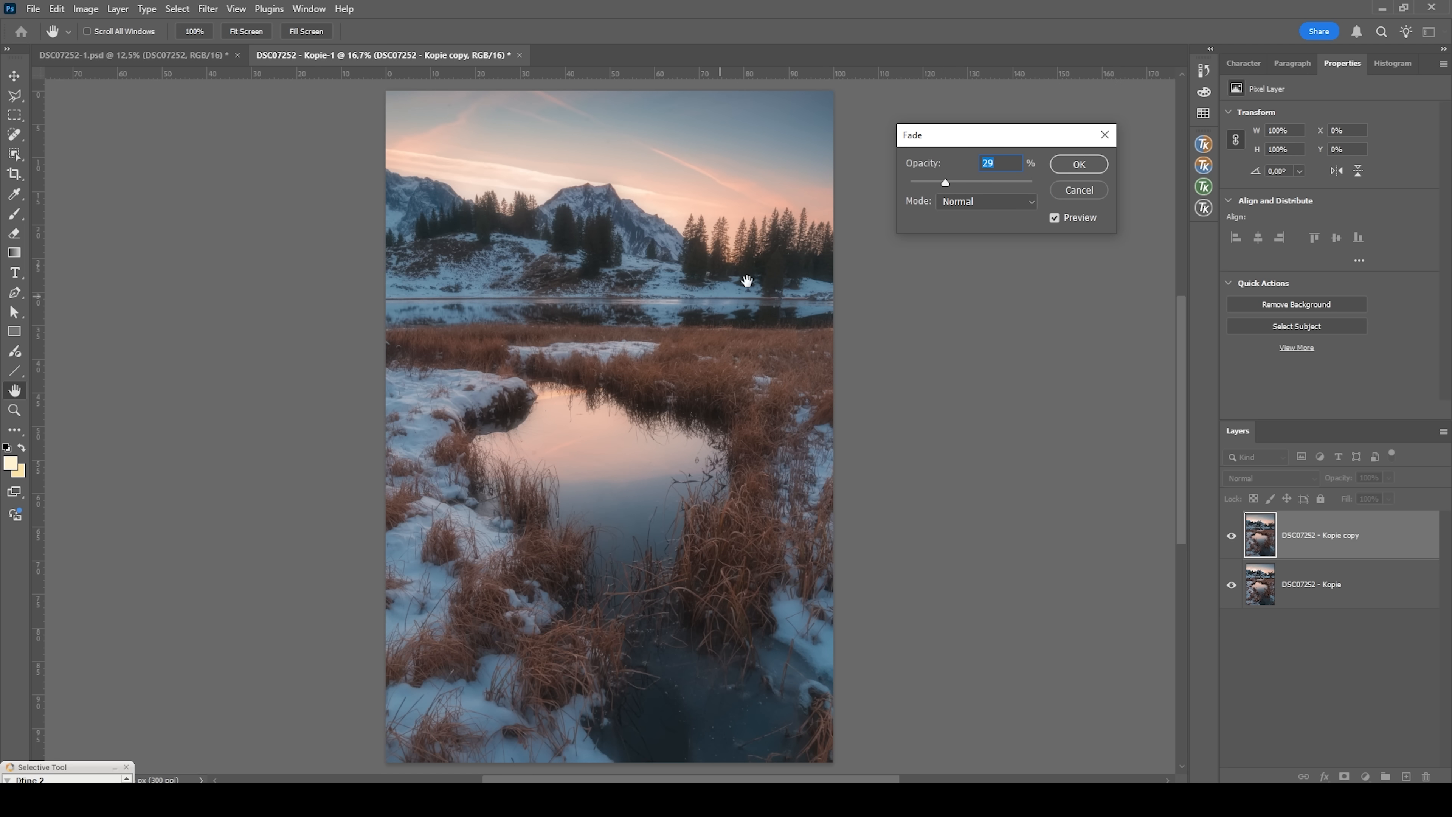
mouse_move(947, 188)
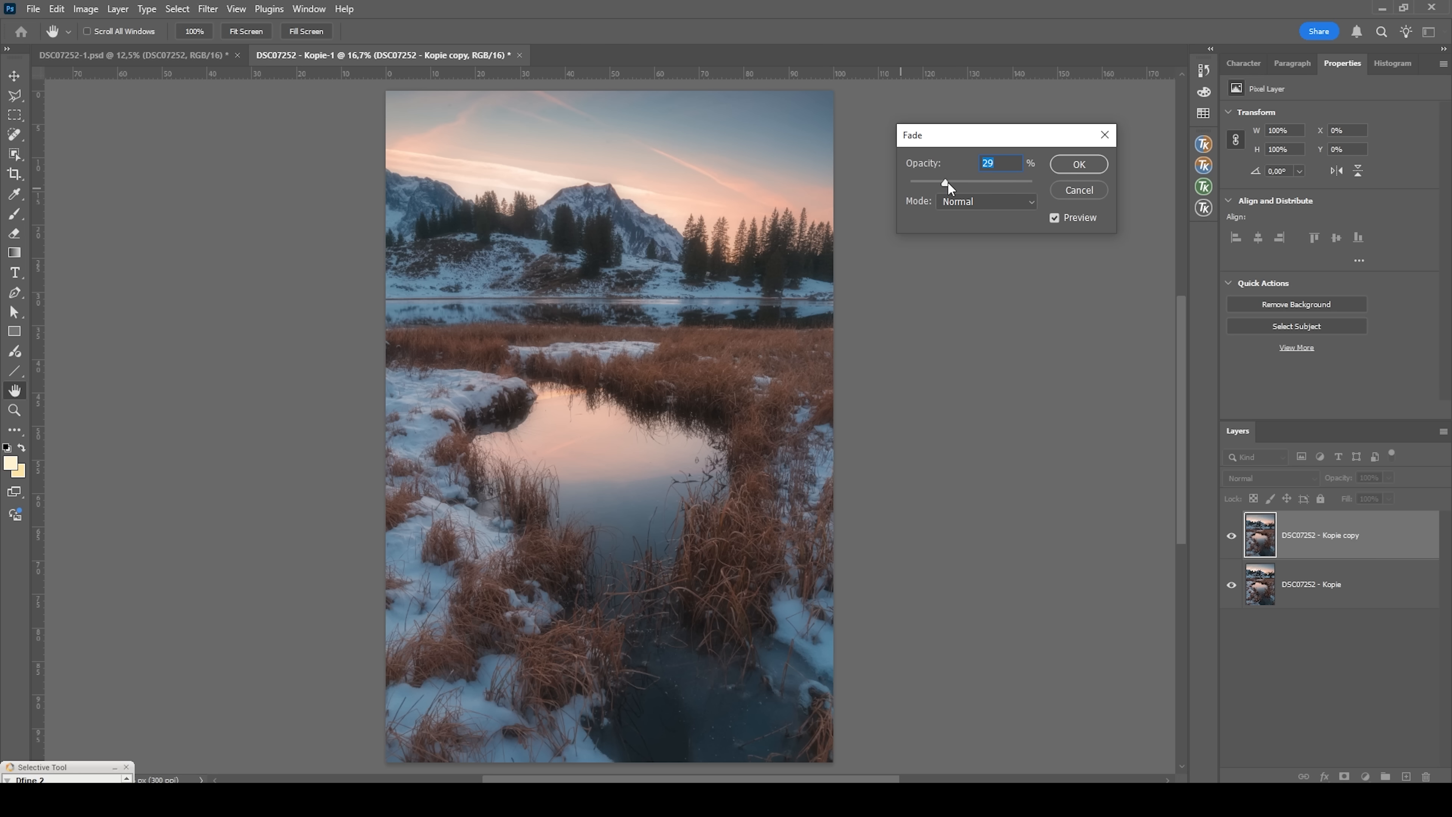
left_click(986, 202)
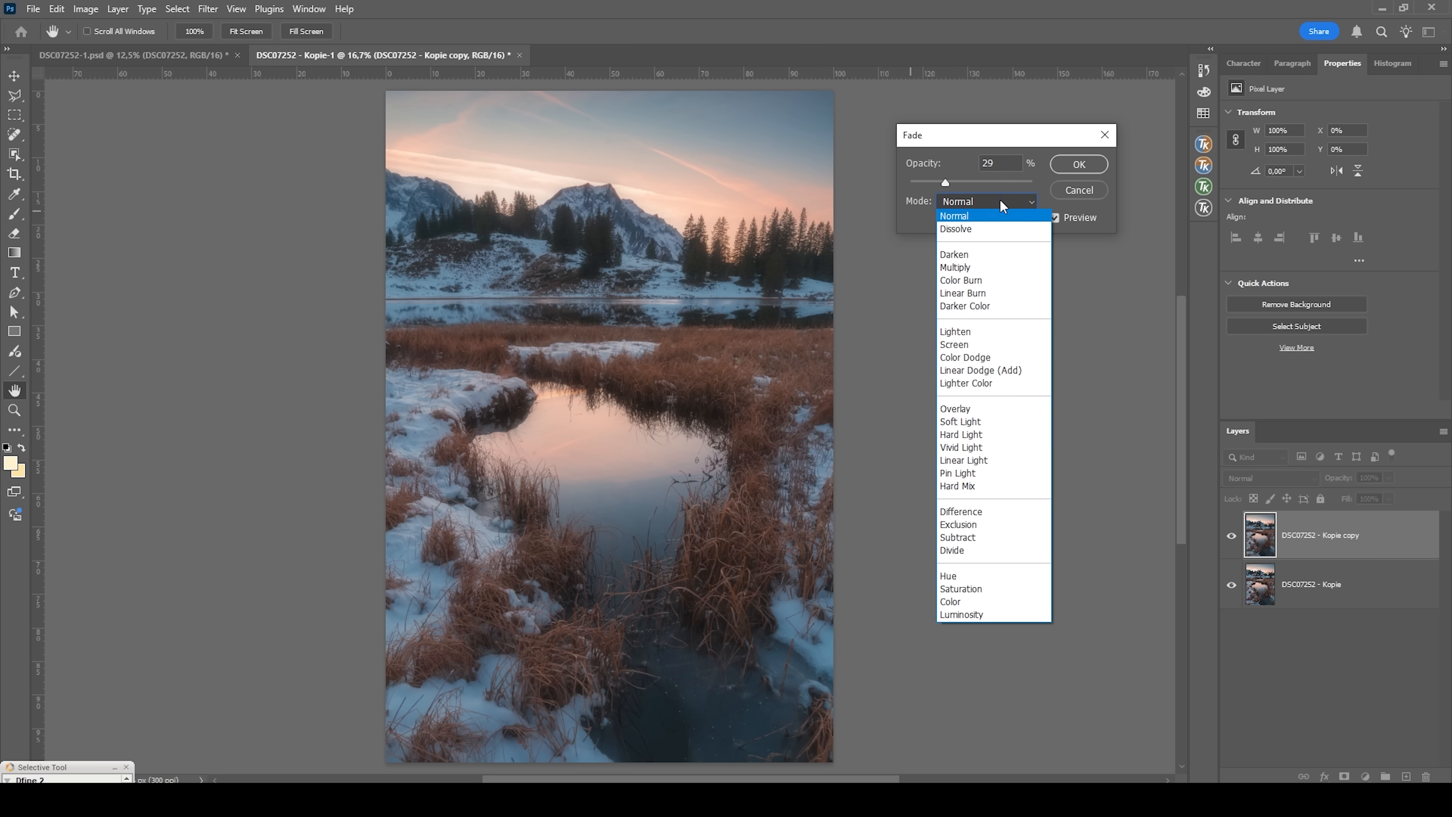
mouse_move(982, 211)
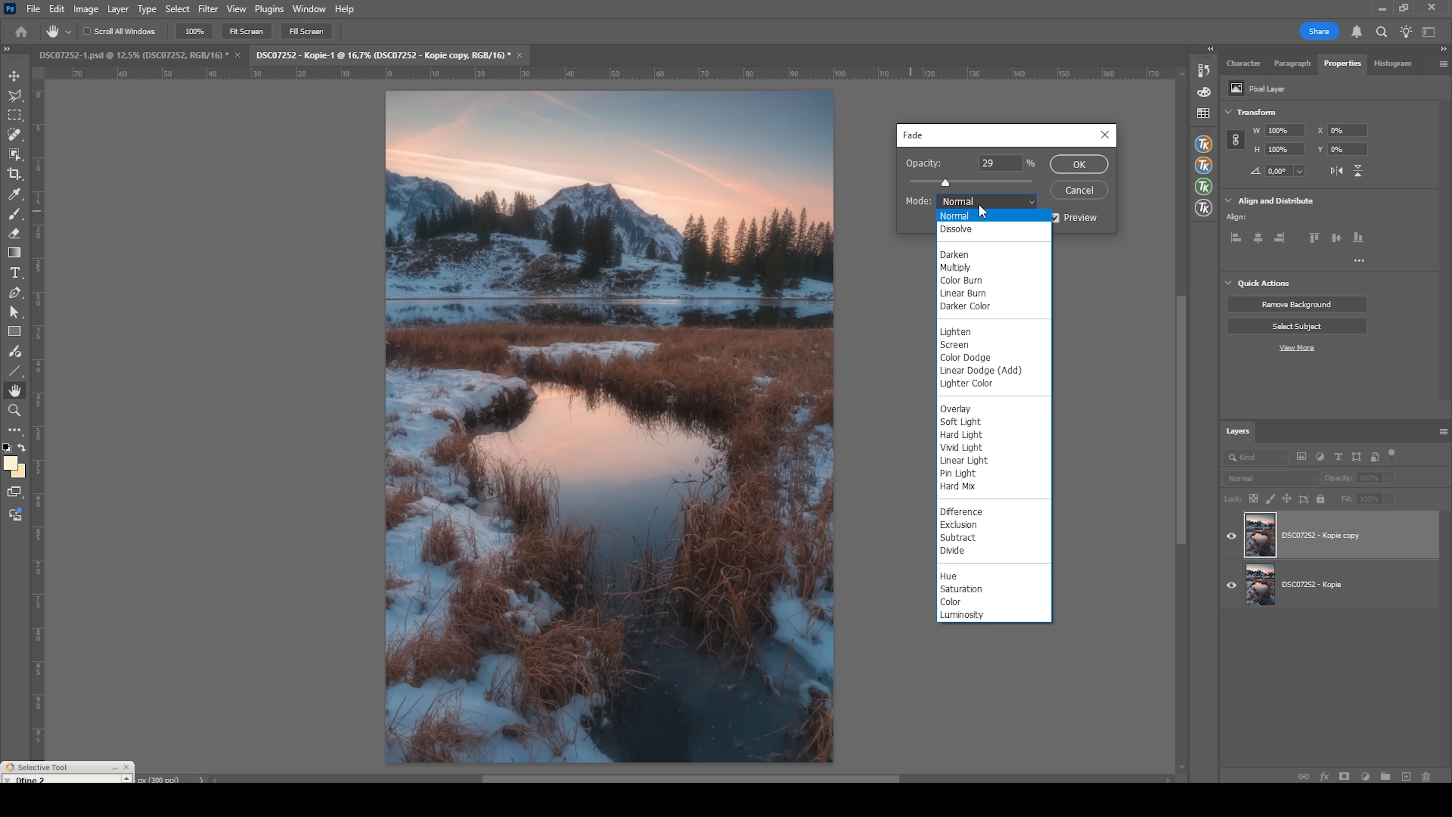
mouse_move(981, 211)
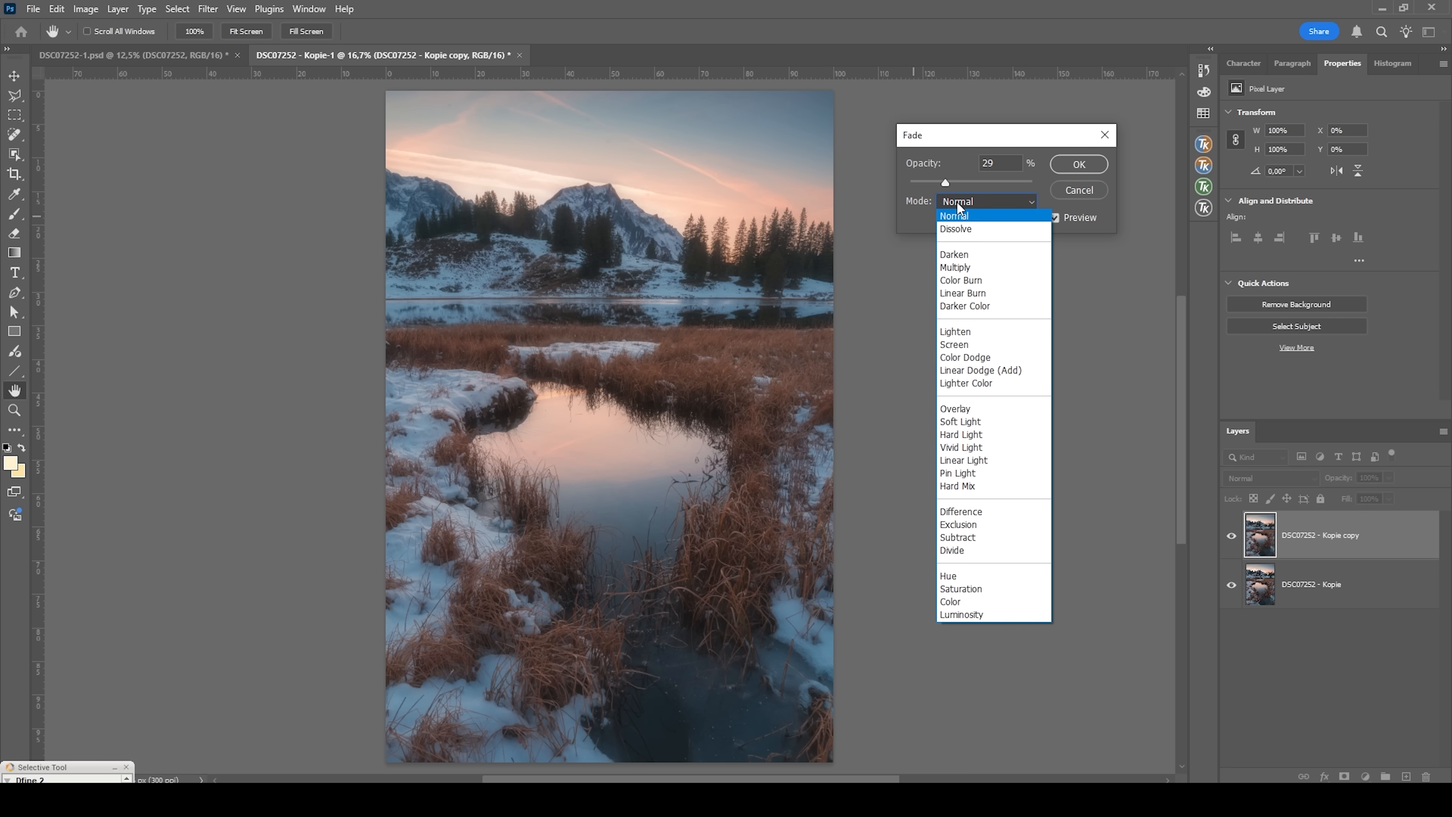
- Try Overlay and Screen fade modes, then settle on Lighten at 29%
left_click(955, 408)
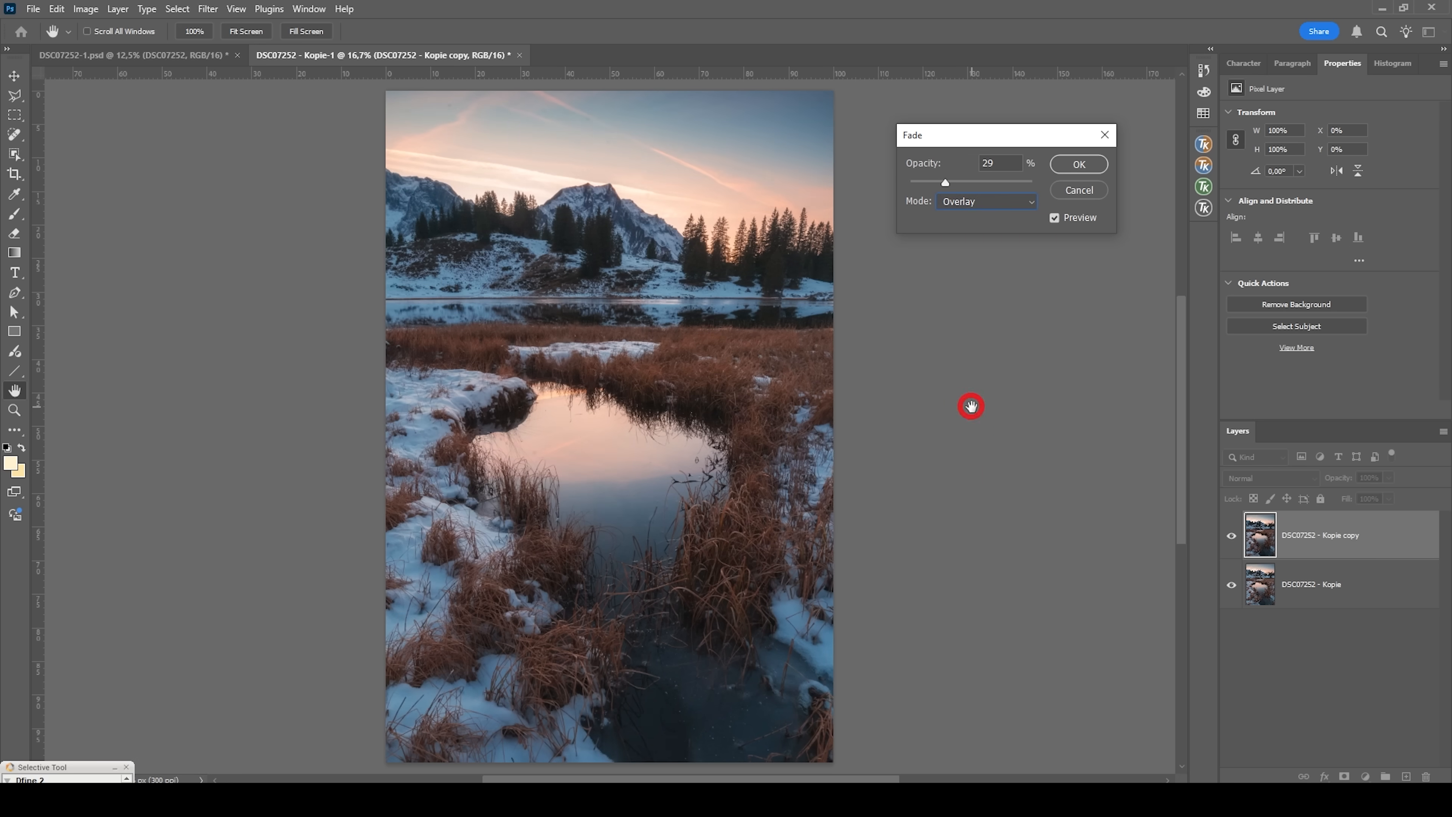
mouse_move(970, 406)
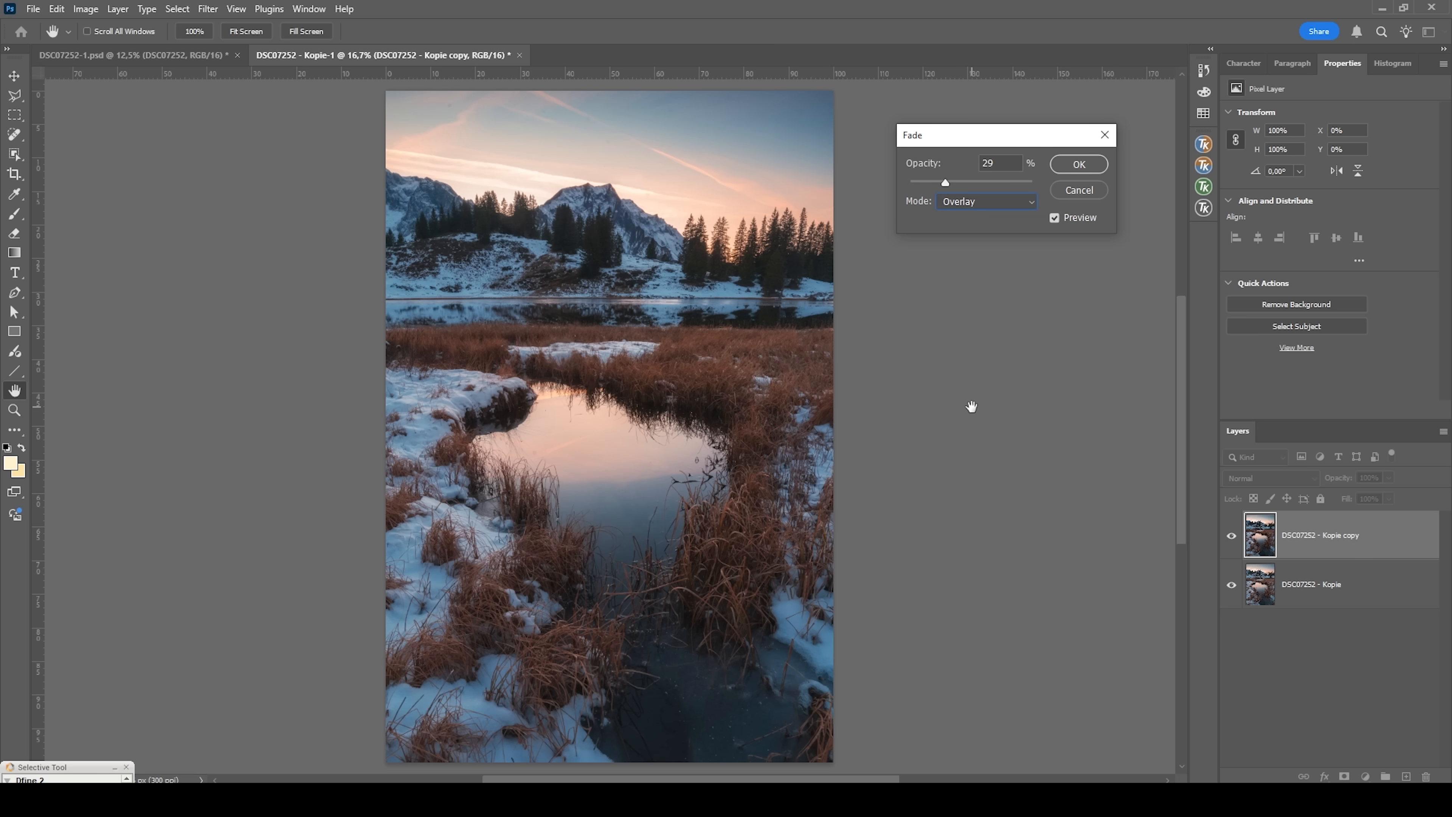
mouse_move(1017, 293)
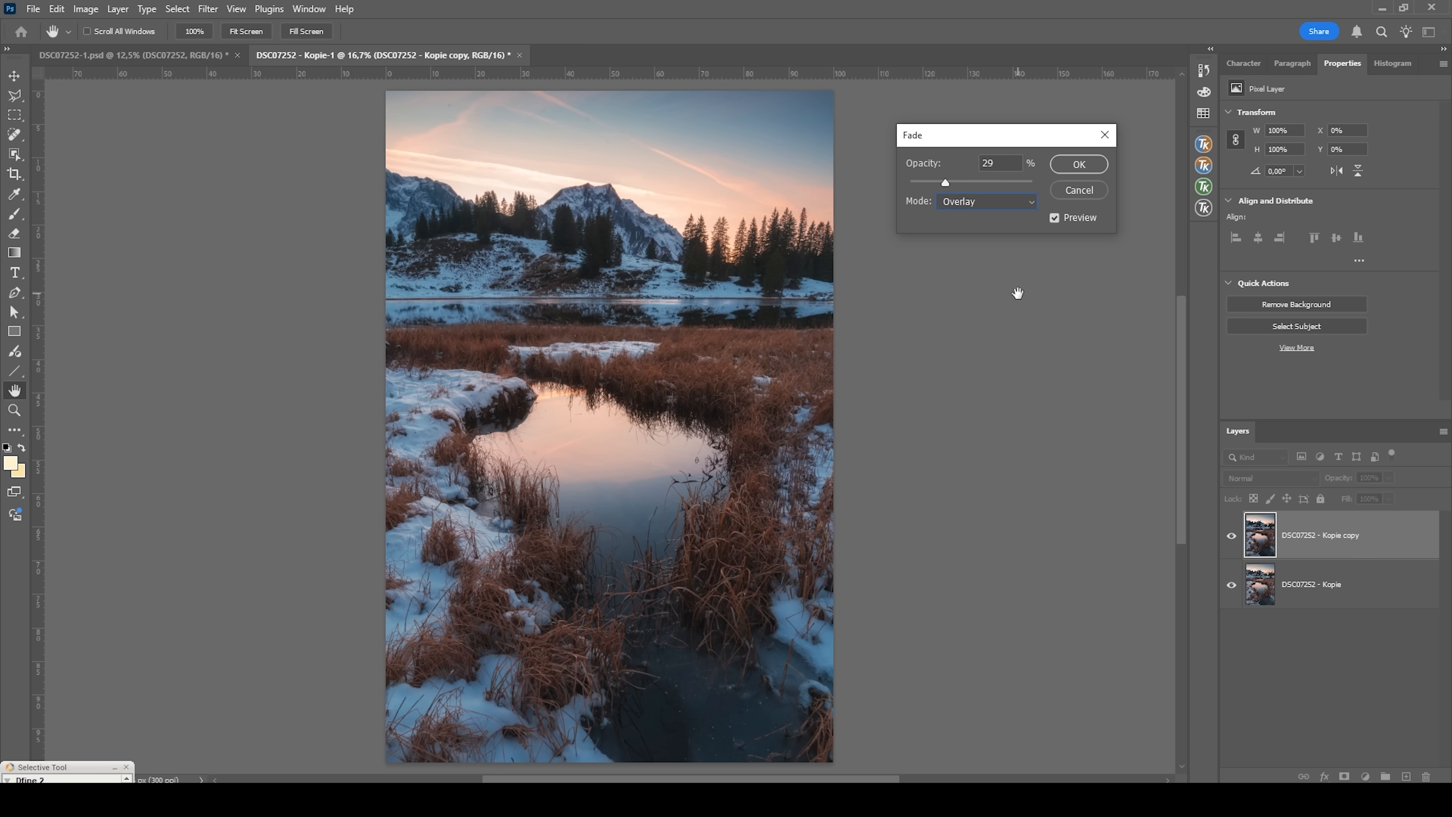
left_click(986, 202)
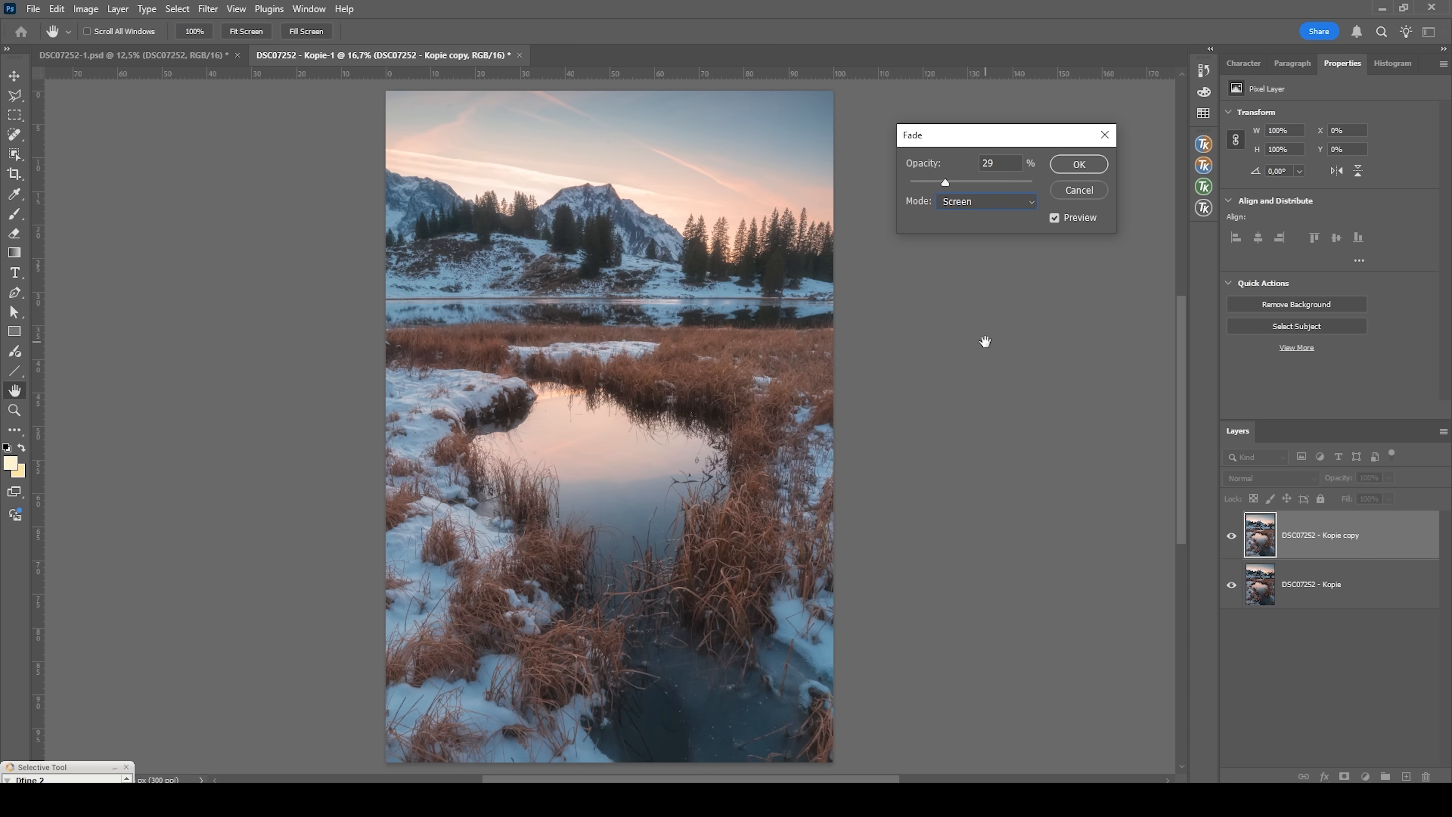
mouse_move(975, 308)
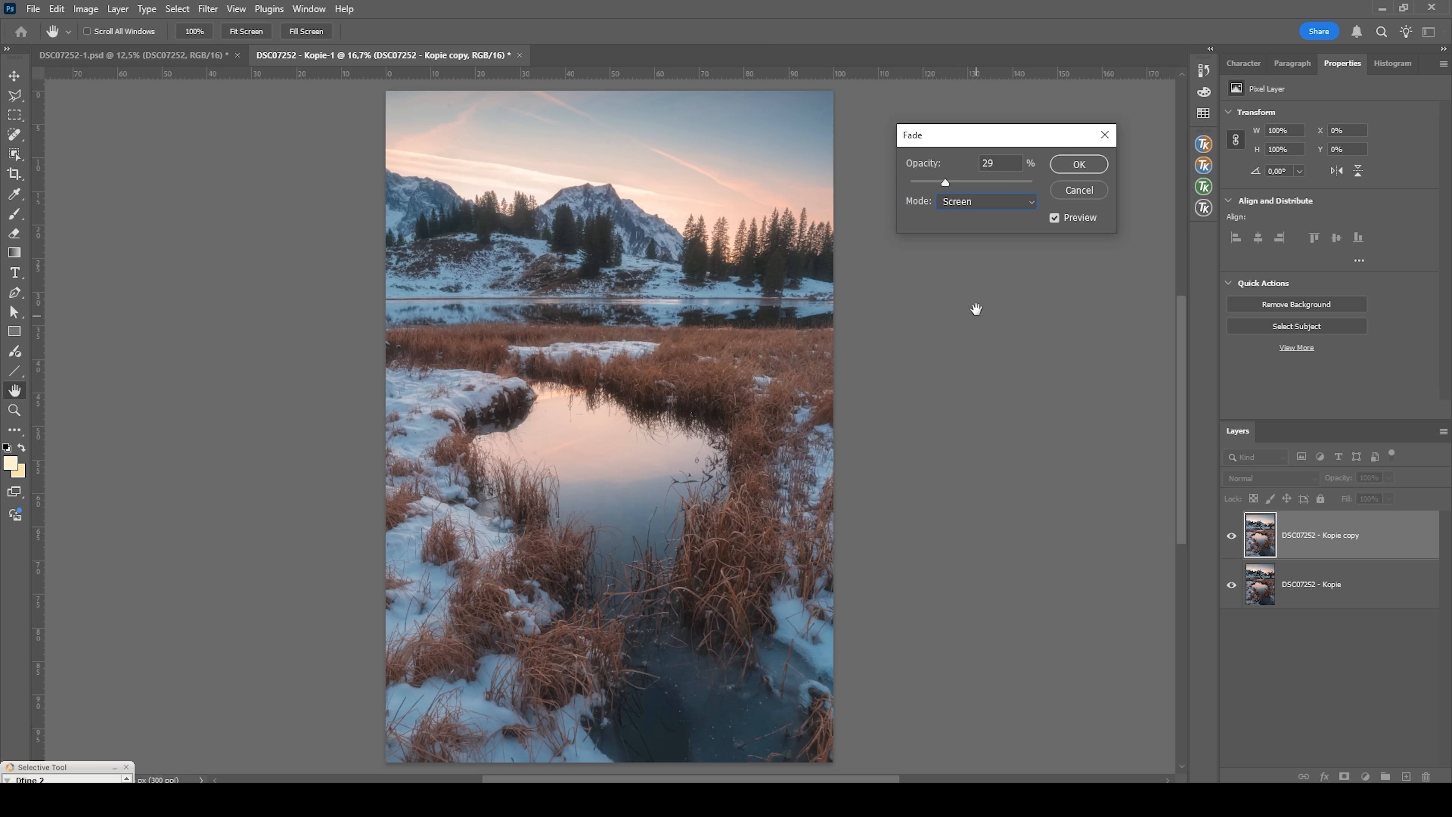
mouse_move(949, 206)
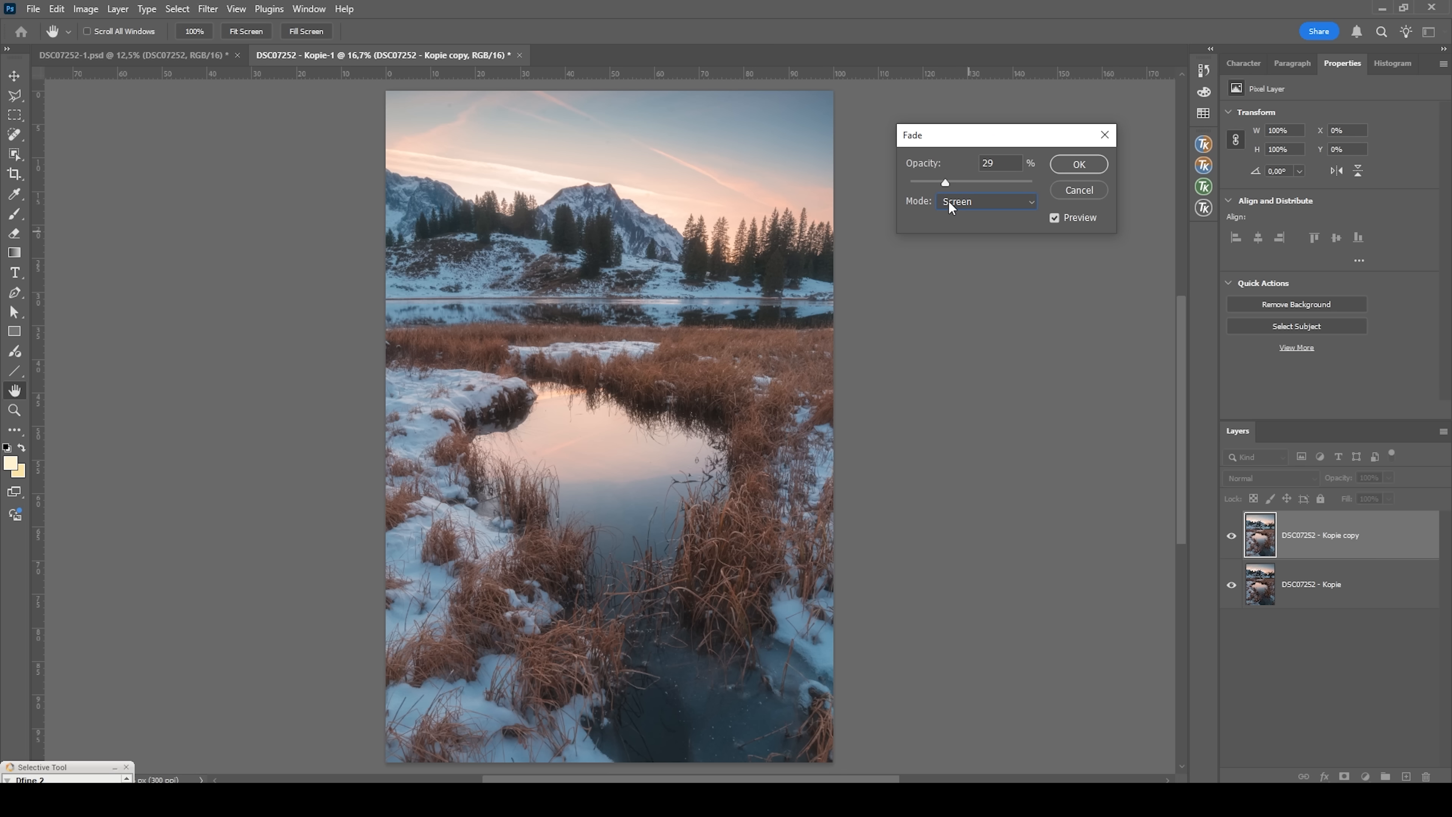
left_click(986, 202)
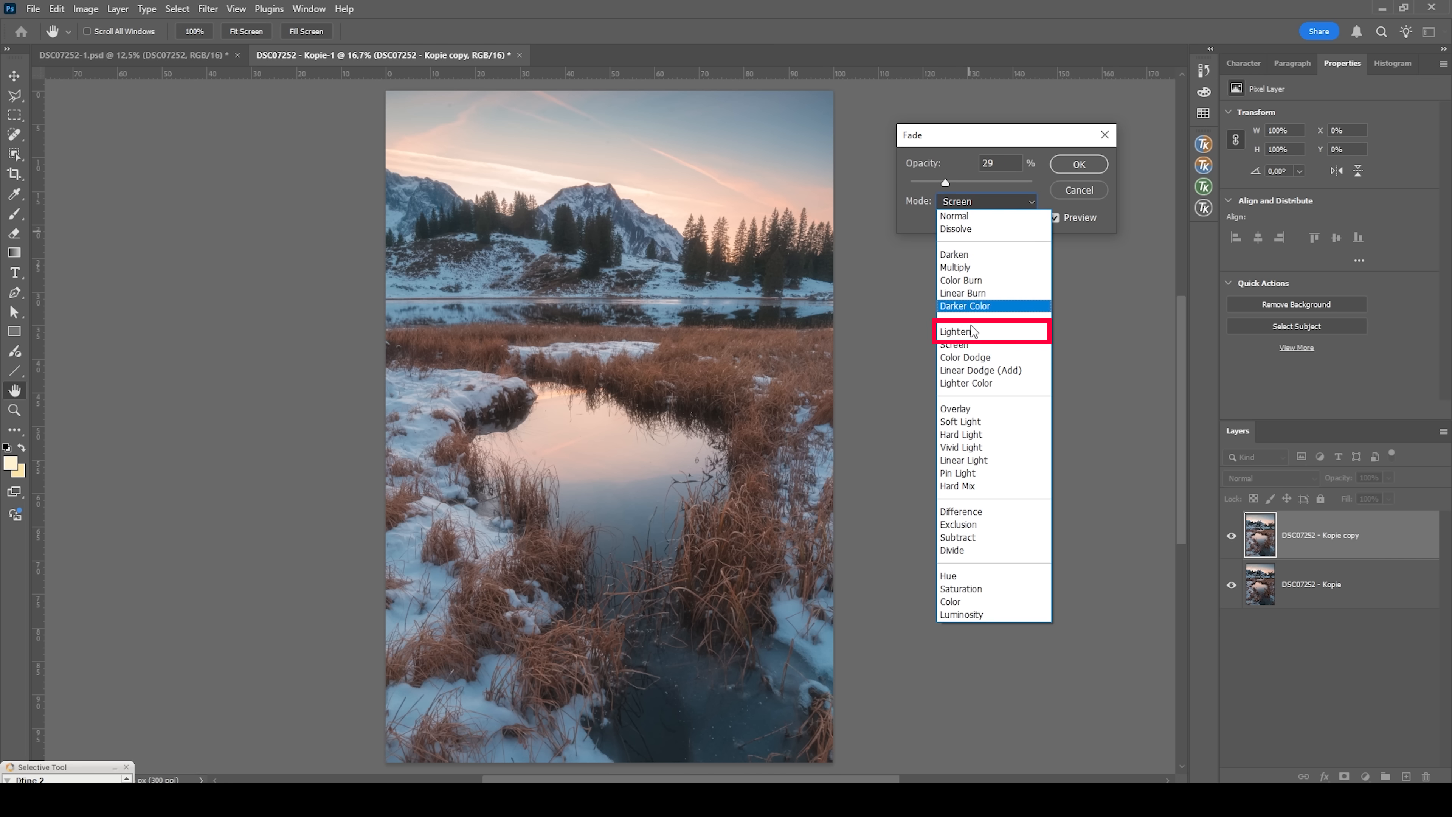
left_click(958, 331)
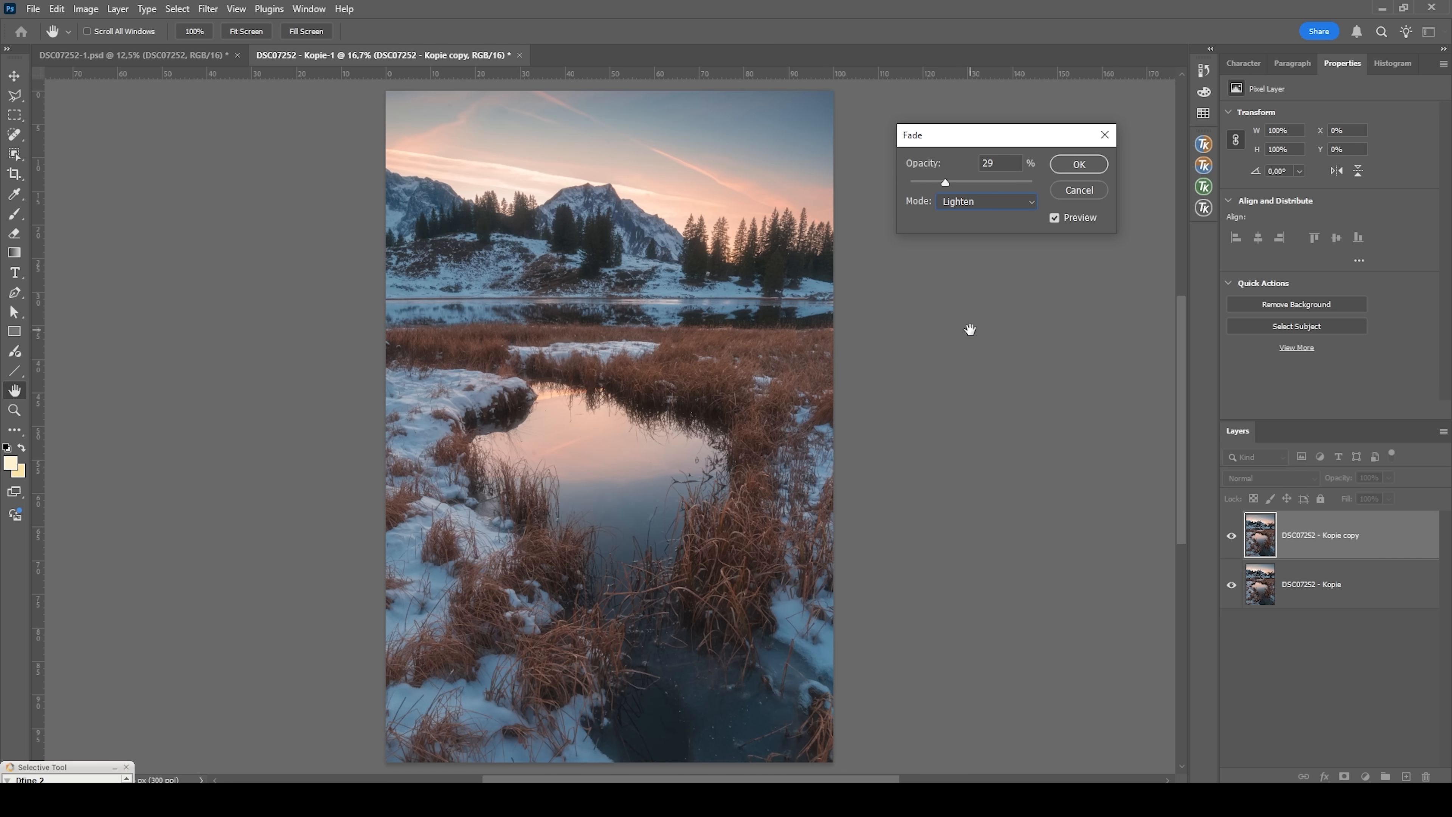
mouse_move(1081, 270)
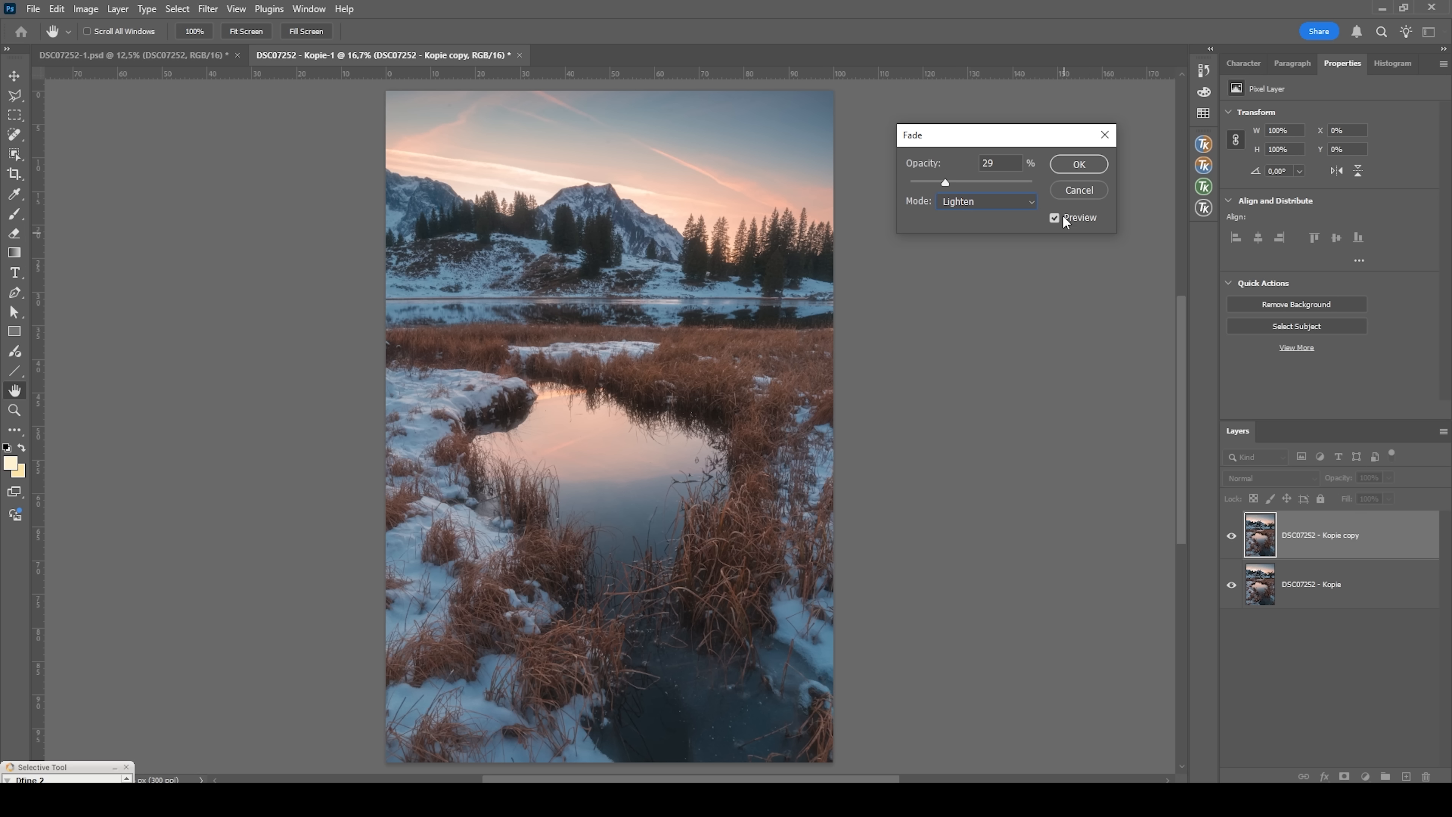
mouse_move(972, 223)
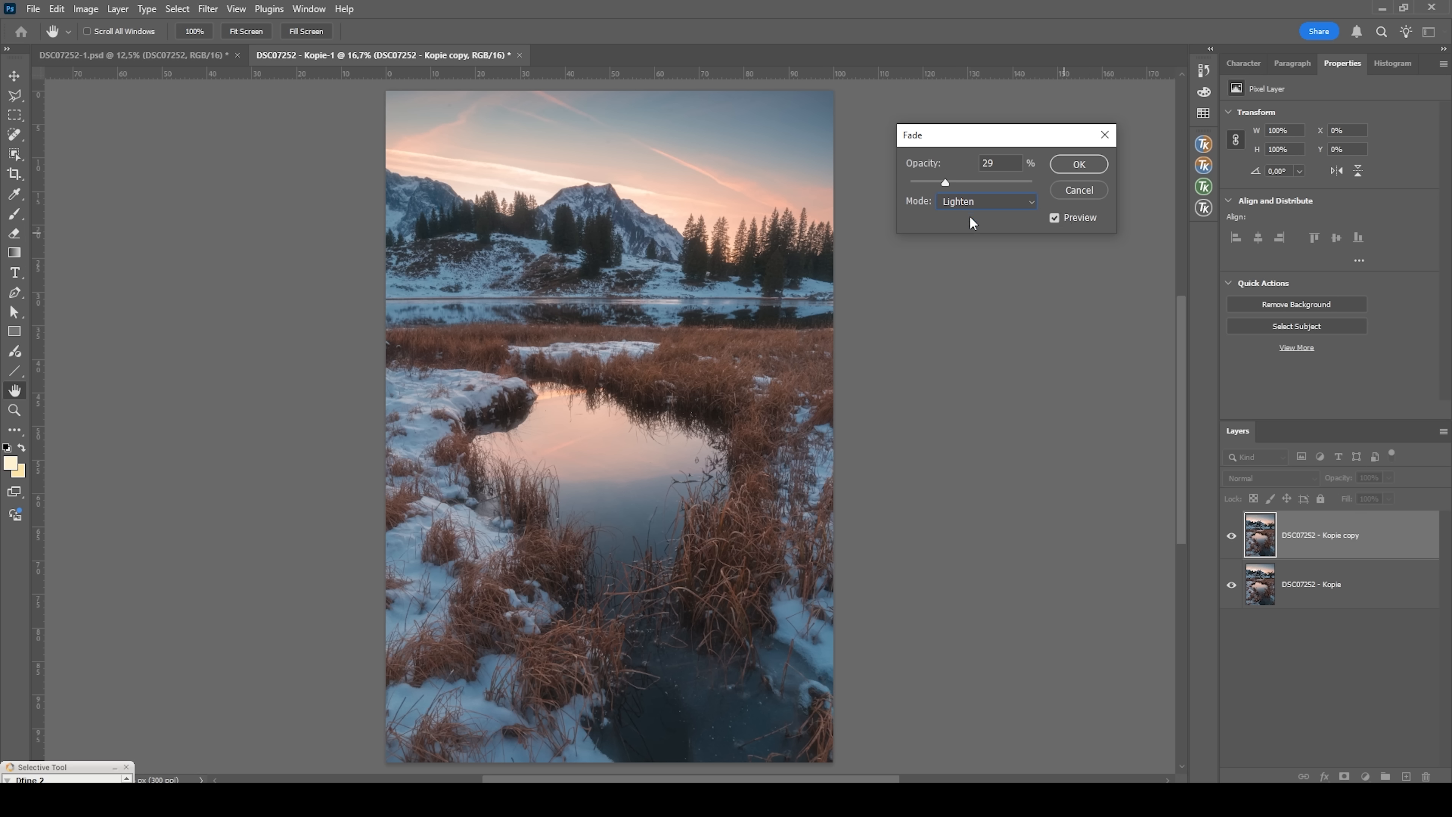
mouse_move(962, 193)
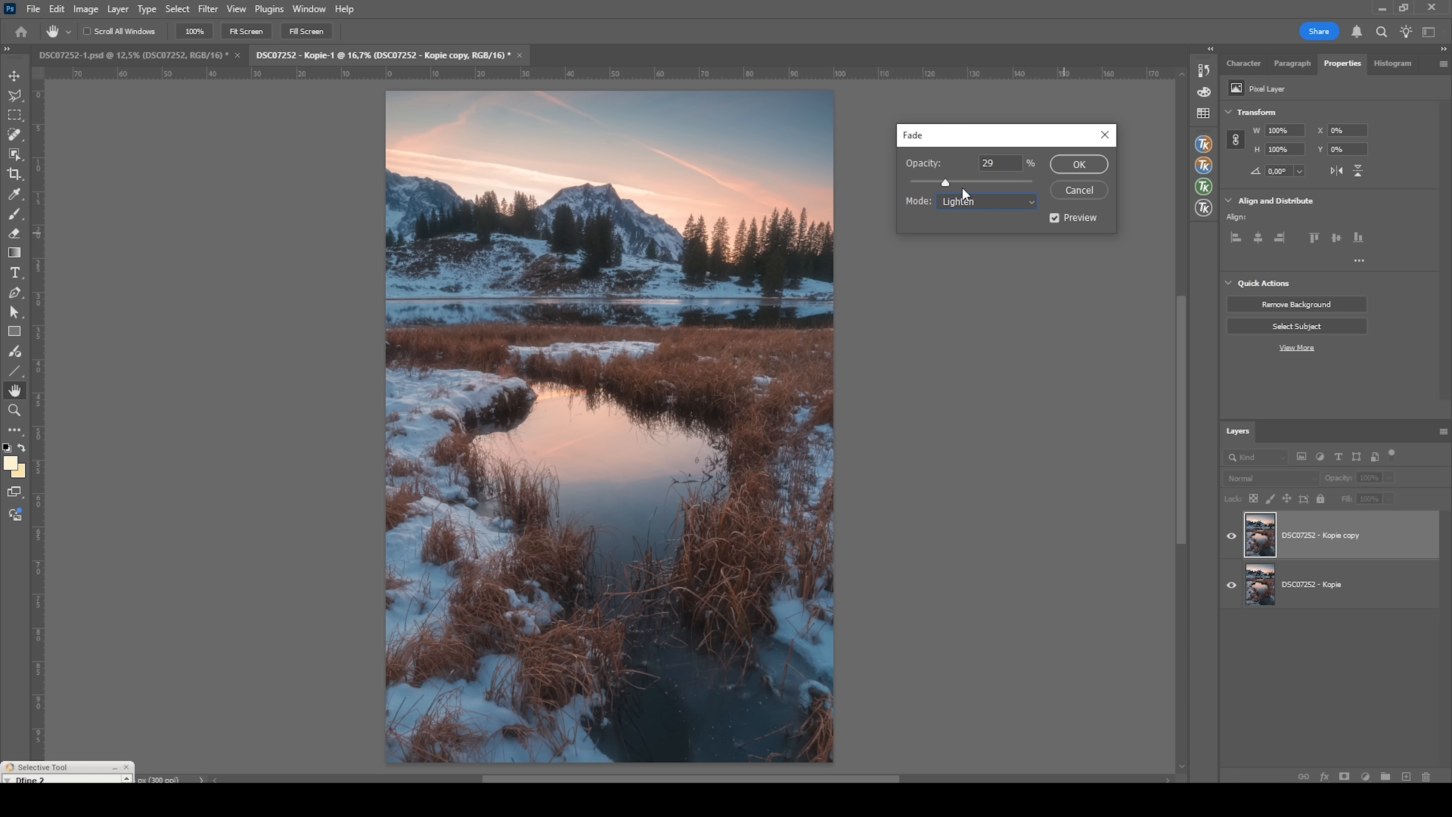
- Nudge the fade opacity to about 34% in Lighten mode and confirm it
left_click_drag(944, 182, 960, 181)
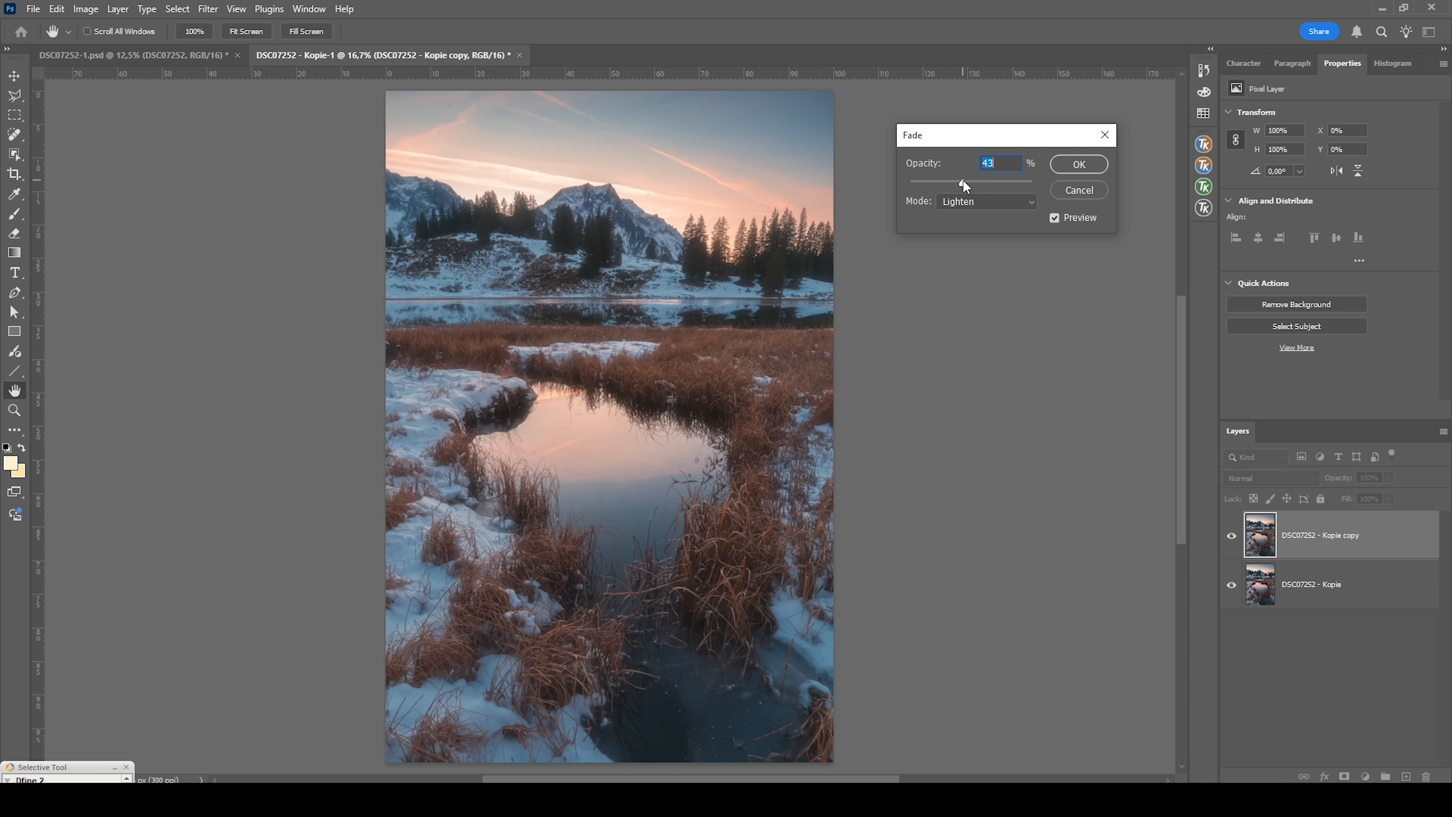
left_click_drag(962, 183, 956, 183)
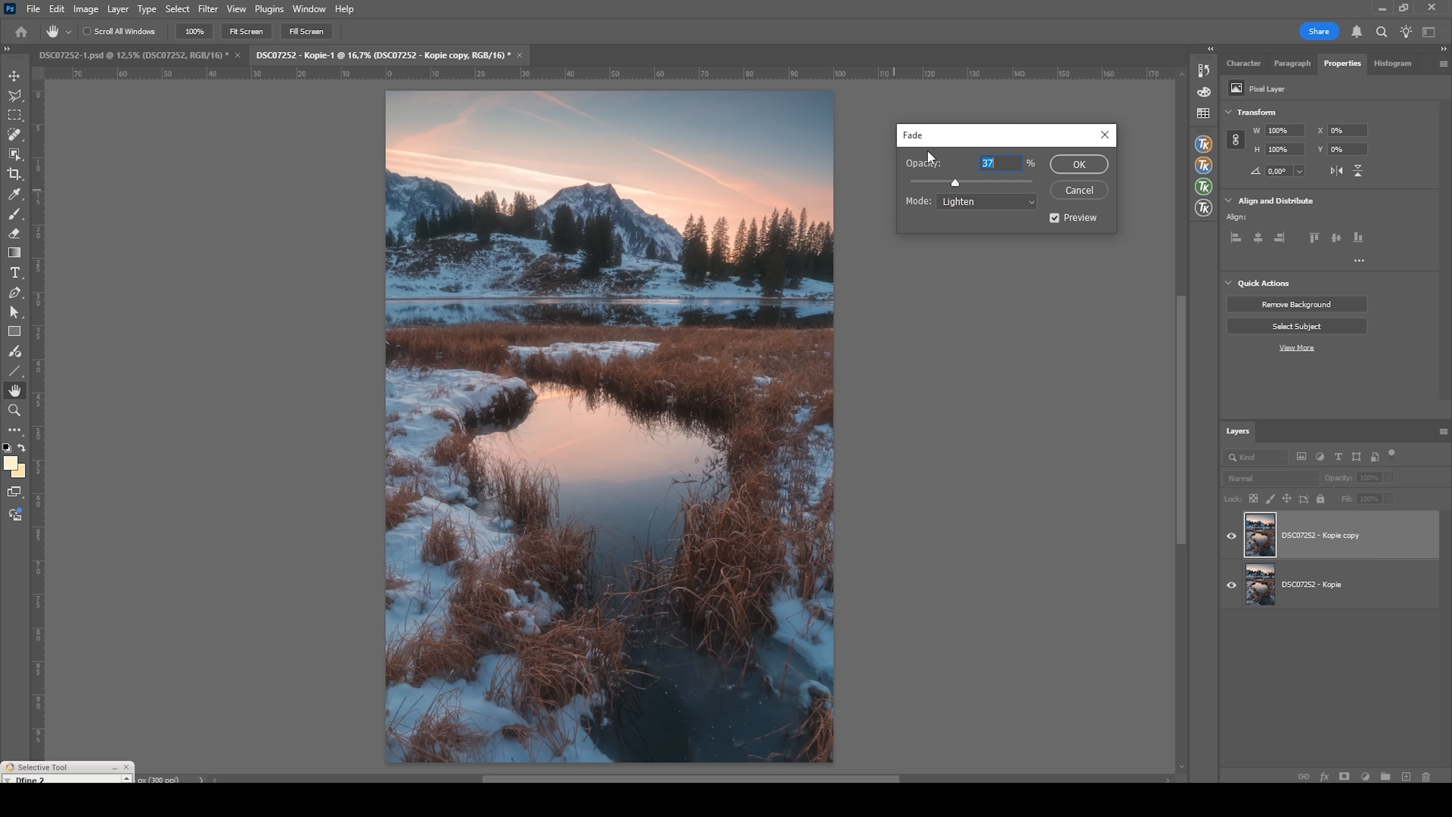
mouse_move(255, 243)
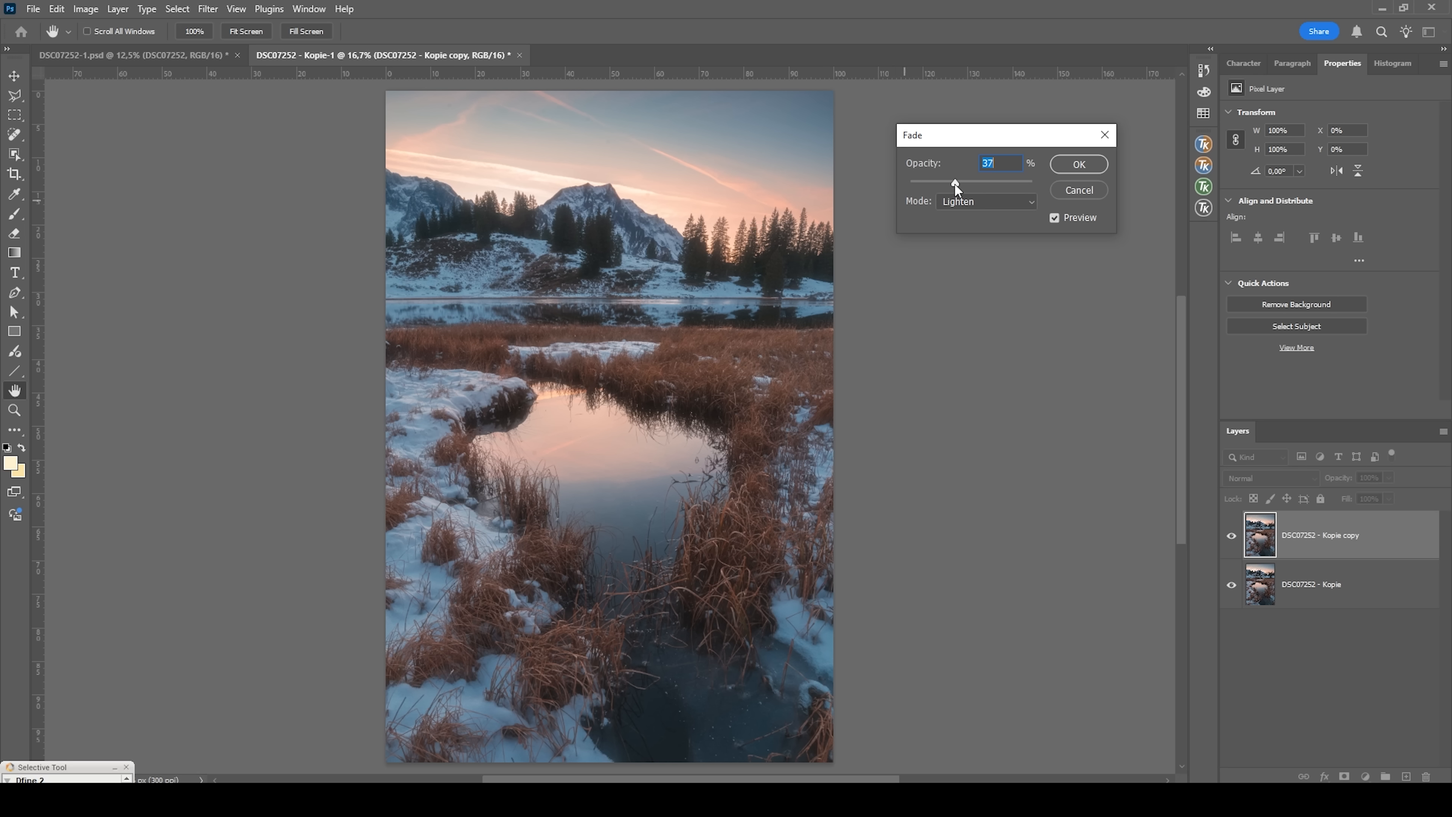
left_click_drag(958, 182, 952, 182)
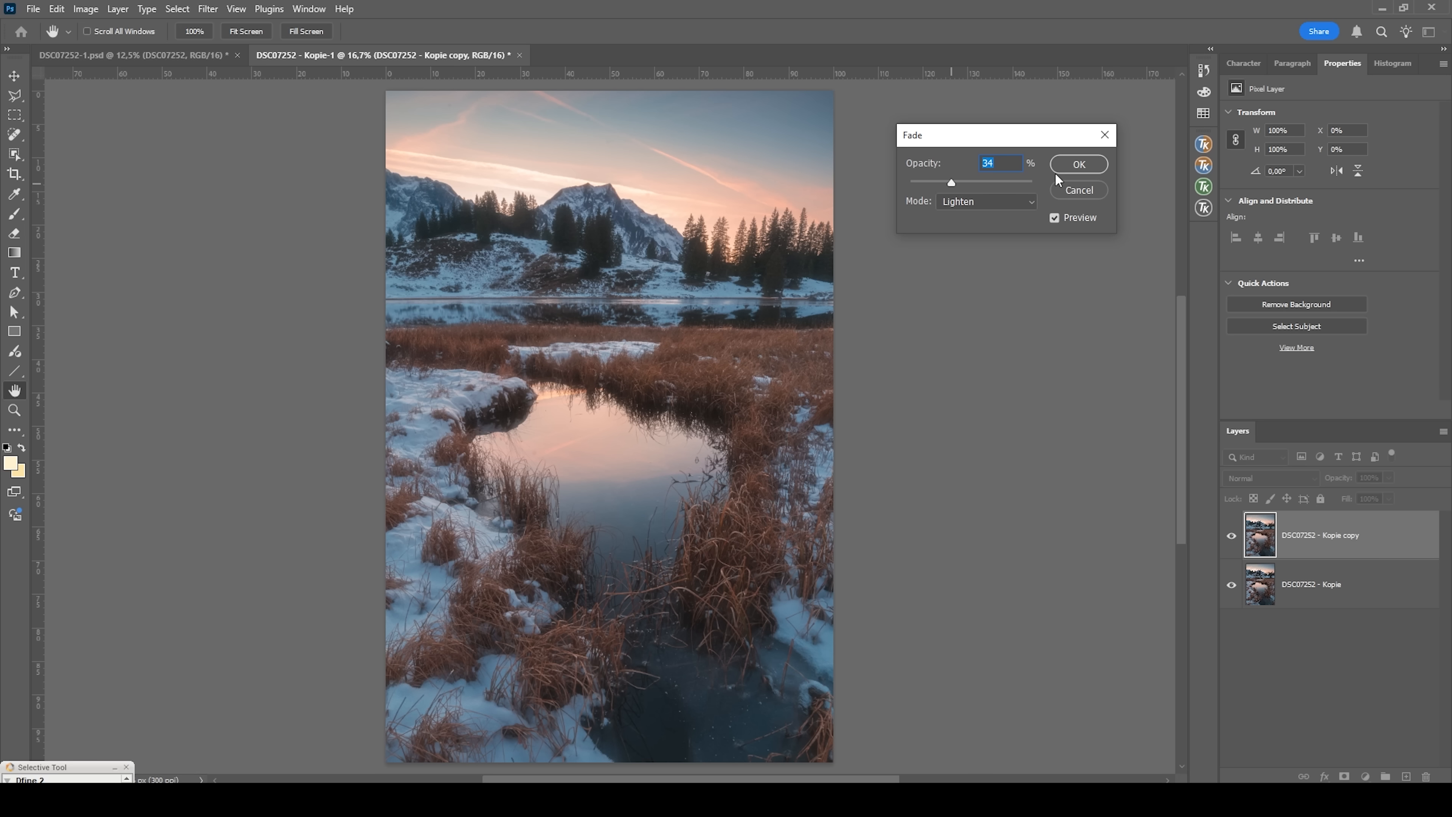
left_click(1078, 164)
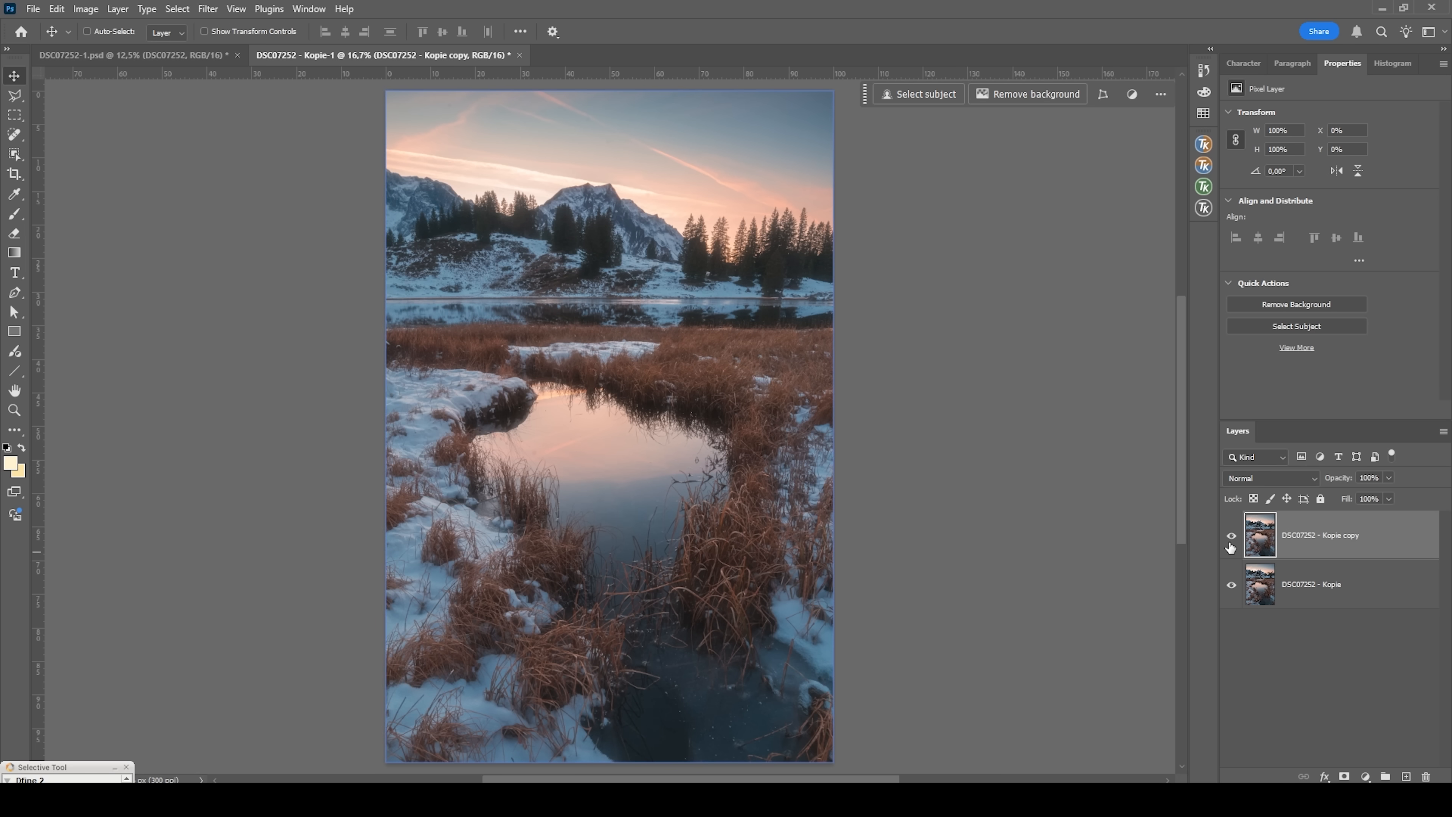
- Toggle the glowing copy layer off and on for a before/after check
left_click(1230, 535)
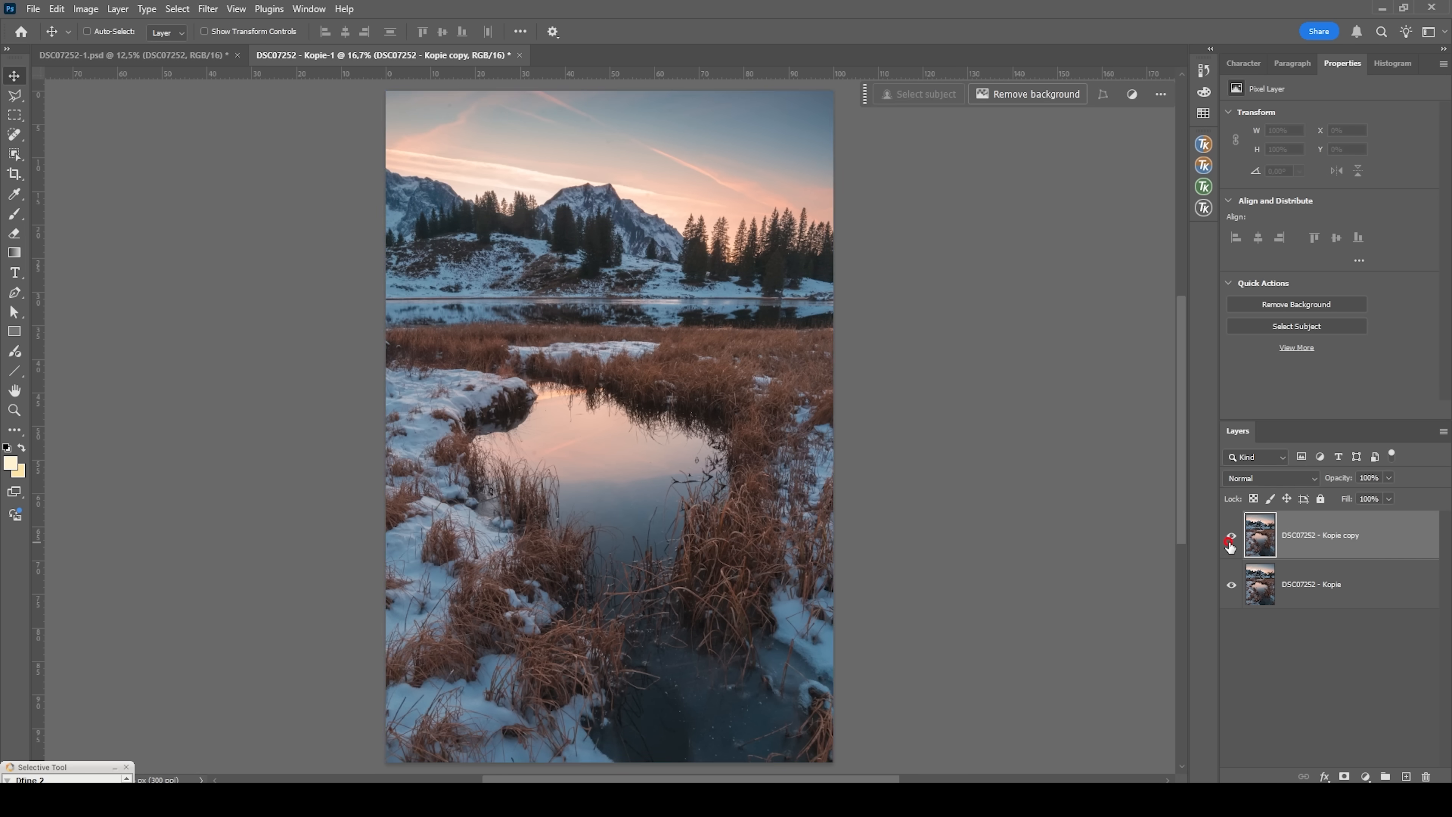
left_click(1230, 535)
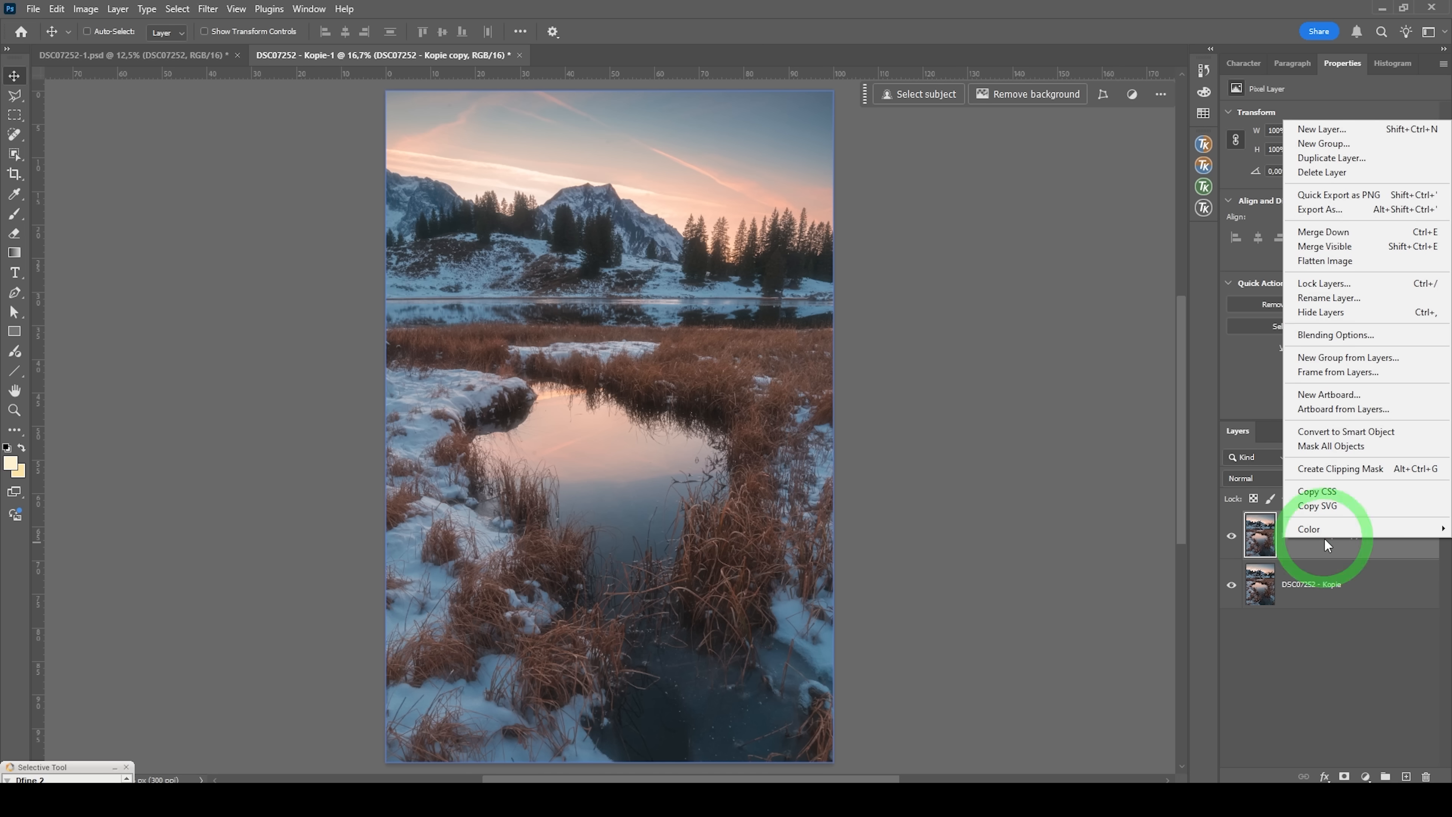
mouse_move(1348, 335)
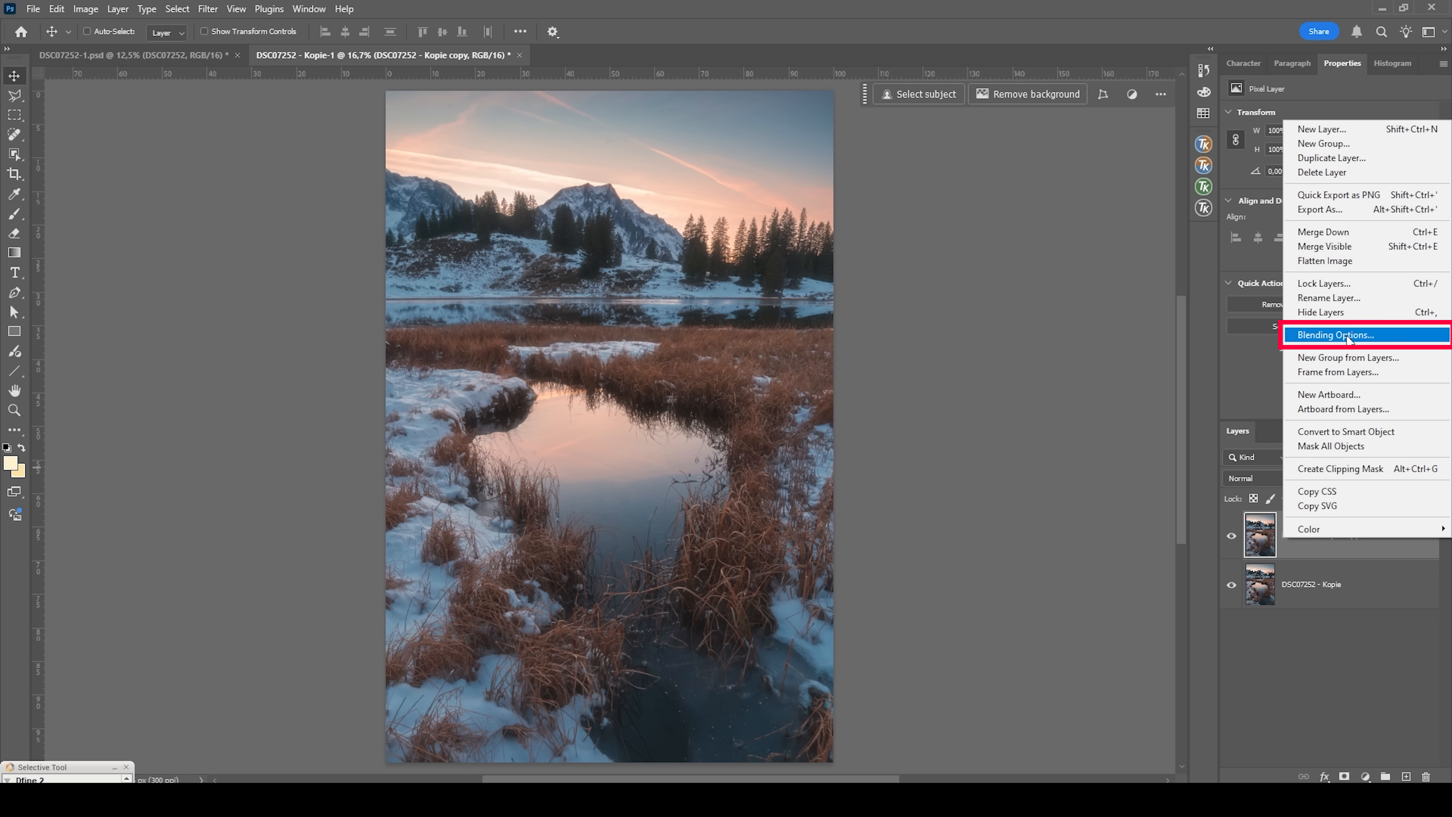
- In Blending Options, split the Current Layer shadow Blend If slider to 0/108 for a smooth fade
left_click(1333, 334)
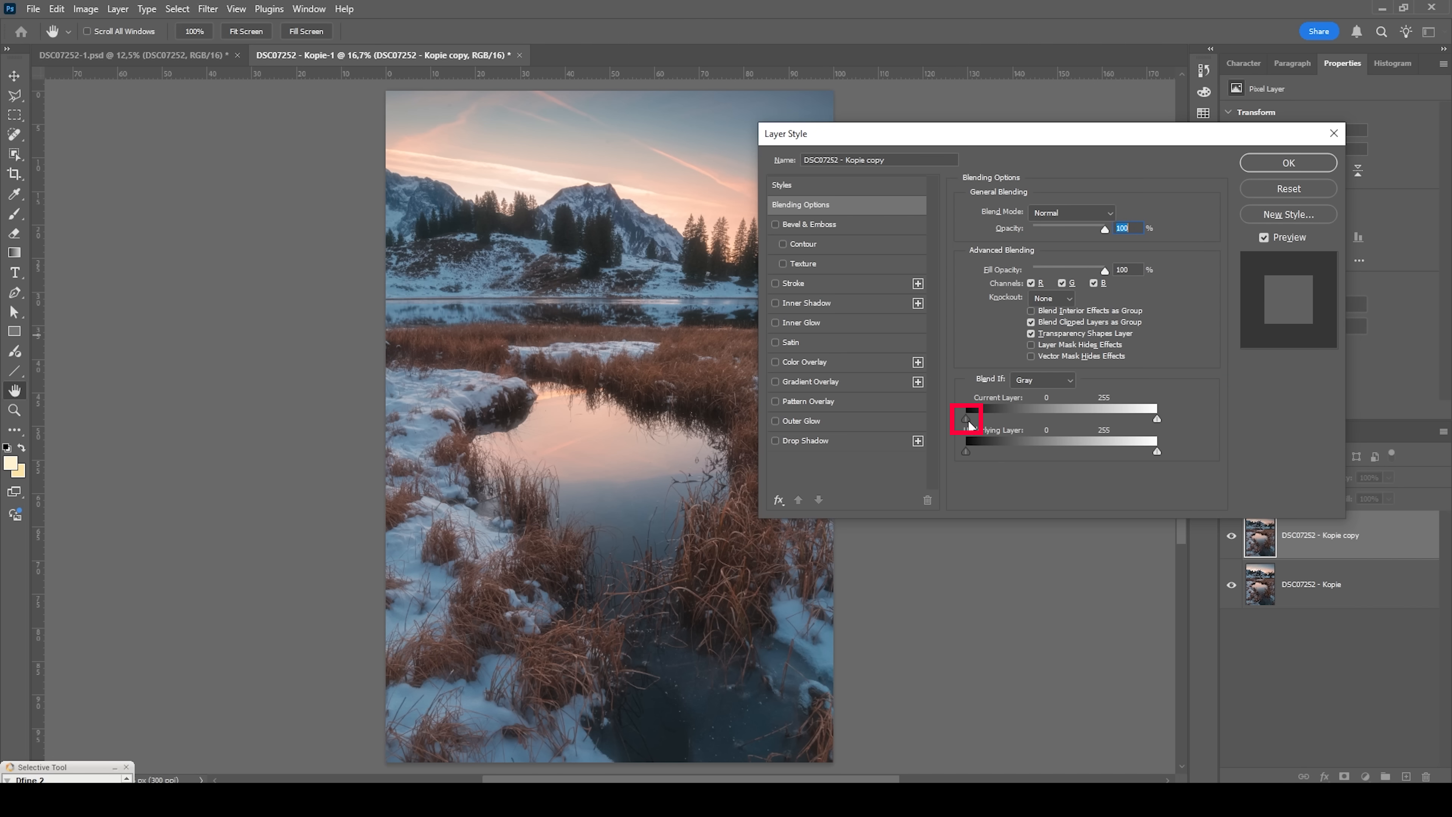
left_click_drag(966, 417, 973, 417)
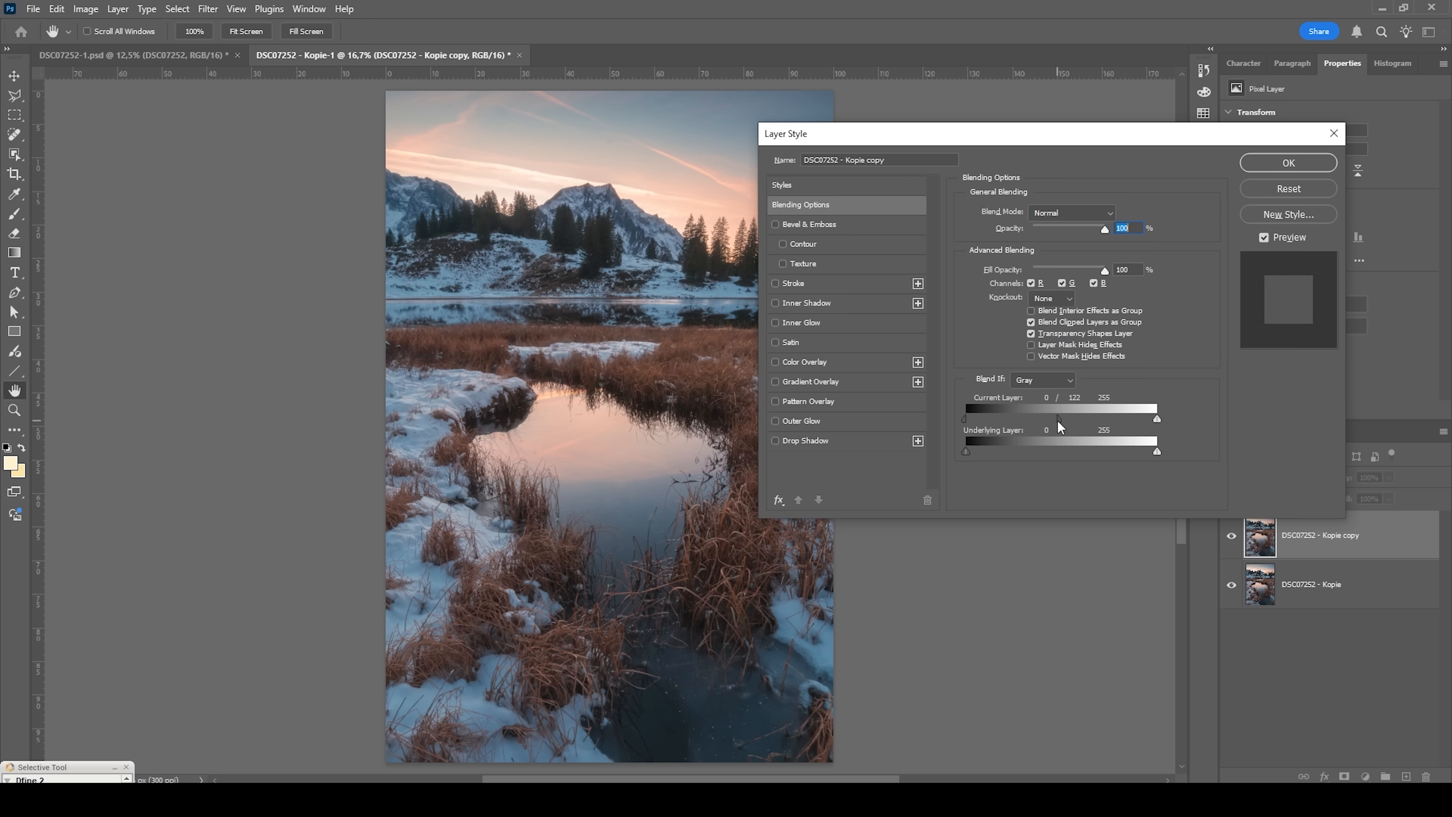
left_click_drag(1103, 418, 1062, 418)
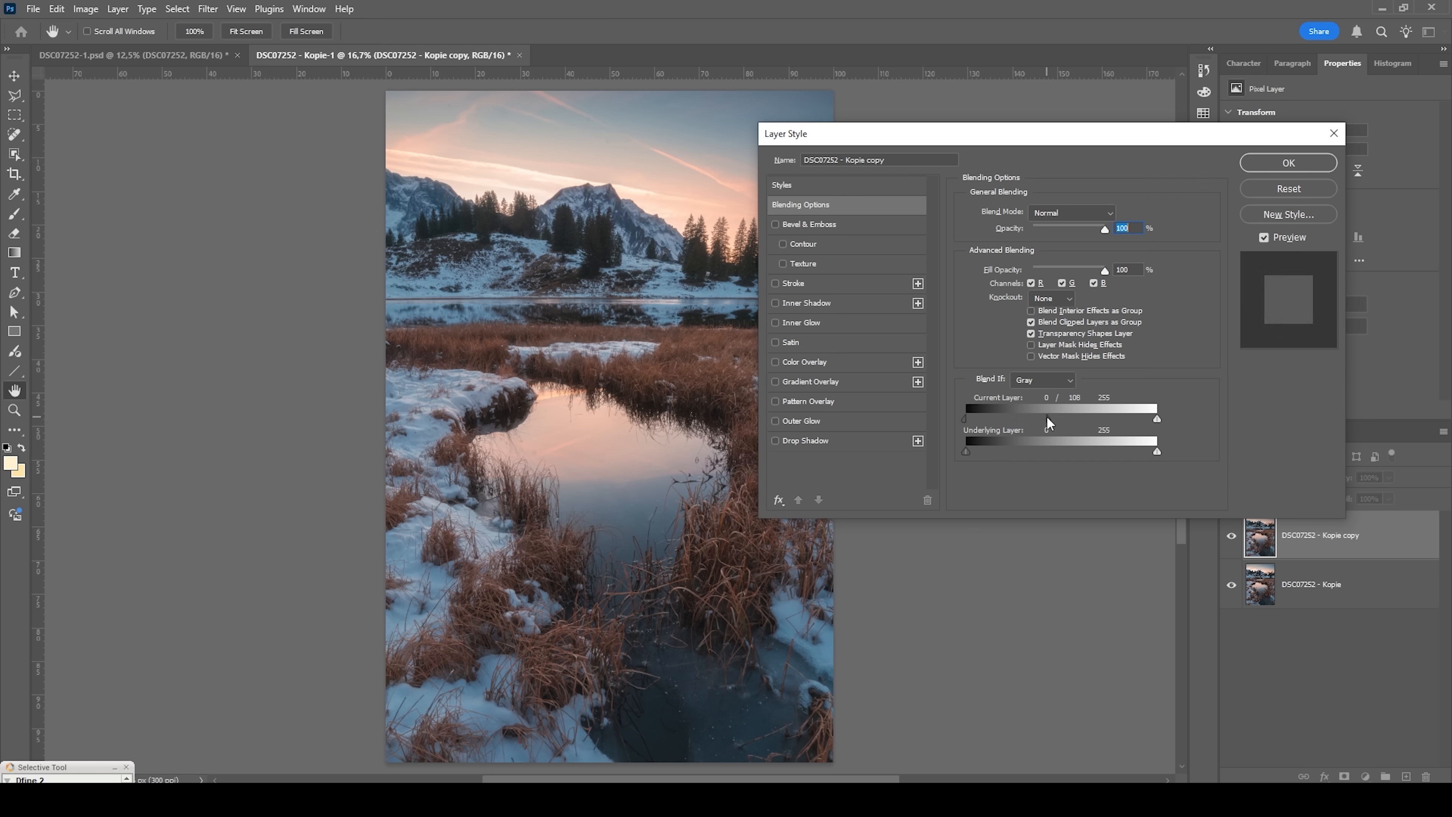
left_click_drag(1044, 418, 1055, 418)
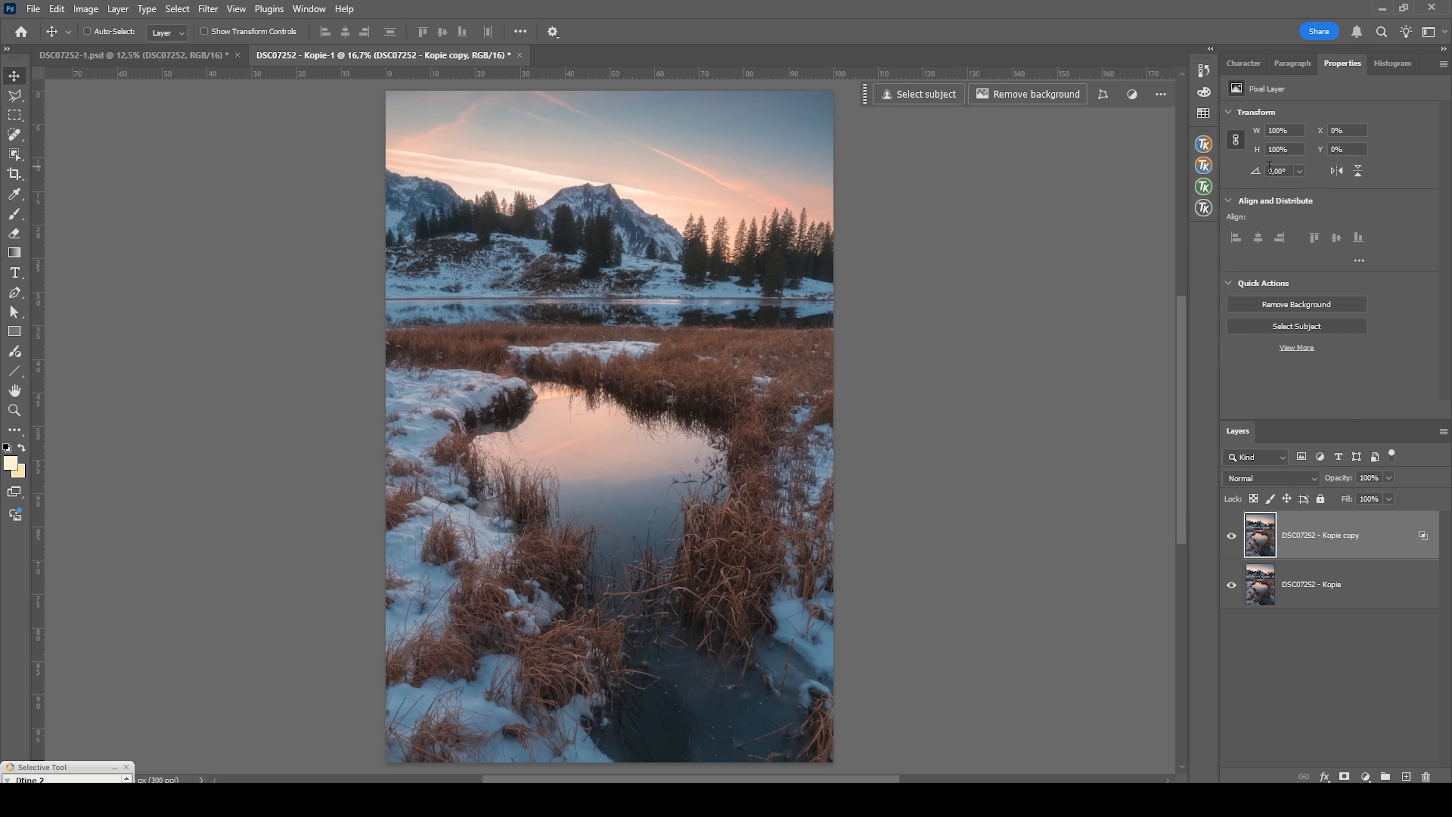
mouse_move(1278, 170)
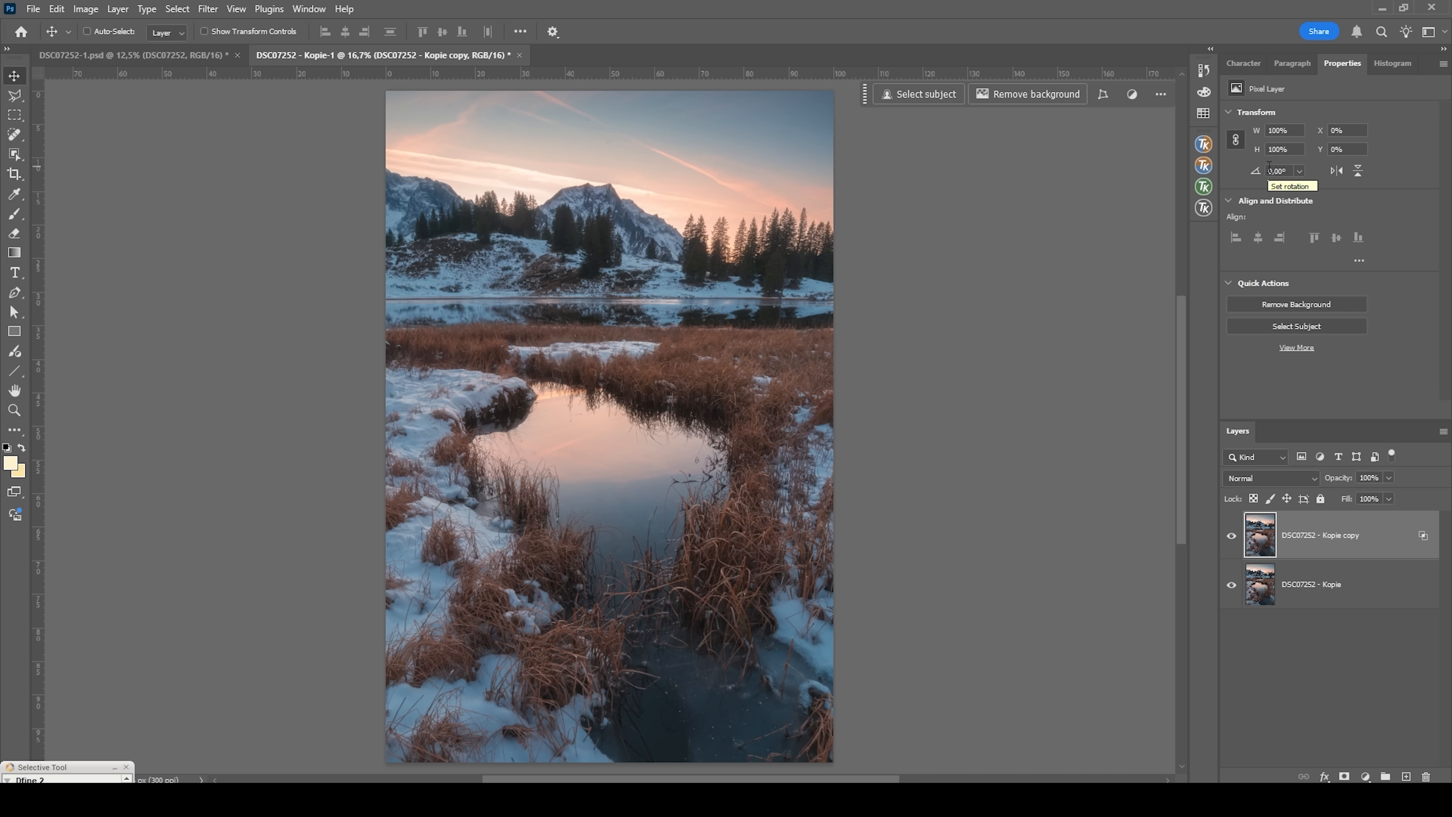
- Check the shadow-restricted glow with a quick layer visibility before/after
left_click(1232, 535)
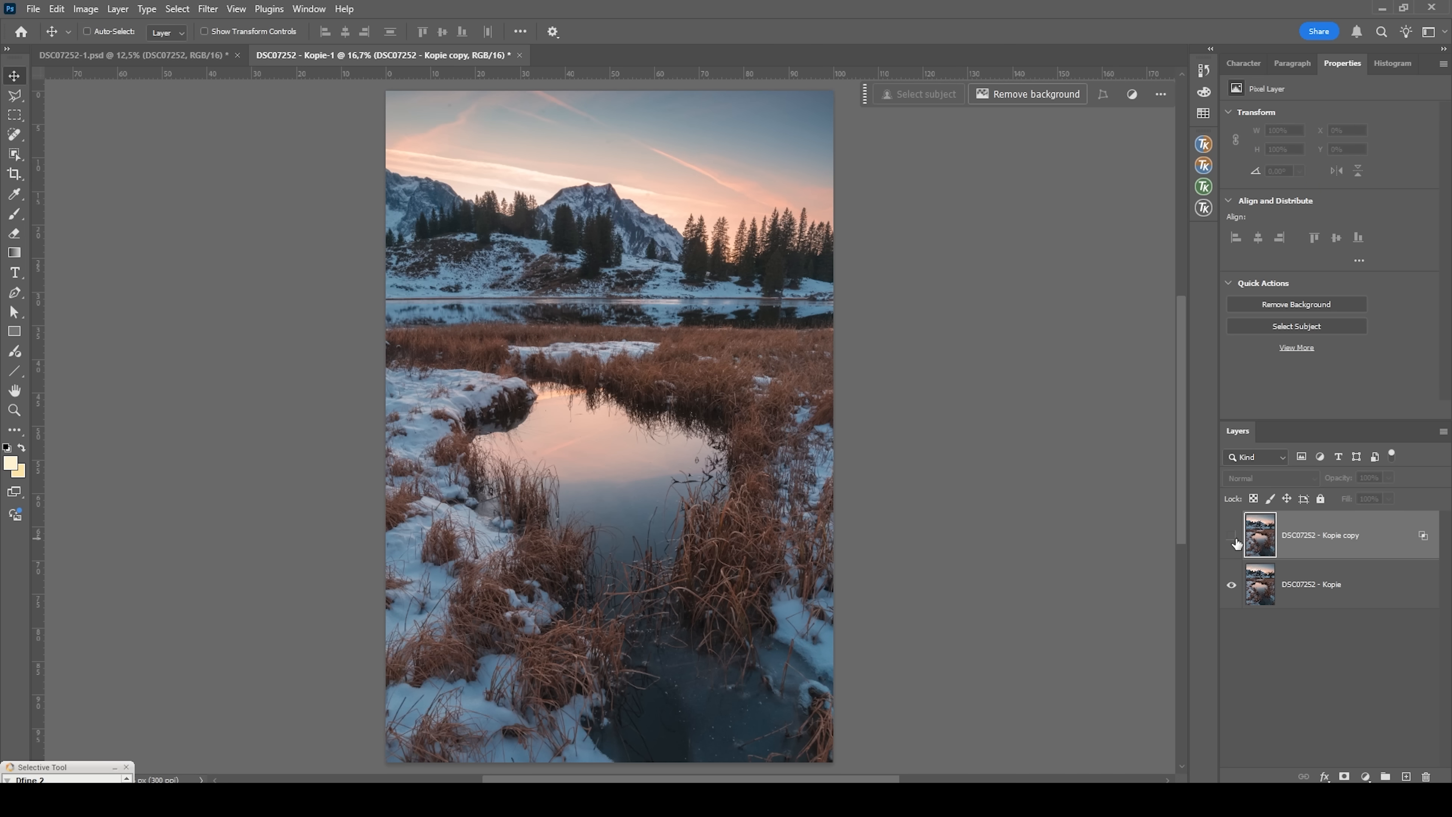
left_click(1232, 536)
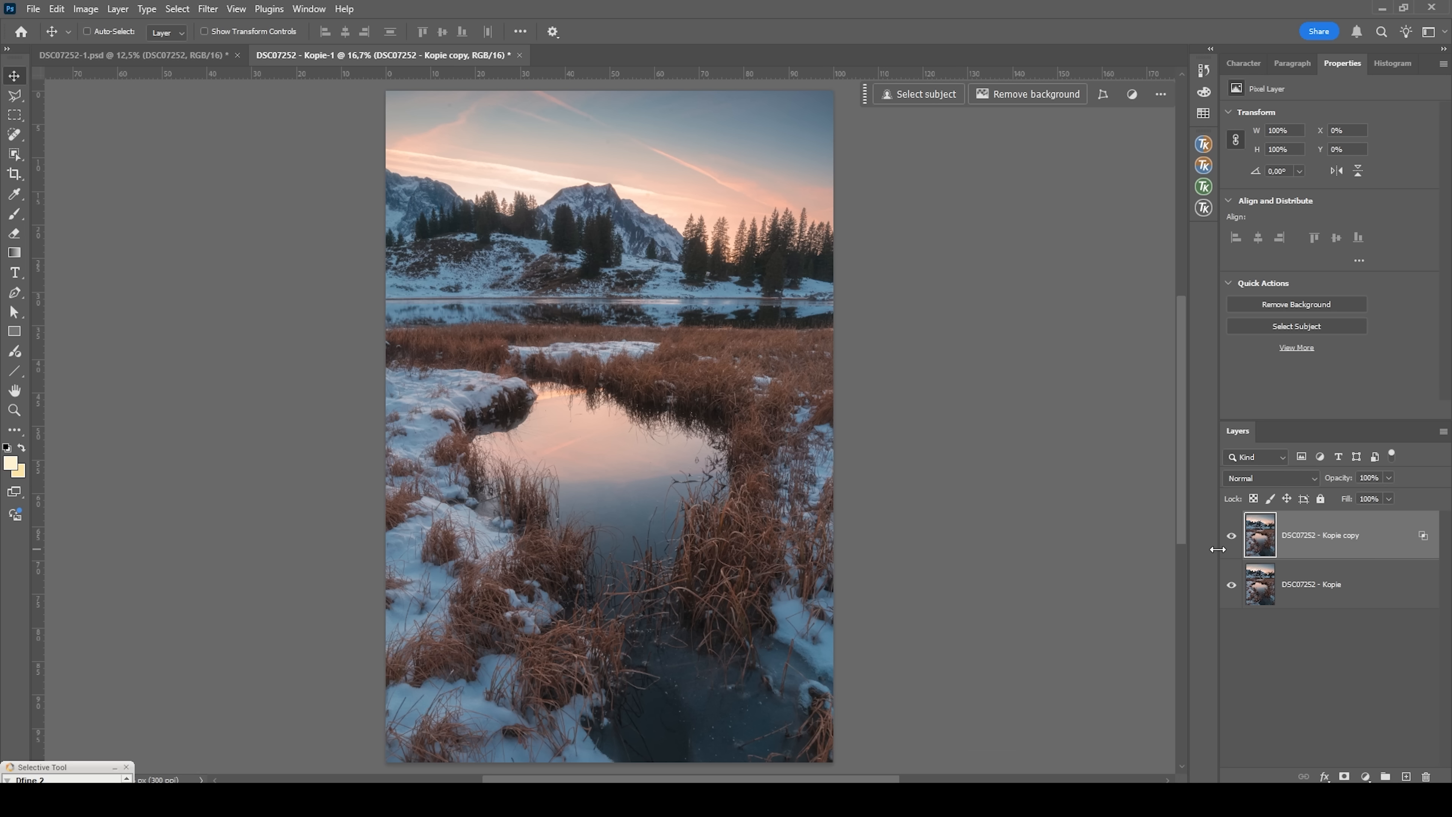
mouse_move(990, 415)
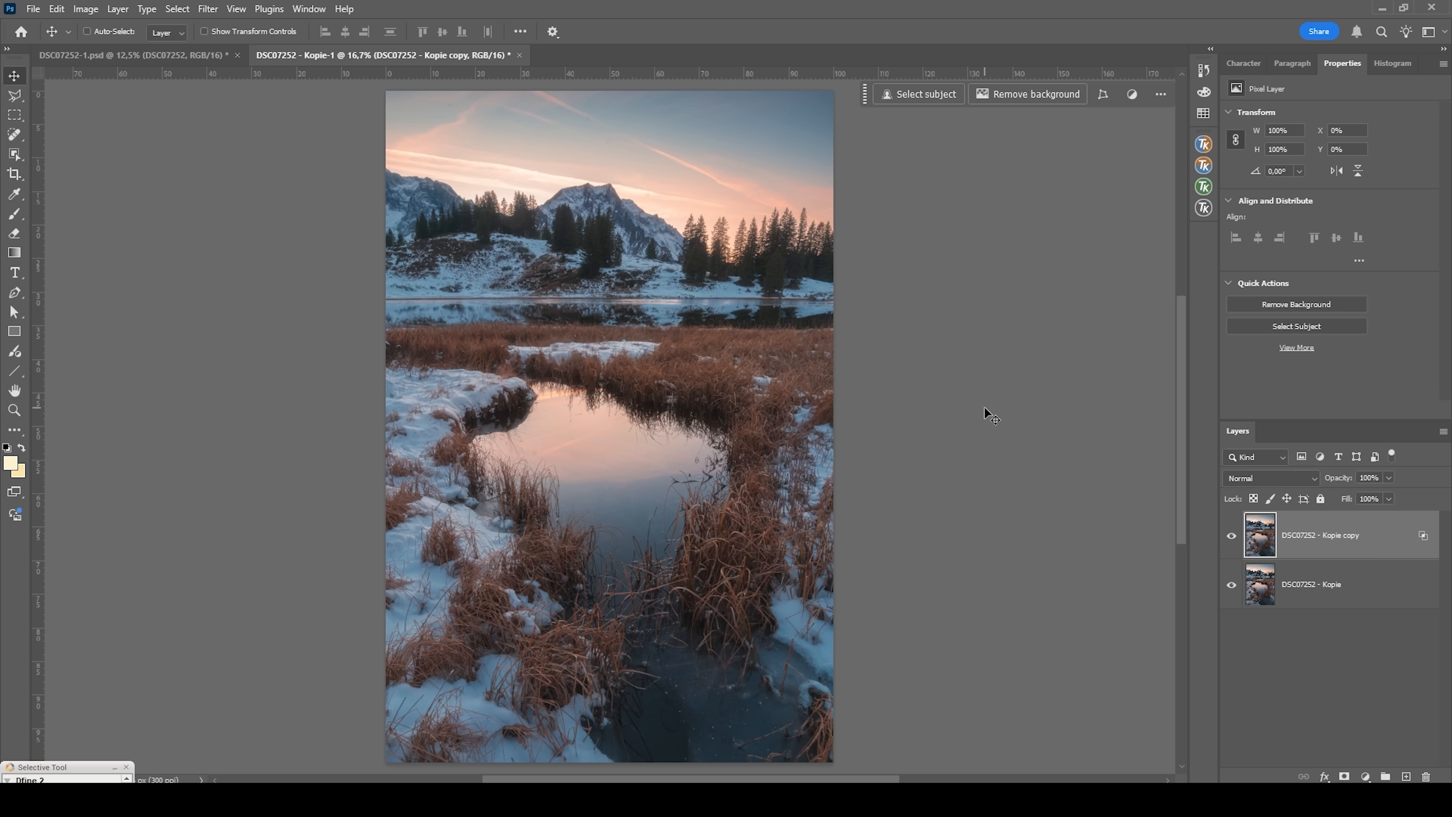
mouse_move(1009, 378)
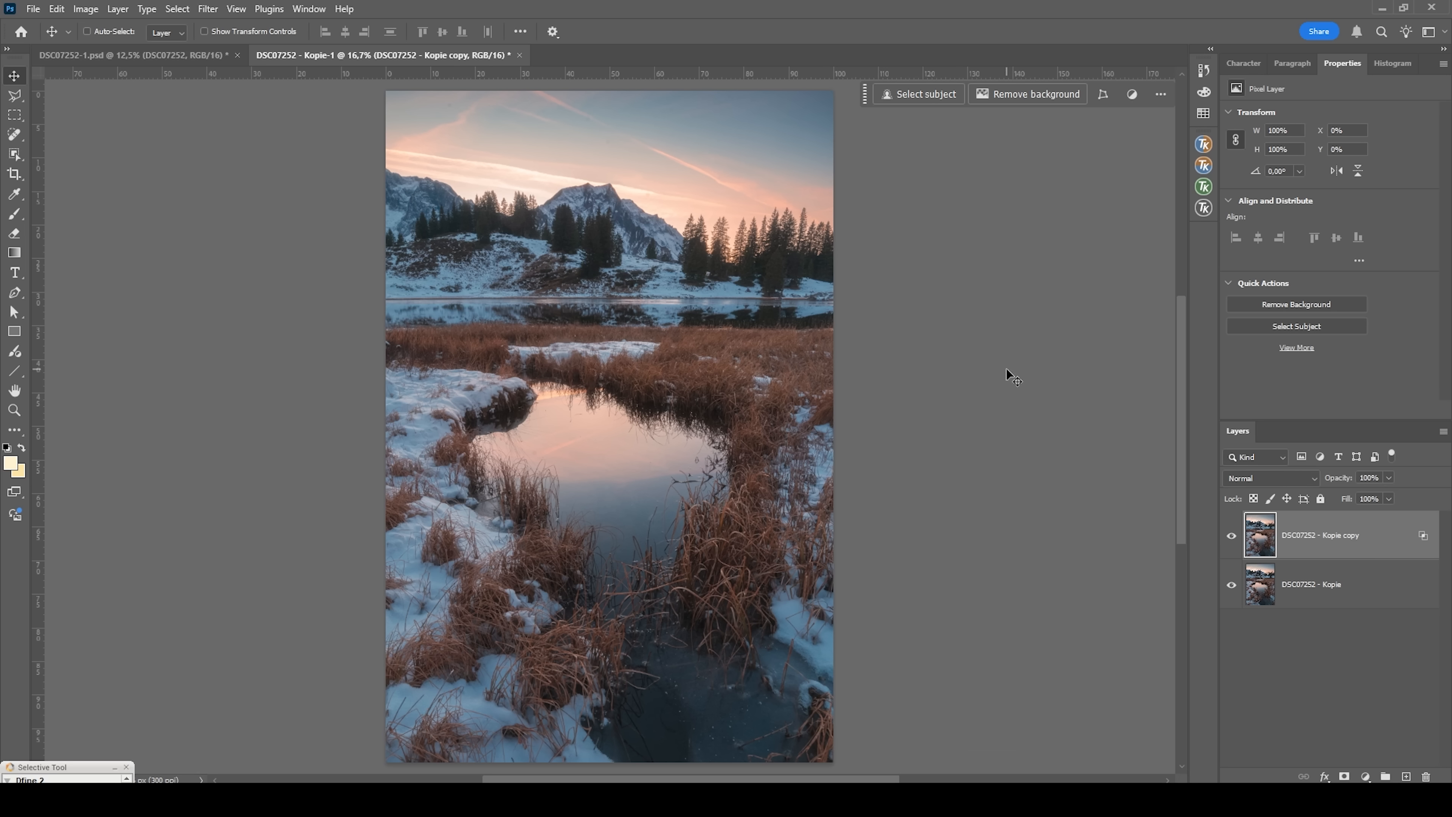
mouse_move(1083, 540)
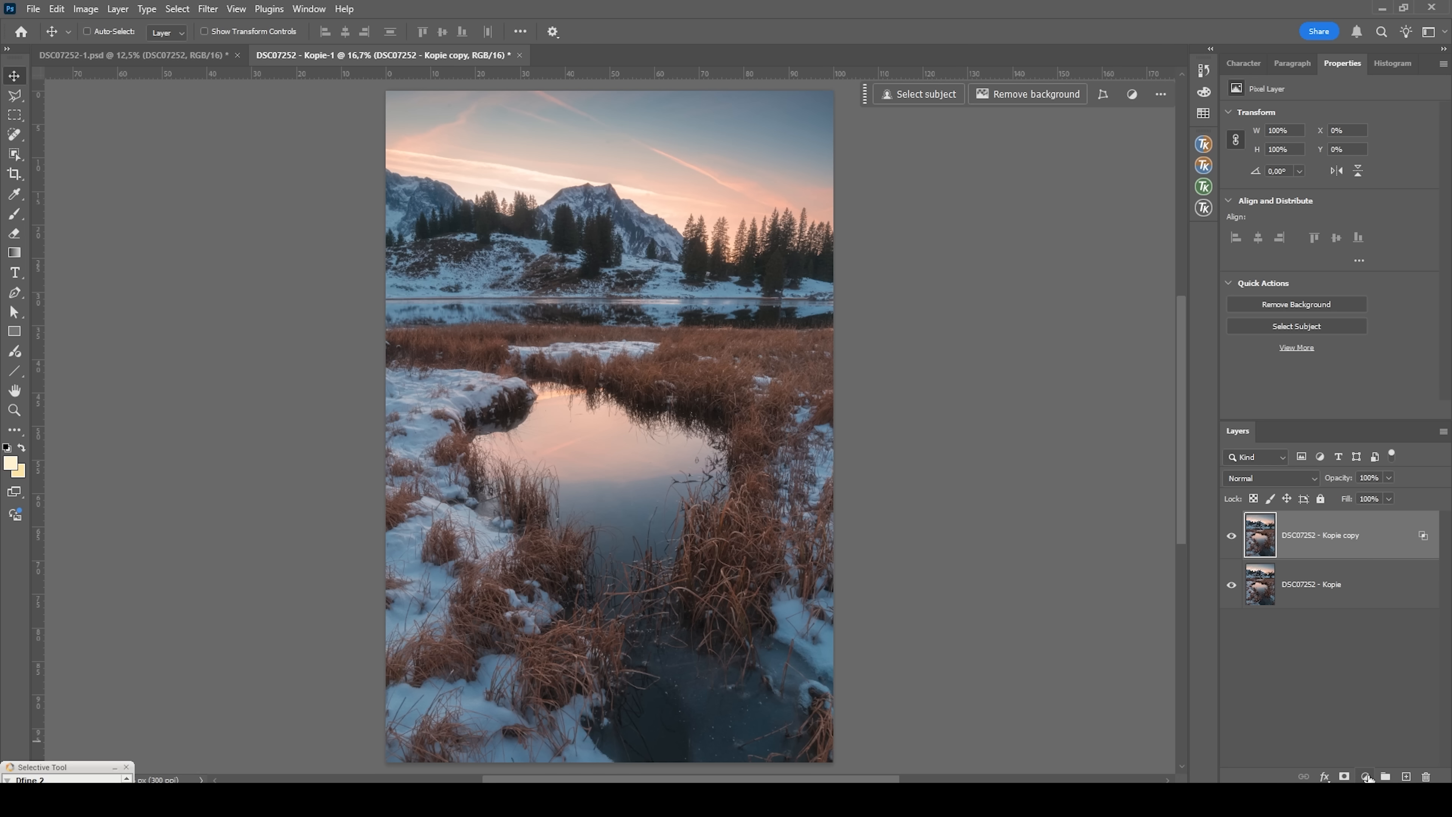
- Add a Warming Filter (85) Photo Filter layer at 25% density and stamp a merged Layer 1 on top
left_click(1366, 776)
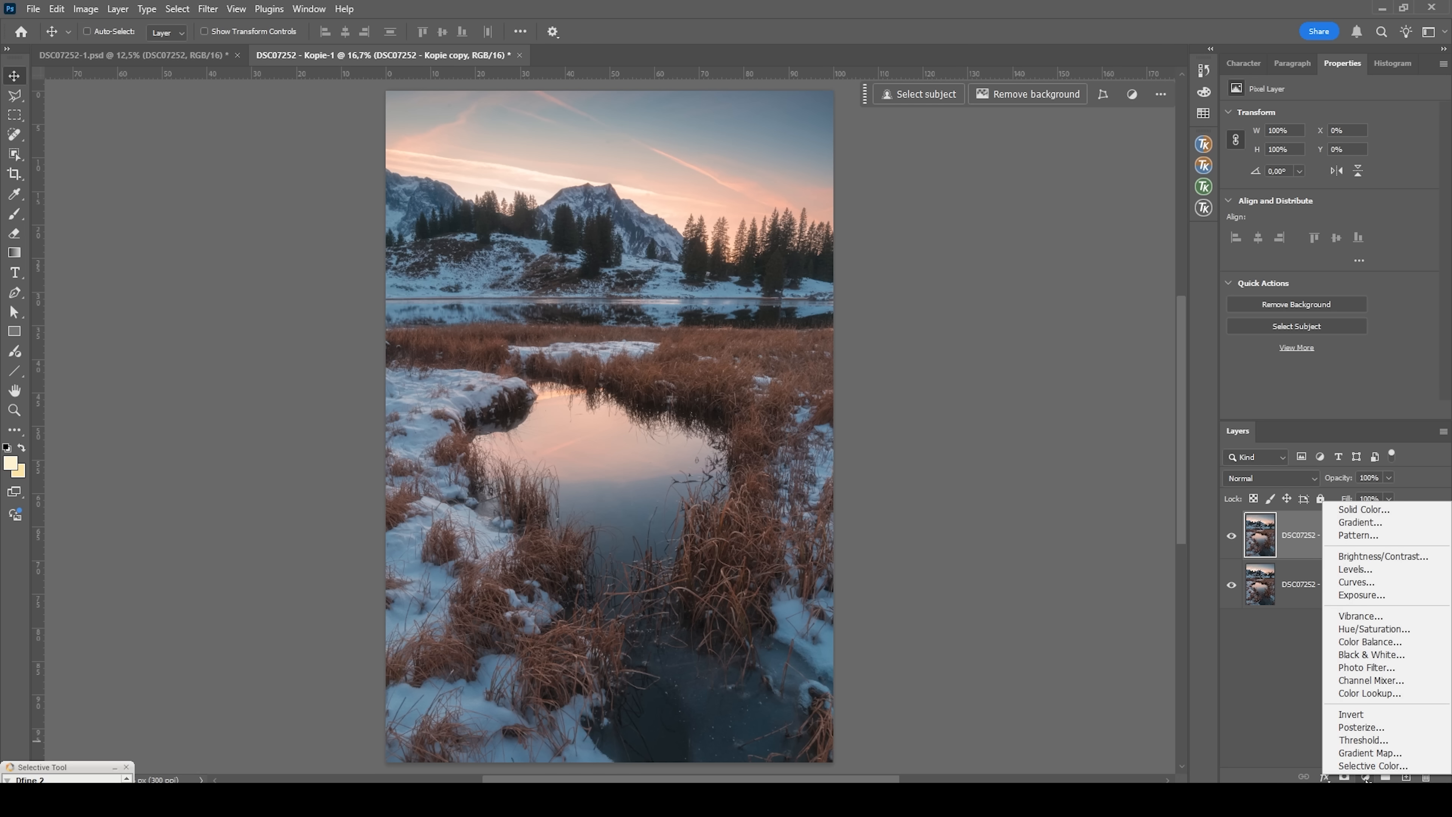
mouse_move(1370, 667)
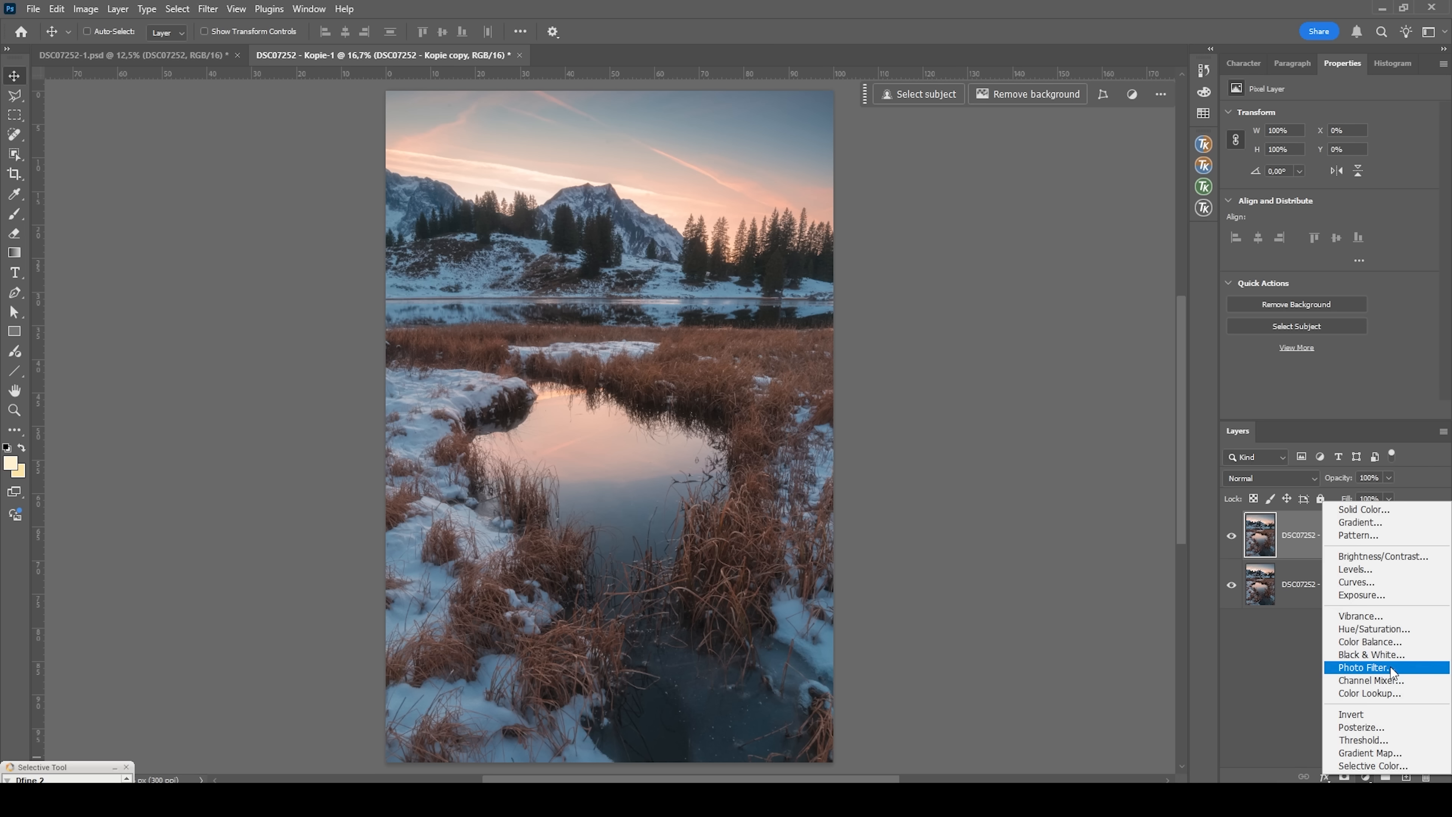
left_click(1361, 667)
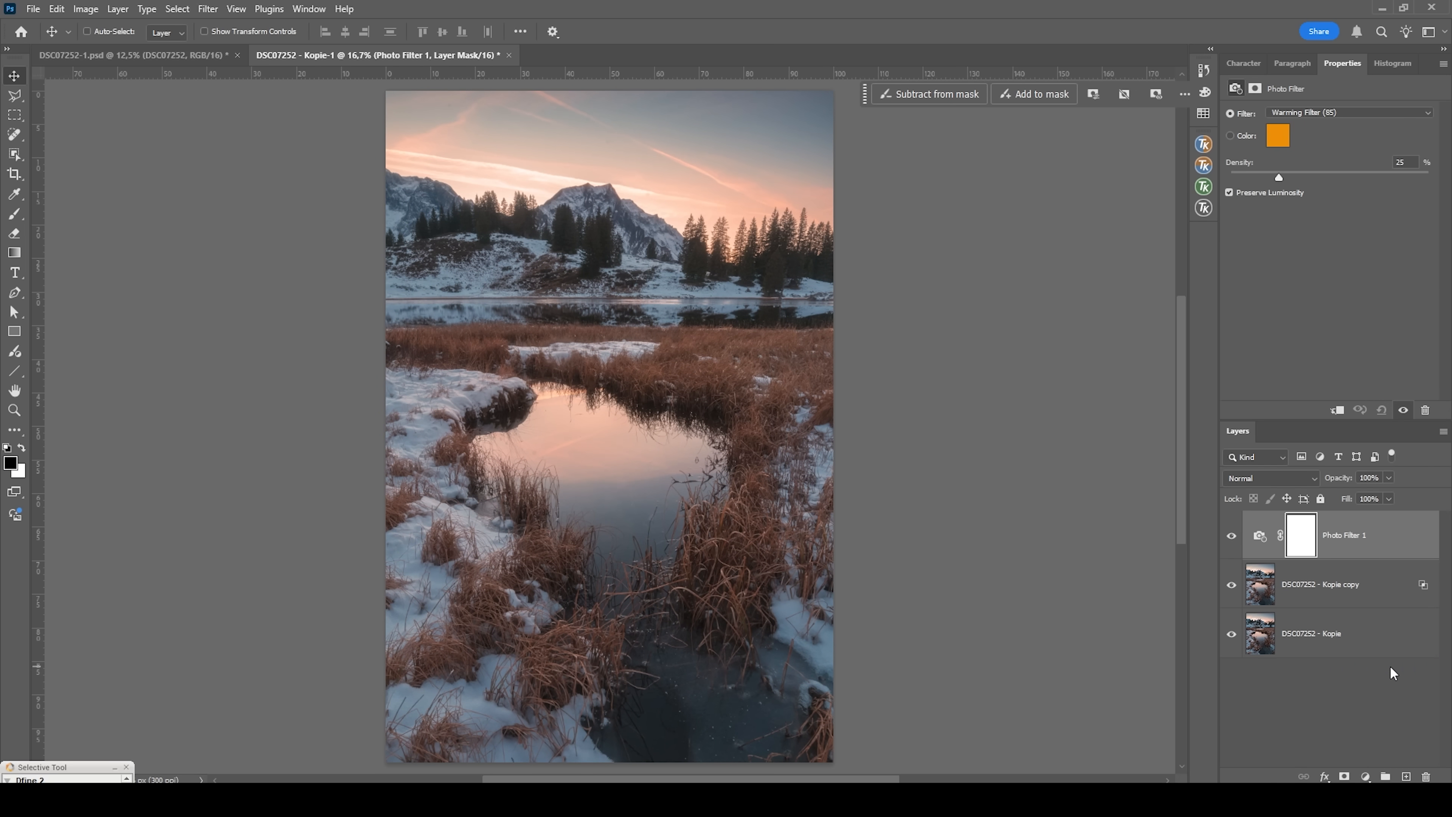
left_click(1324, 634)
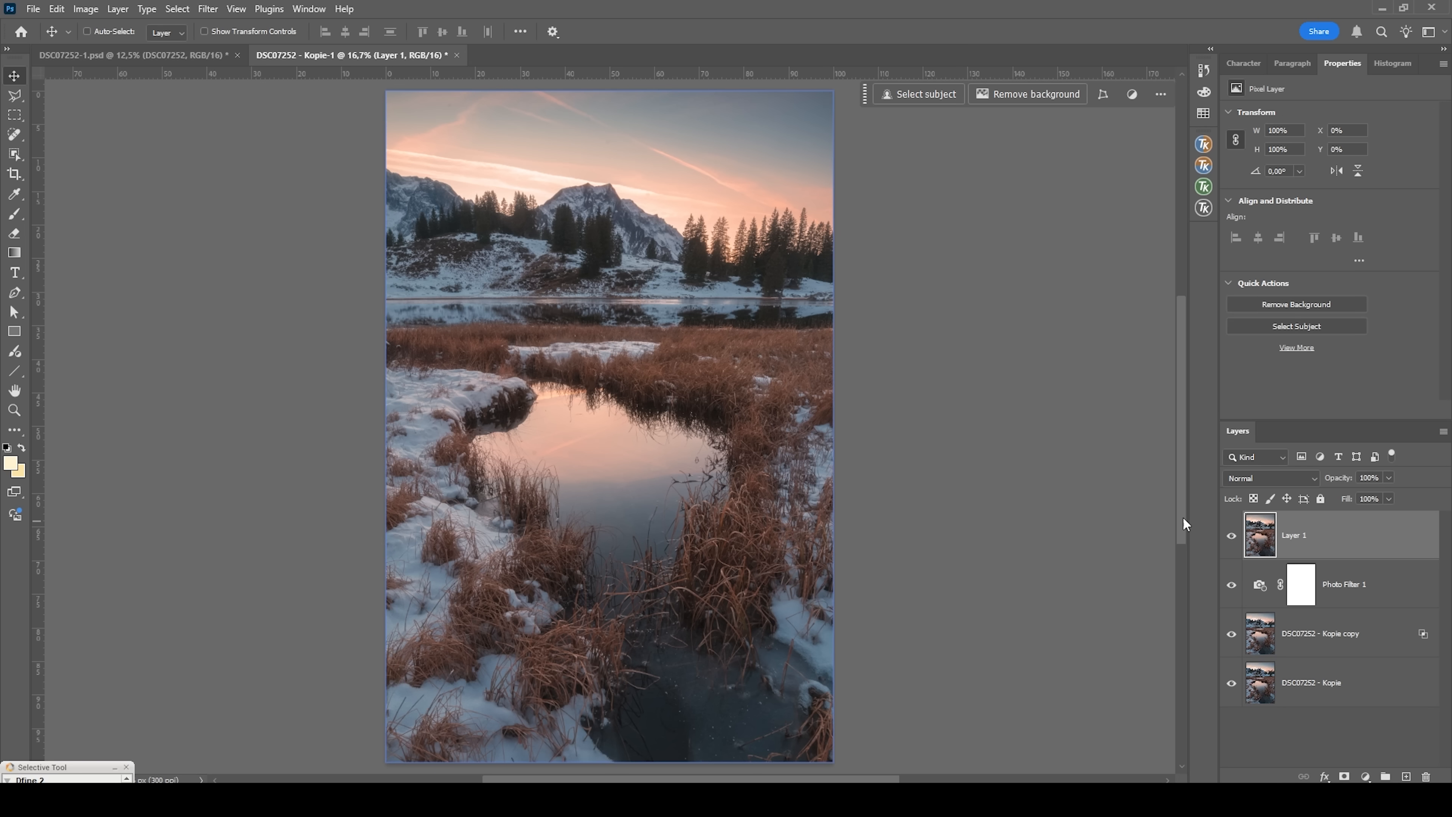
- Launch Filter > Nik Collection > Color Efex Pro 4 on the merged layer
left_click(207, 8)
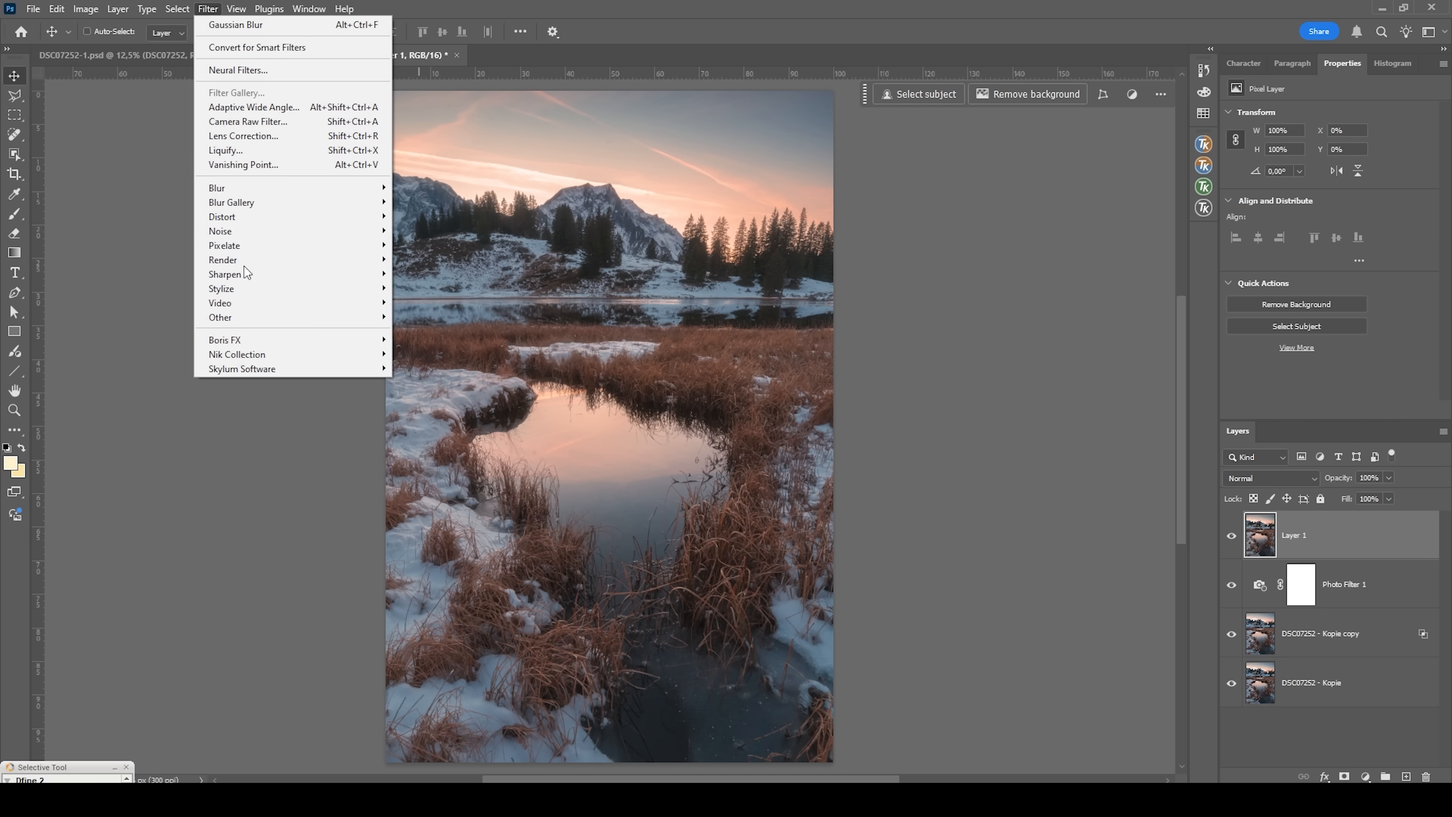
mouse_move(236, 354)
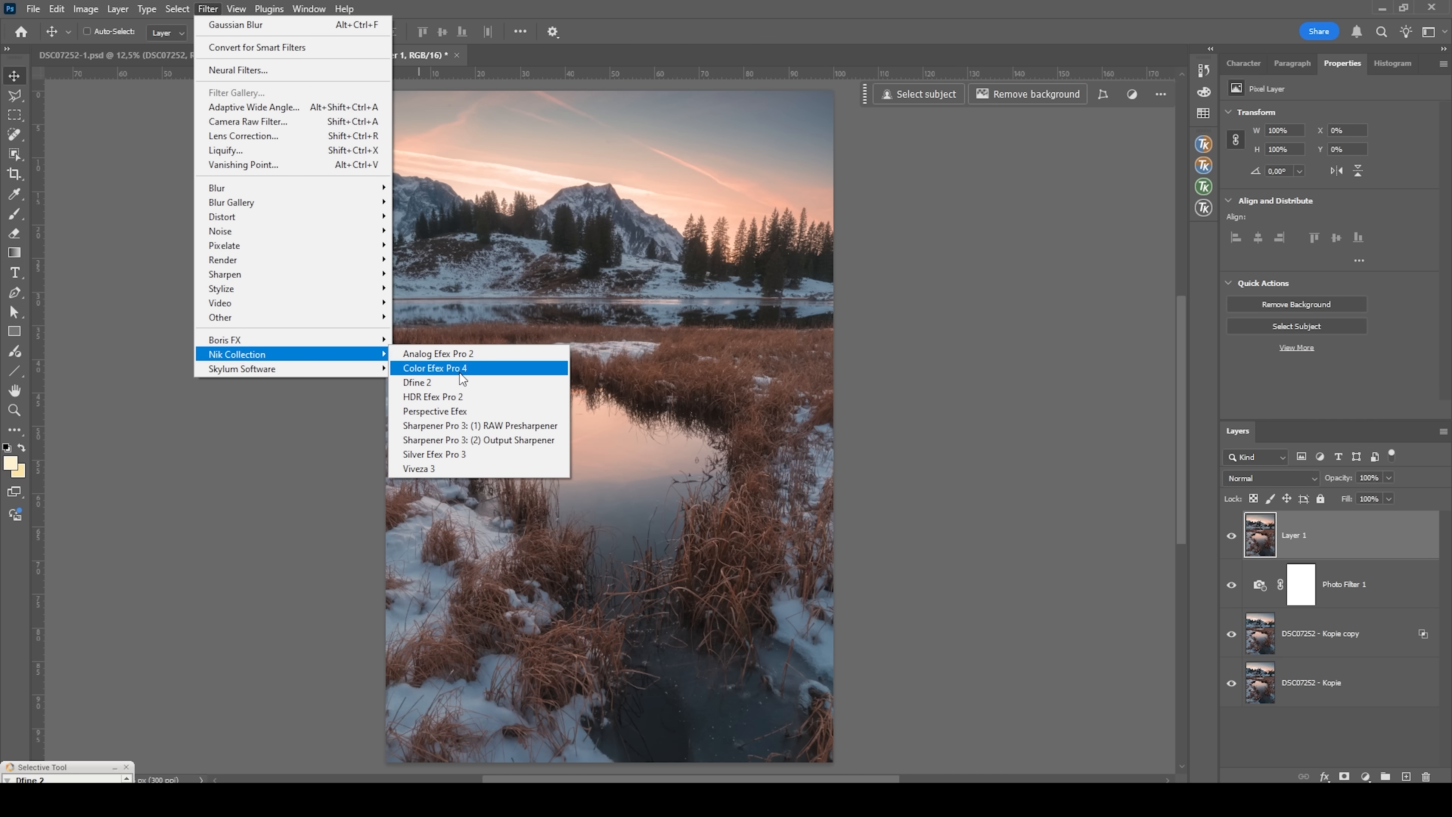
left_click(434, 367)
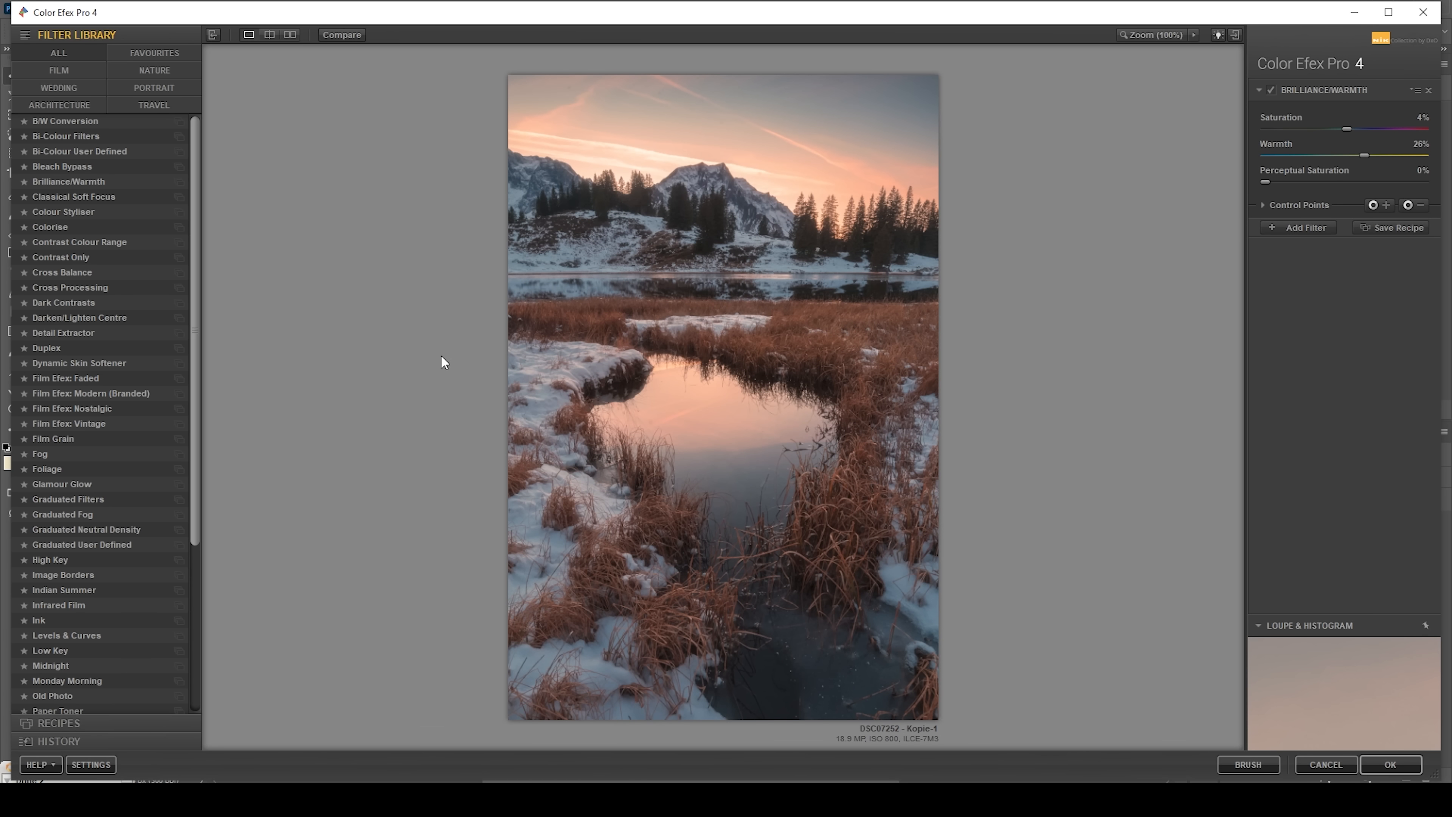
mouse_move(1270, 90)
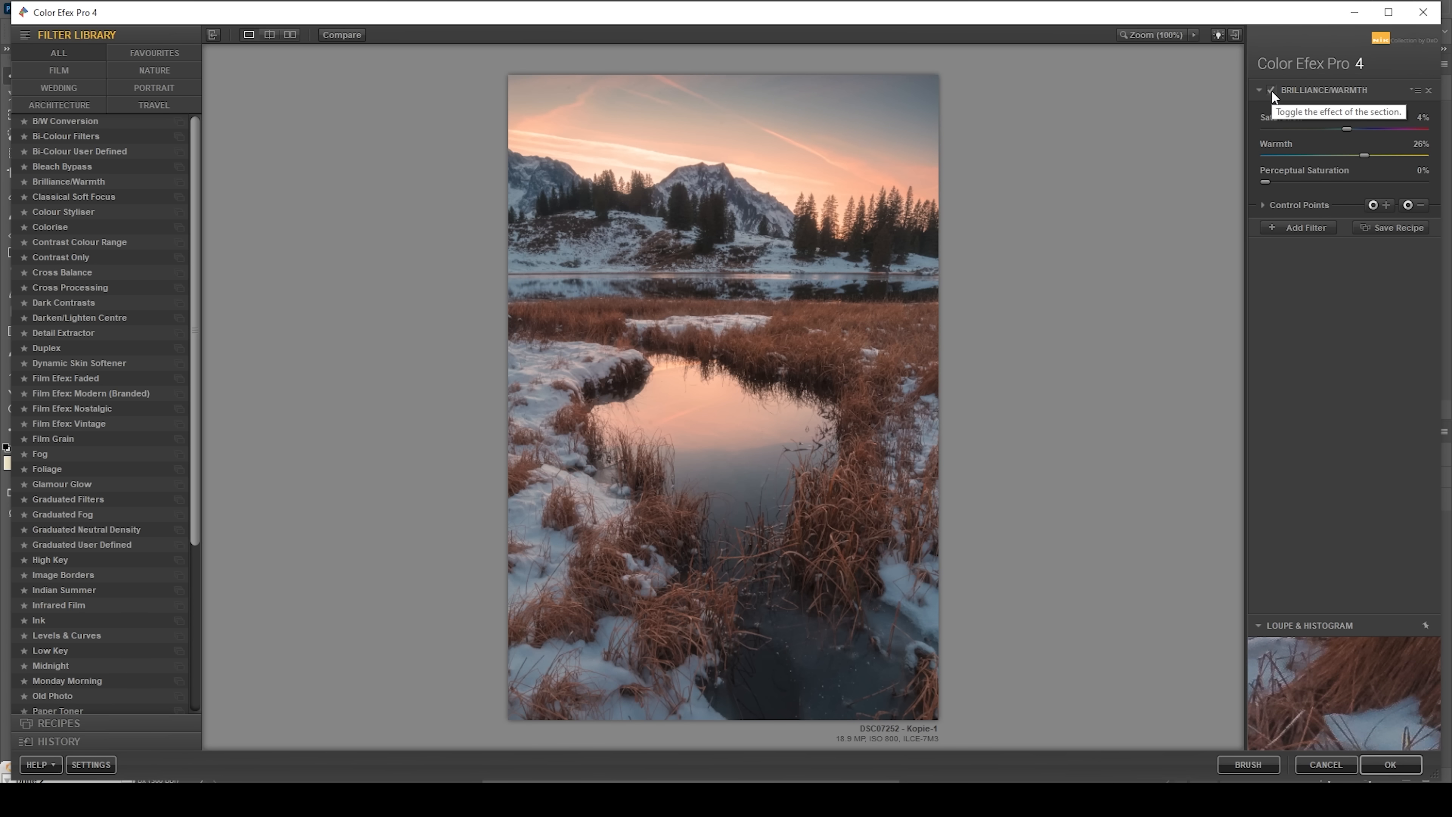
mouse_move(1353, 160)
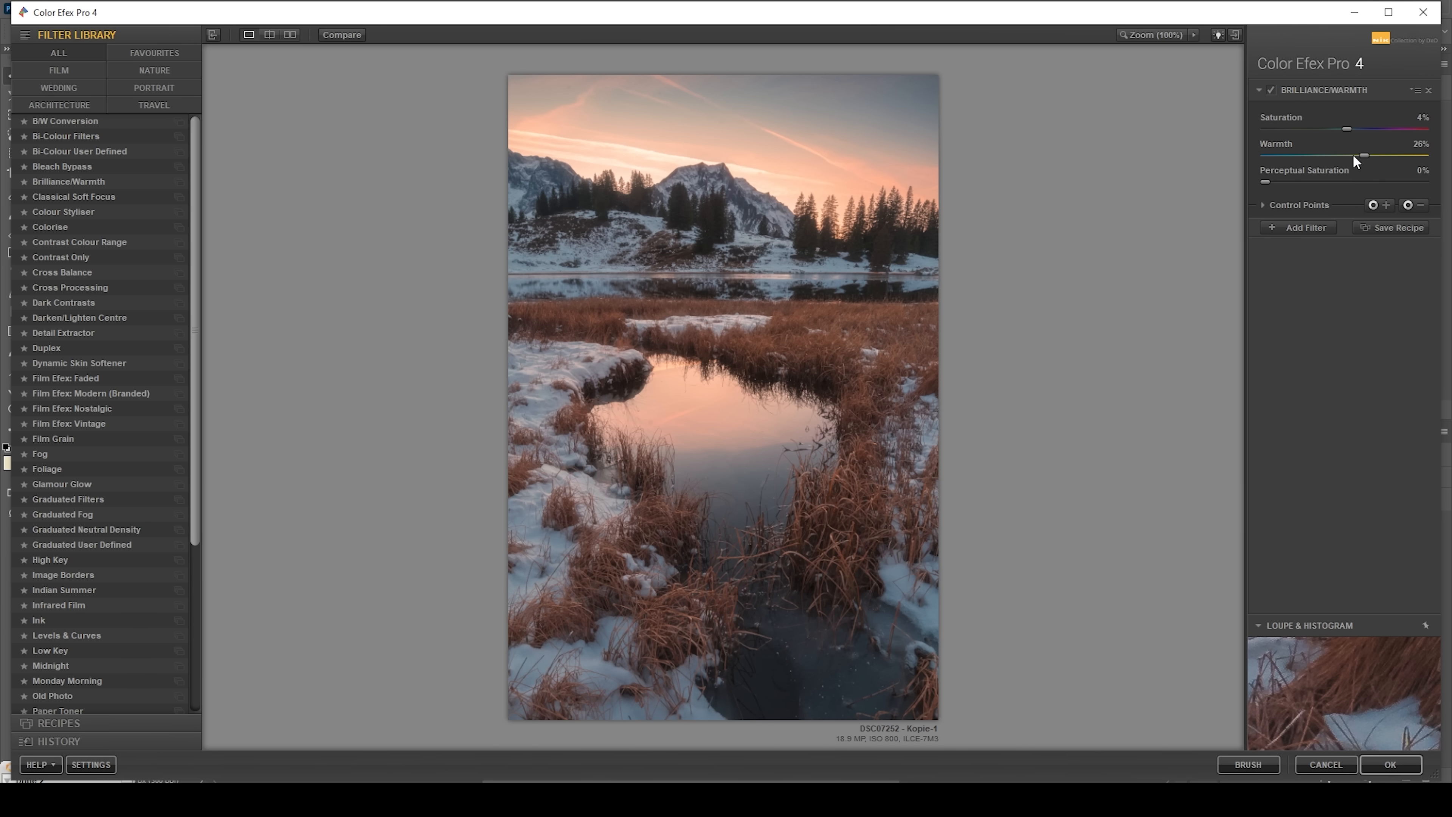
- Set Brilliance/Warmth to Saturation 3% and Warmth 20%, then add a second filter slot
left_click_drag(1351, 128, 1344, 128)
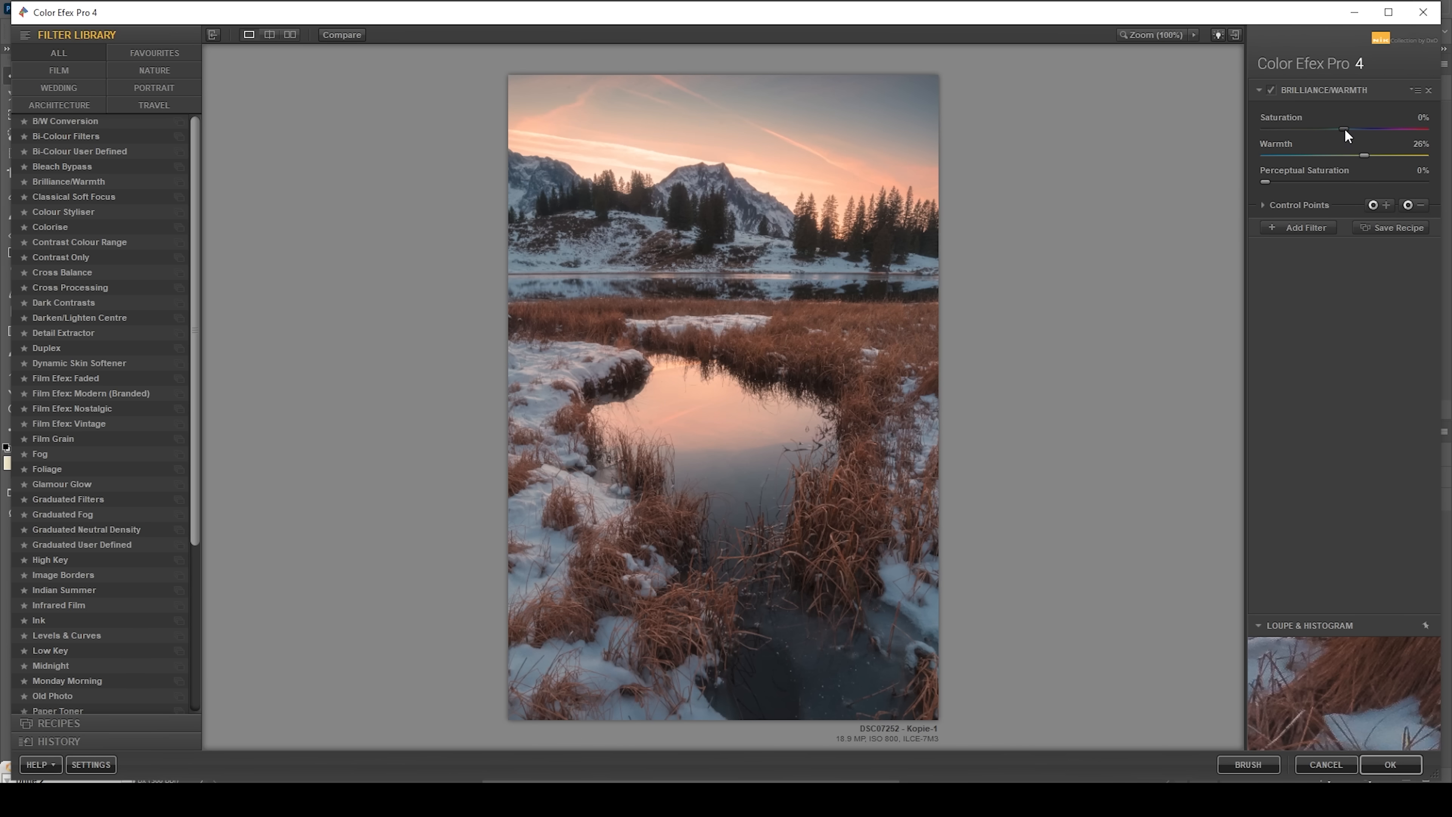
left_click_drag(1345, 135, 1361, 143)
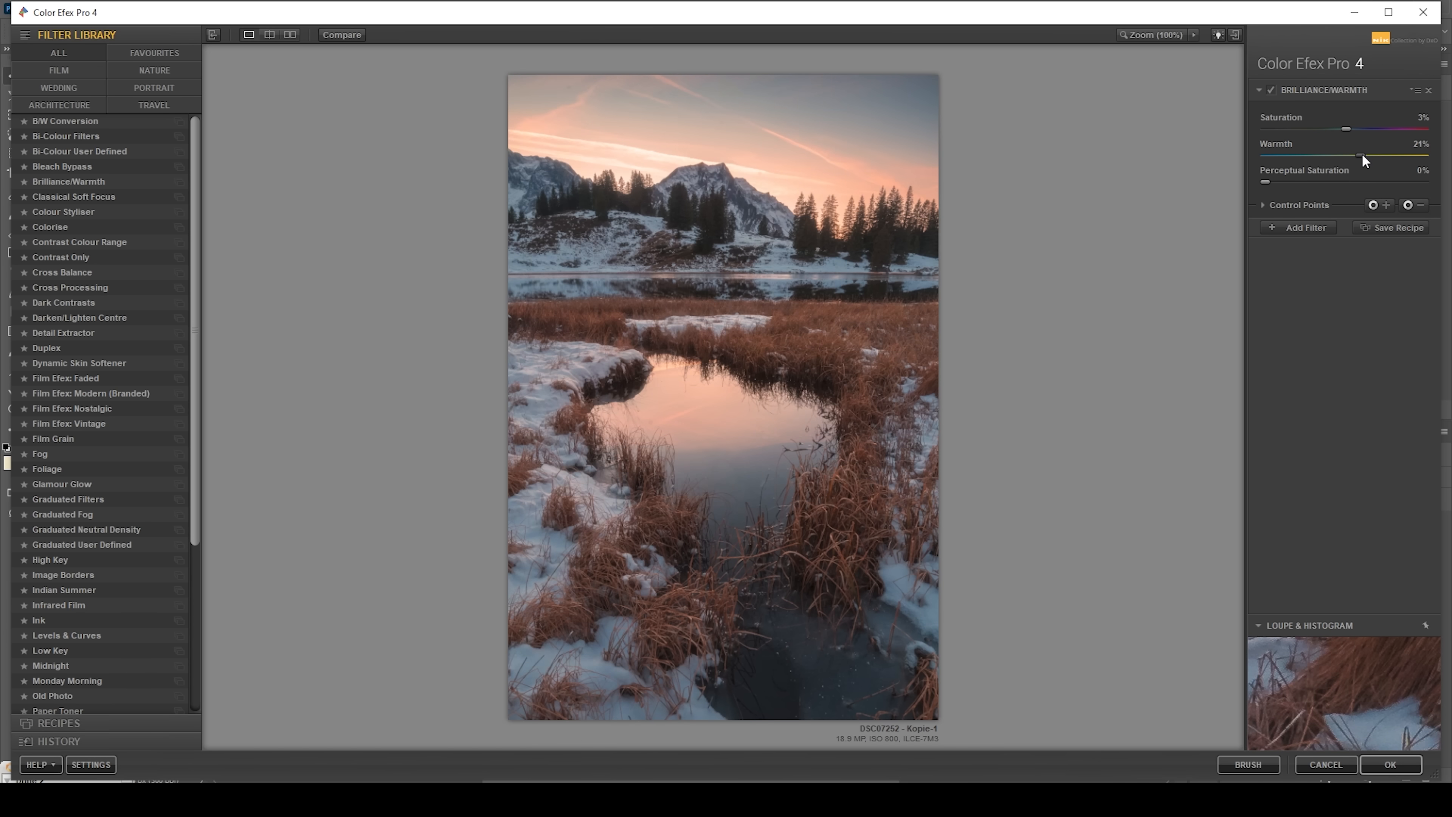
left_click_drag(1363, 157, 1361, 157)
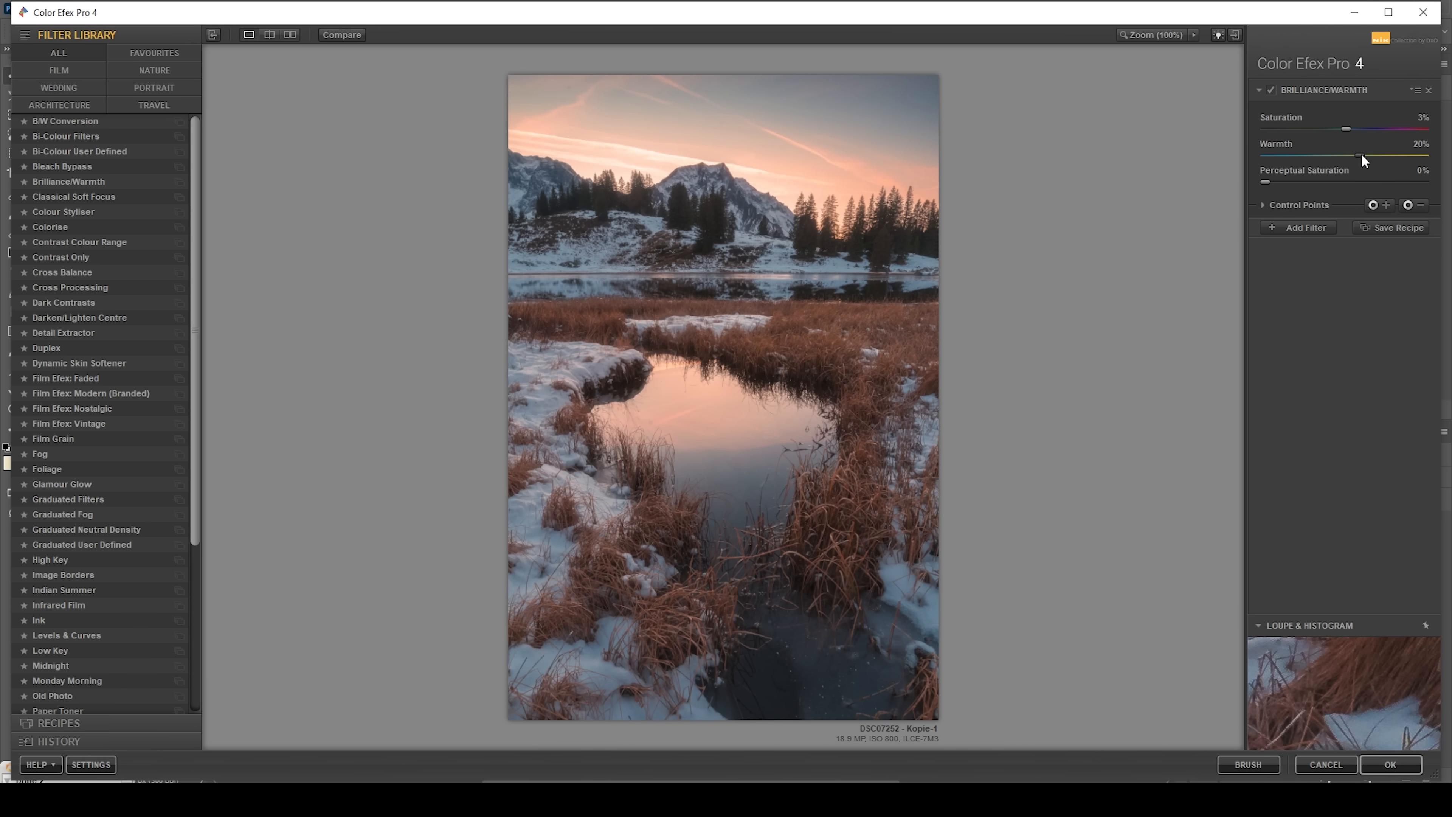
left_click(1302, 227)
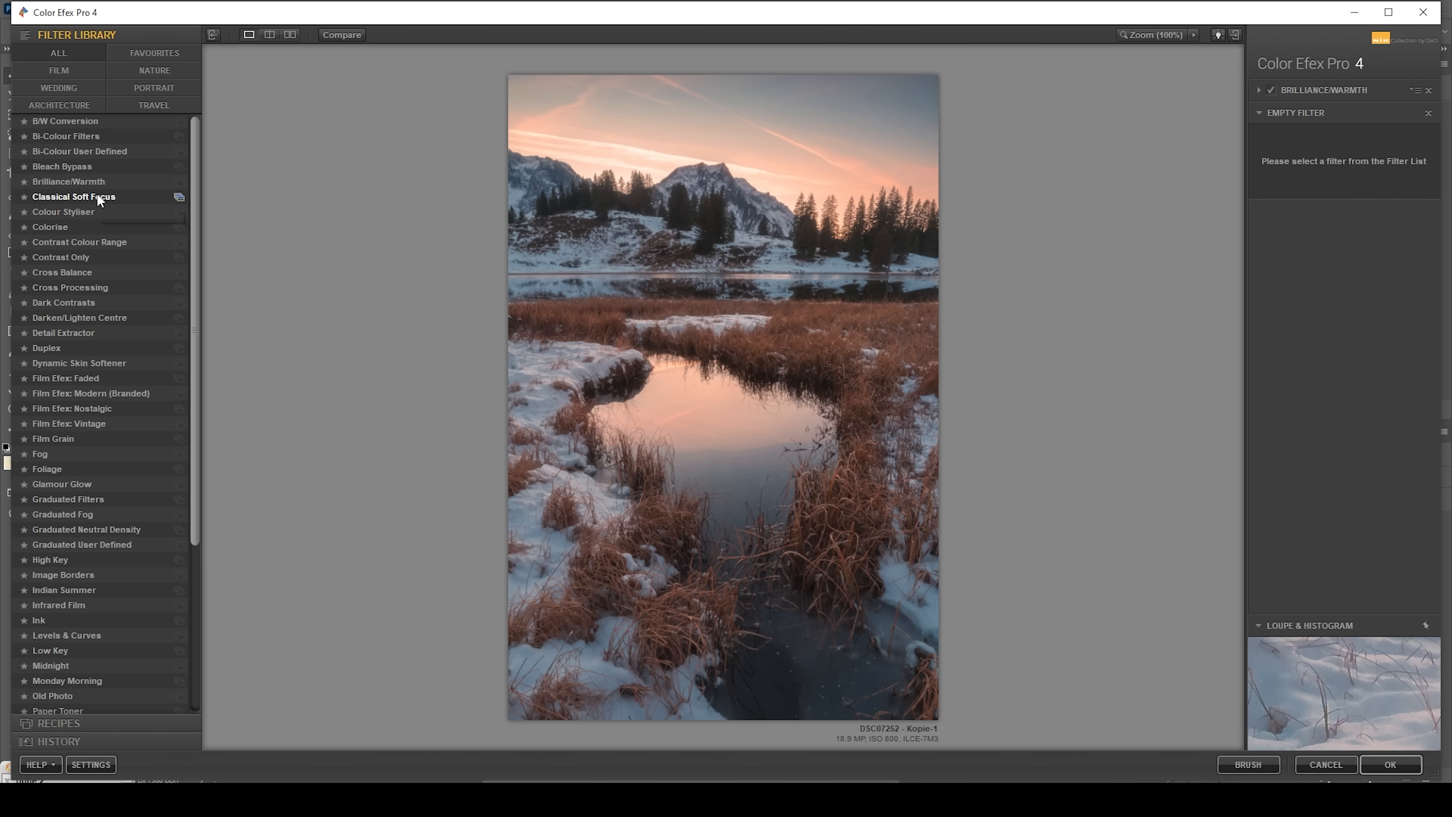
- Make the second filter Classical Soft Focus at 50% strength with a chosen Method preset
left_click(74, 196)
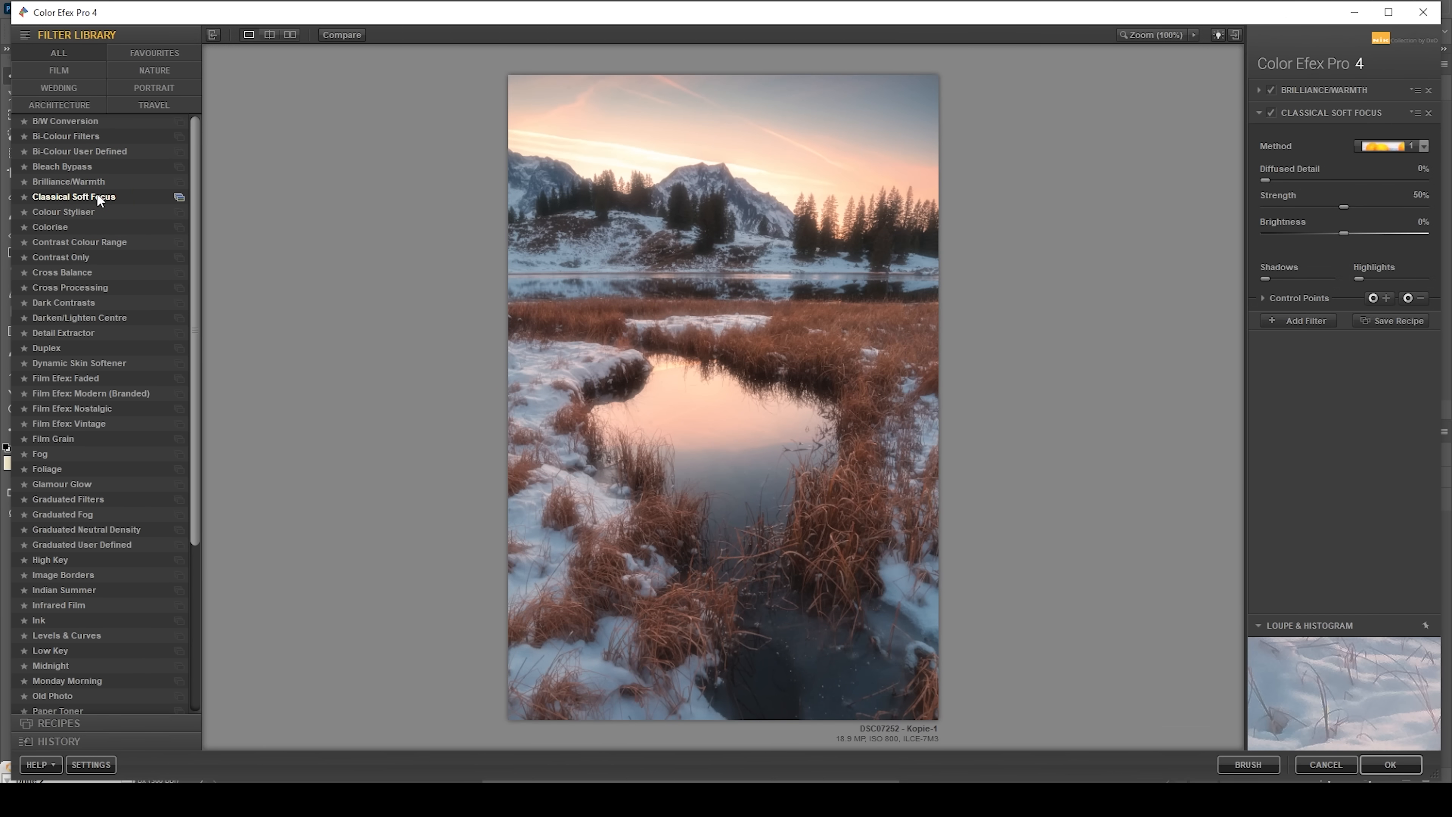
left_click(74, 197)
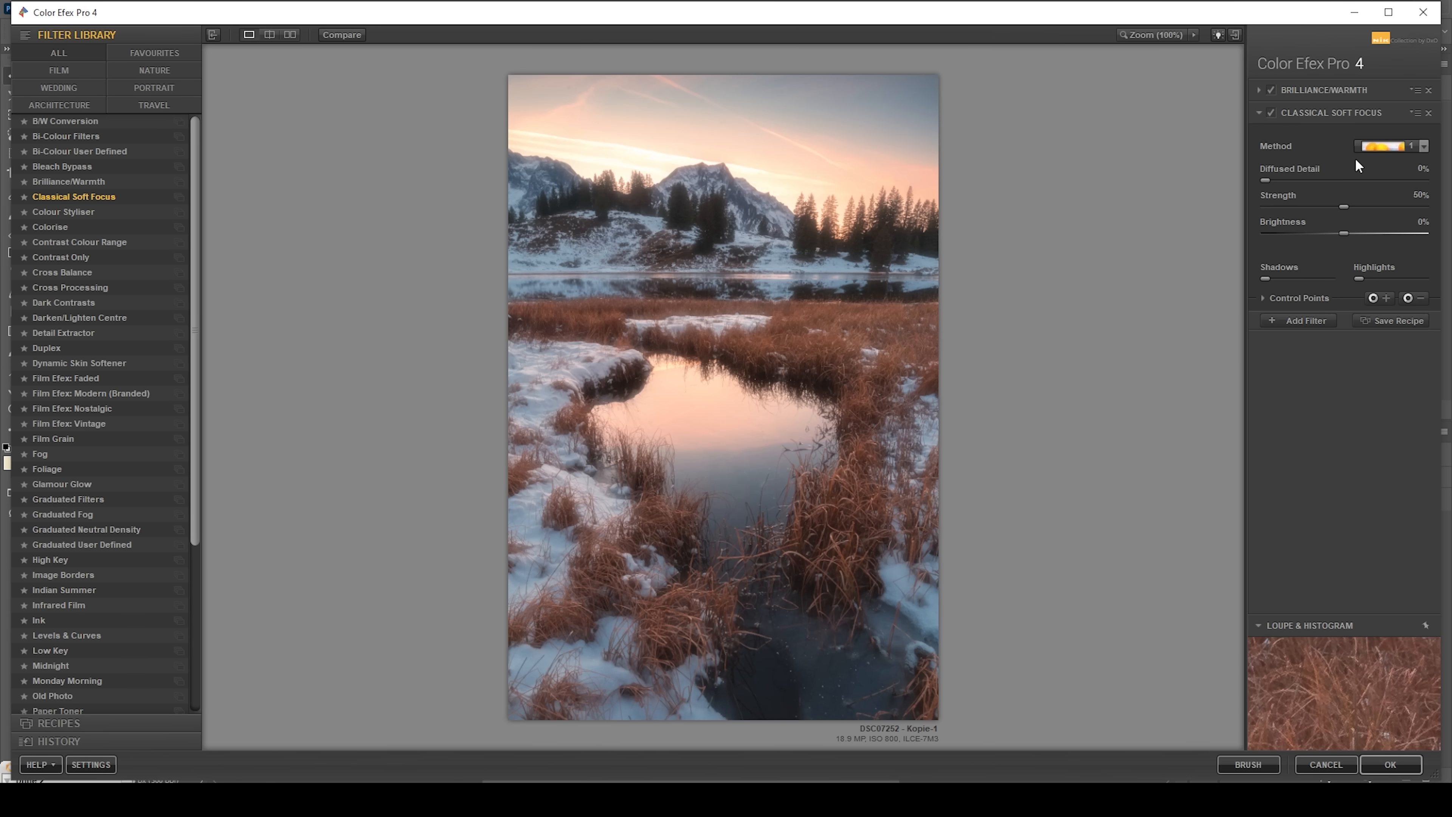
left_click(1389, 146)
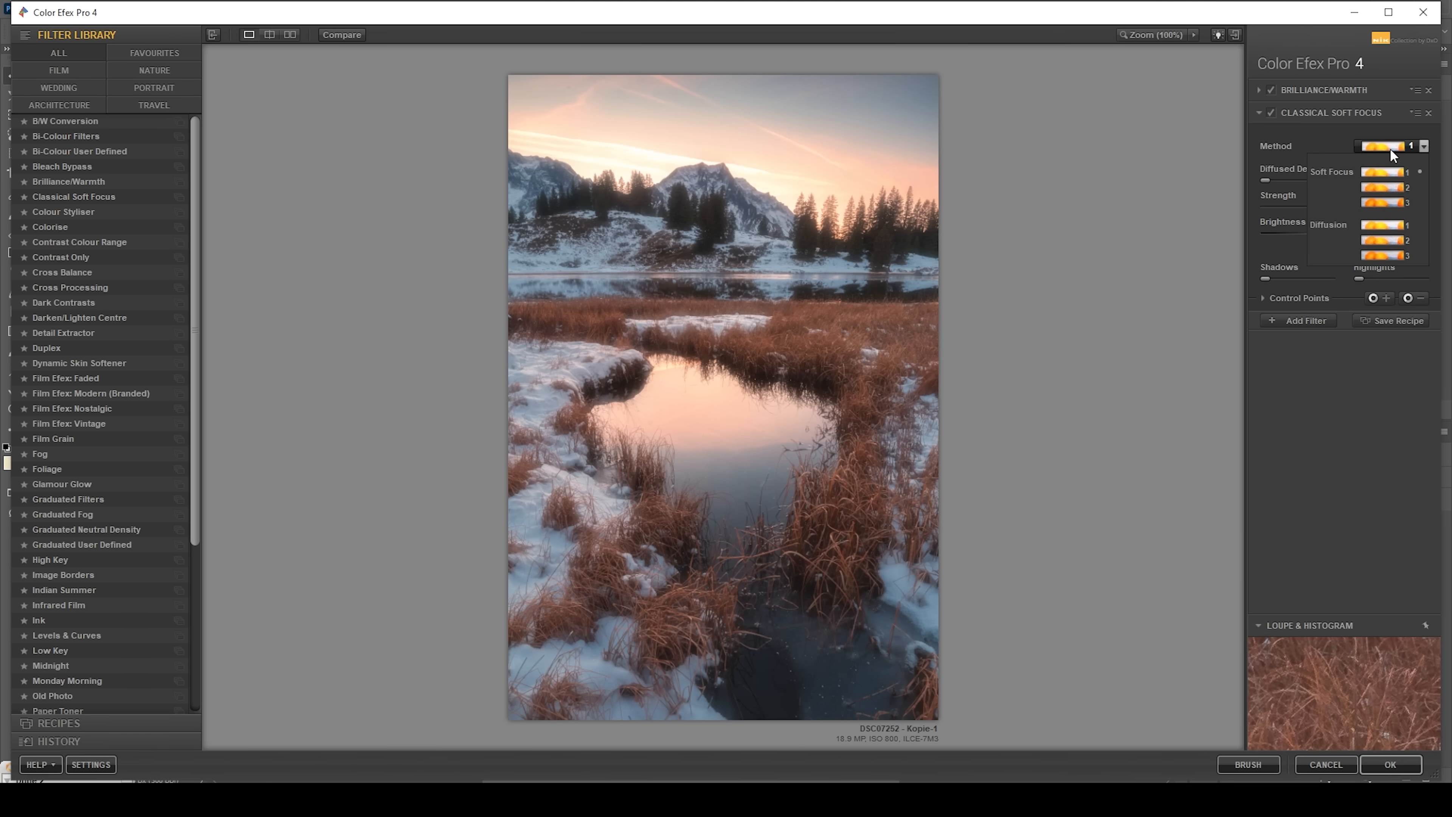
left_click(1386, 186)
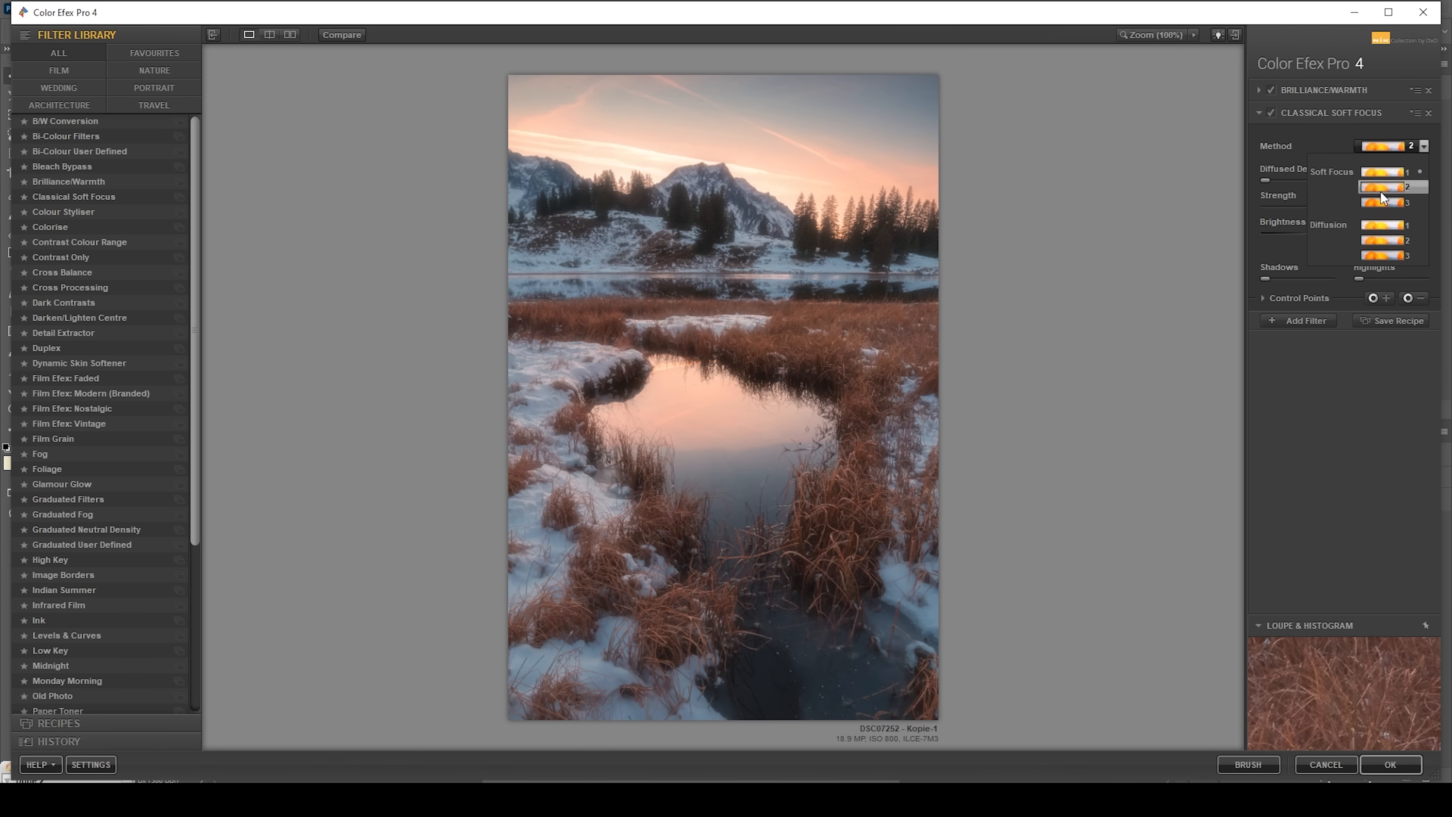
left_click(1393, 201)
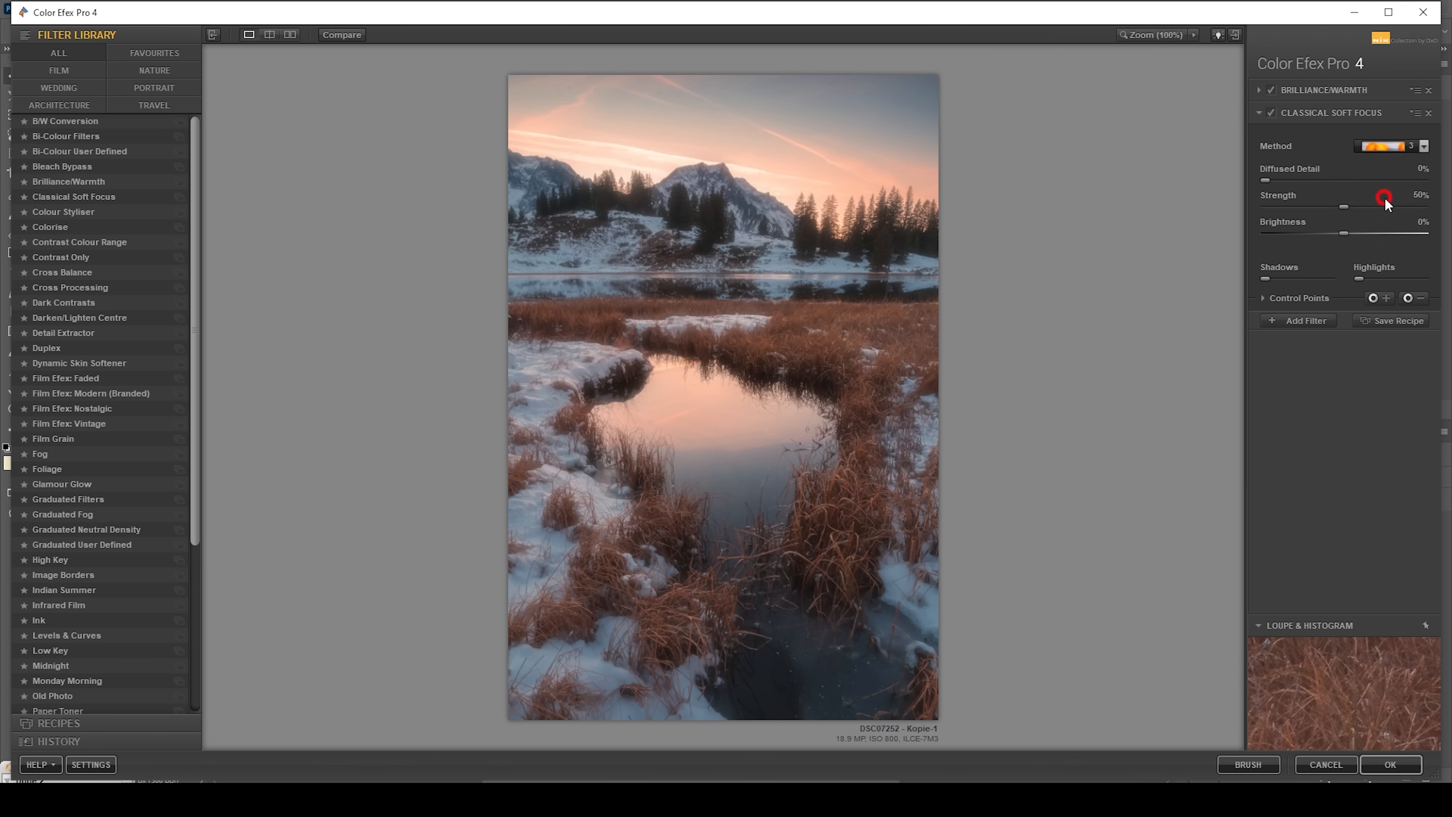
mouse_move(1323, 214)
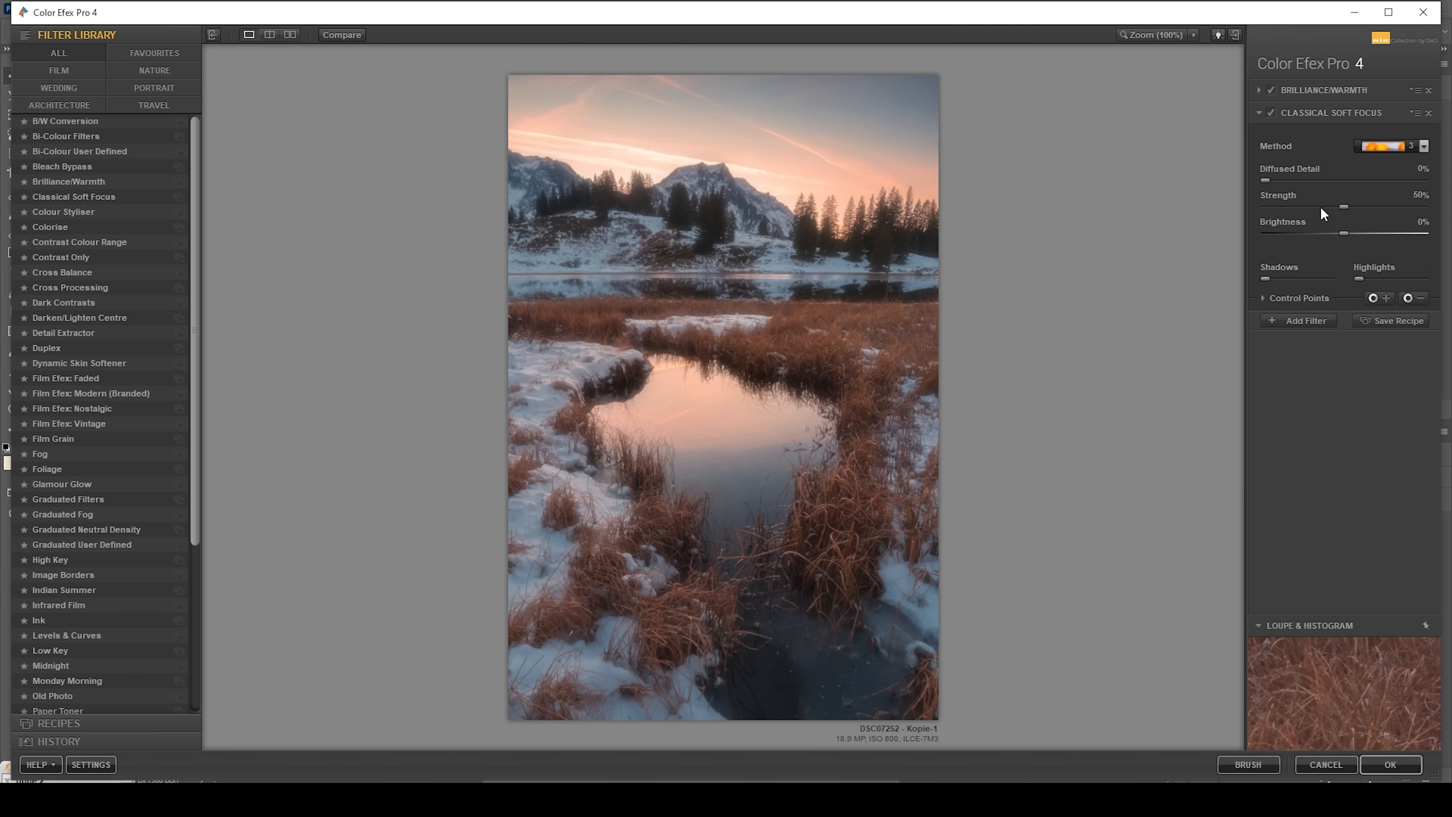
mouse_move(1307, 212)
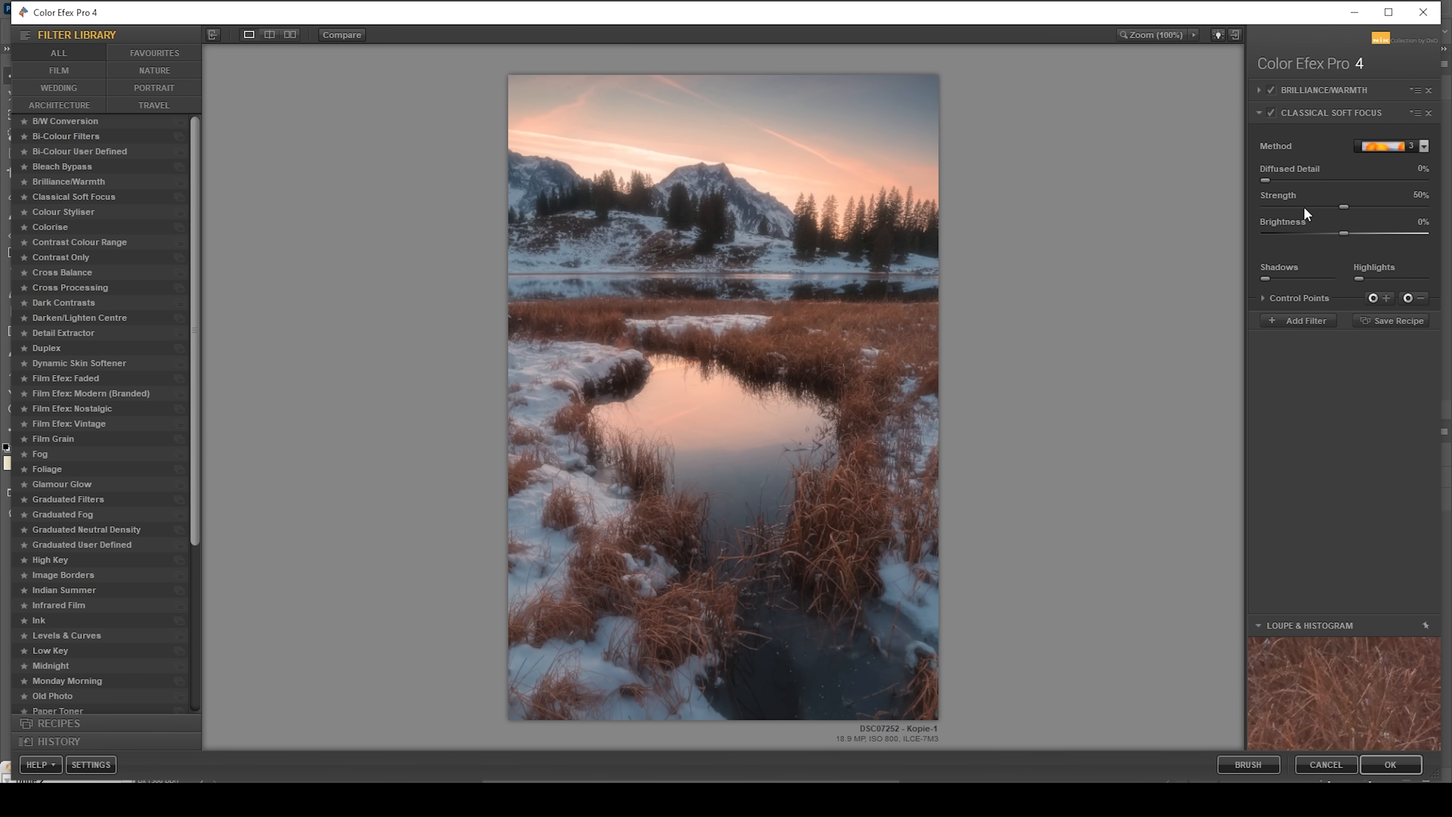
mouse_move(1379, 305)
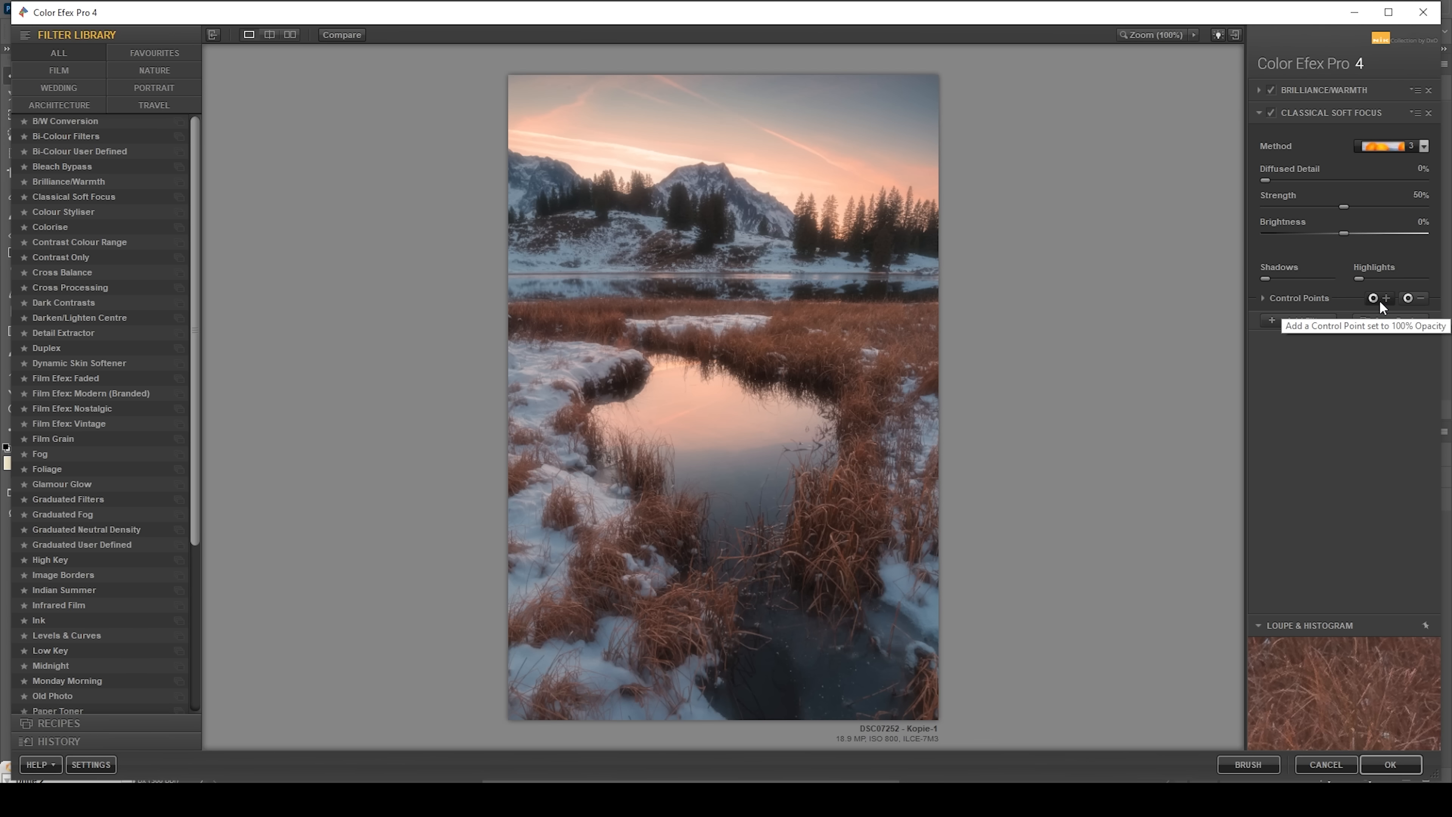
- Place a soft-focus control point over the sky toward the left mountains, then add a third filter slot
left_click(1386, 298)
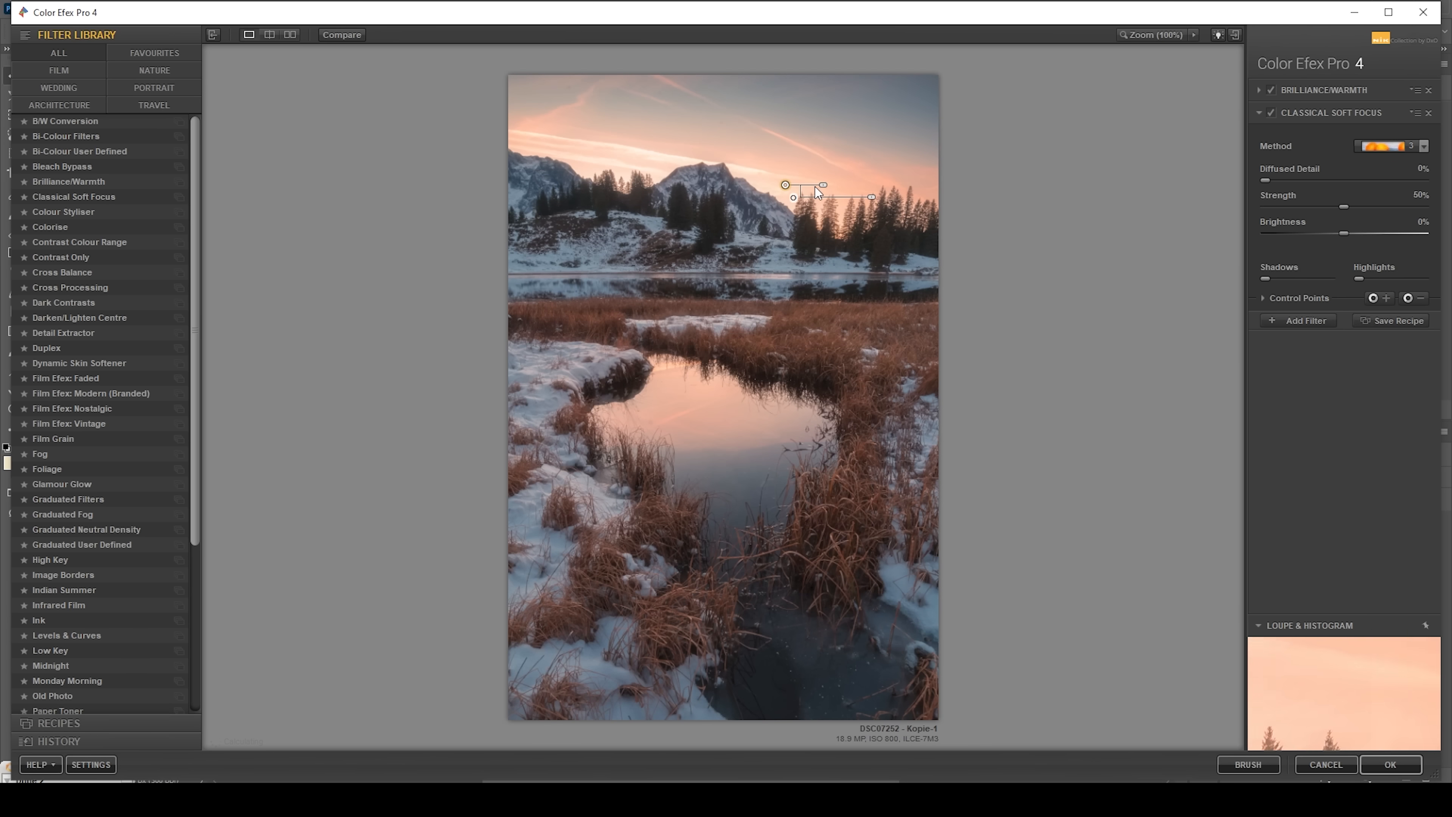
left_click(822, 181)
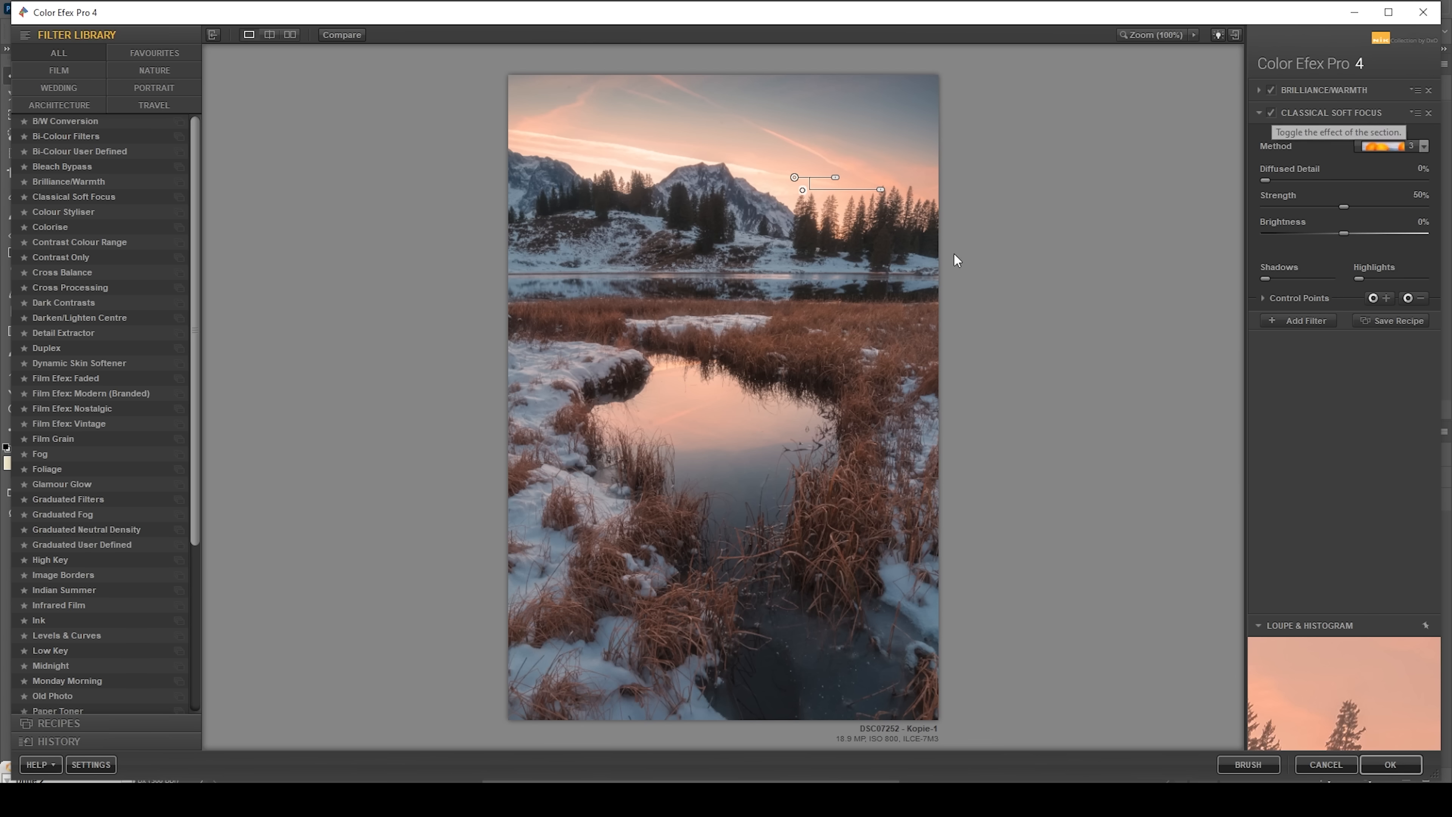
left_click(1271, 112)
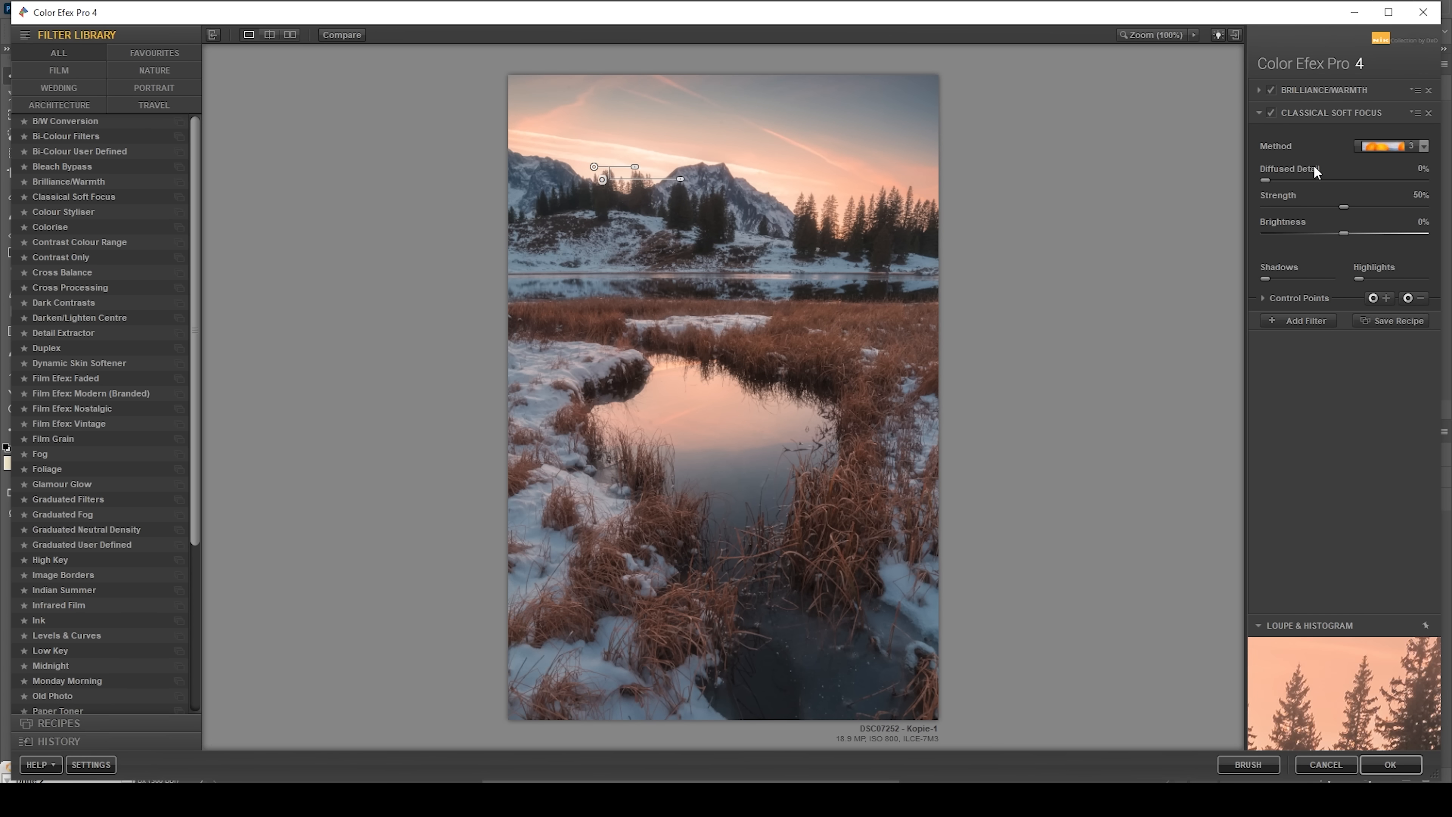
left_click(1297, 320)
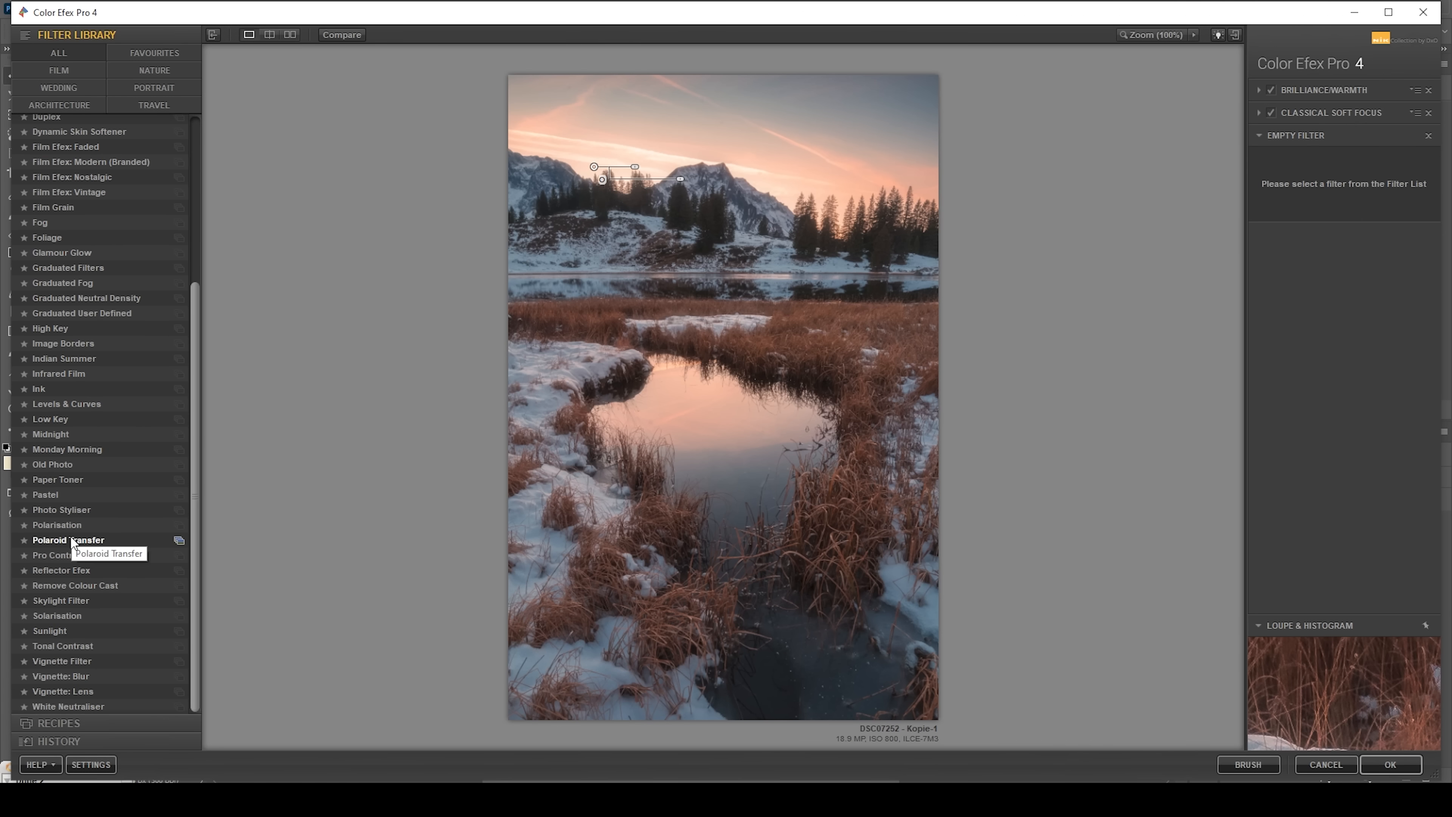
- Make the third filter Polarisation at 70% strength and apply the stack as a Color Efex Pro 4 layer
left_click(57, 524)
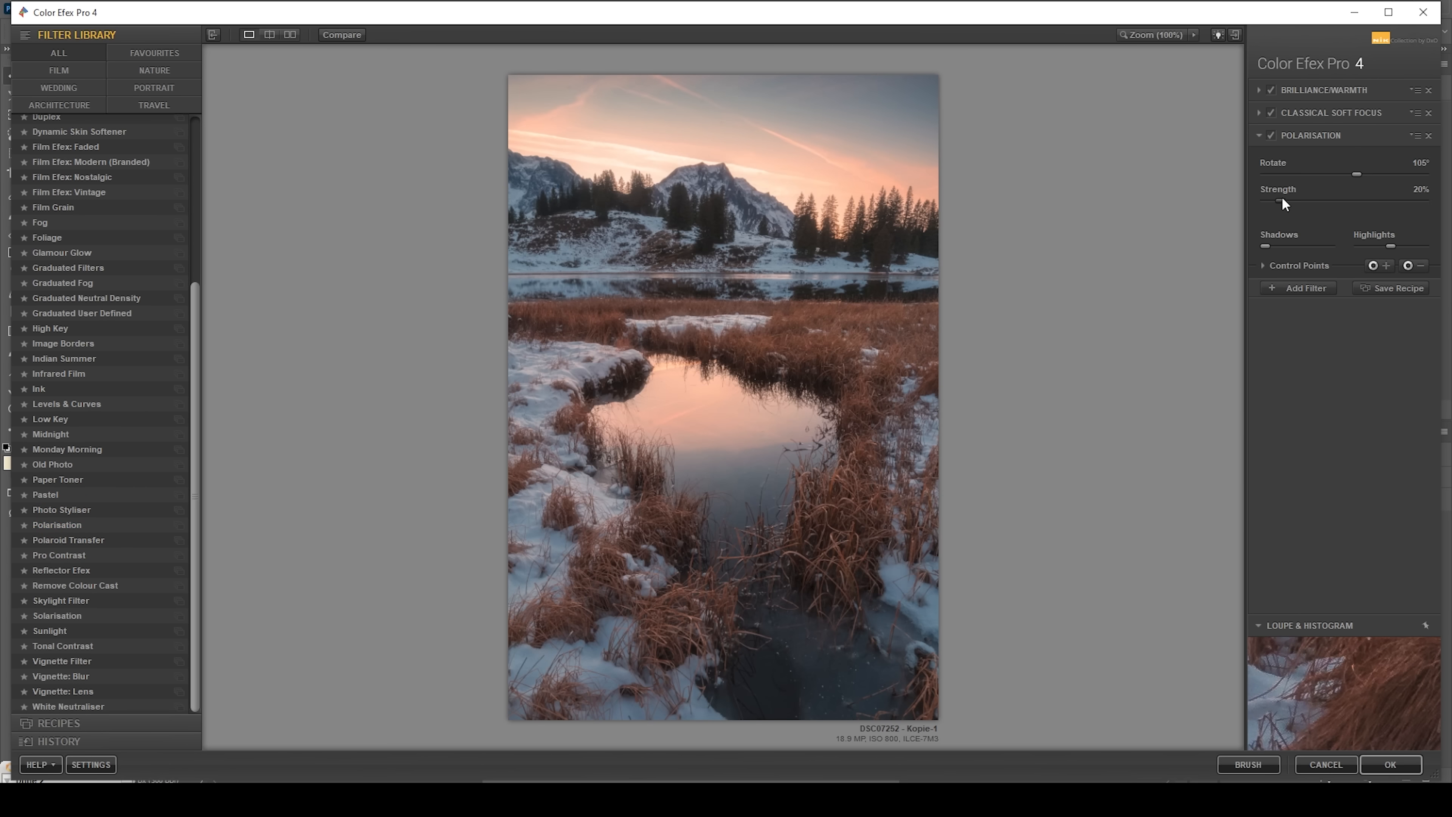
left_click_drag(1286, 203, 1352, 204)
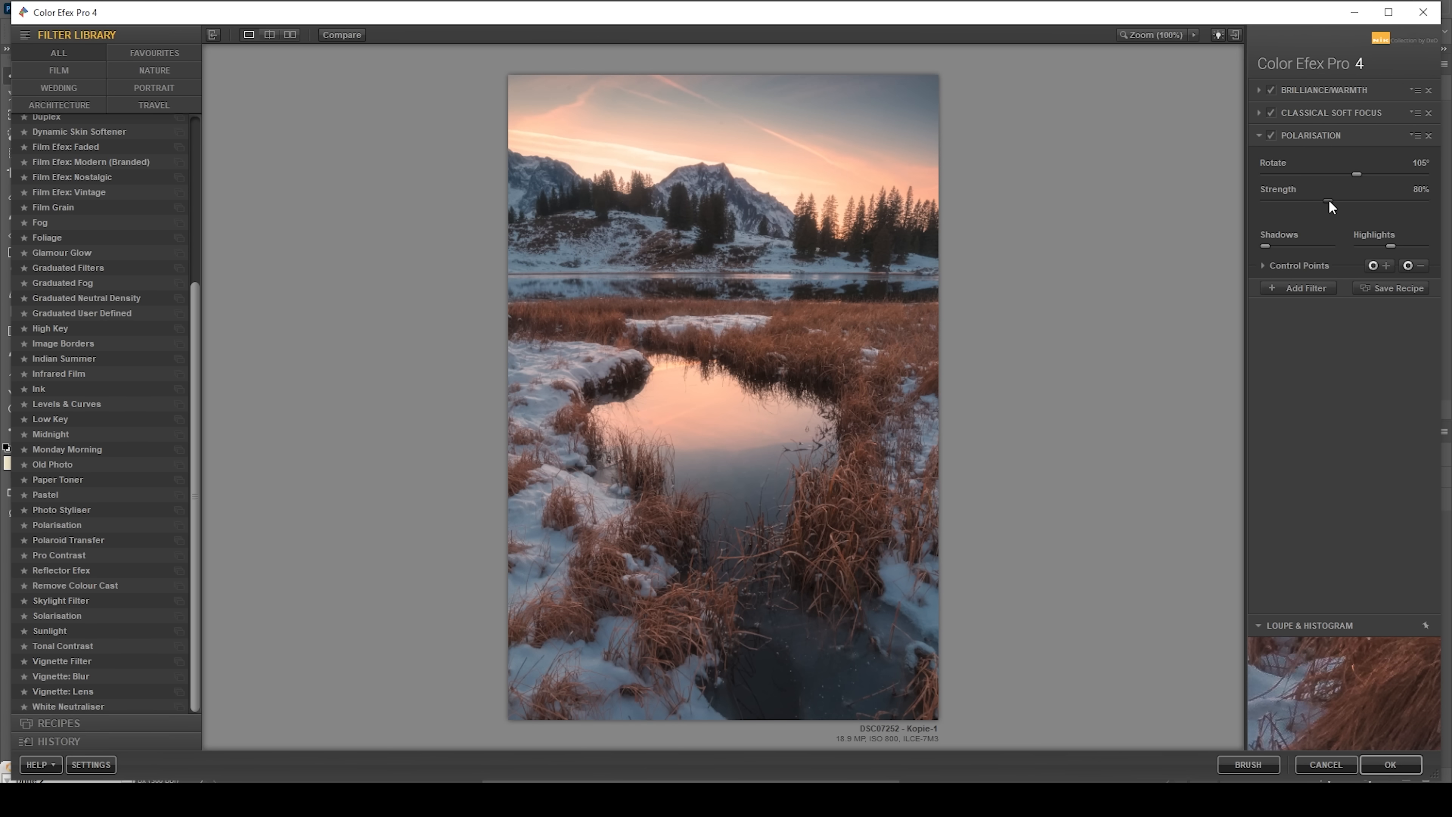
left_click_drag(1325, 200, 1318, 200)
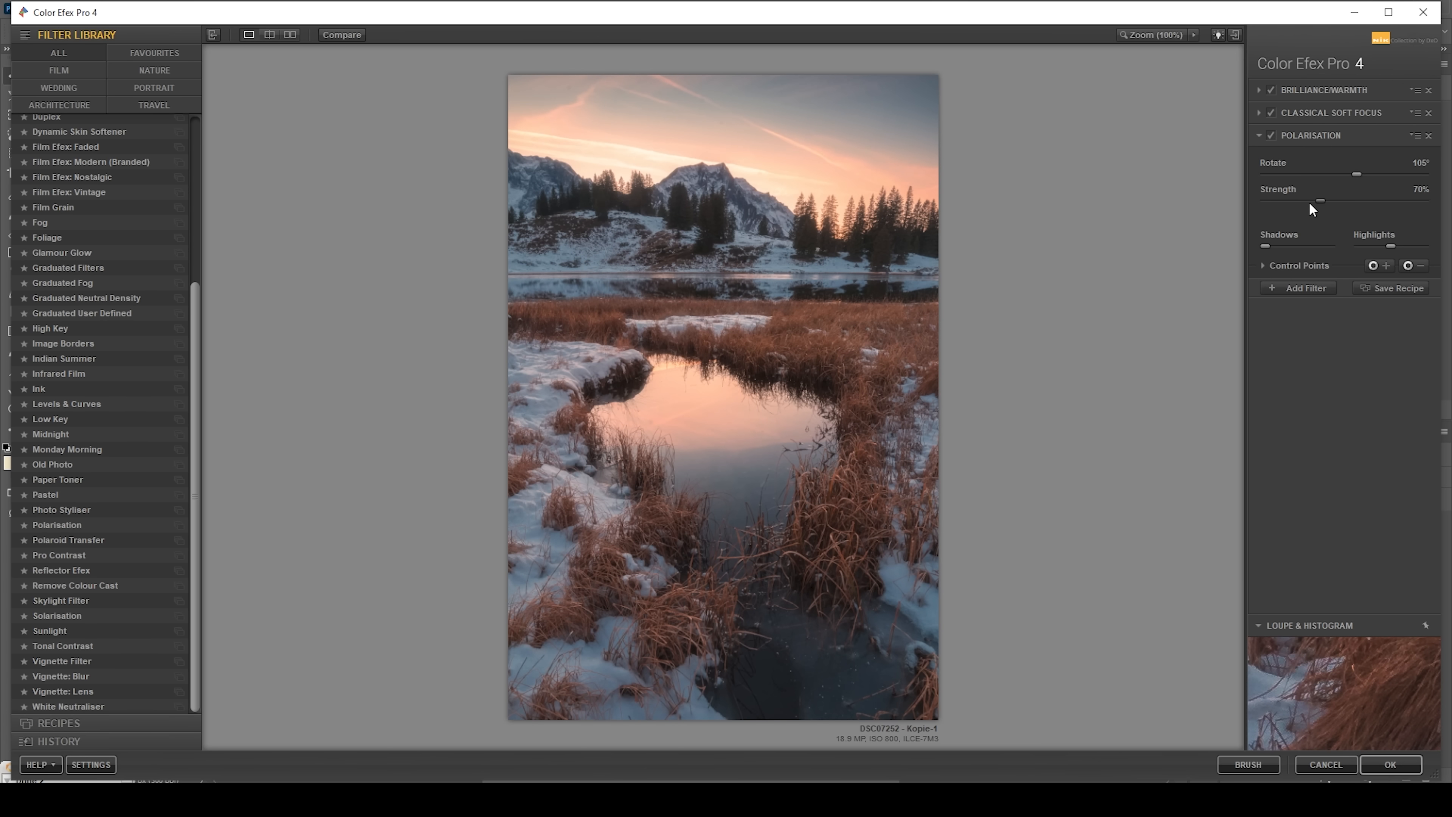
mouse_move(1312, 210)
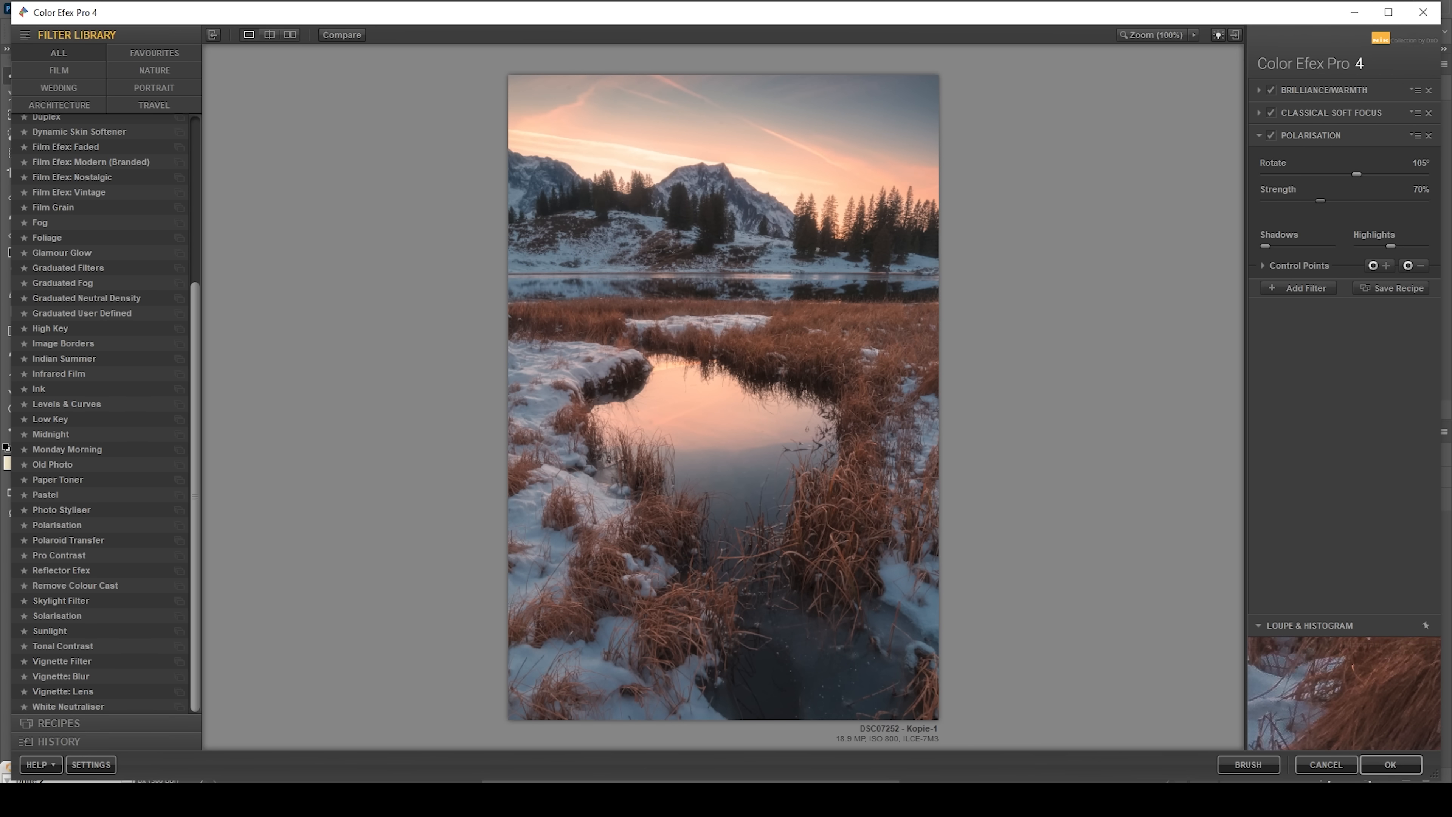
left_click(1389, 764)
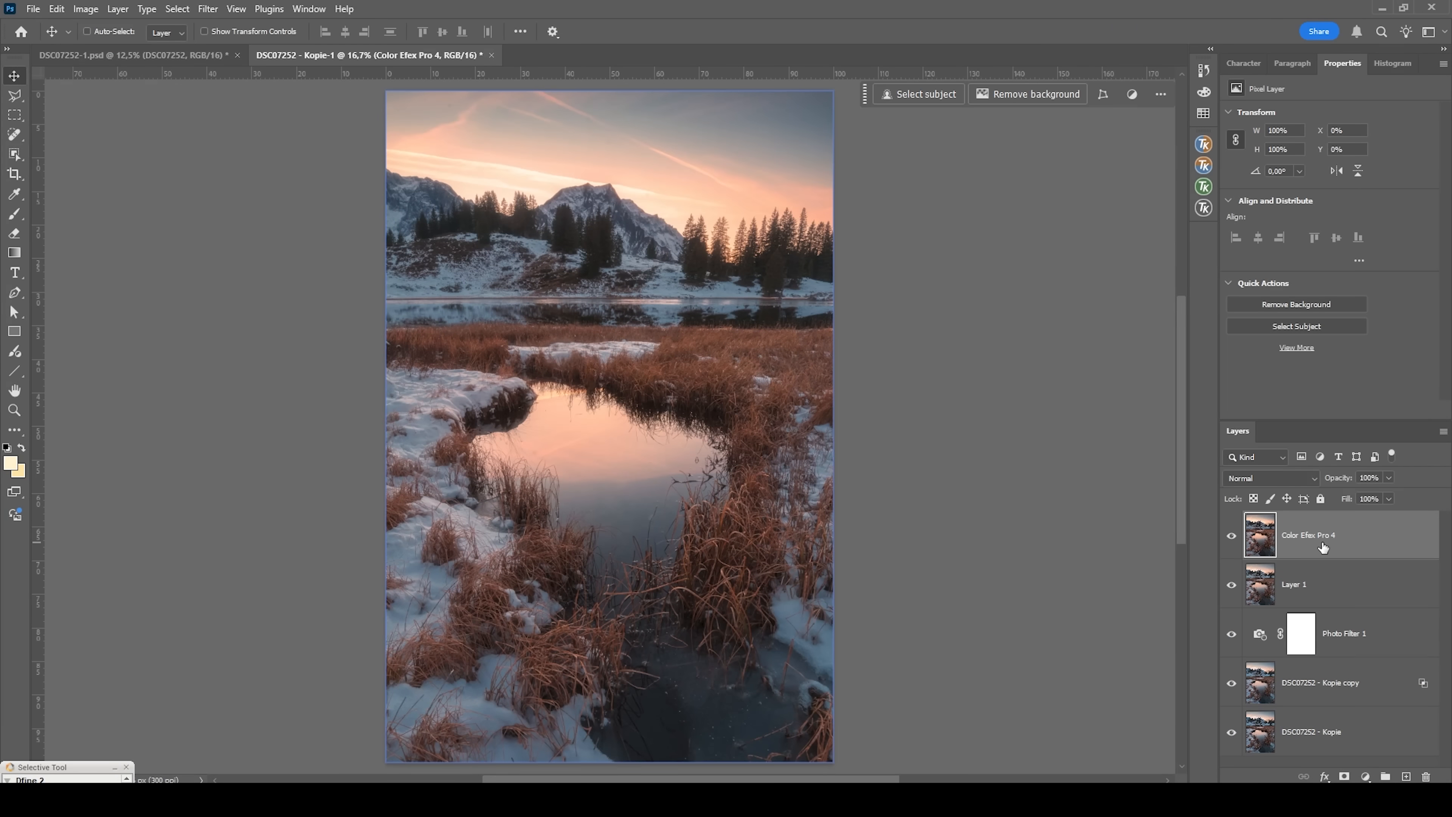
mouse_move(1323, 546)
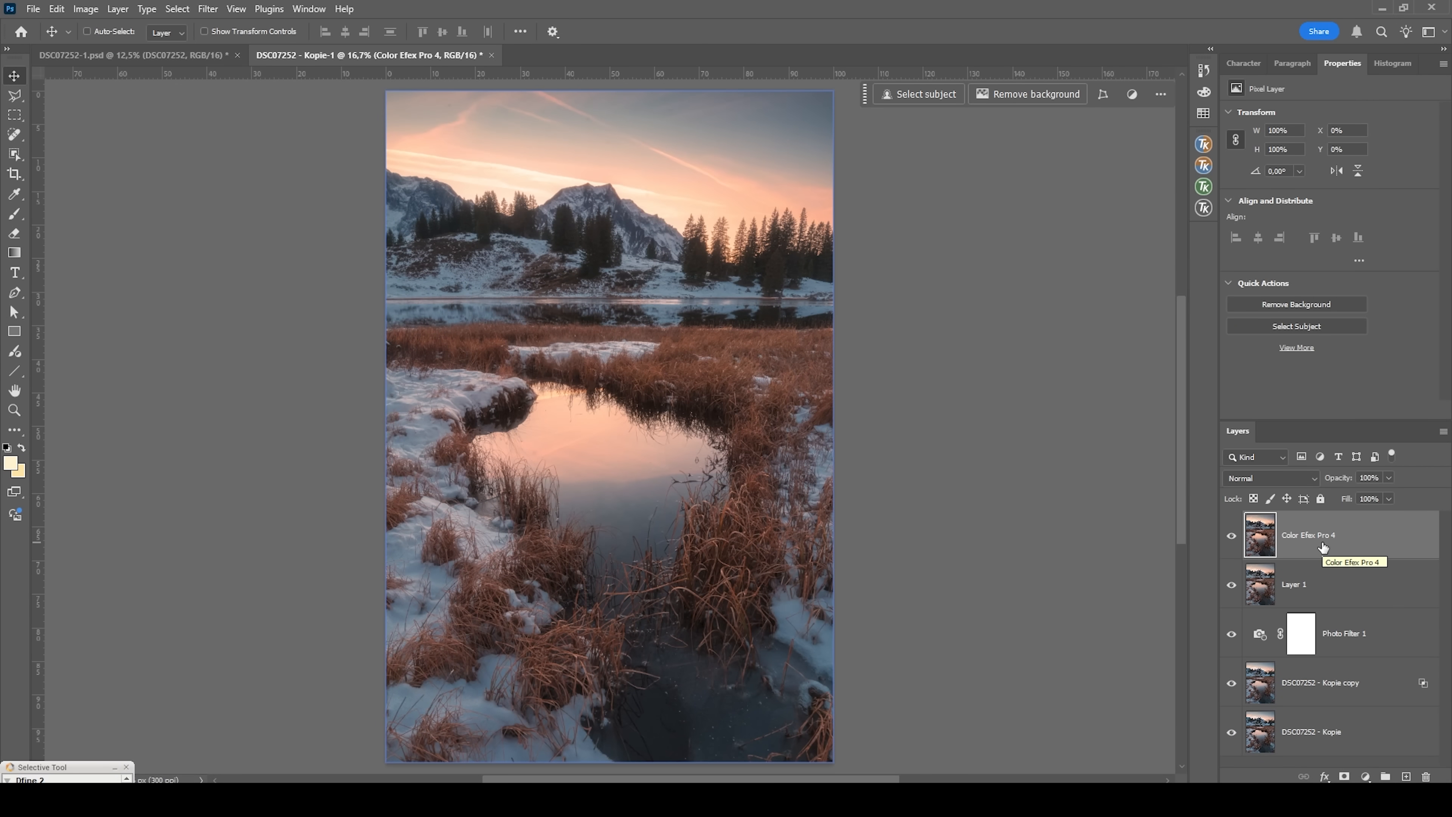